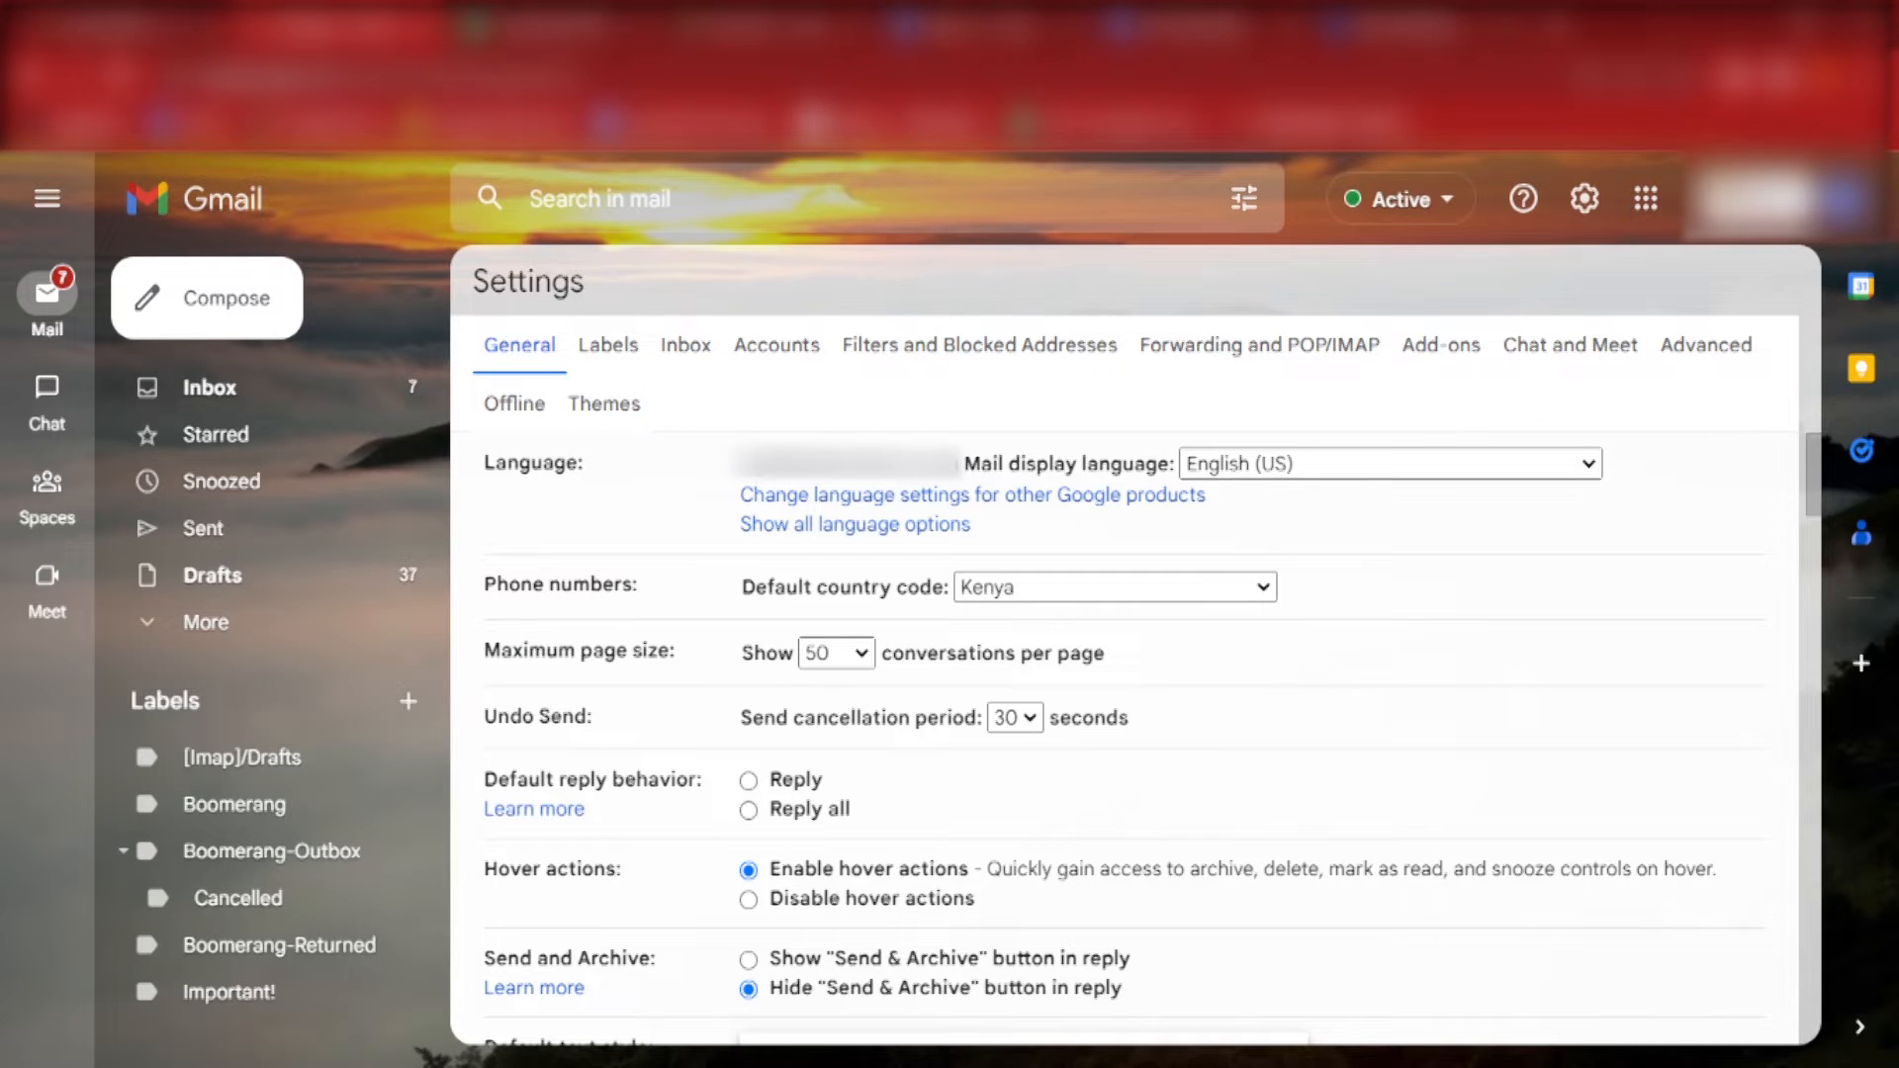
{"action": "mouse_move", "coordinate": [302, 454]}
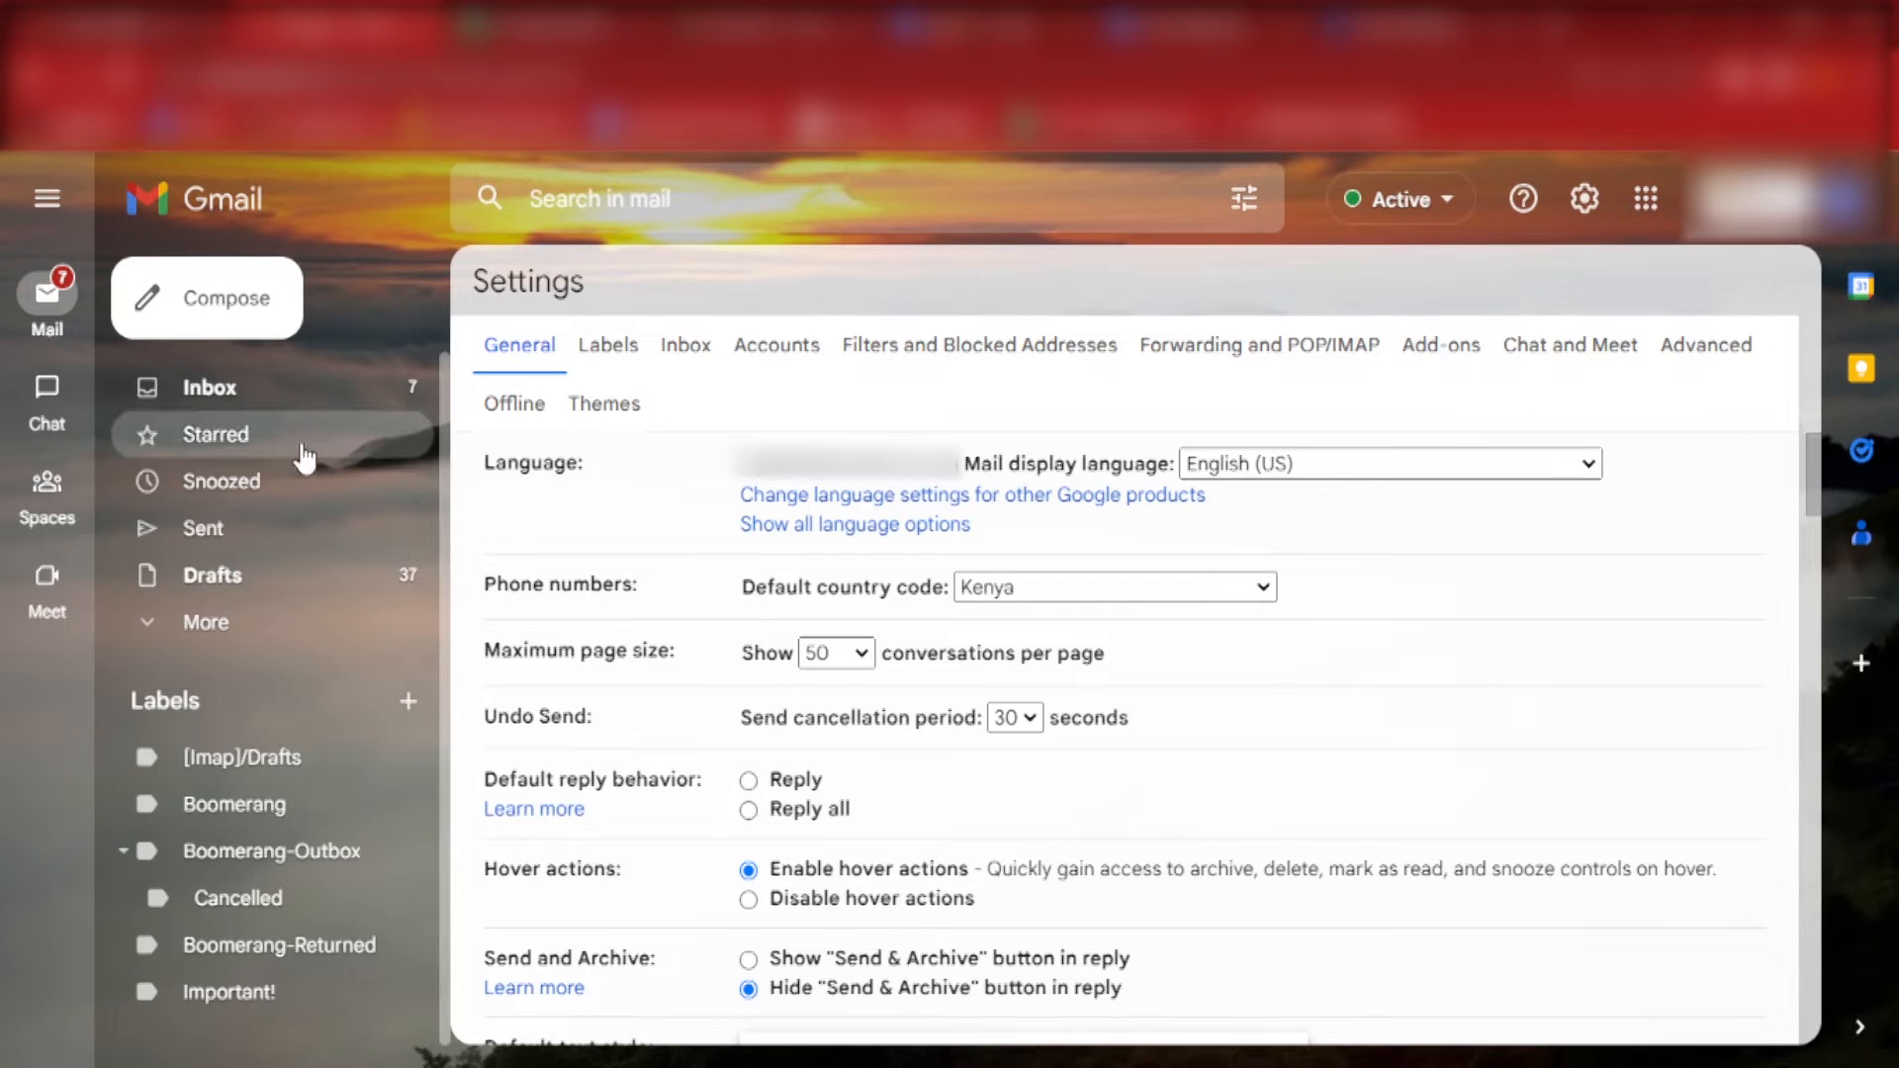
{"action": "mouse_move", "coordinate": [549, 626]}
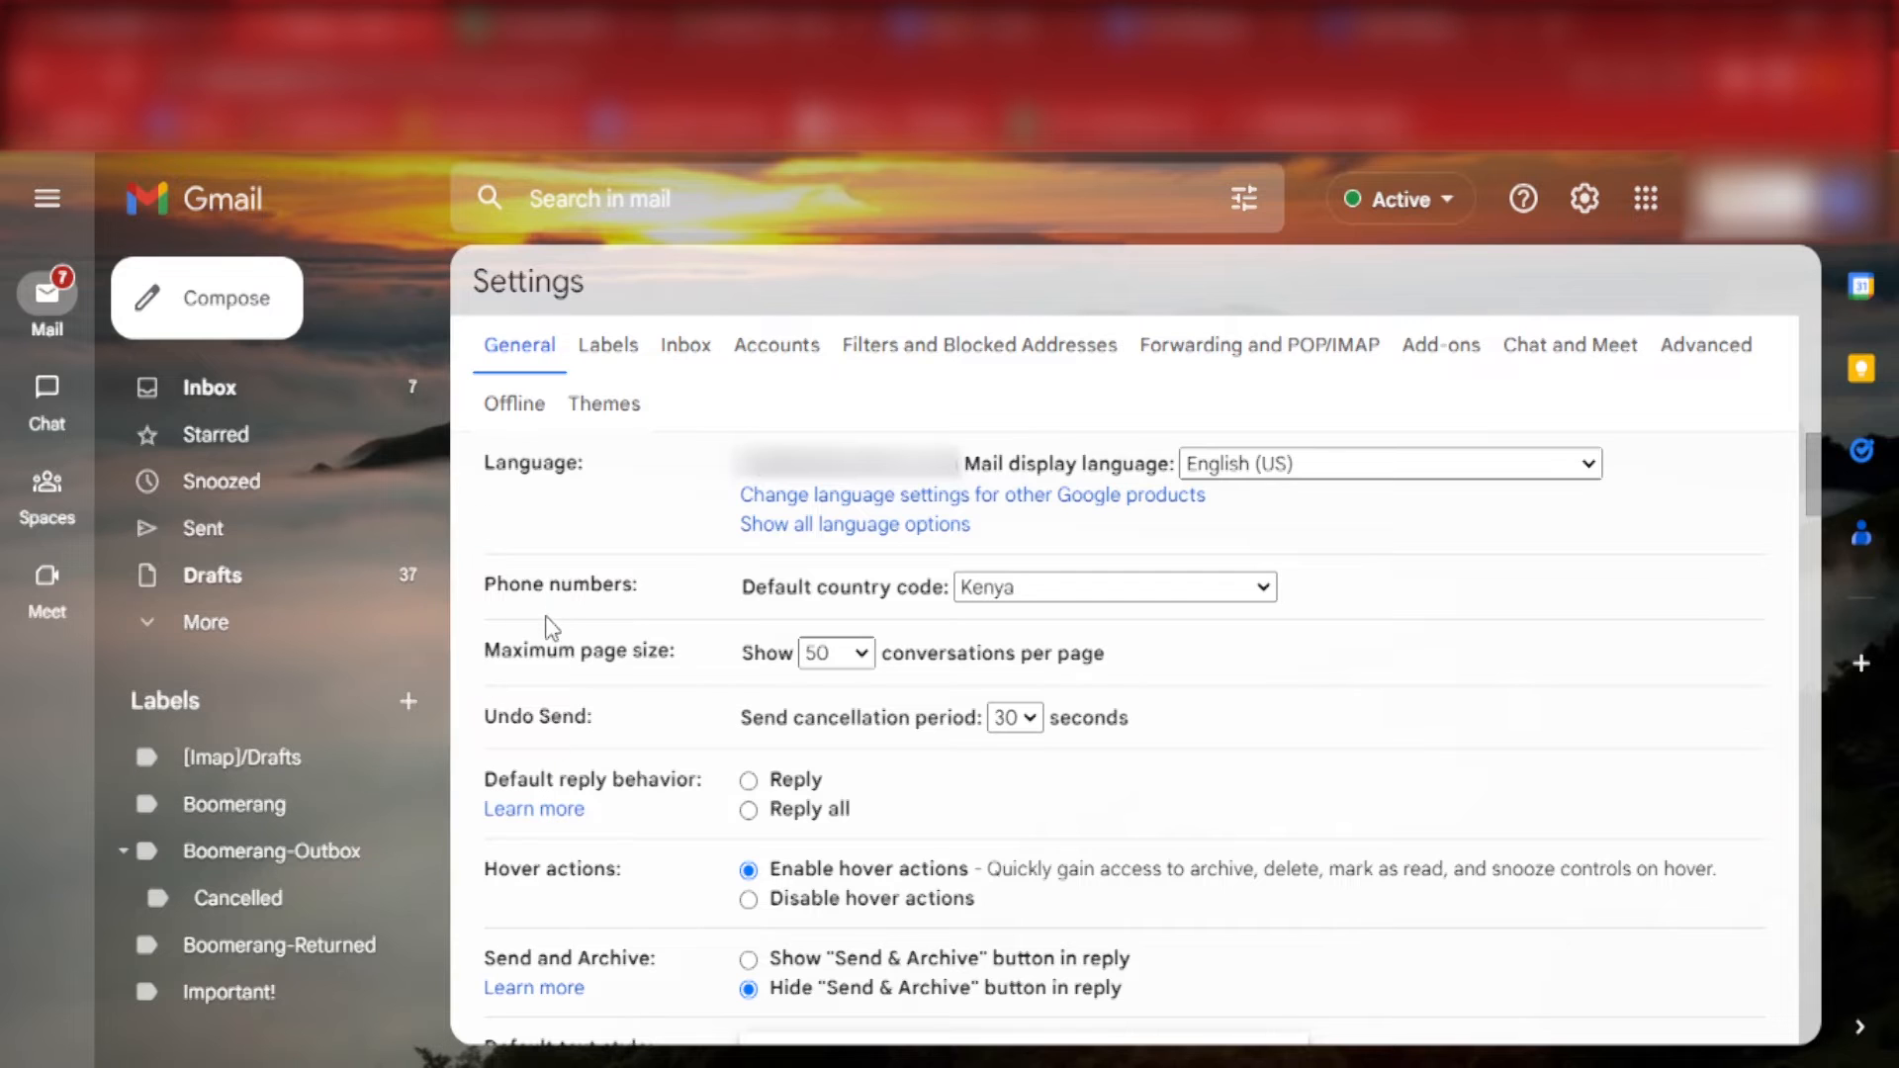
{"action": "mouse_move", "coordinate": [1580, 713]}
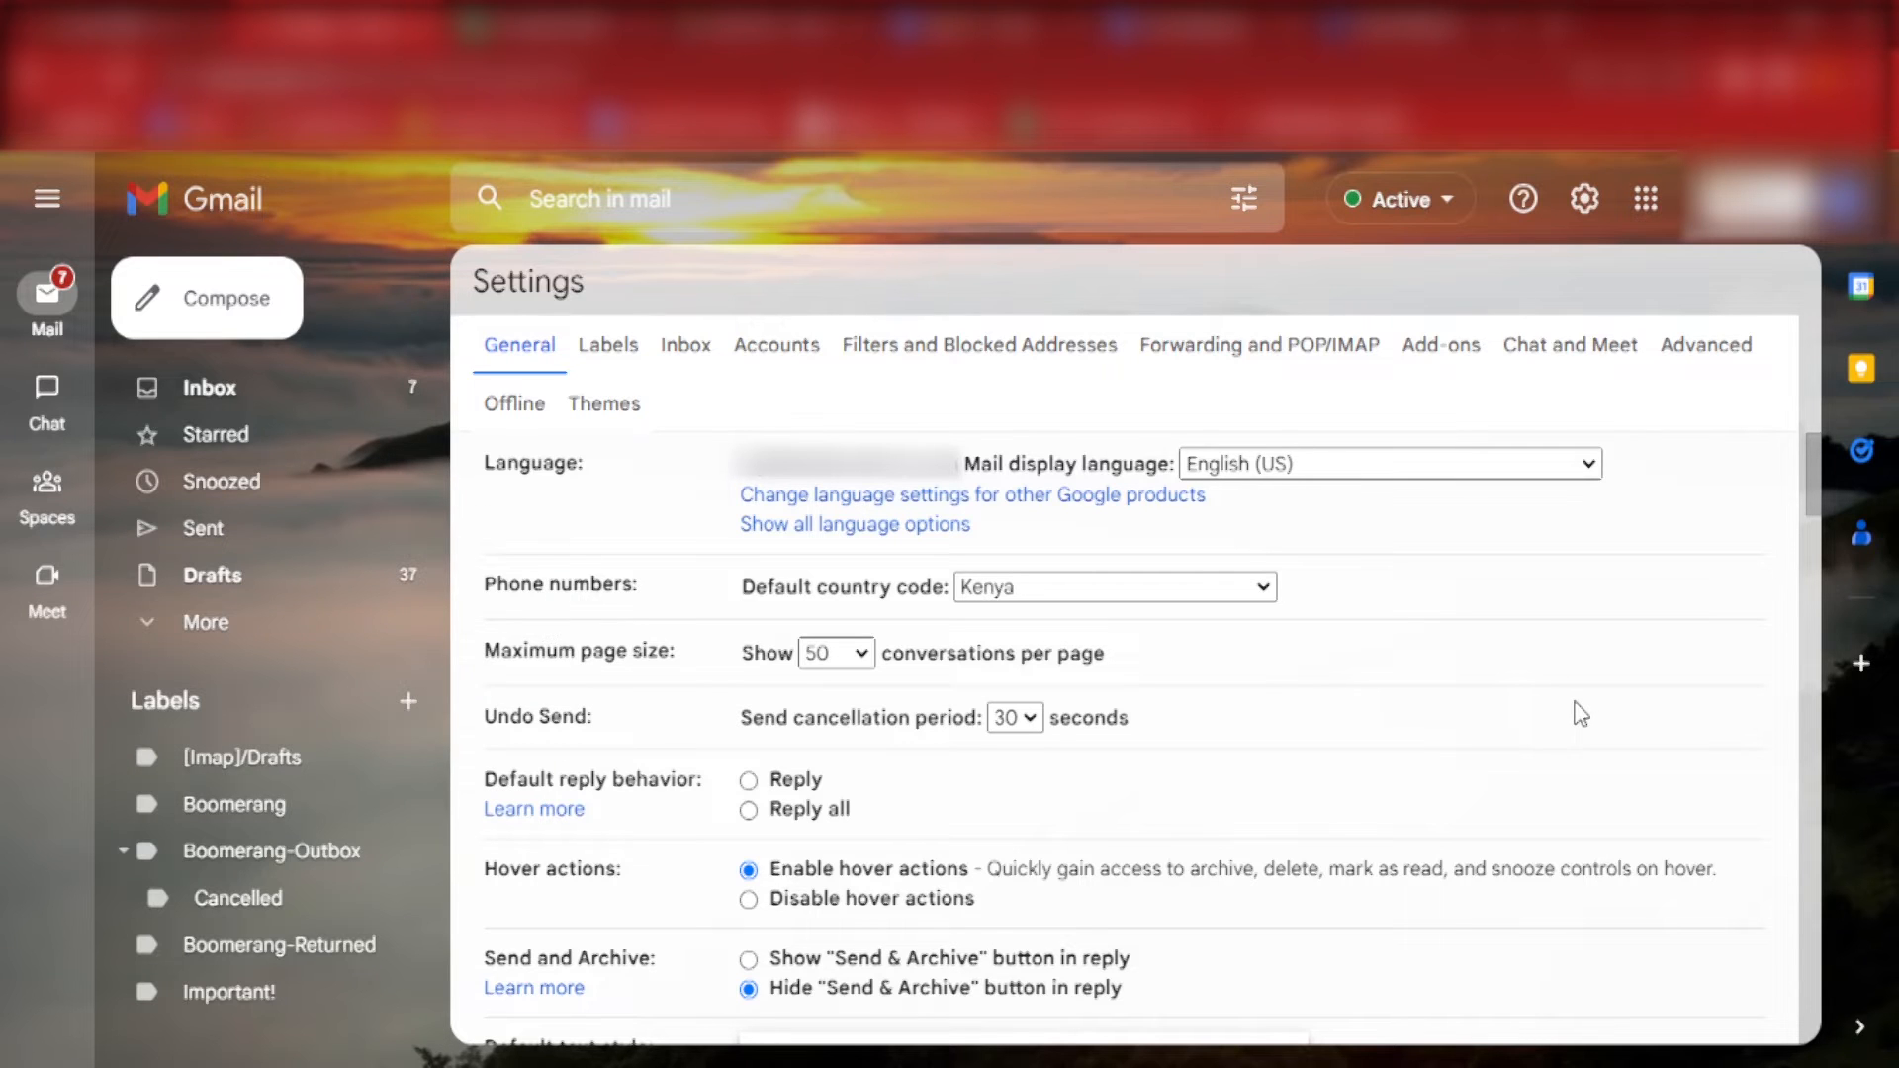
{"action": "mouse_move", "coordinate": [408, 314]}
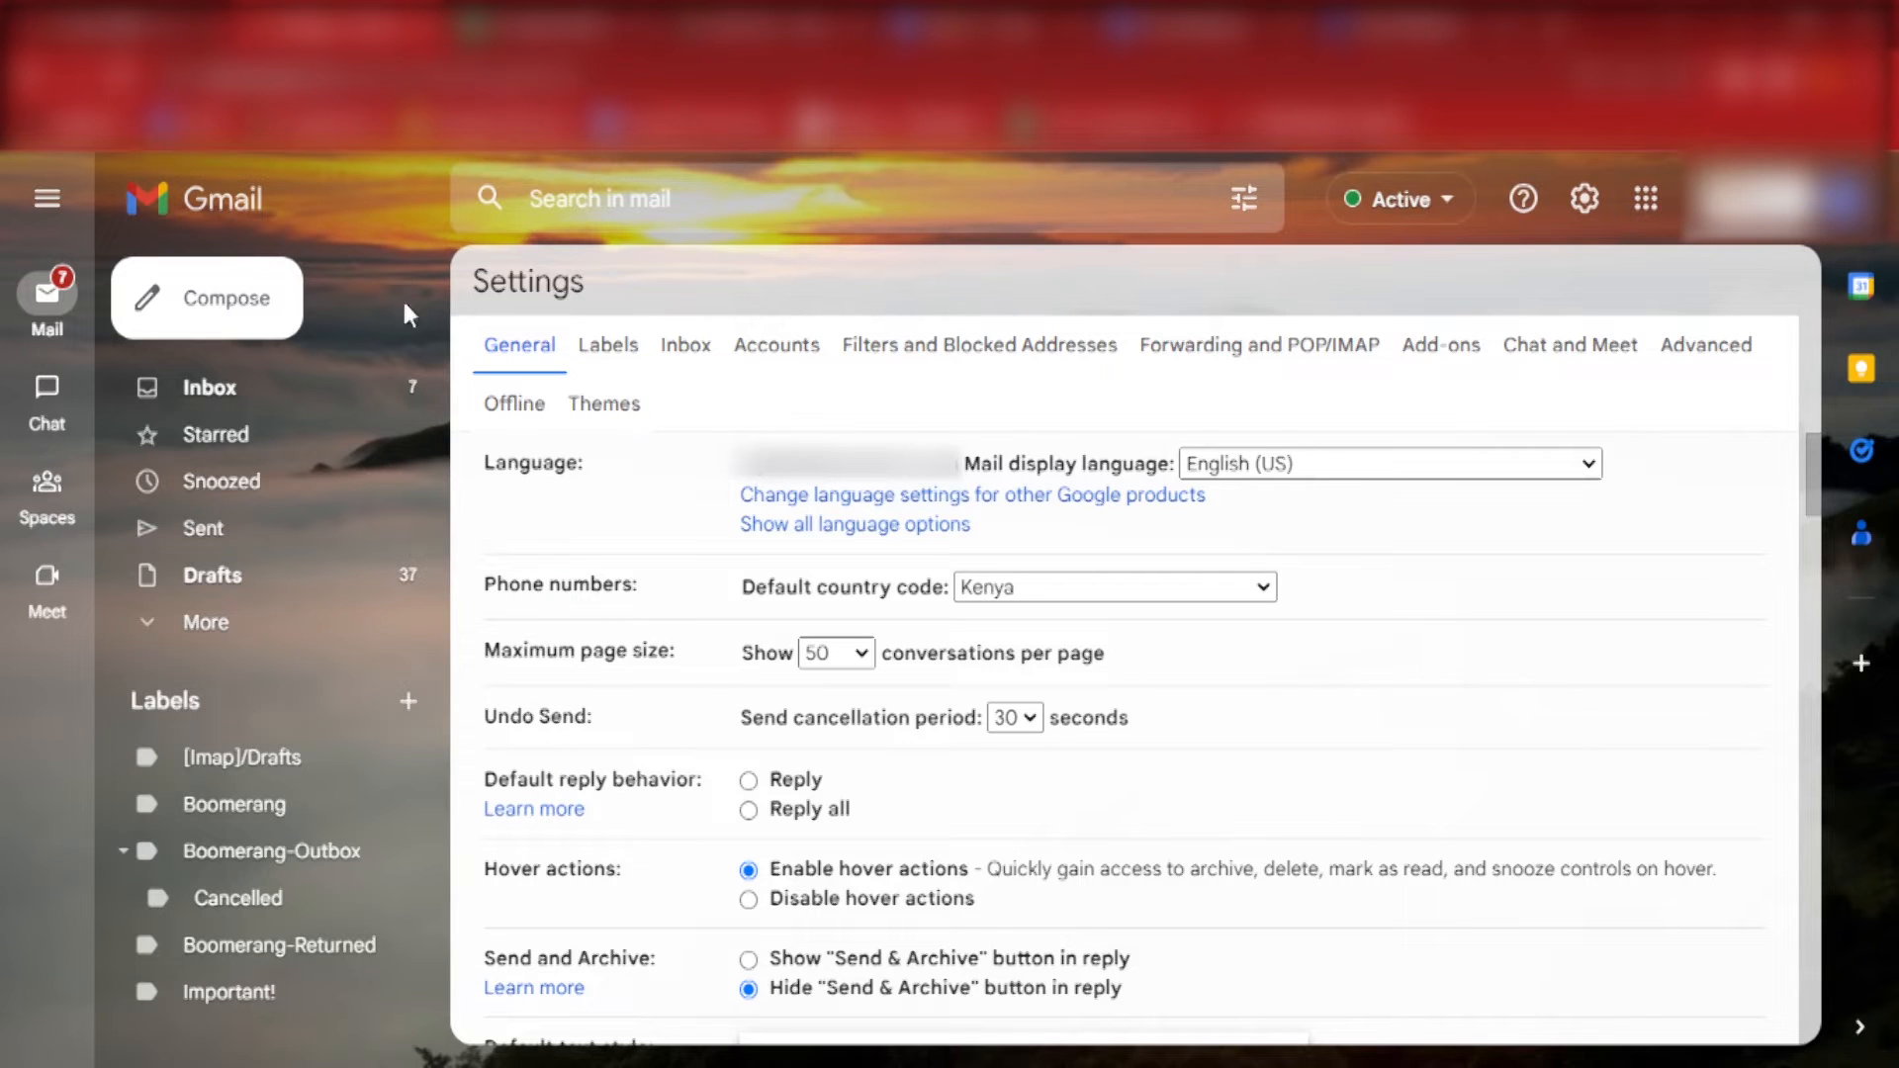
{"action": "mouse_move", "coordinate": [1583, 199]}
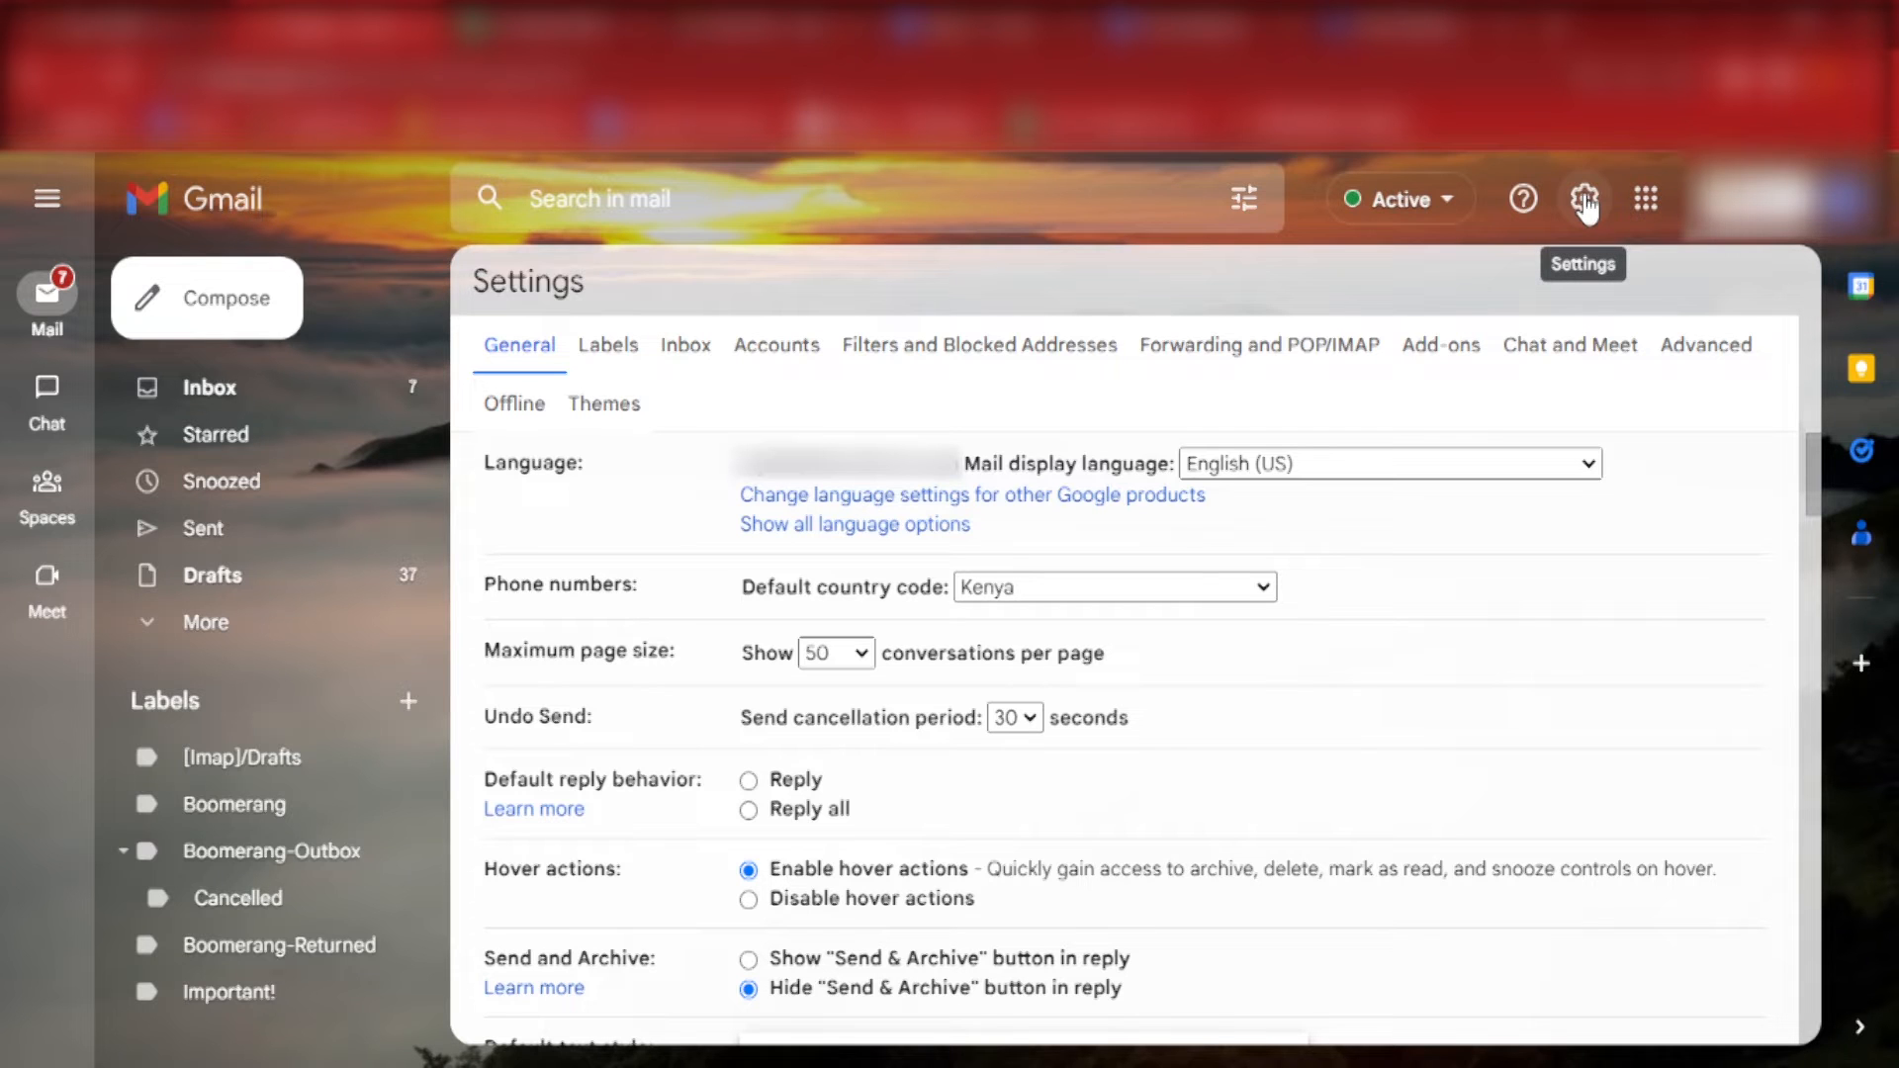
{"action": "mouse_move", "coordinate": [1259, 355]}
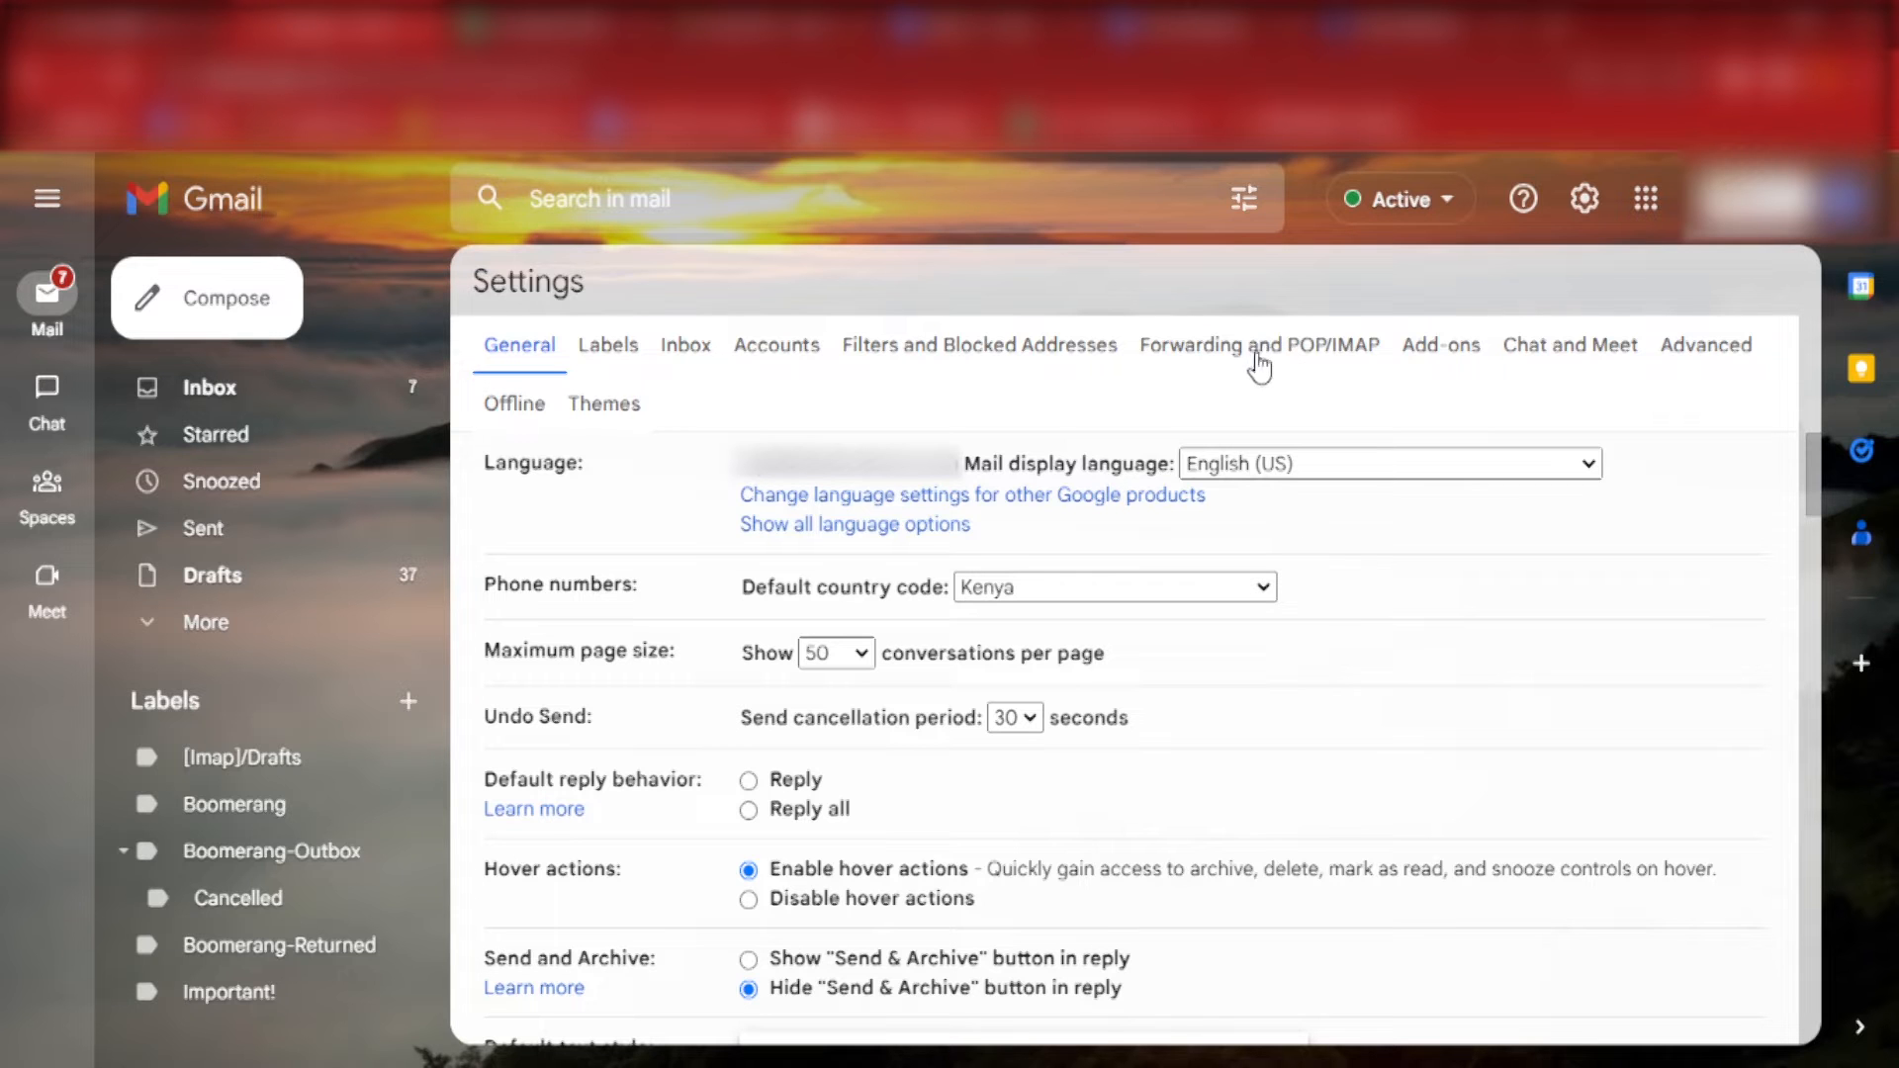
Show Gmail's Forwarding and POP/IMAP settings and select Enable IMAP under IMAP access
{"action": "left_click", "coordinate": [1257, 345]}
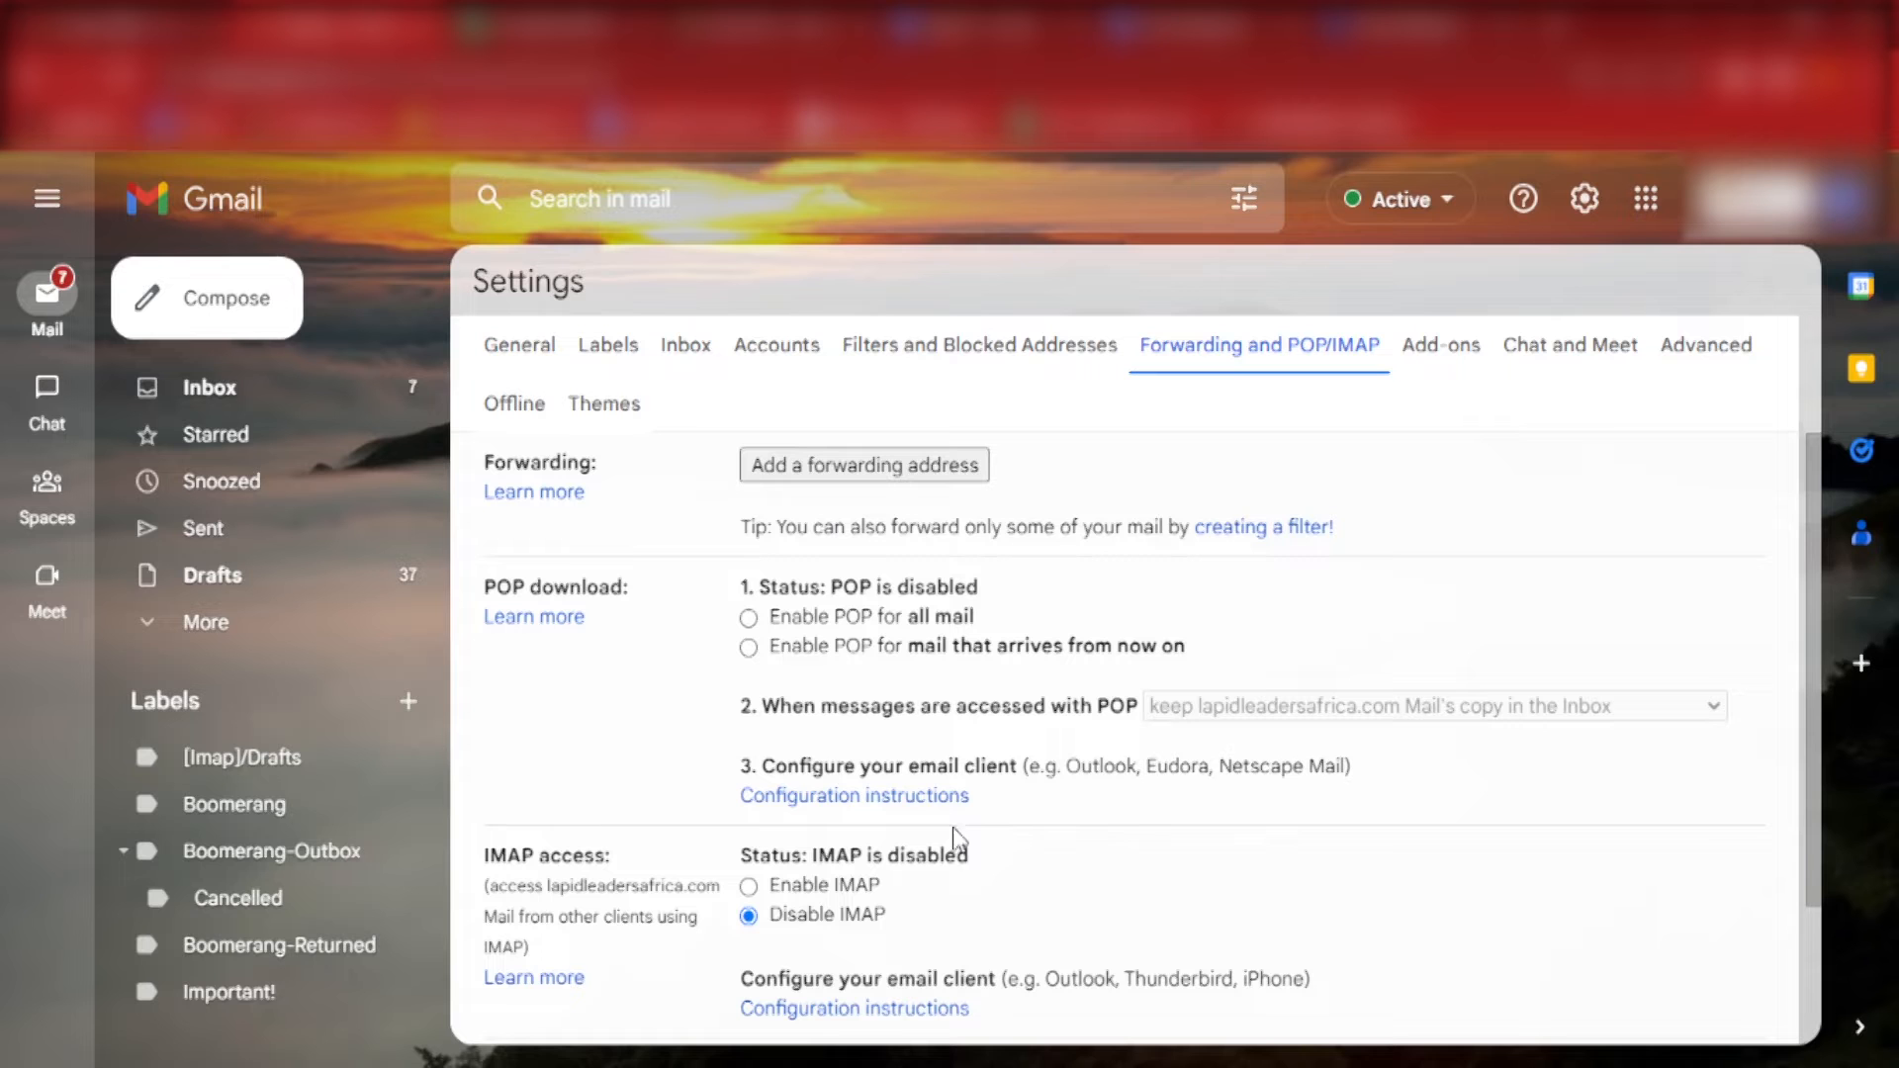
{"action": "scroll", "scroll_direction": "down", "scroll_amount": 3}
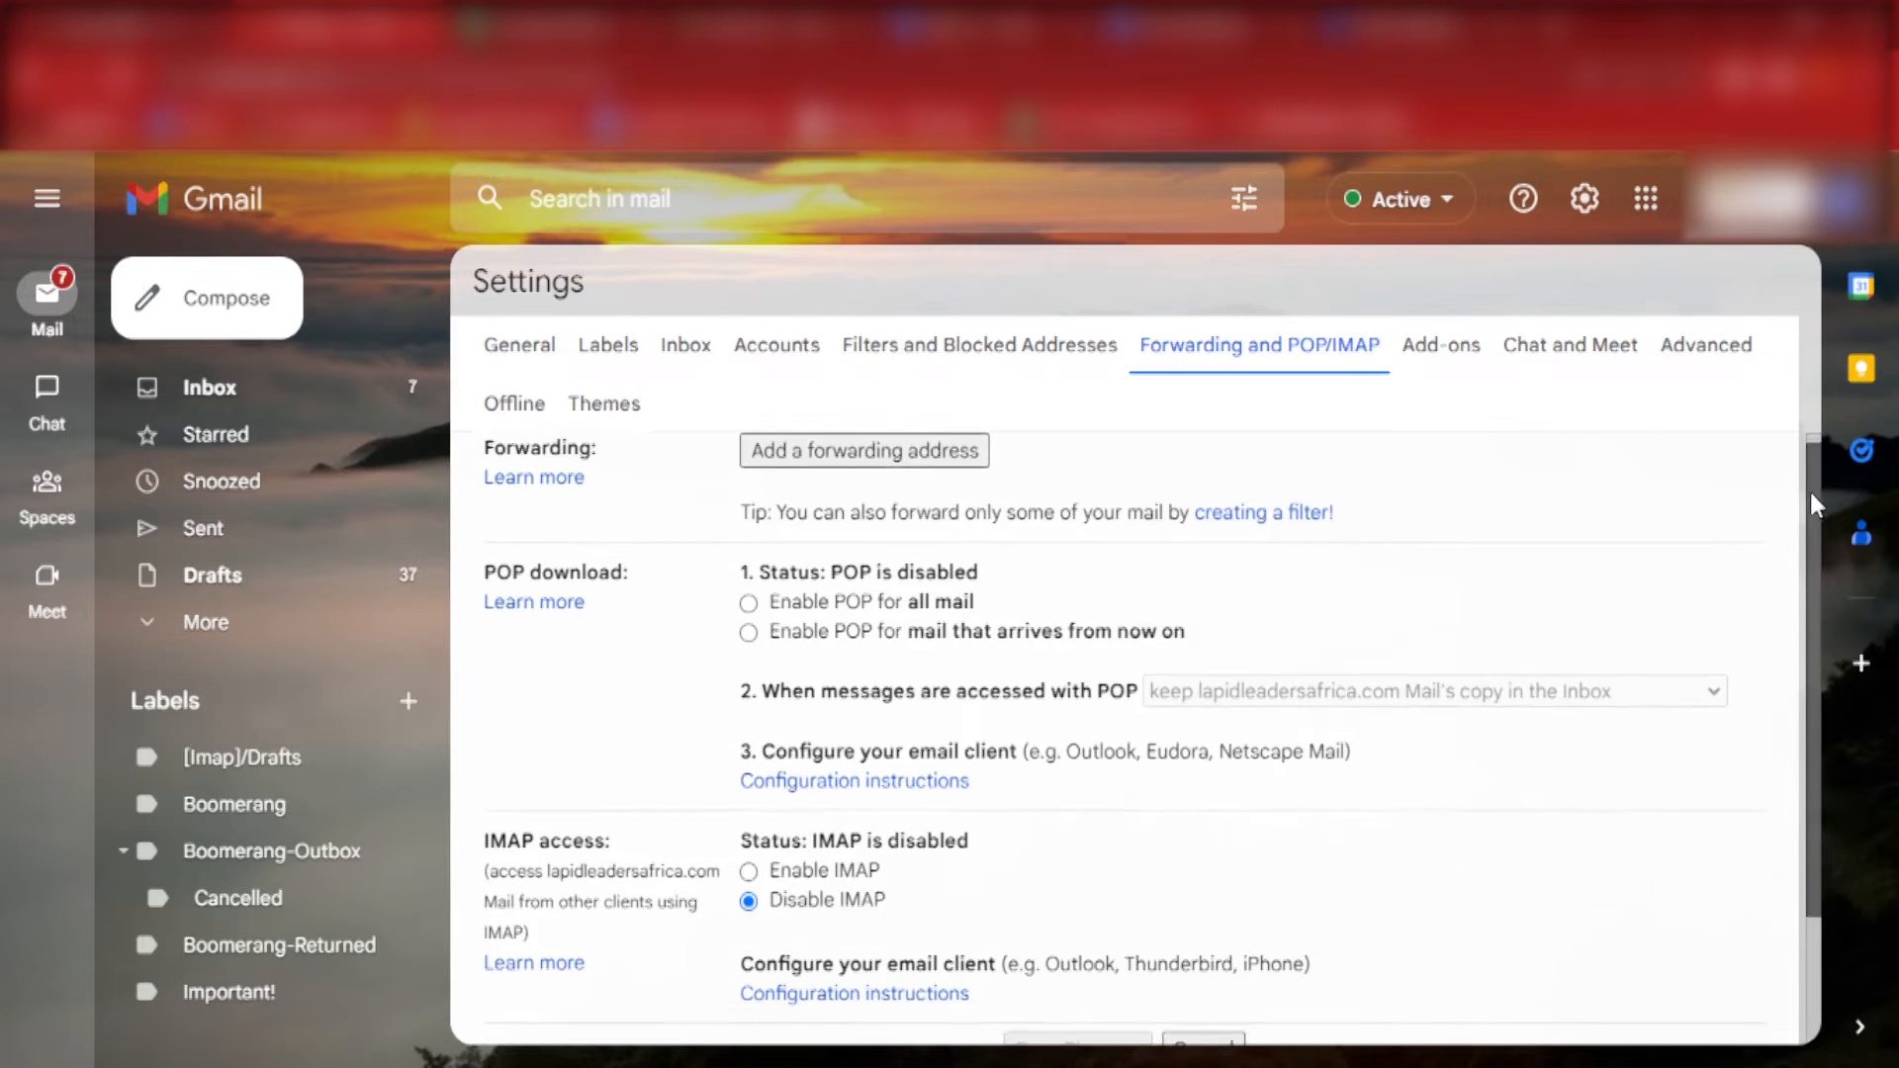
{"action": "scroll", "scroll_direction": "down", "scroll_amount": 3}
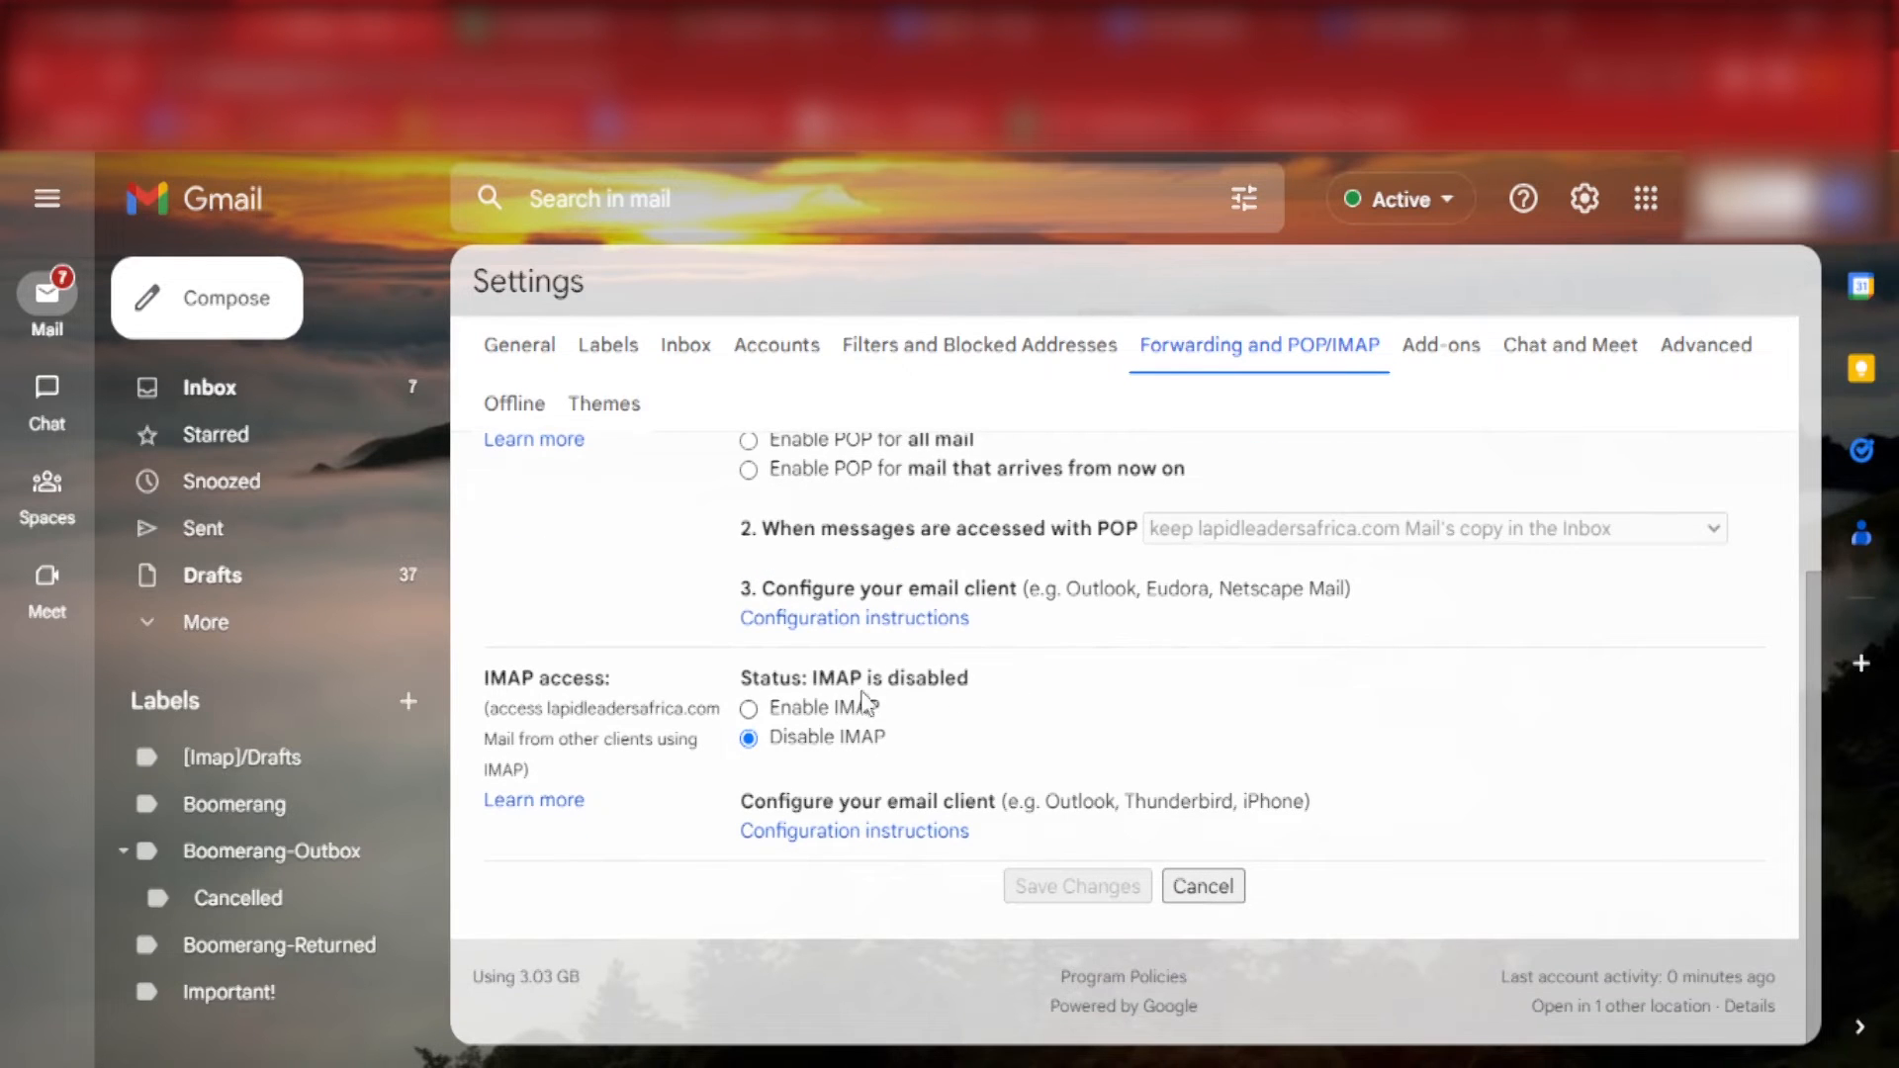
{"action": "left_click", "coordinate": [749, 707]}
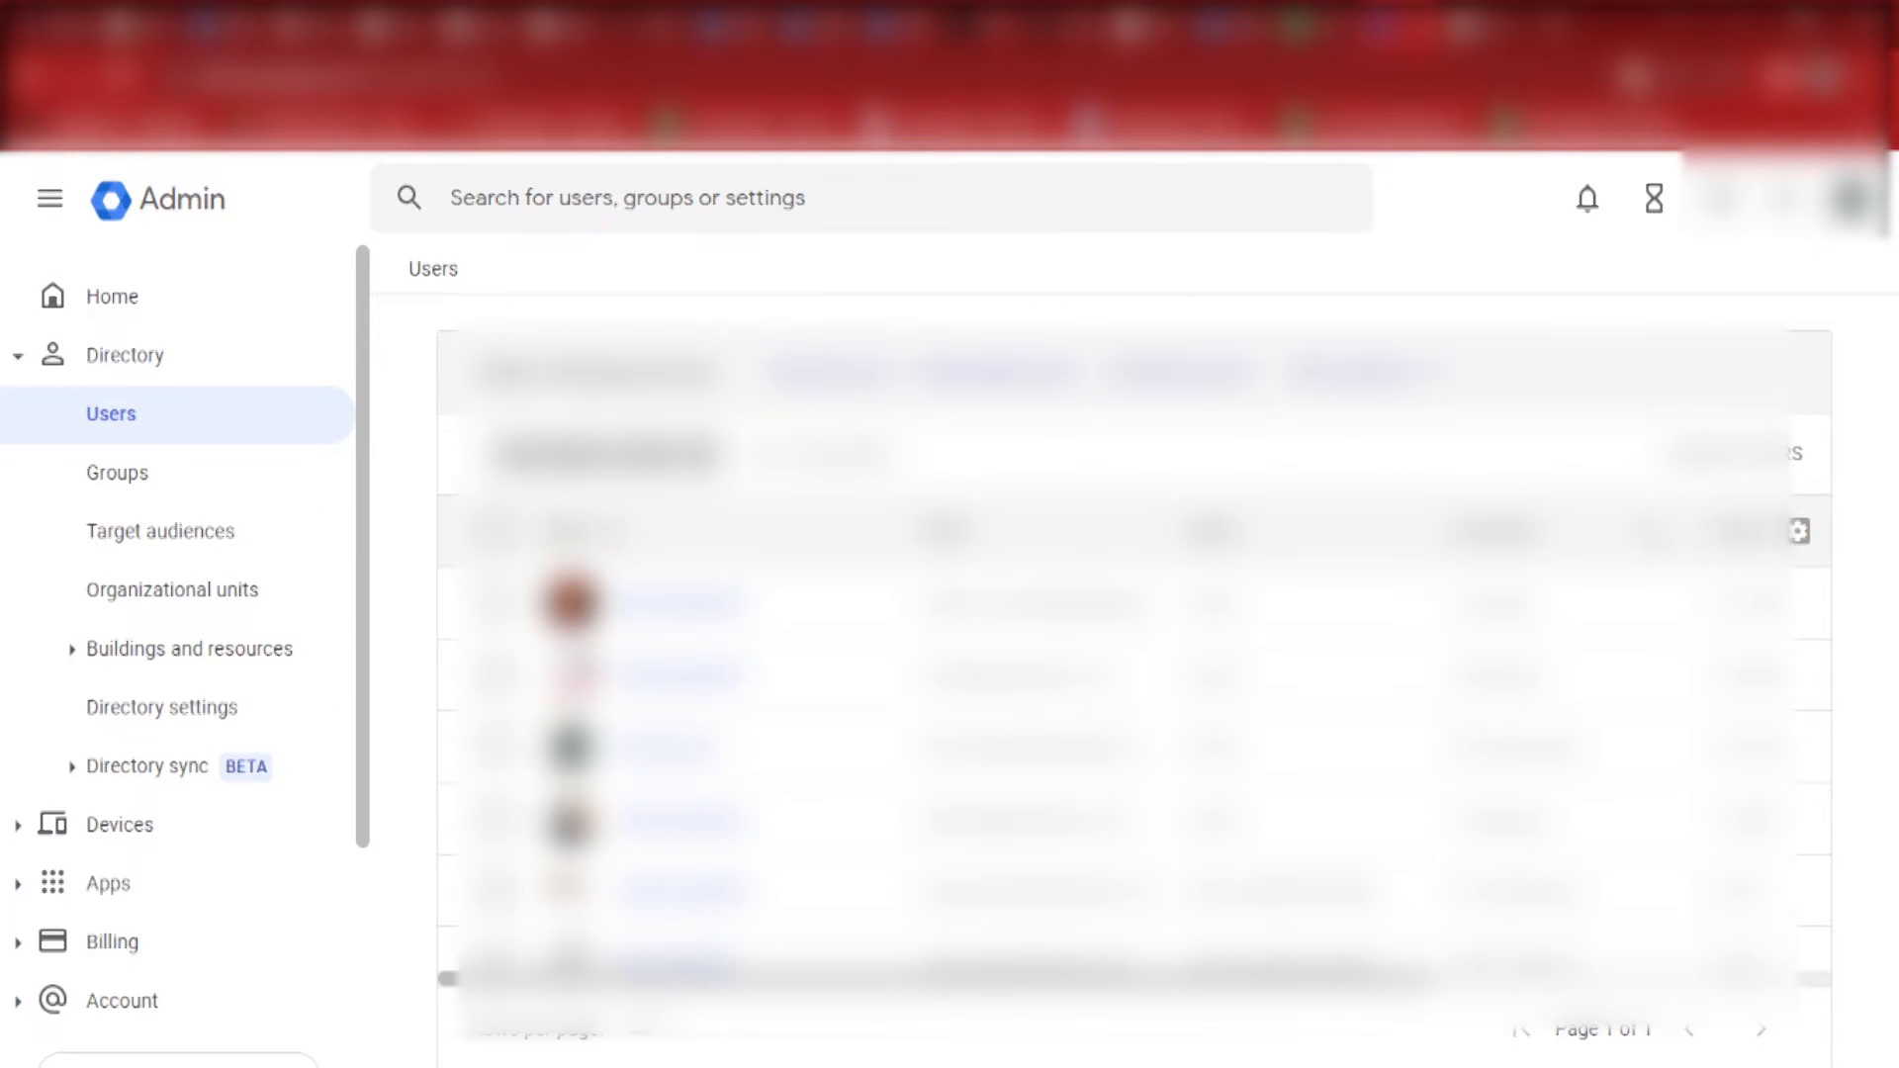
{"action": "mouse_move", "coordinate": [1881, 392]}
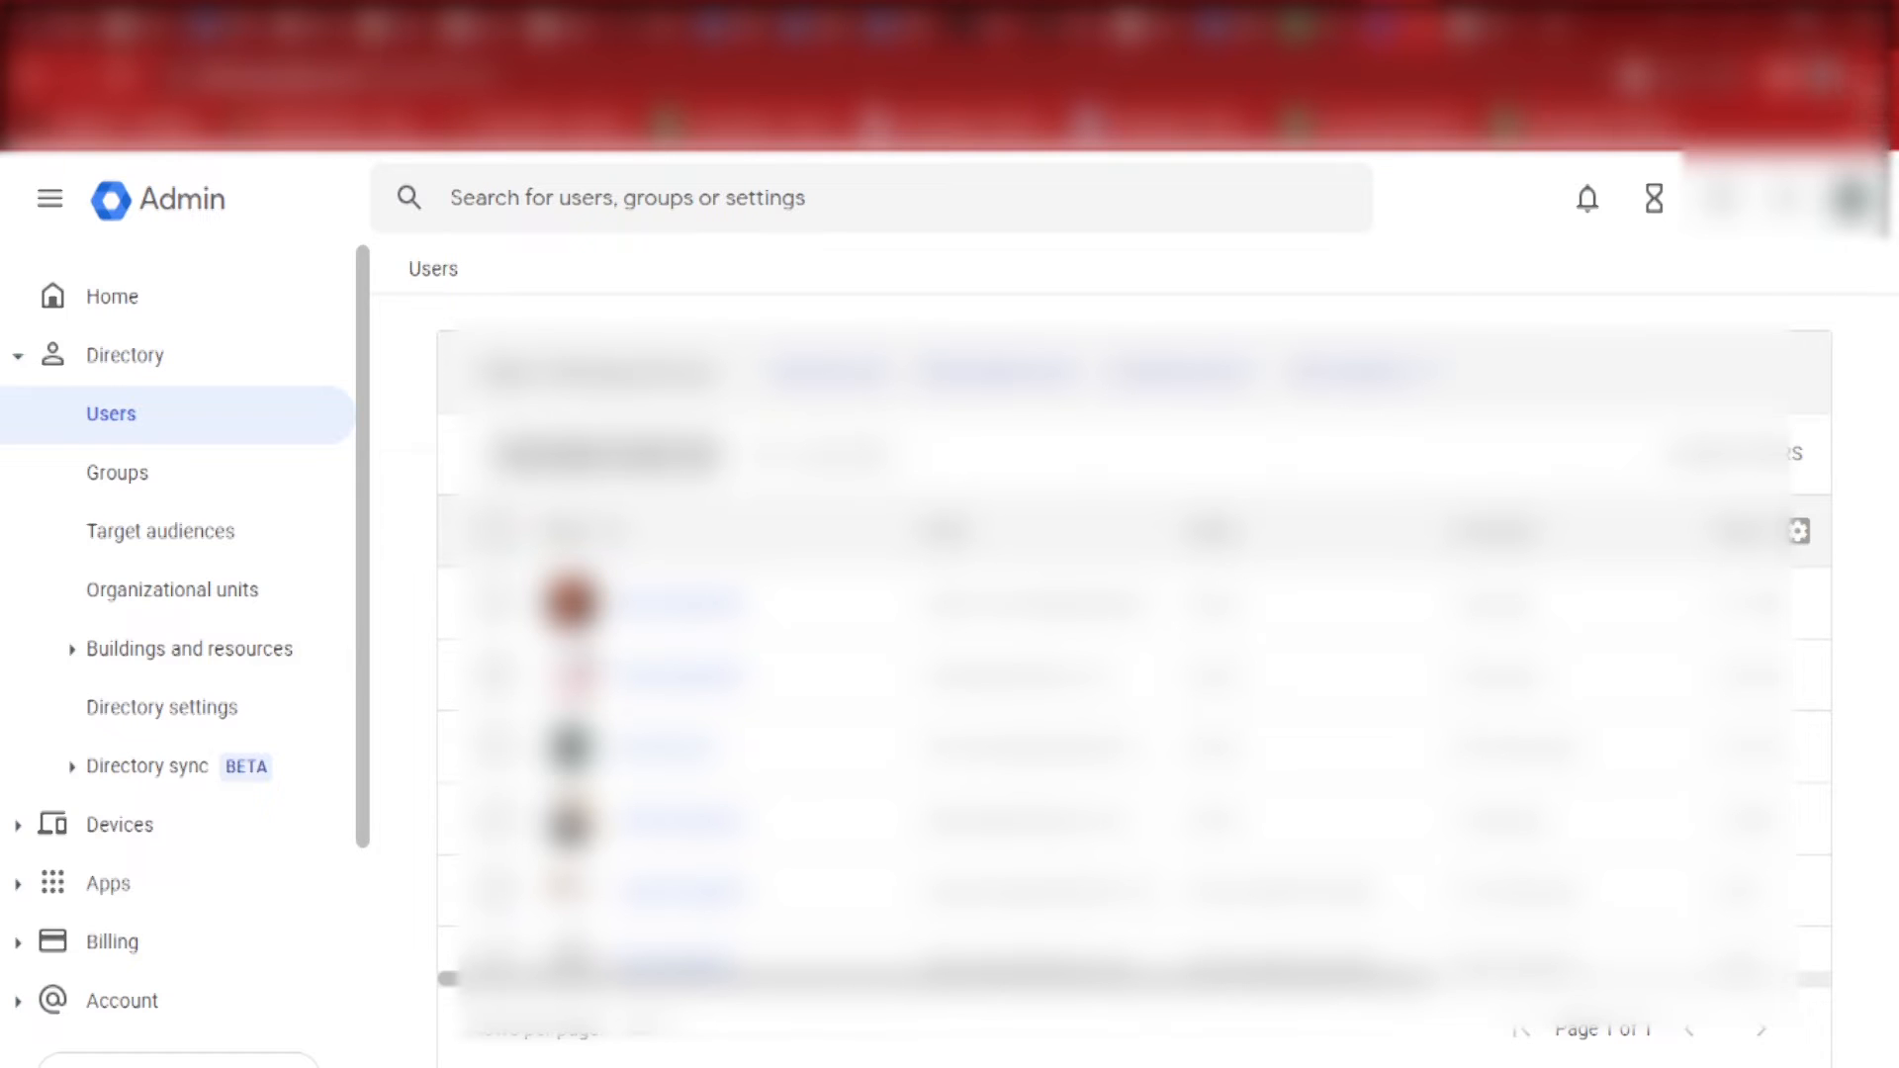
{"action": "mouse_move", "coordinate": [437, 789]}
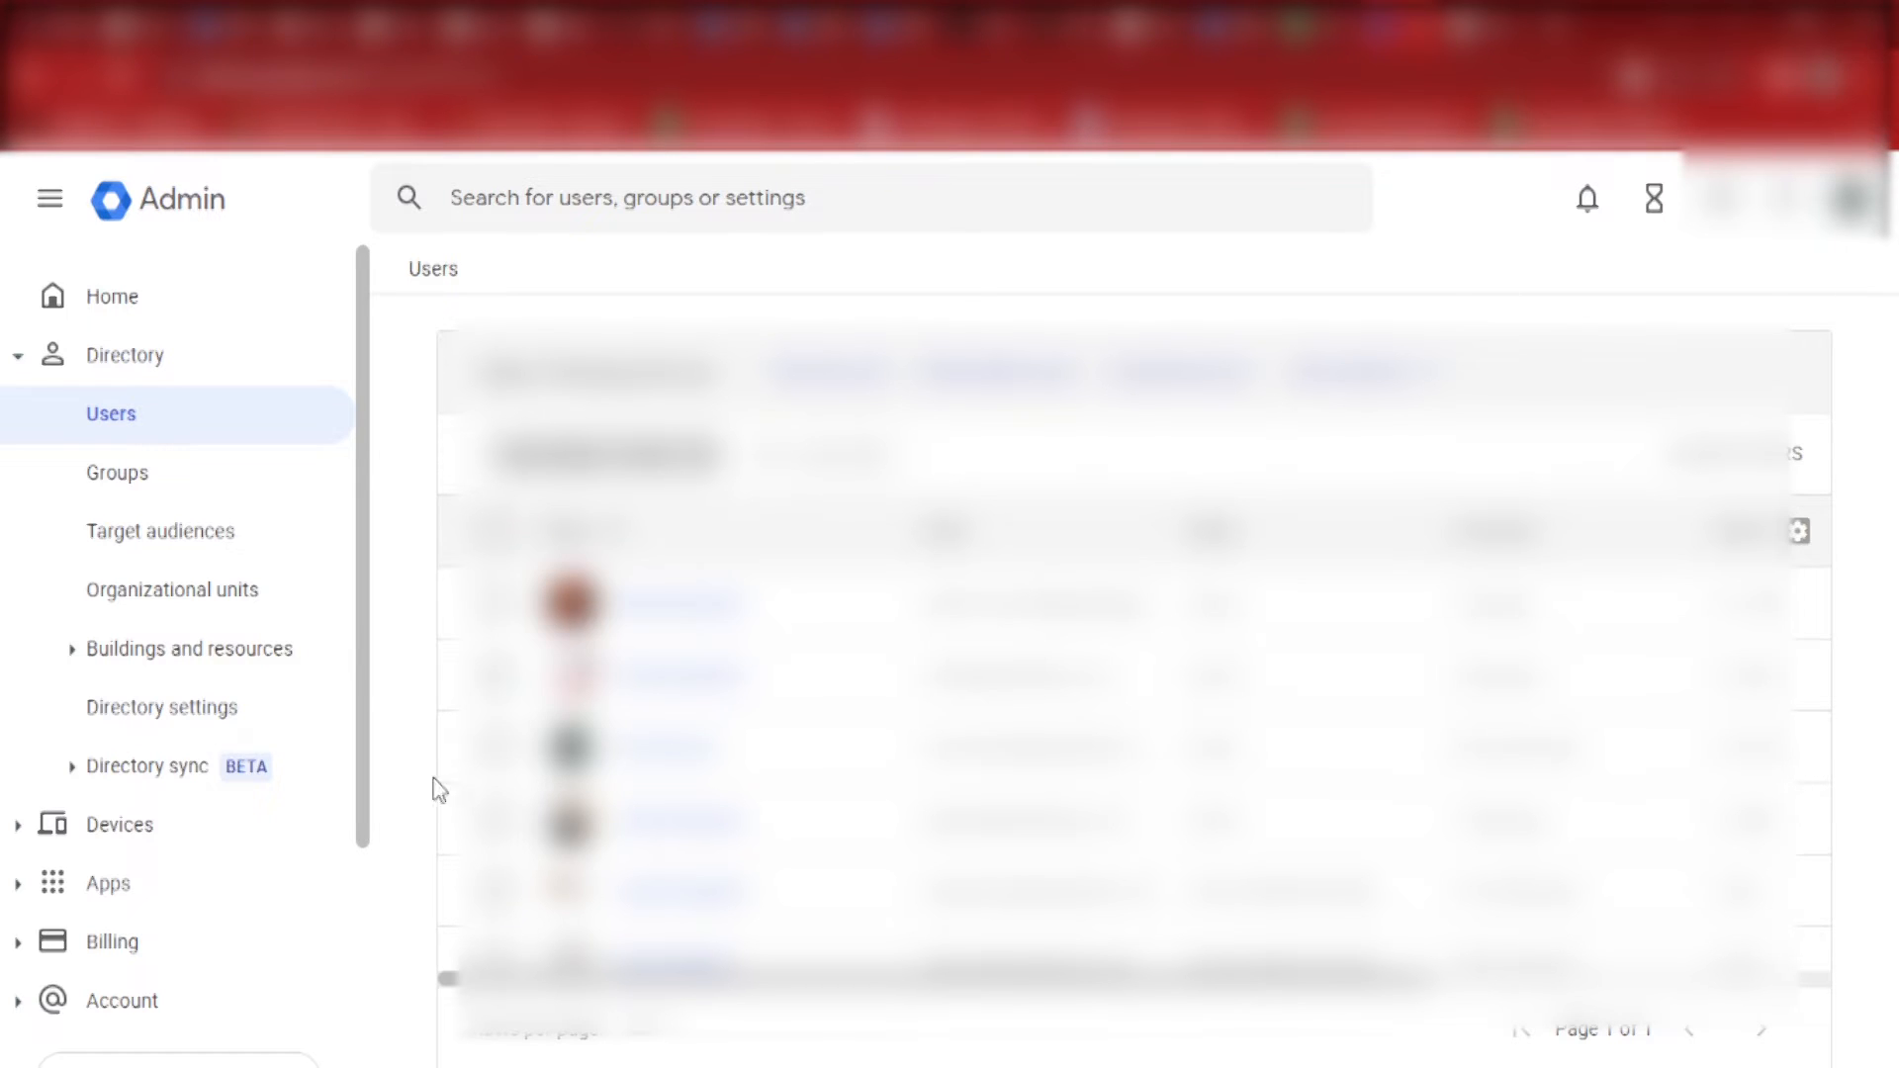
{"action": "mouse_move", "coordinate": [52, 388]}
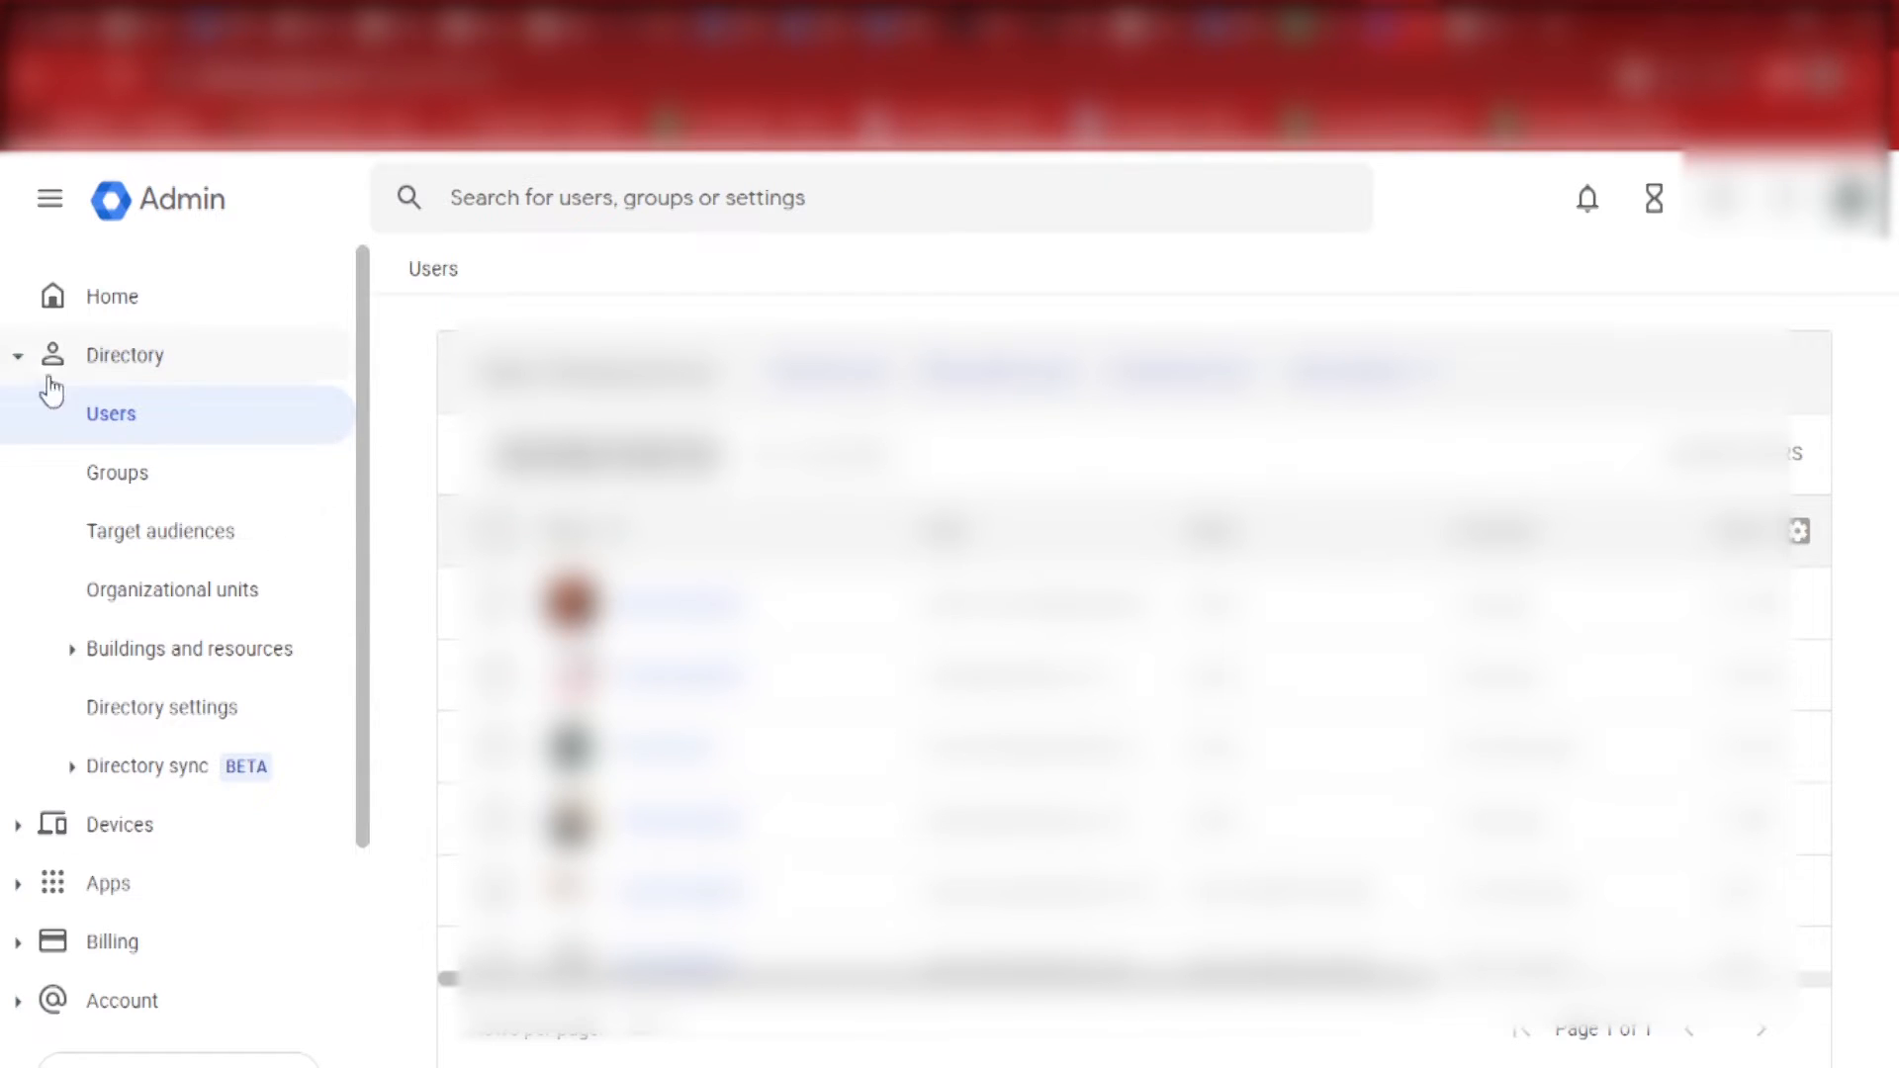
Collapse Directory, expand Account, and go to the Data migration page
{"action": "left_click", "coordinate": [124, 354]}
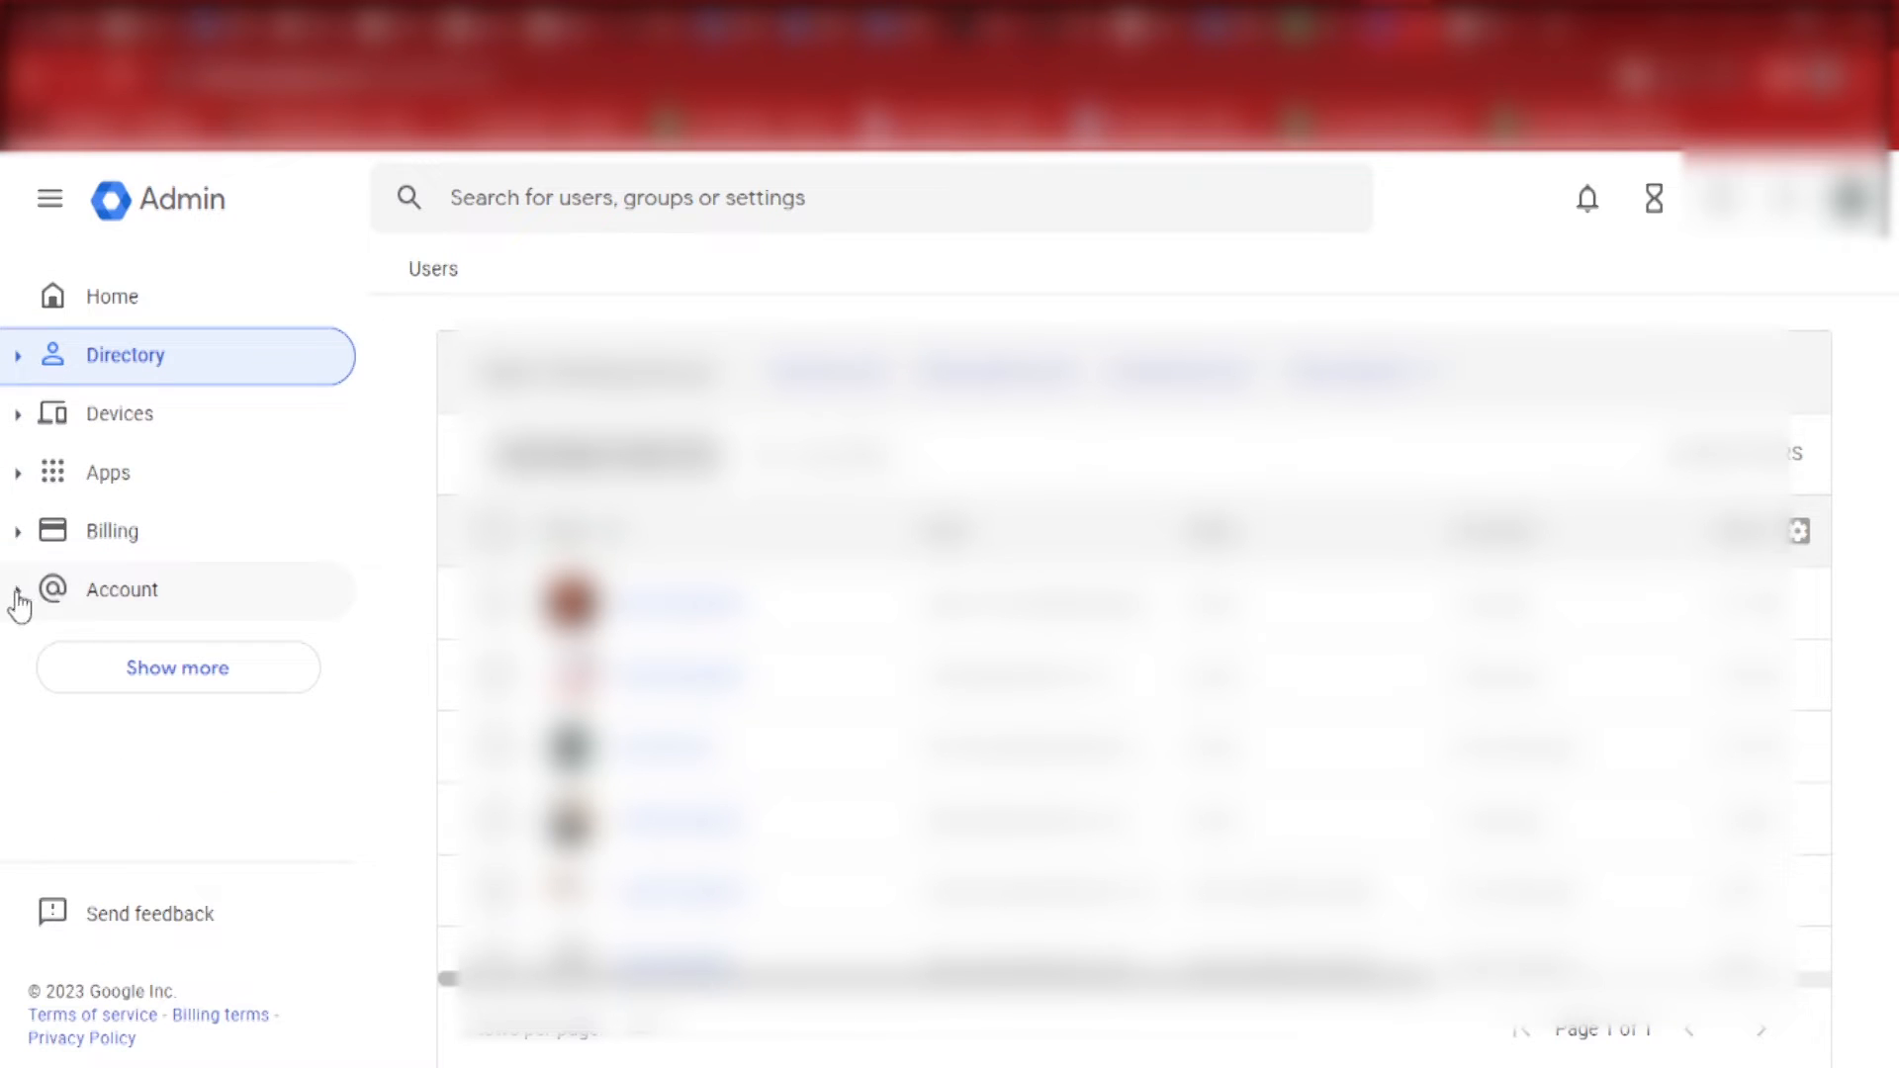
{"action": "left_click", "coordinate": [121, 590]}
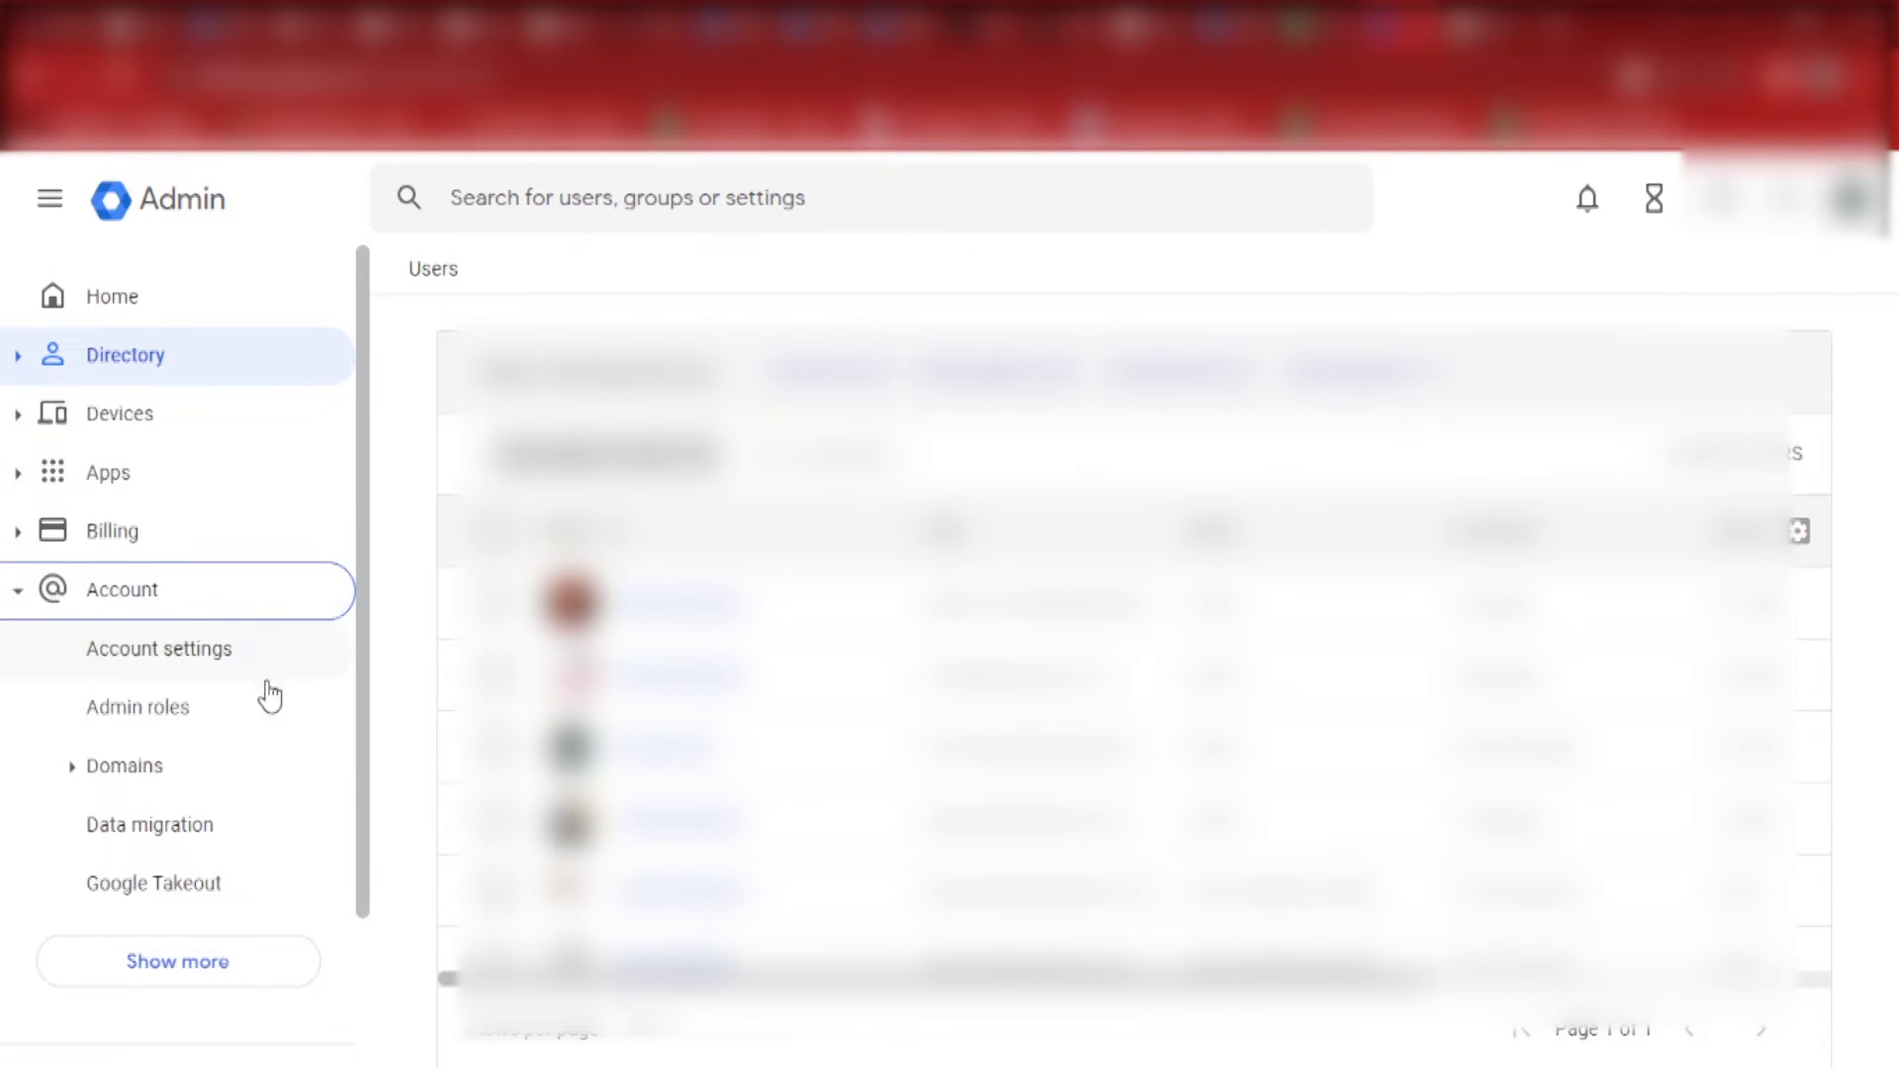
{"action": "scroll", "scroll_direction": "down", "scroll_amount": 3}
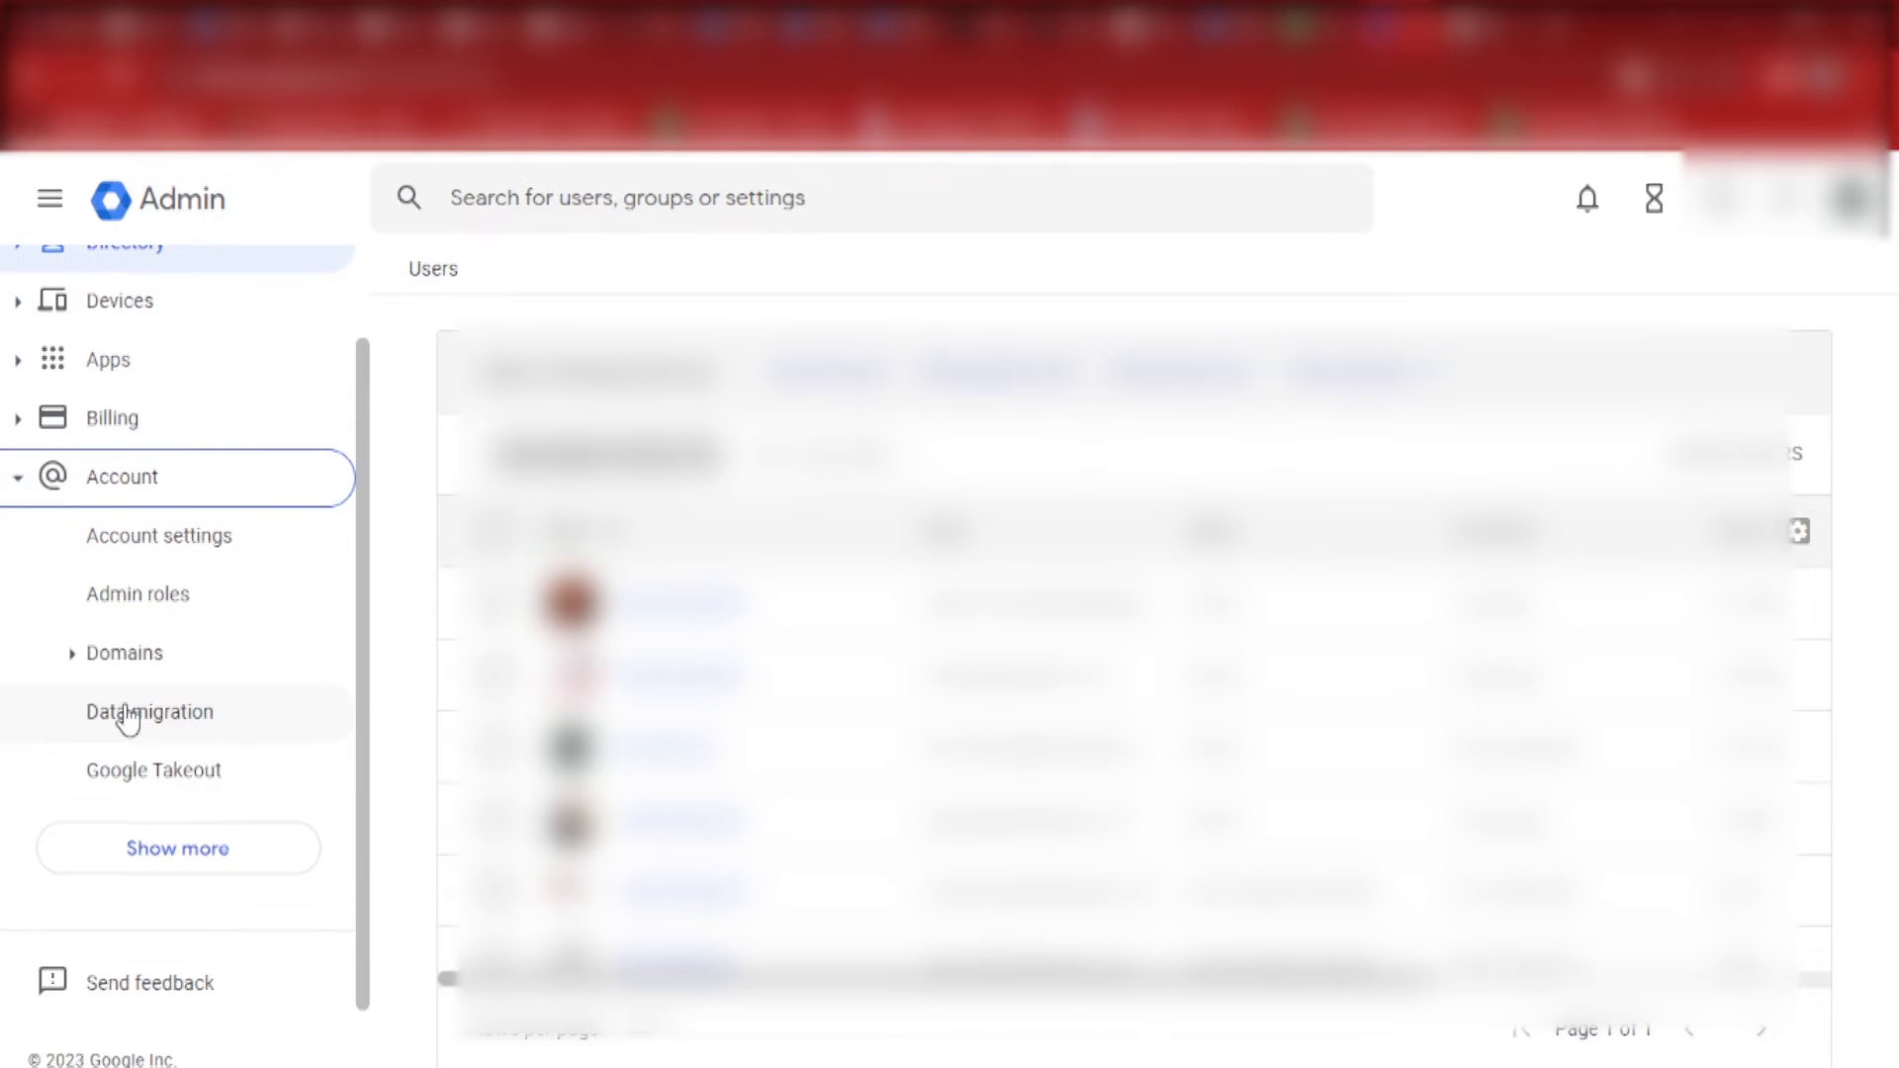
{"action": "left_click", "coordinate": [149, 713]}
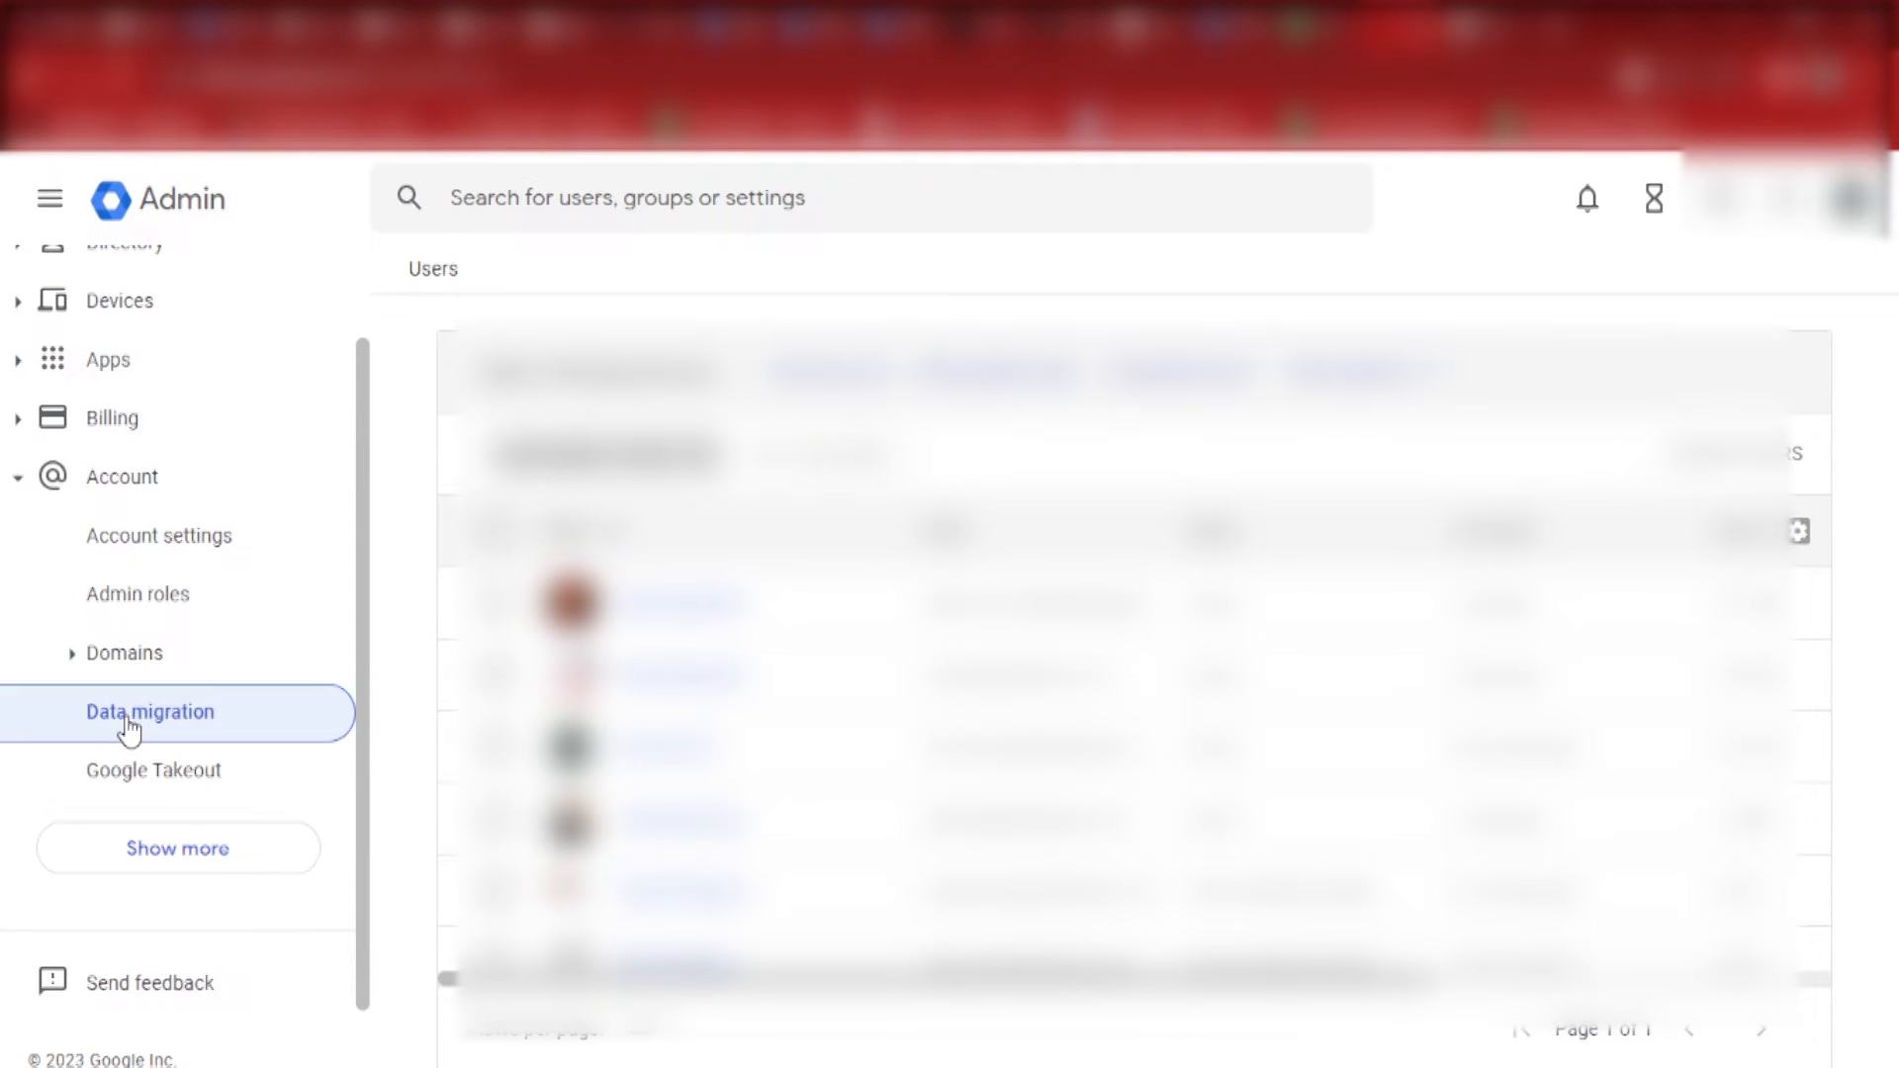
{"action": "left_click", "coordinate": [150, 711]}
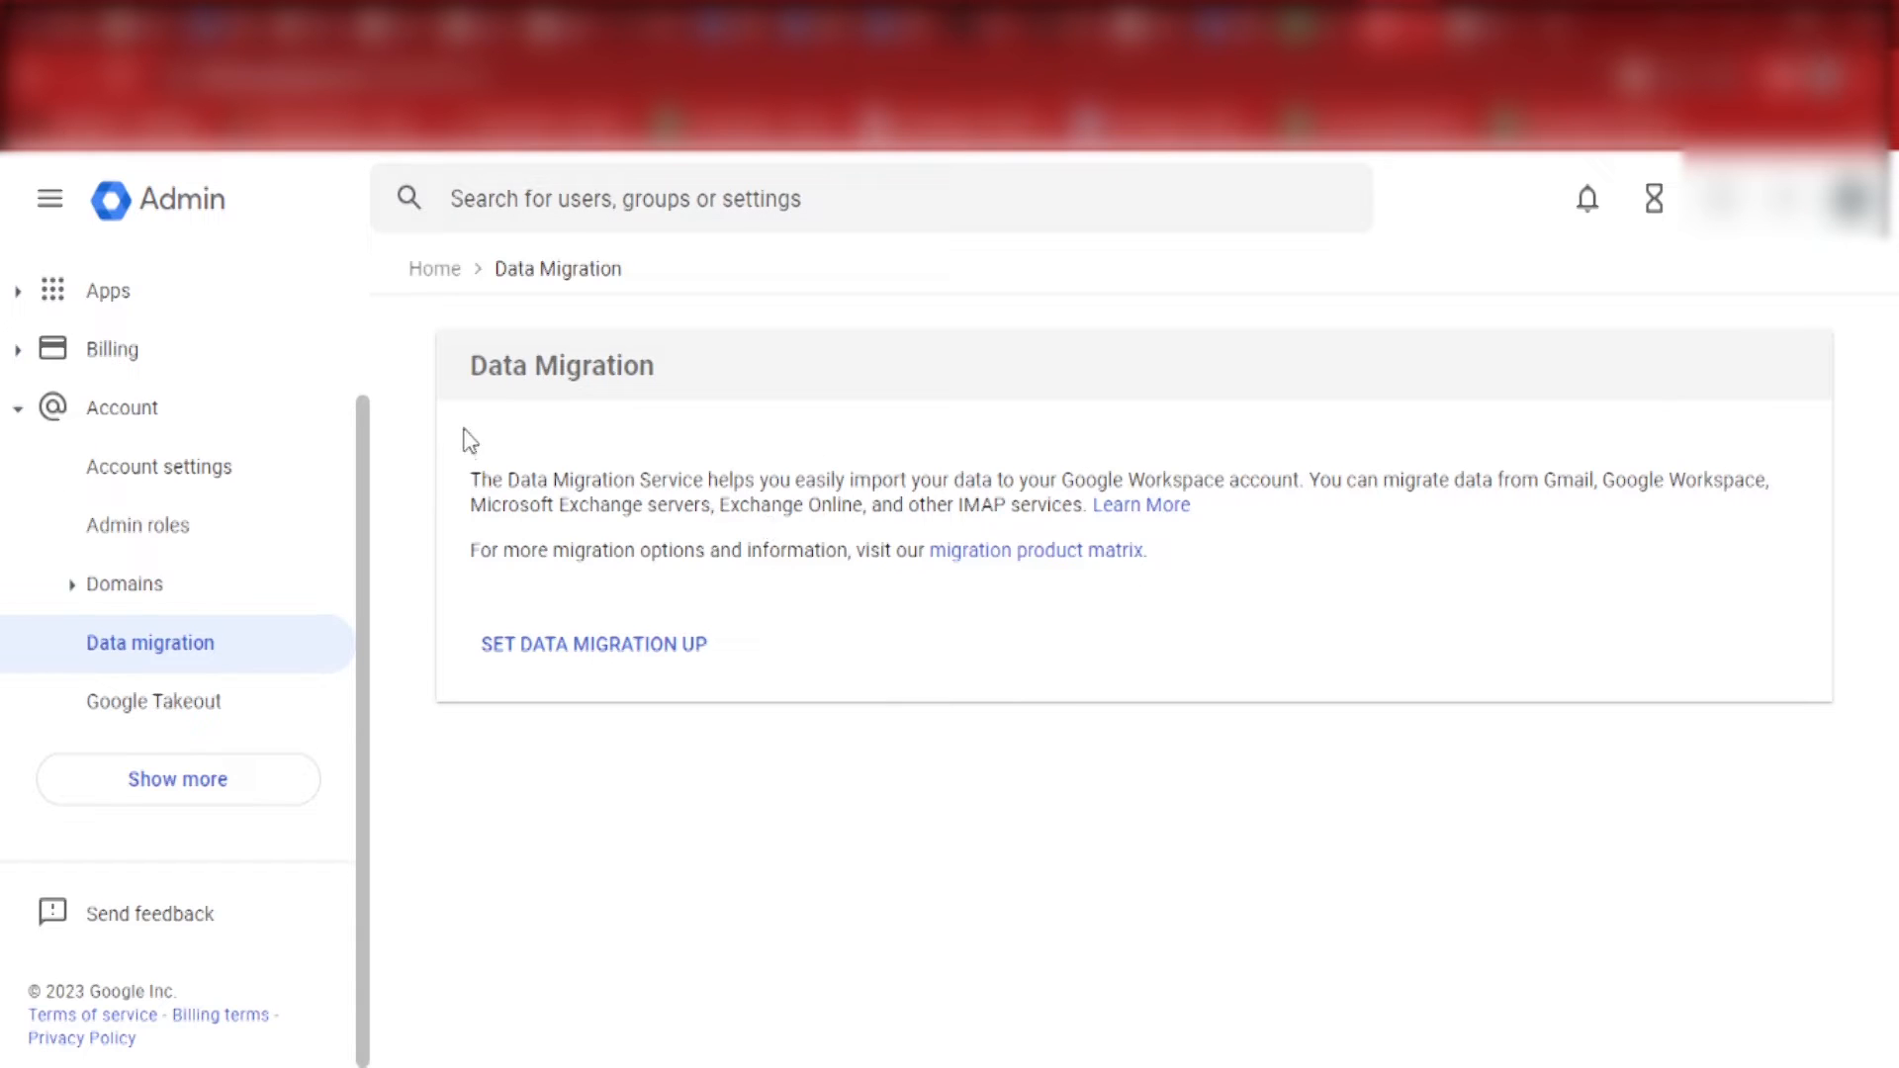
{"action": "mouse_move", "coordinate": [604, 652]}
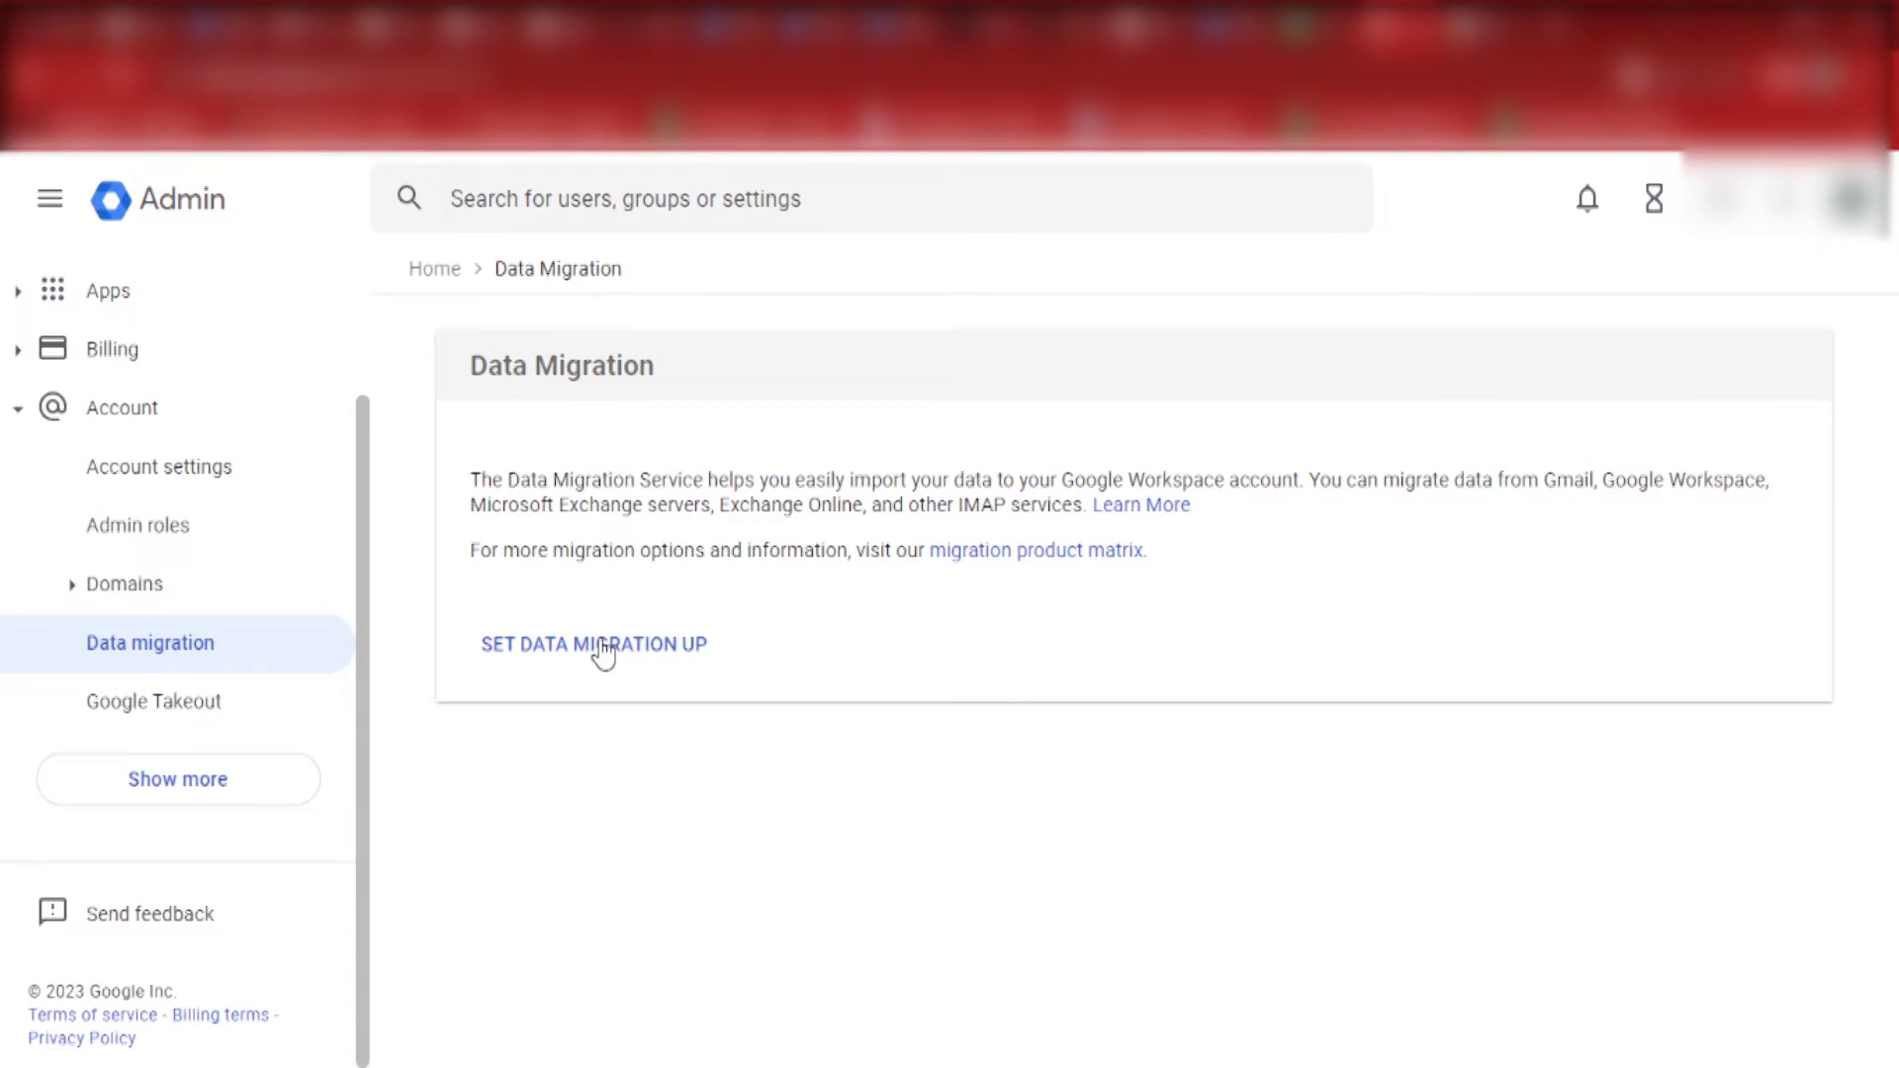
Start data migration setup and choose the source server type under Migration Source
{"action": "left_click", "coordinate": [593, 643]}
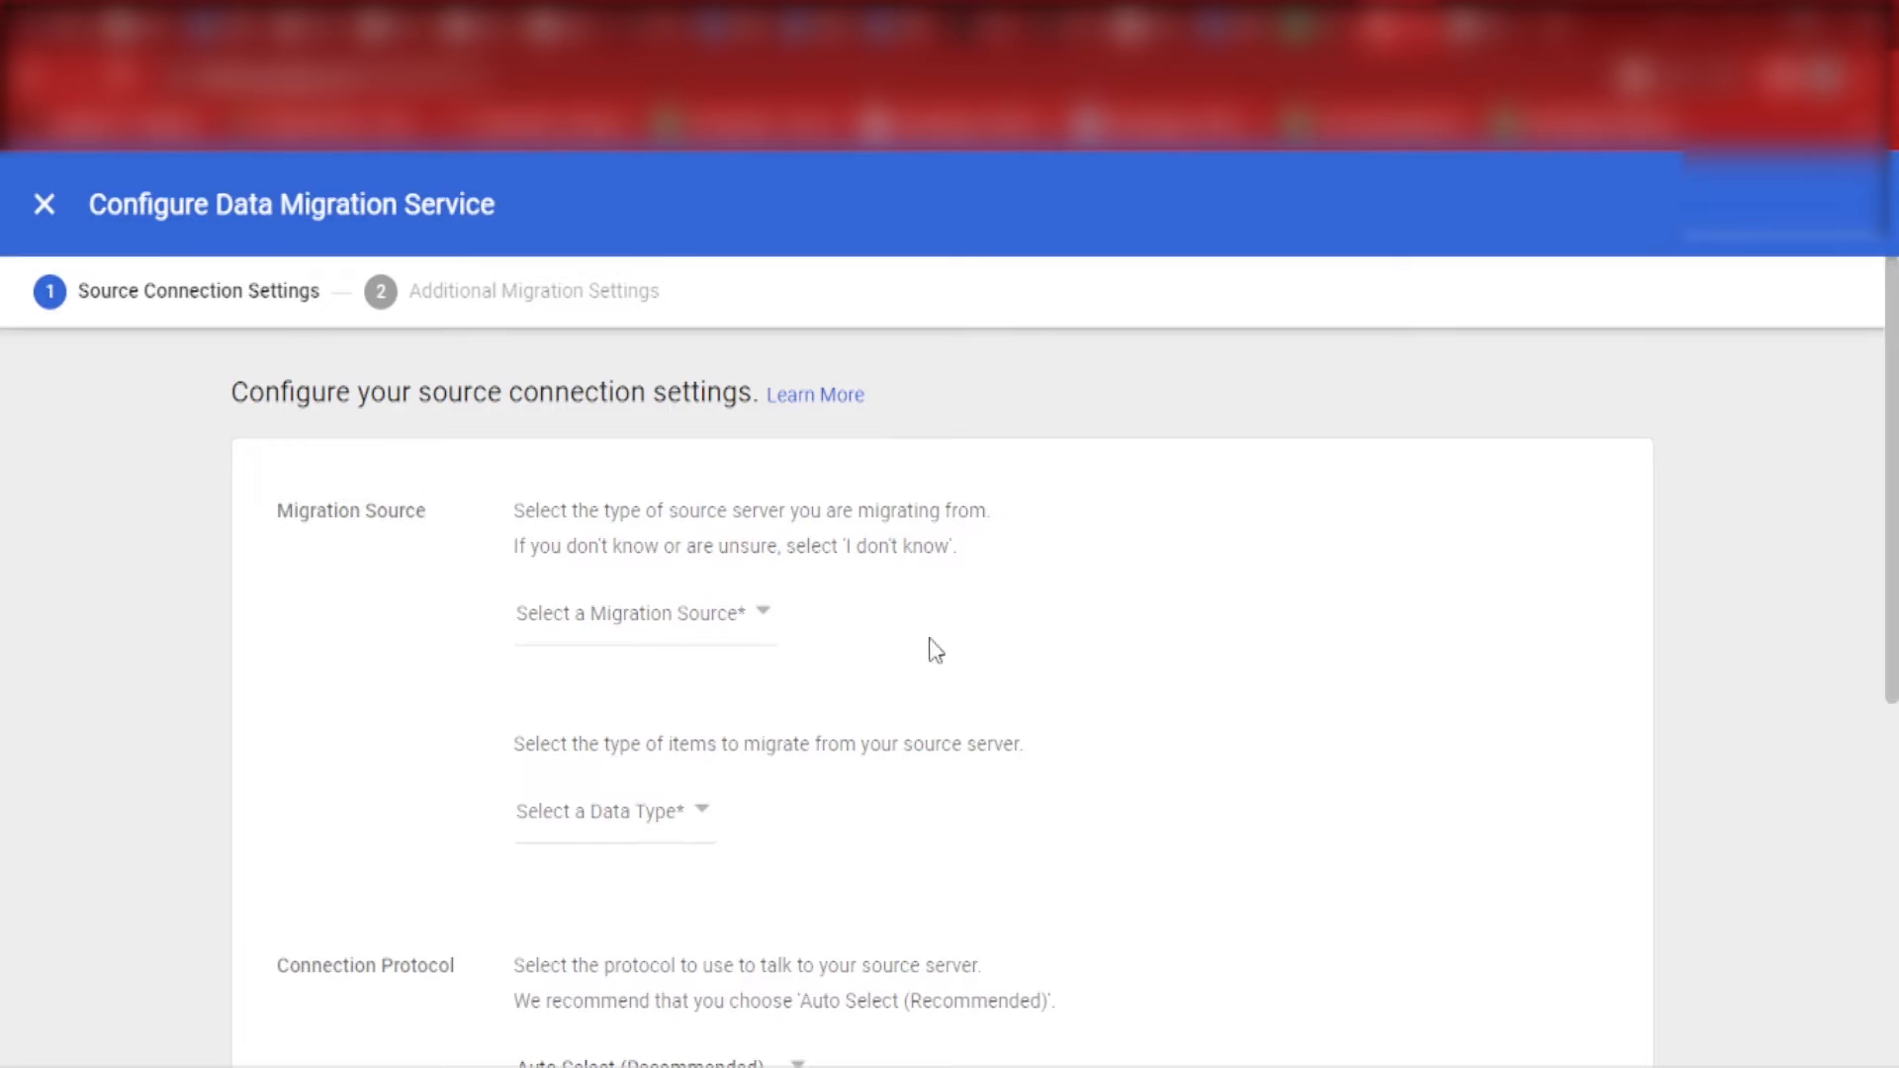
{"action": "left_click", "coordinate": [642, 613]}
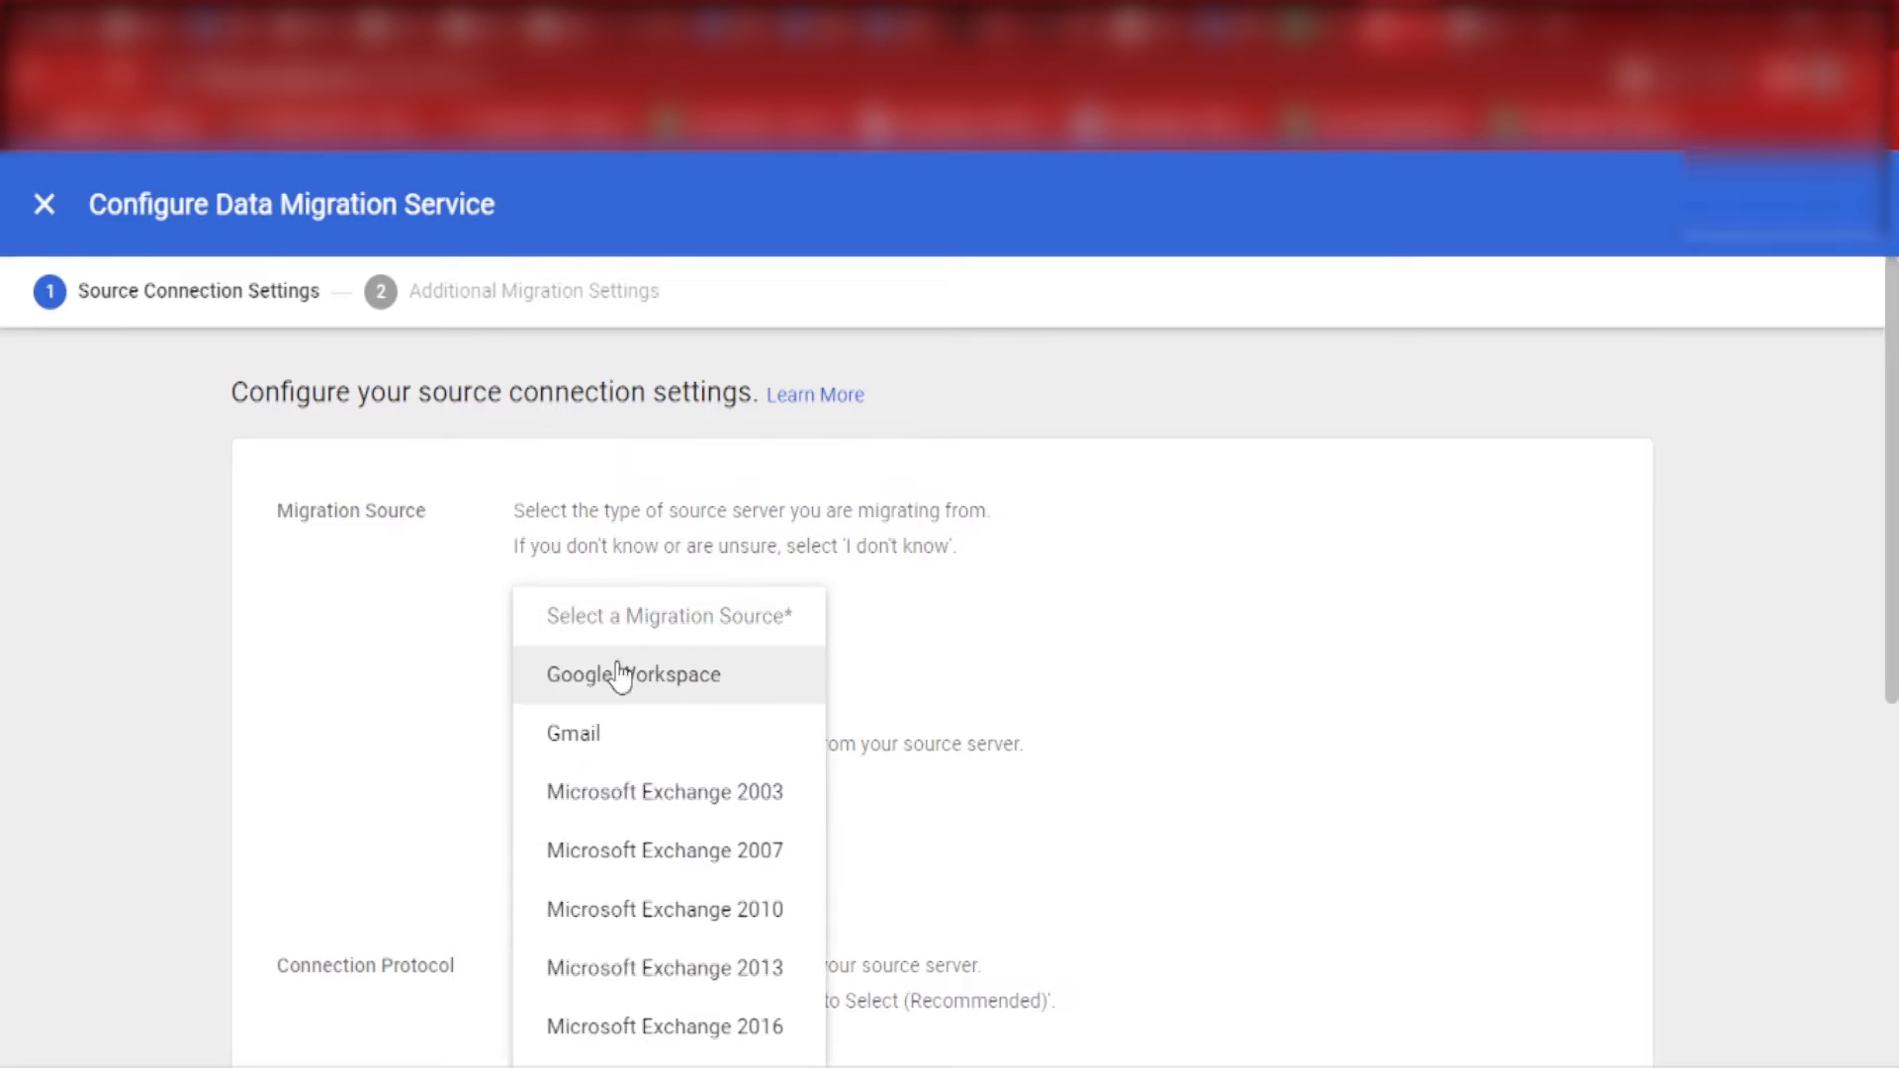
{"action": "mouse_move", "coordinate": [627, 693]}
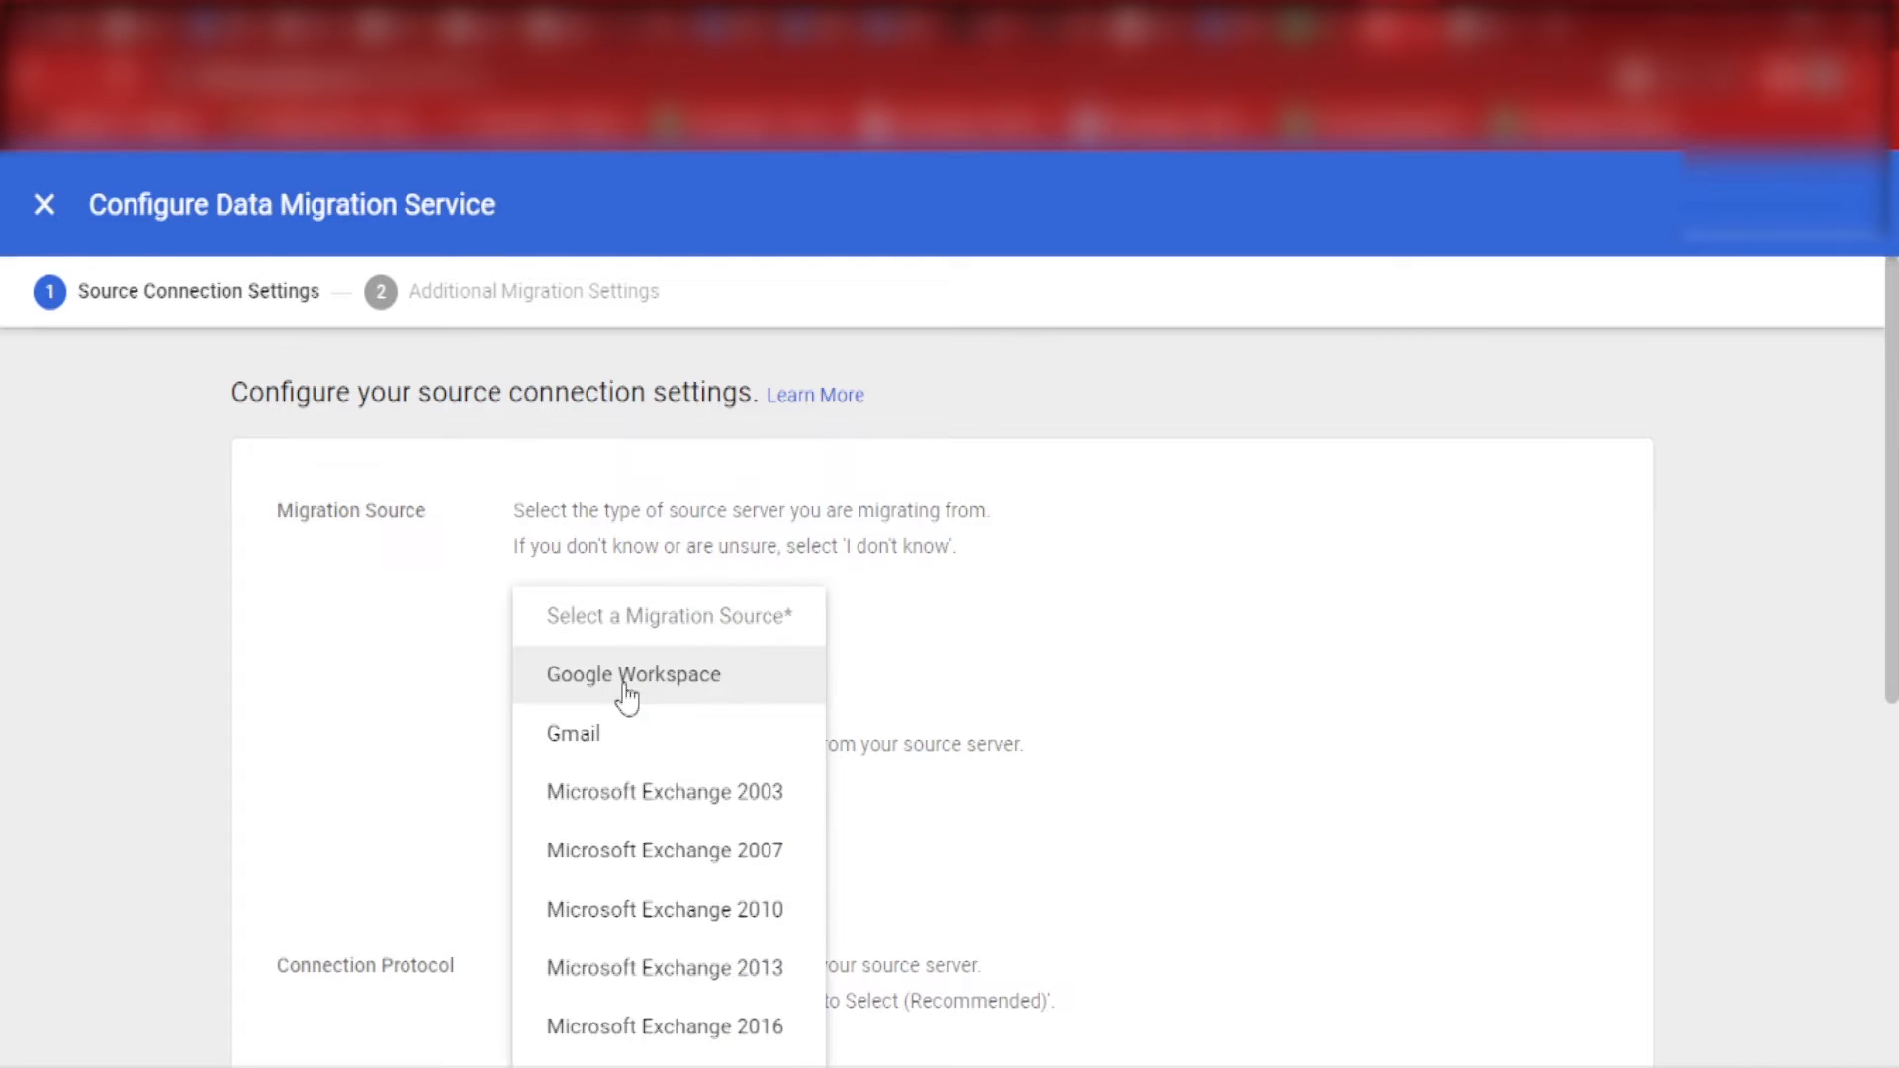
{"action": "left_click", "coordinate": [632, 675]}
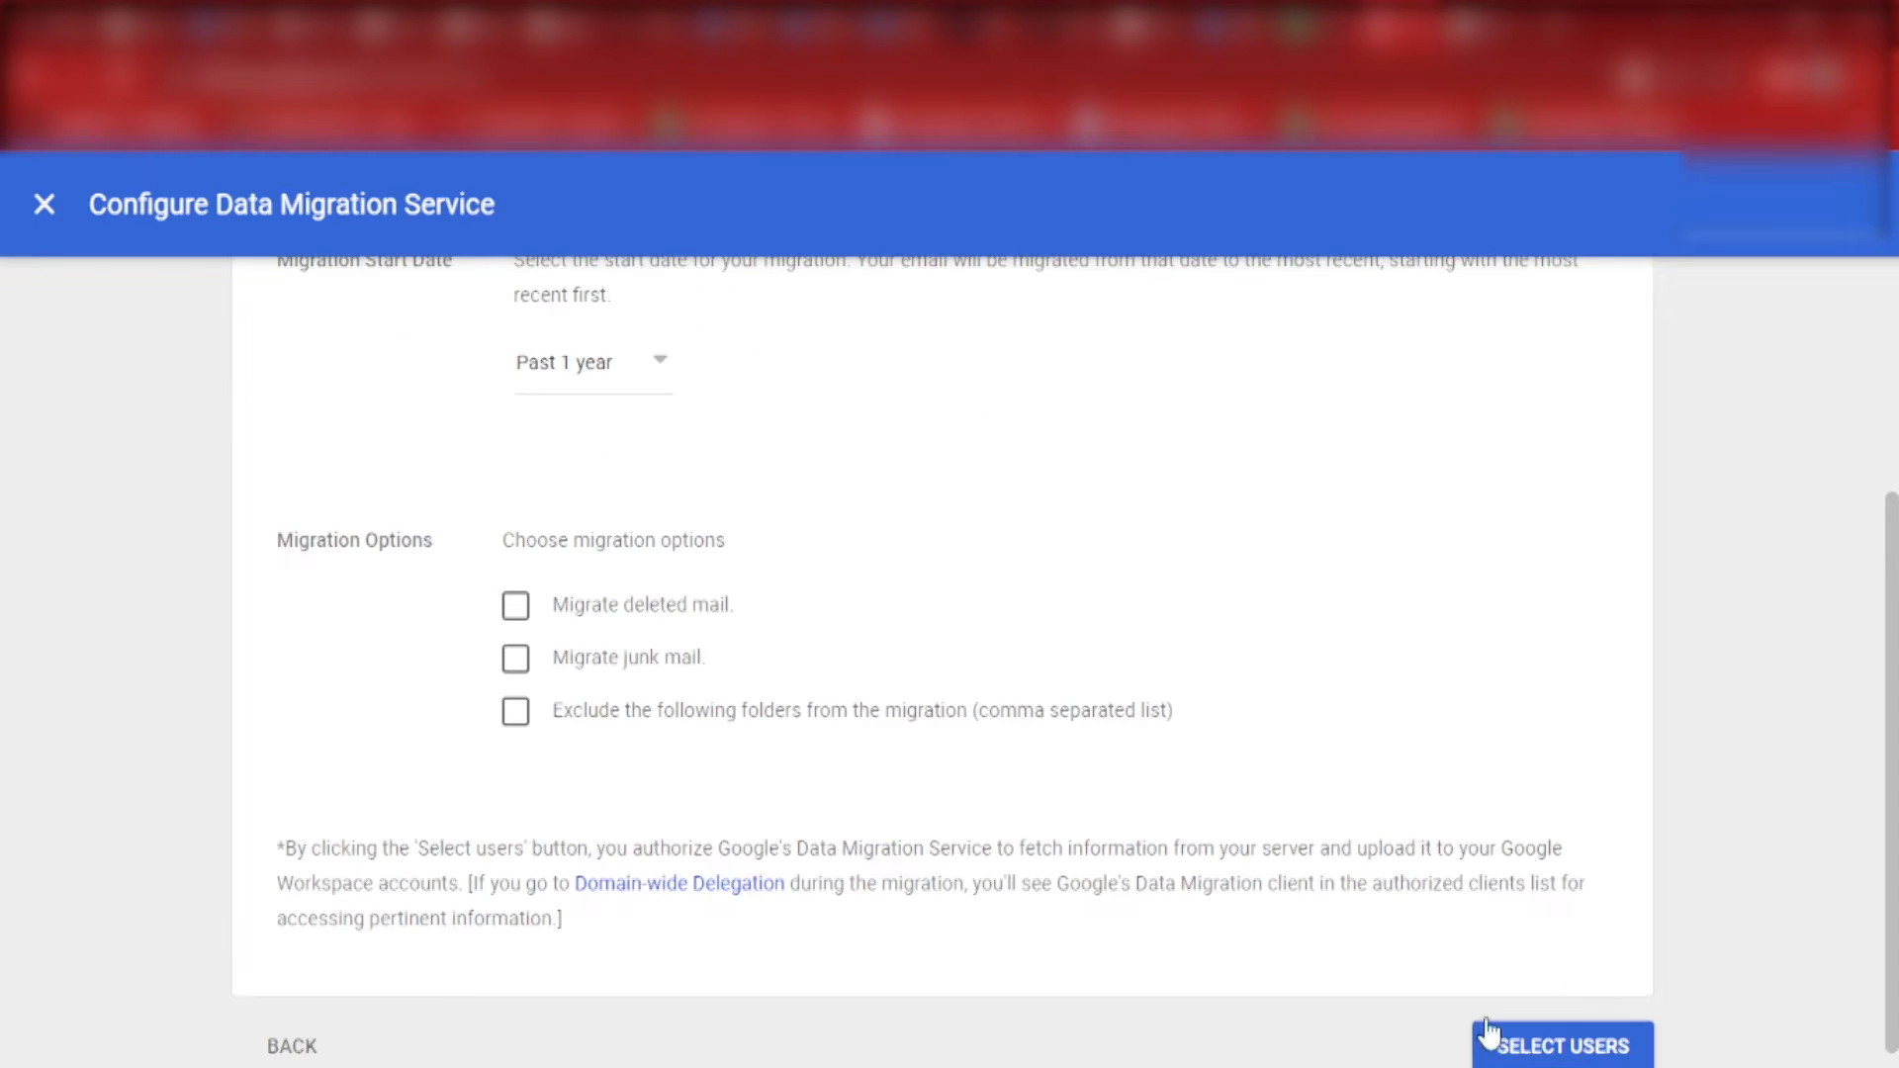
{"action": "mouse_move", "coordinate": [1892, 748]}
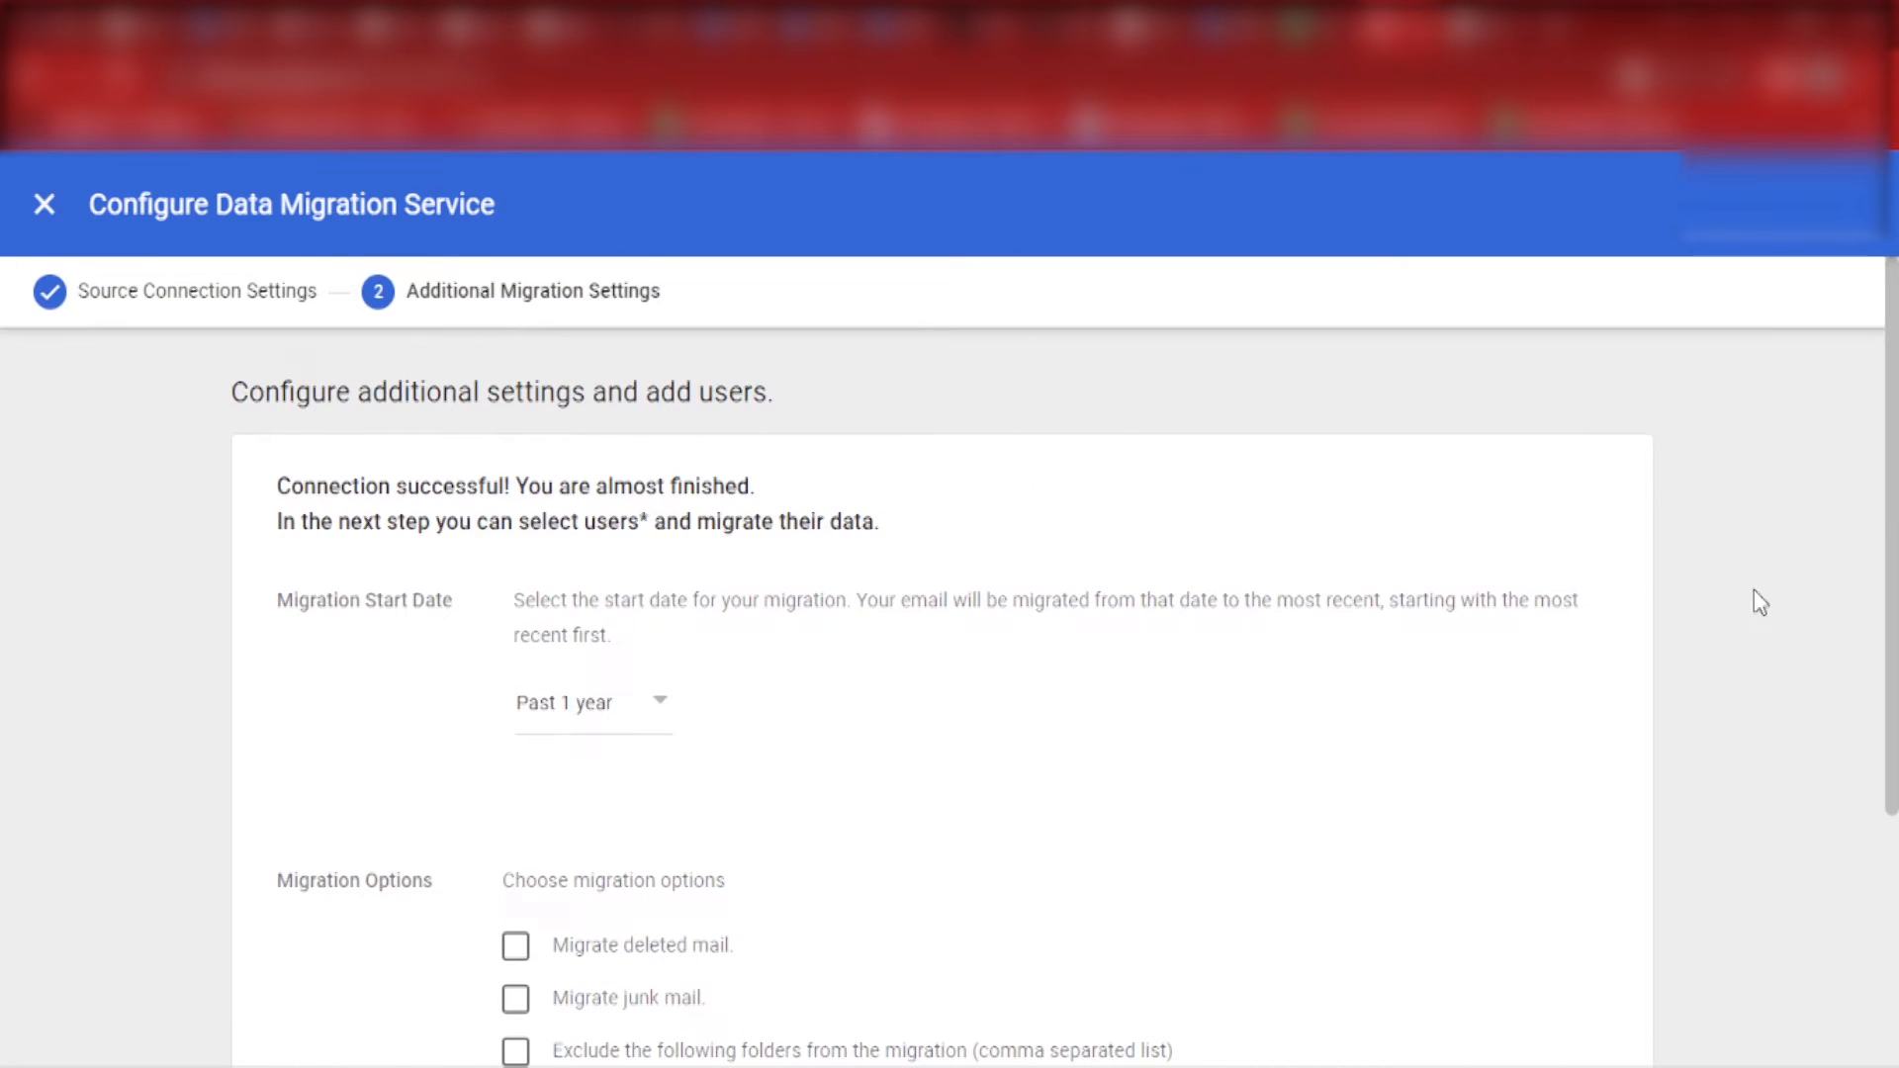
Set the migration start date to a custom date of June 1, 2021
{"action": "scroll", "scroll_direction": "down", "scroll_amount": 3}
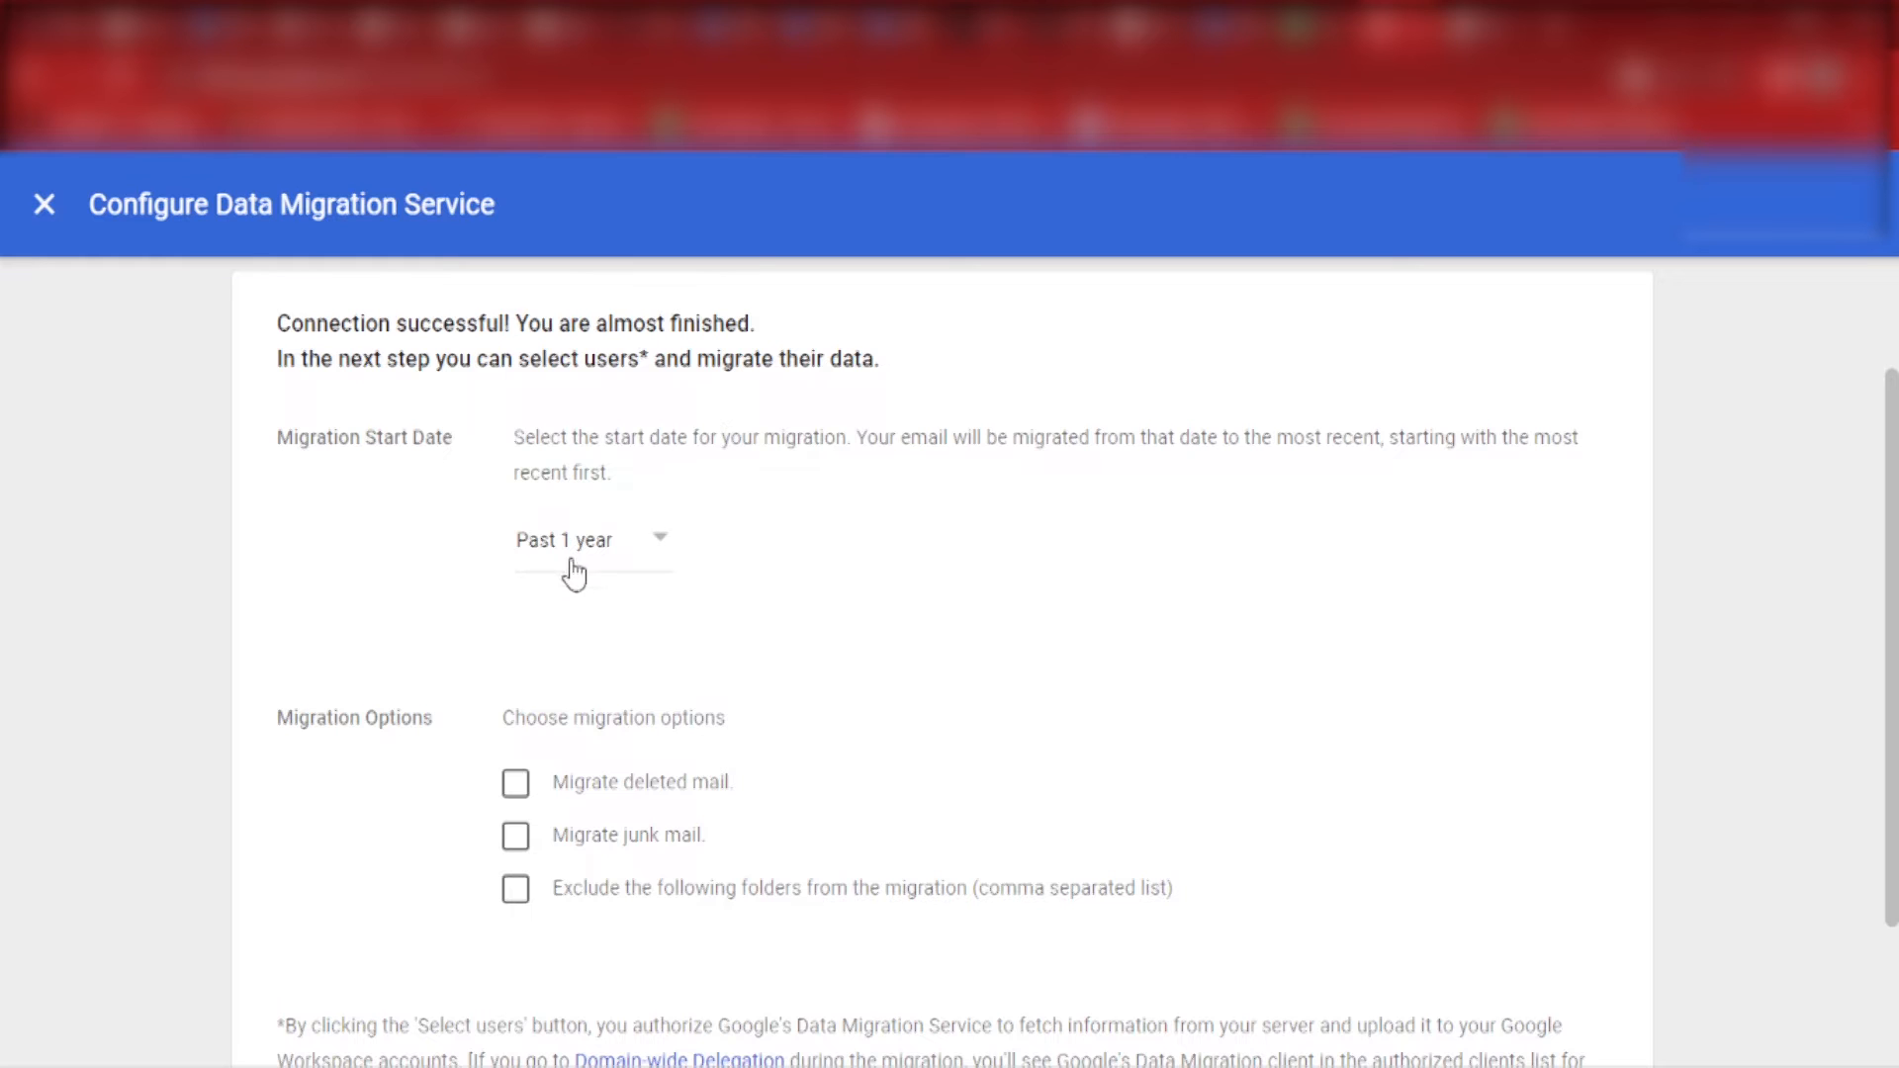
{"action": "mouse_move", "coordinate": [570, 555]}
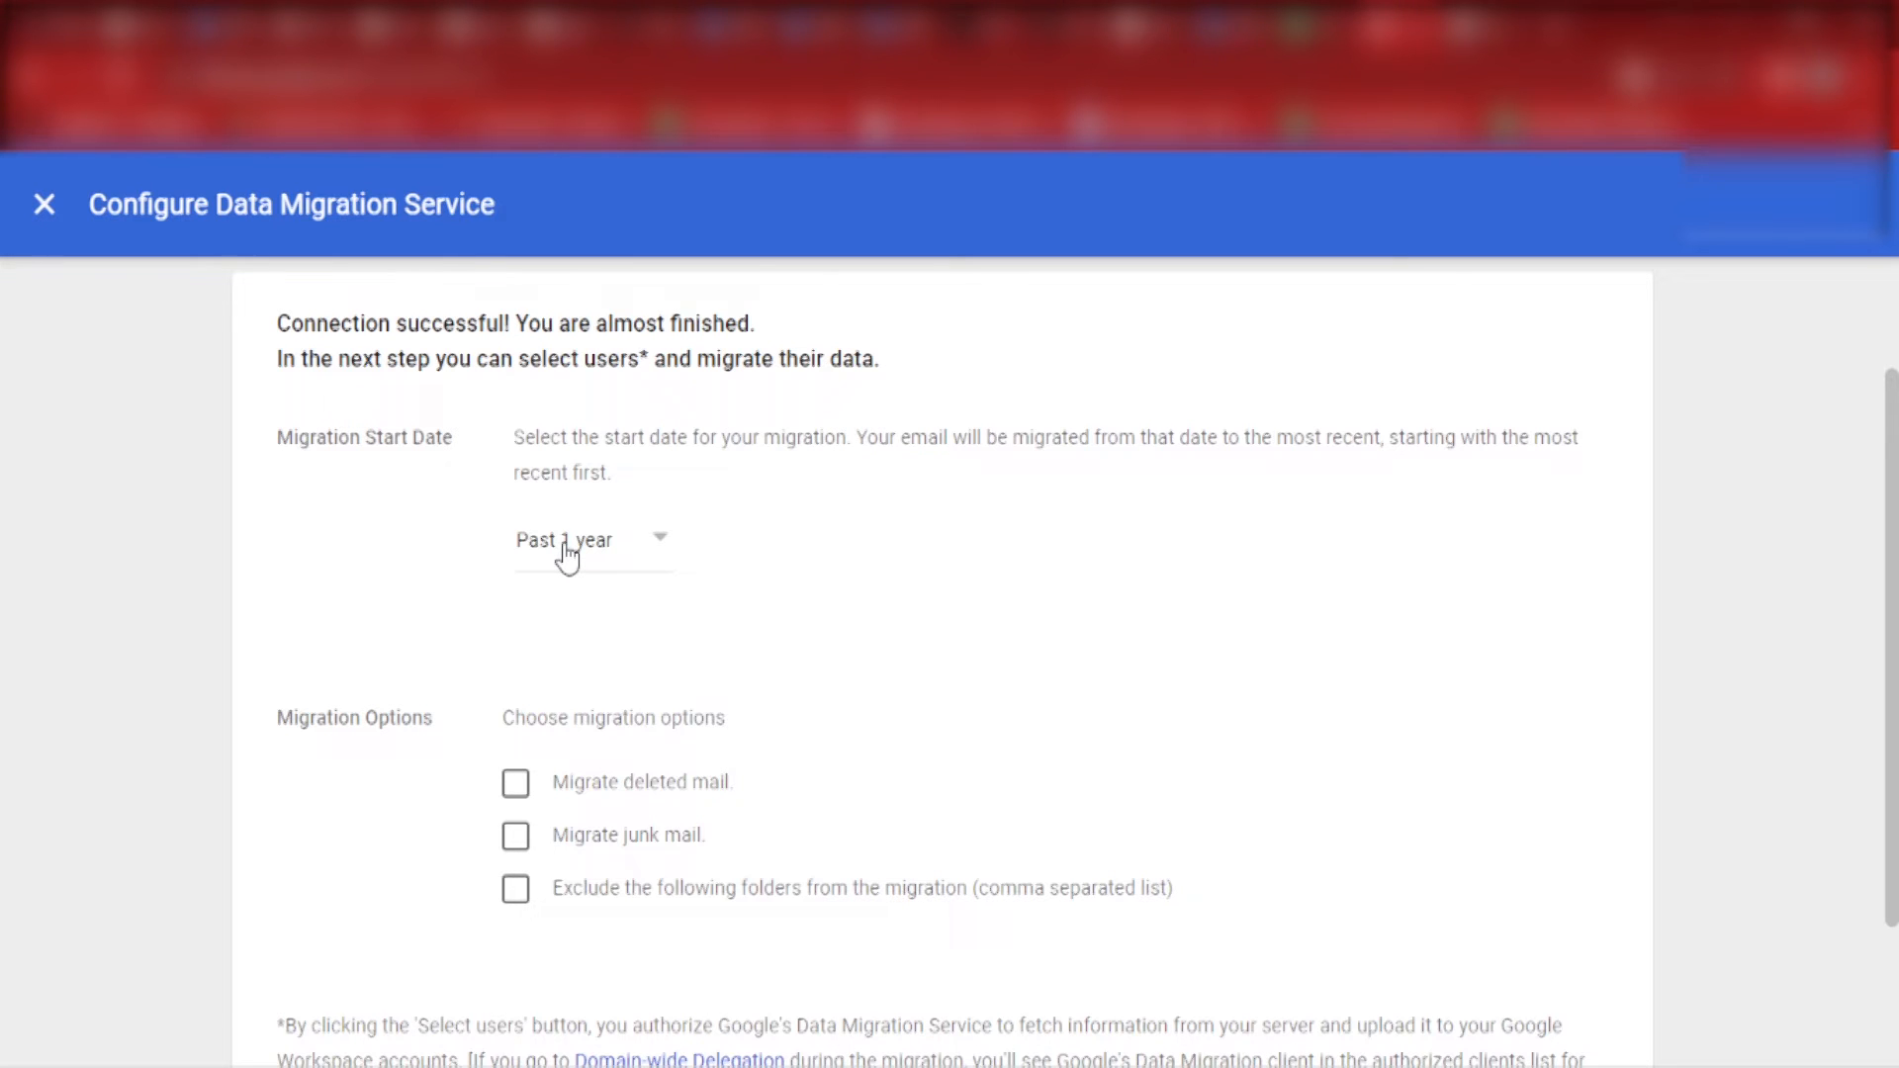
{"action": "left_click", "coordinate": [591, 540]}
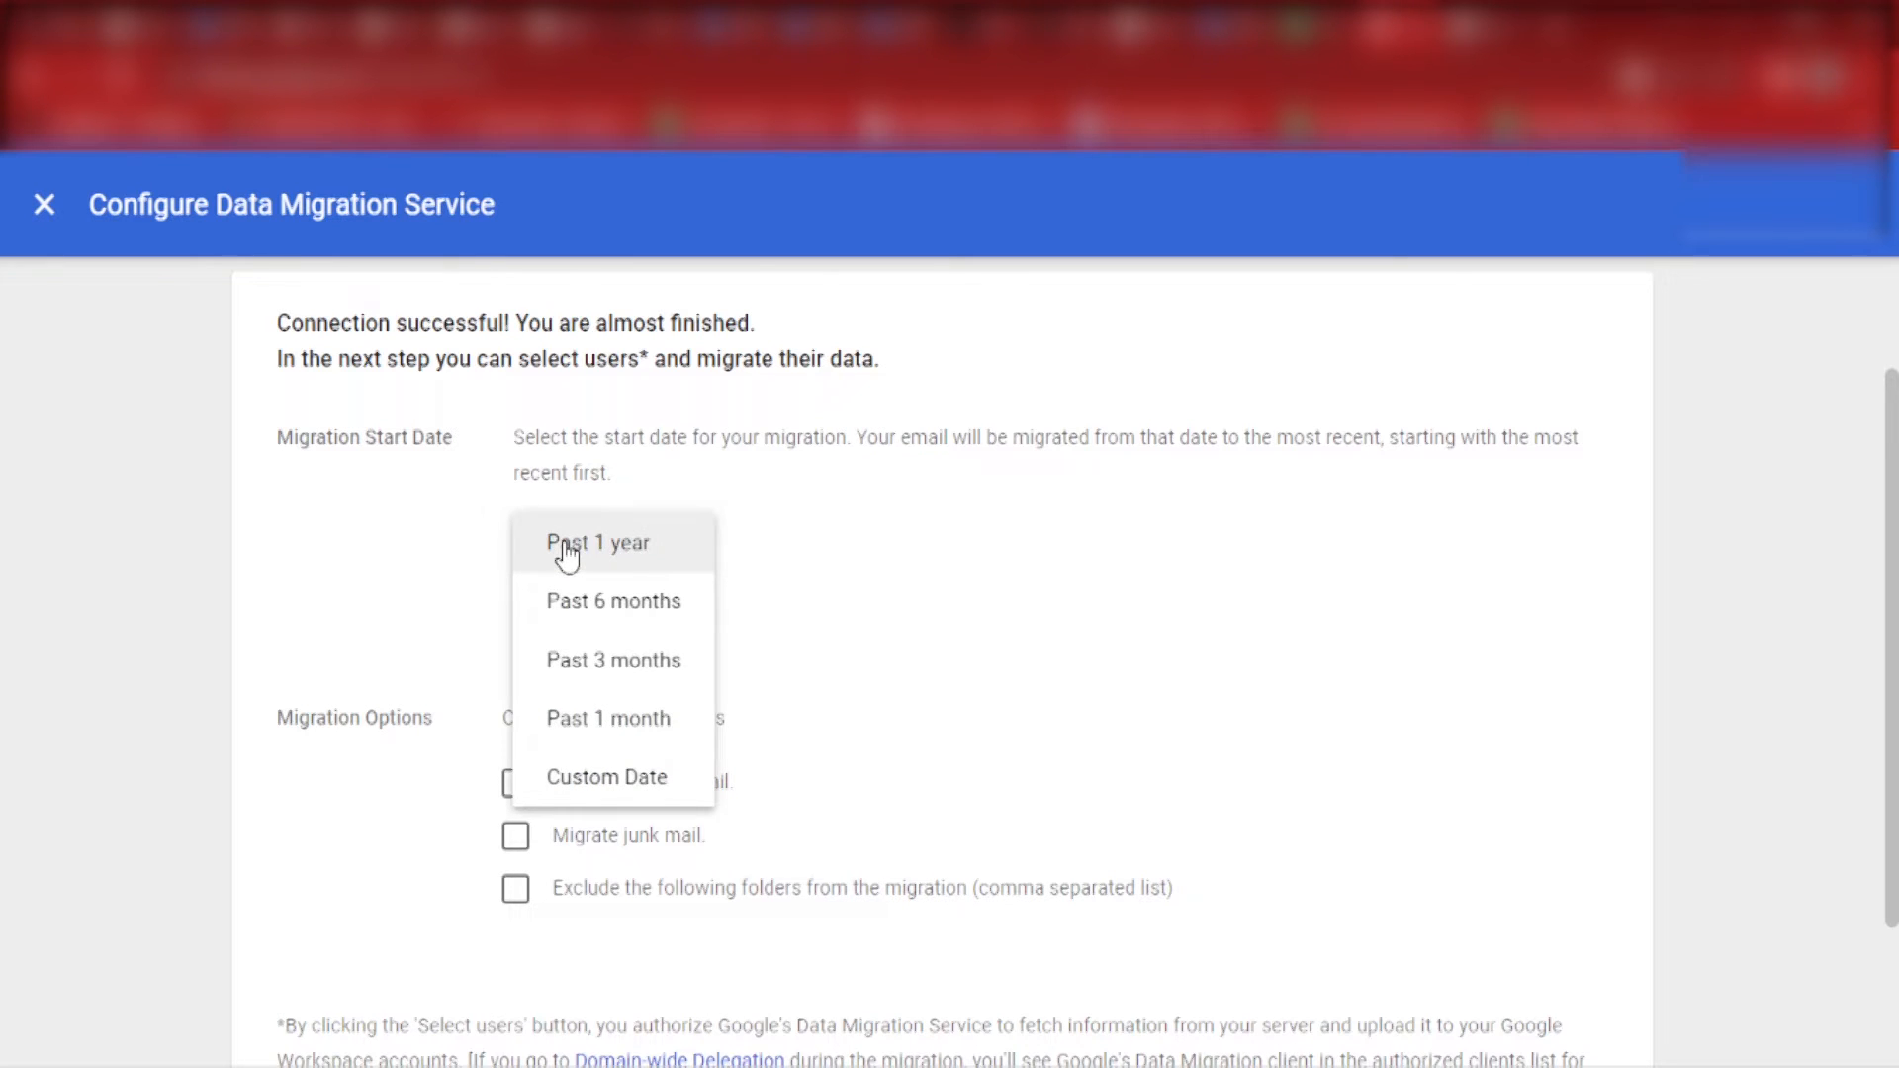
{"action": "mouse_move", "coordinate": [608, 787]}
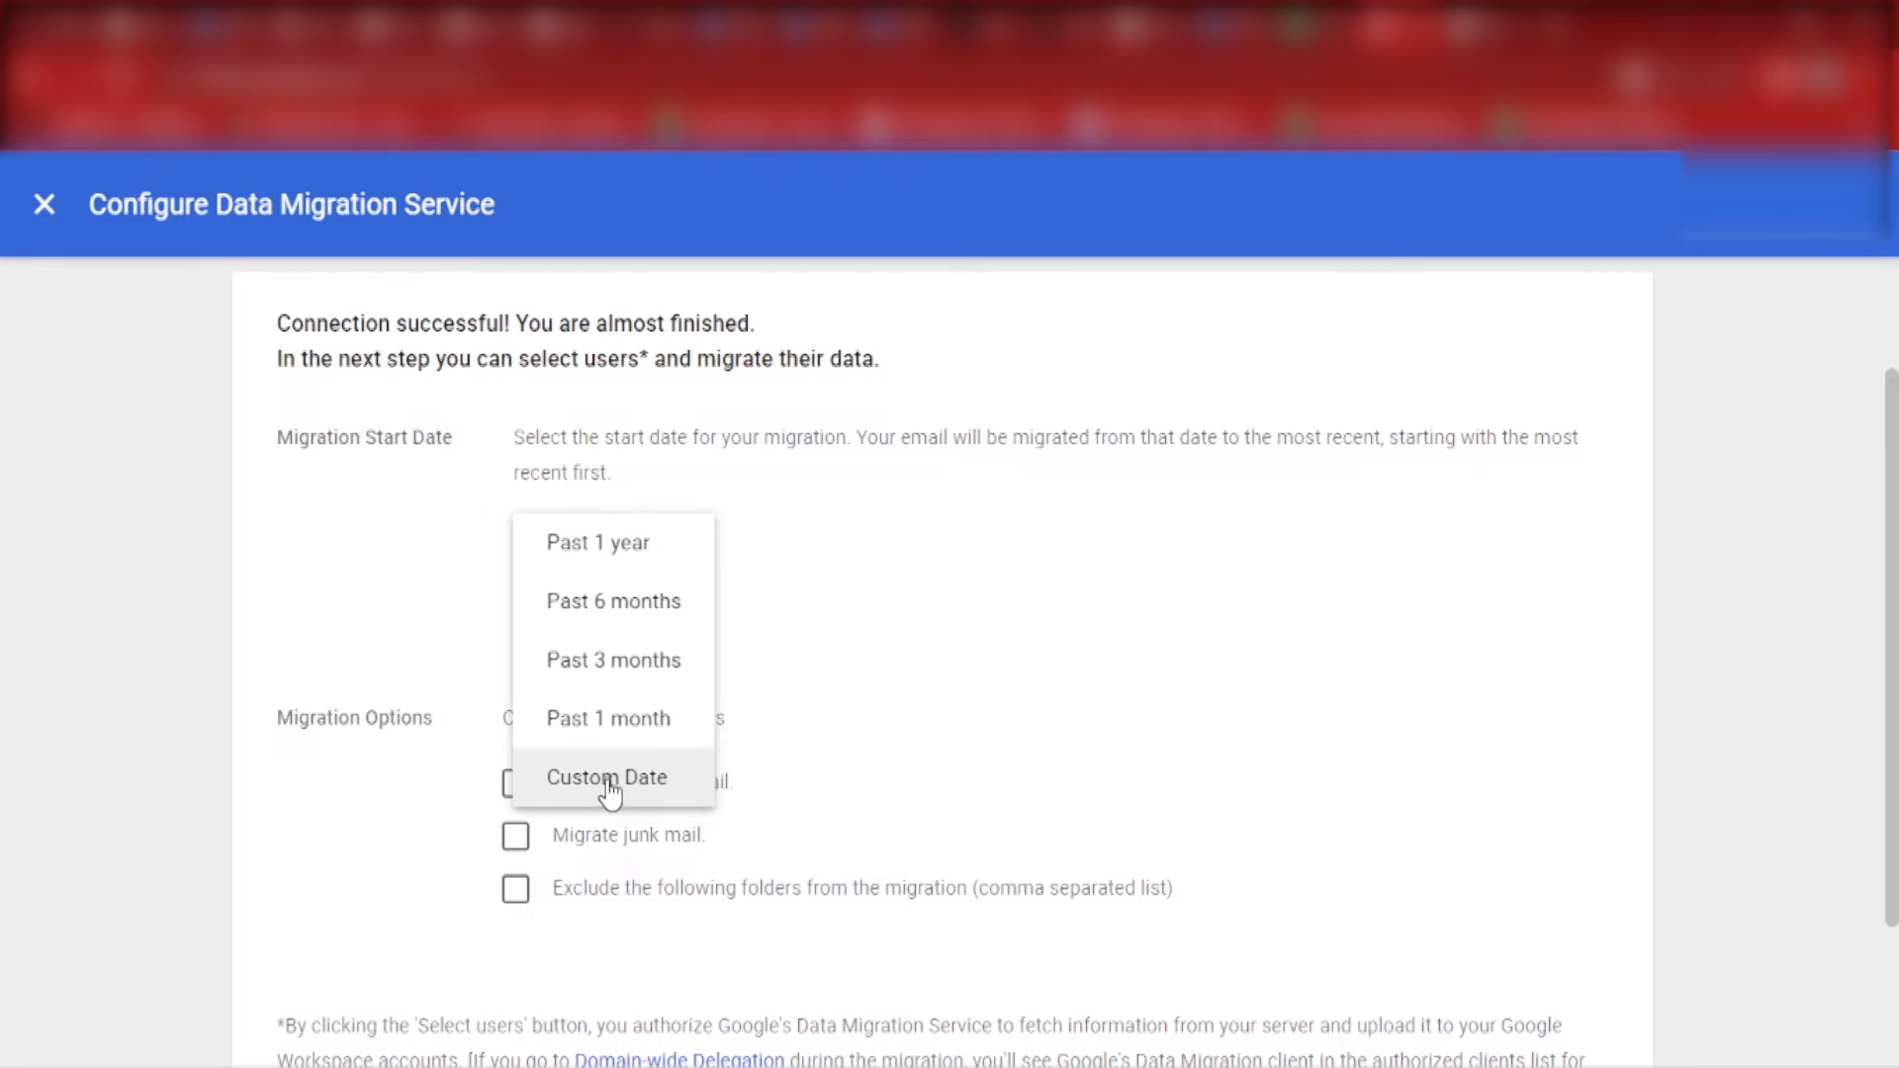
{"action": "left_click", "coordinate": [606, 776]}
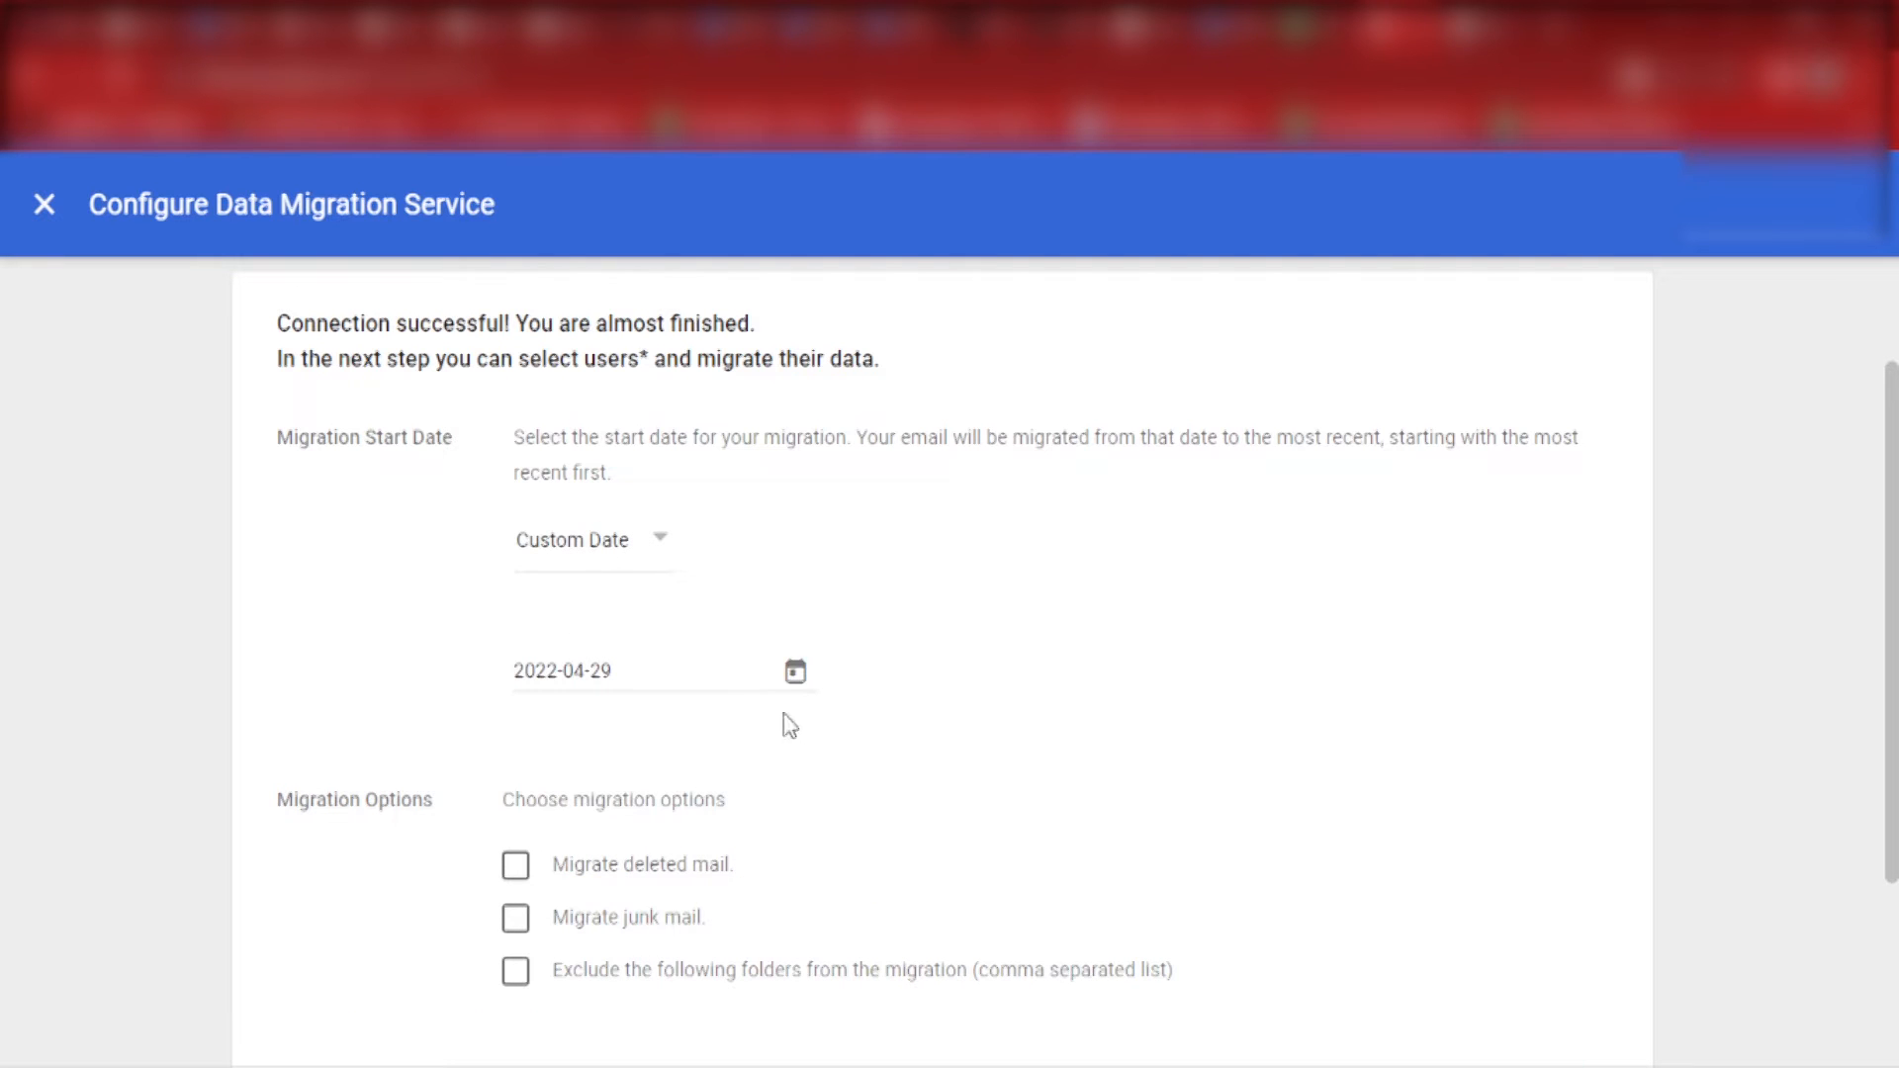
{"action": "left_click", "coordinate": [793, 670]}
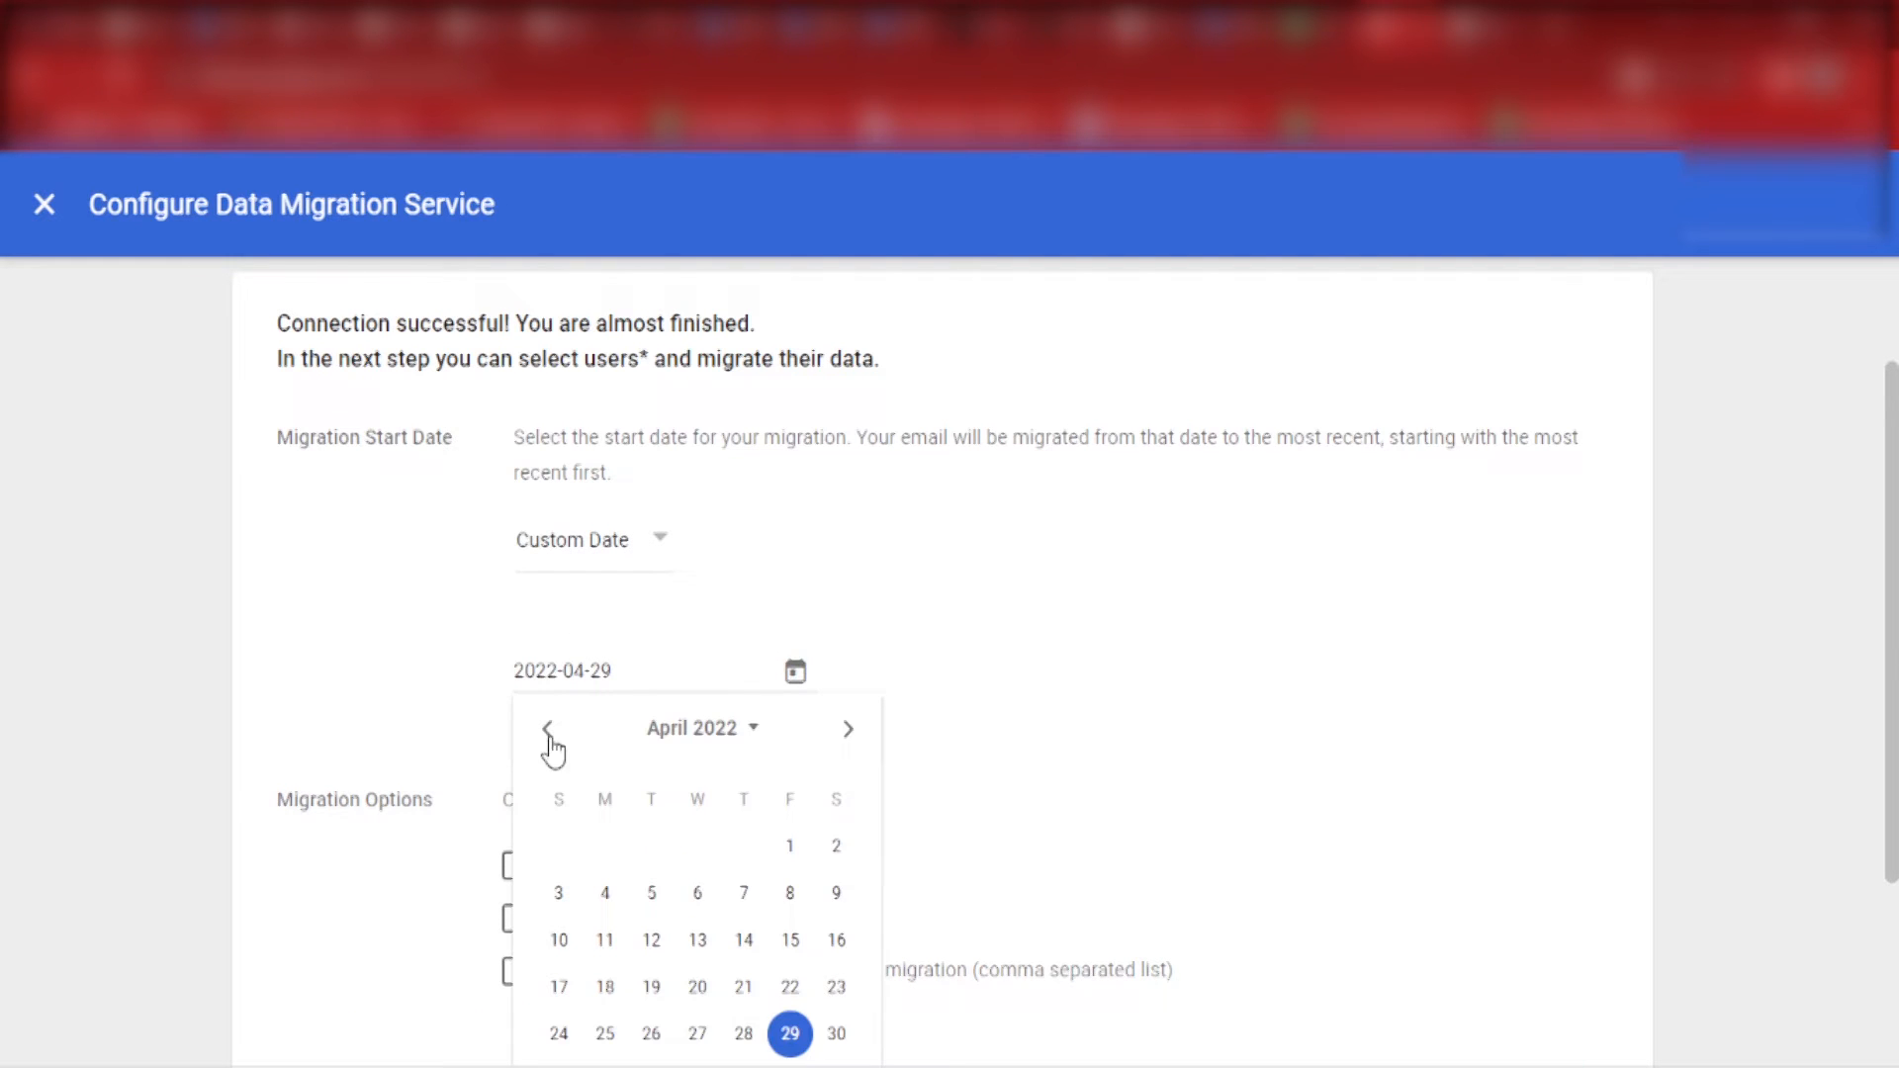
{"action": "left_click", "coordinate": [548, 728]}
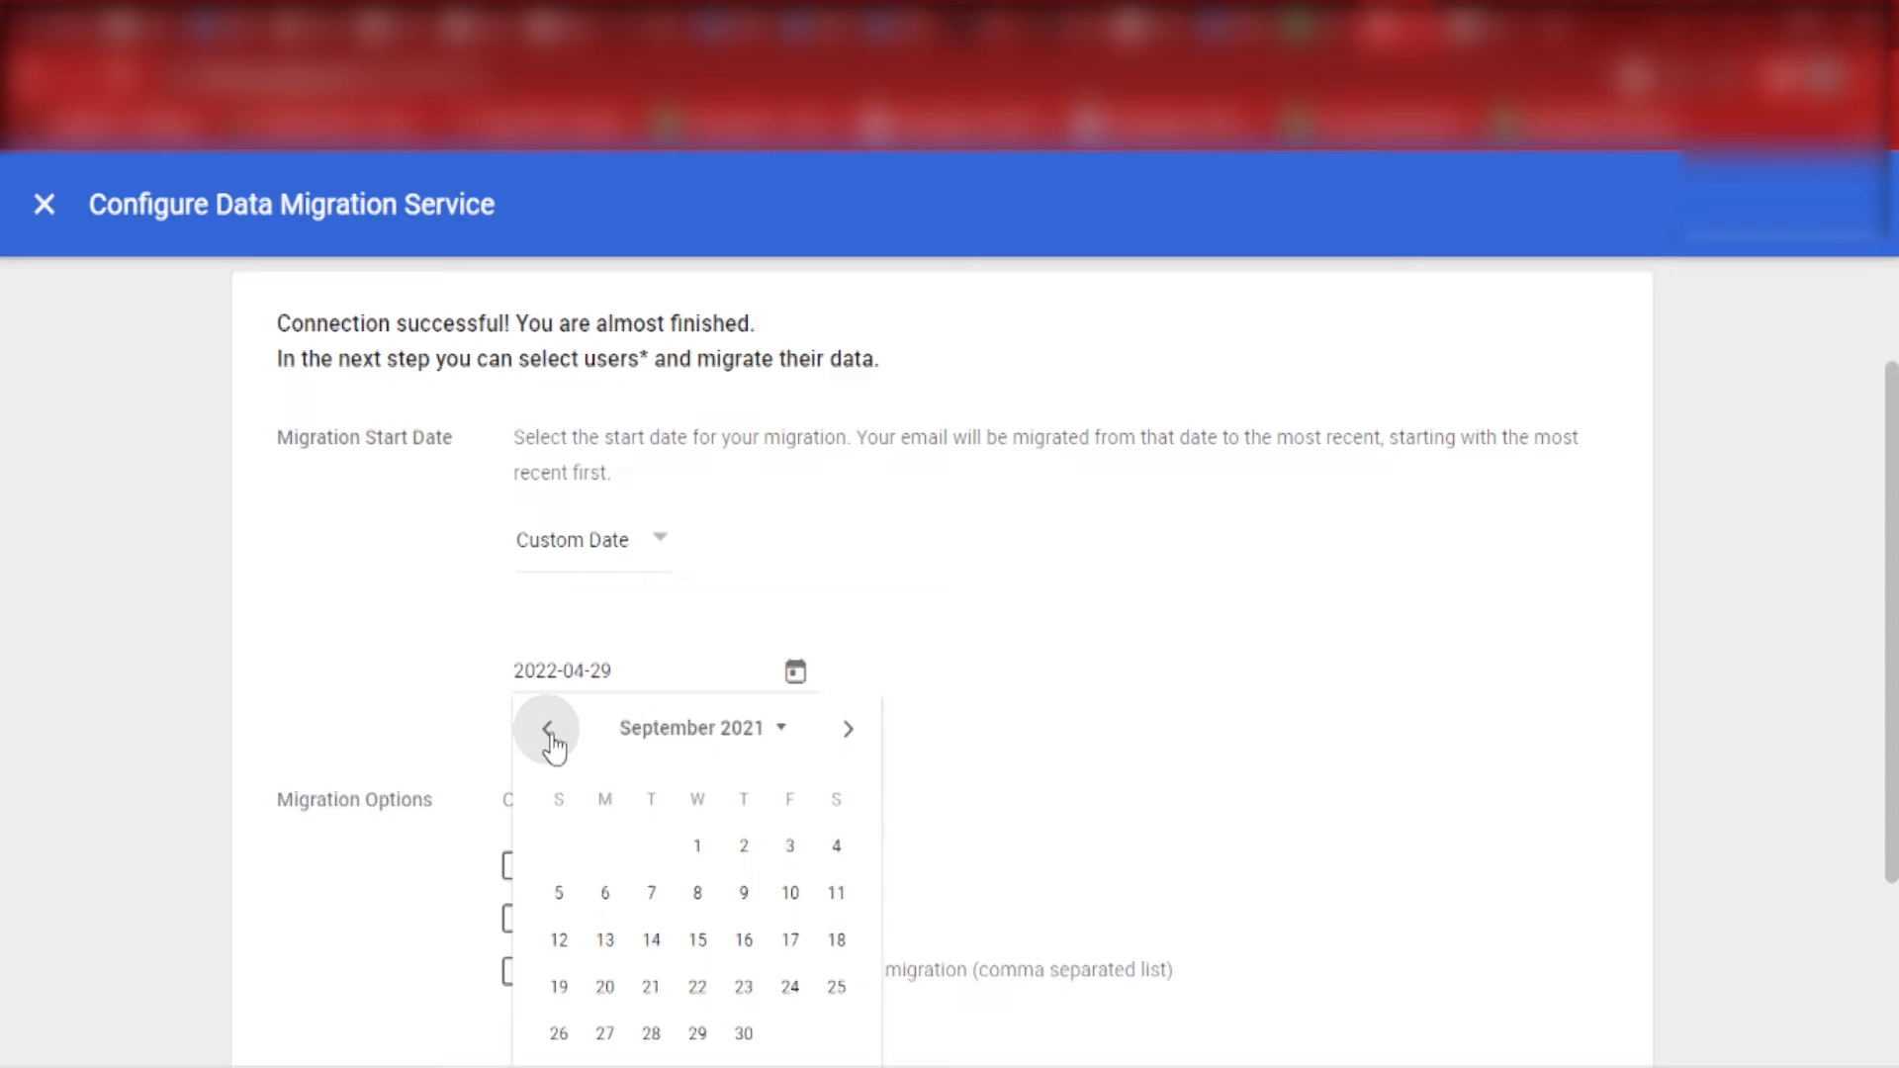
{"action": "left_click", "coordinate": [546, 728]}
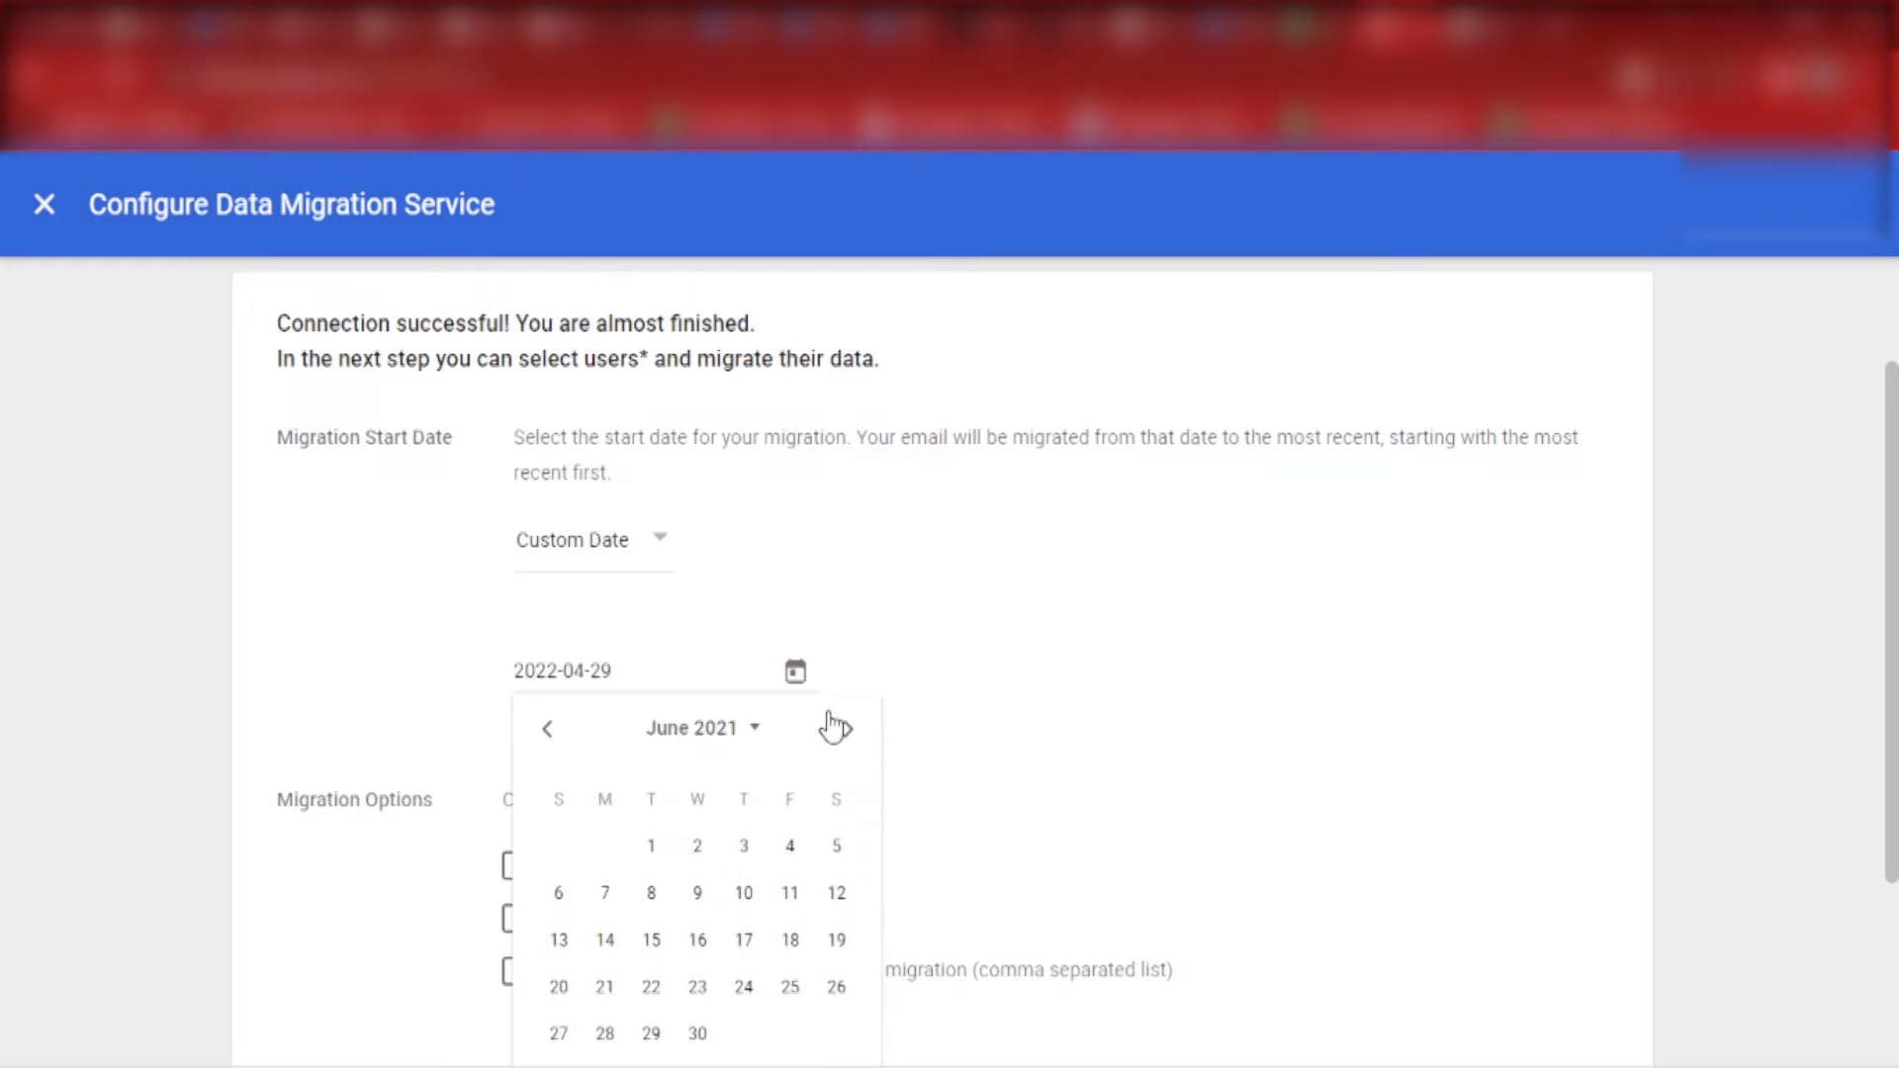
{"action": "left_click", "coordinate": [650, 845]}
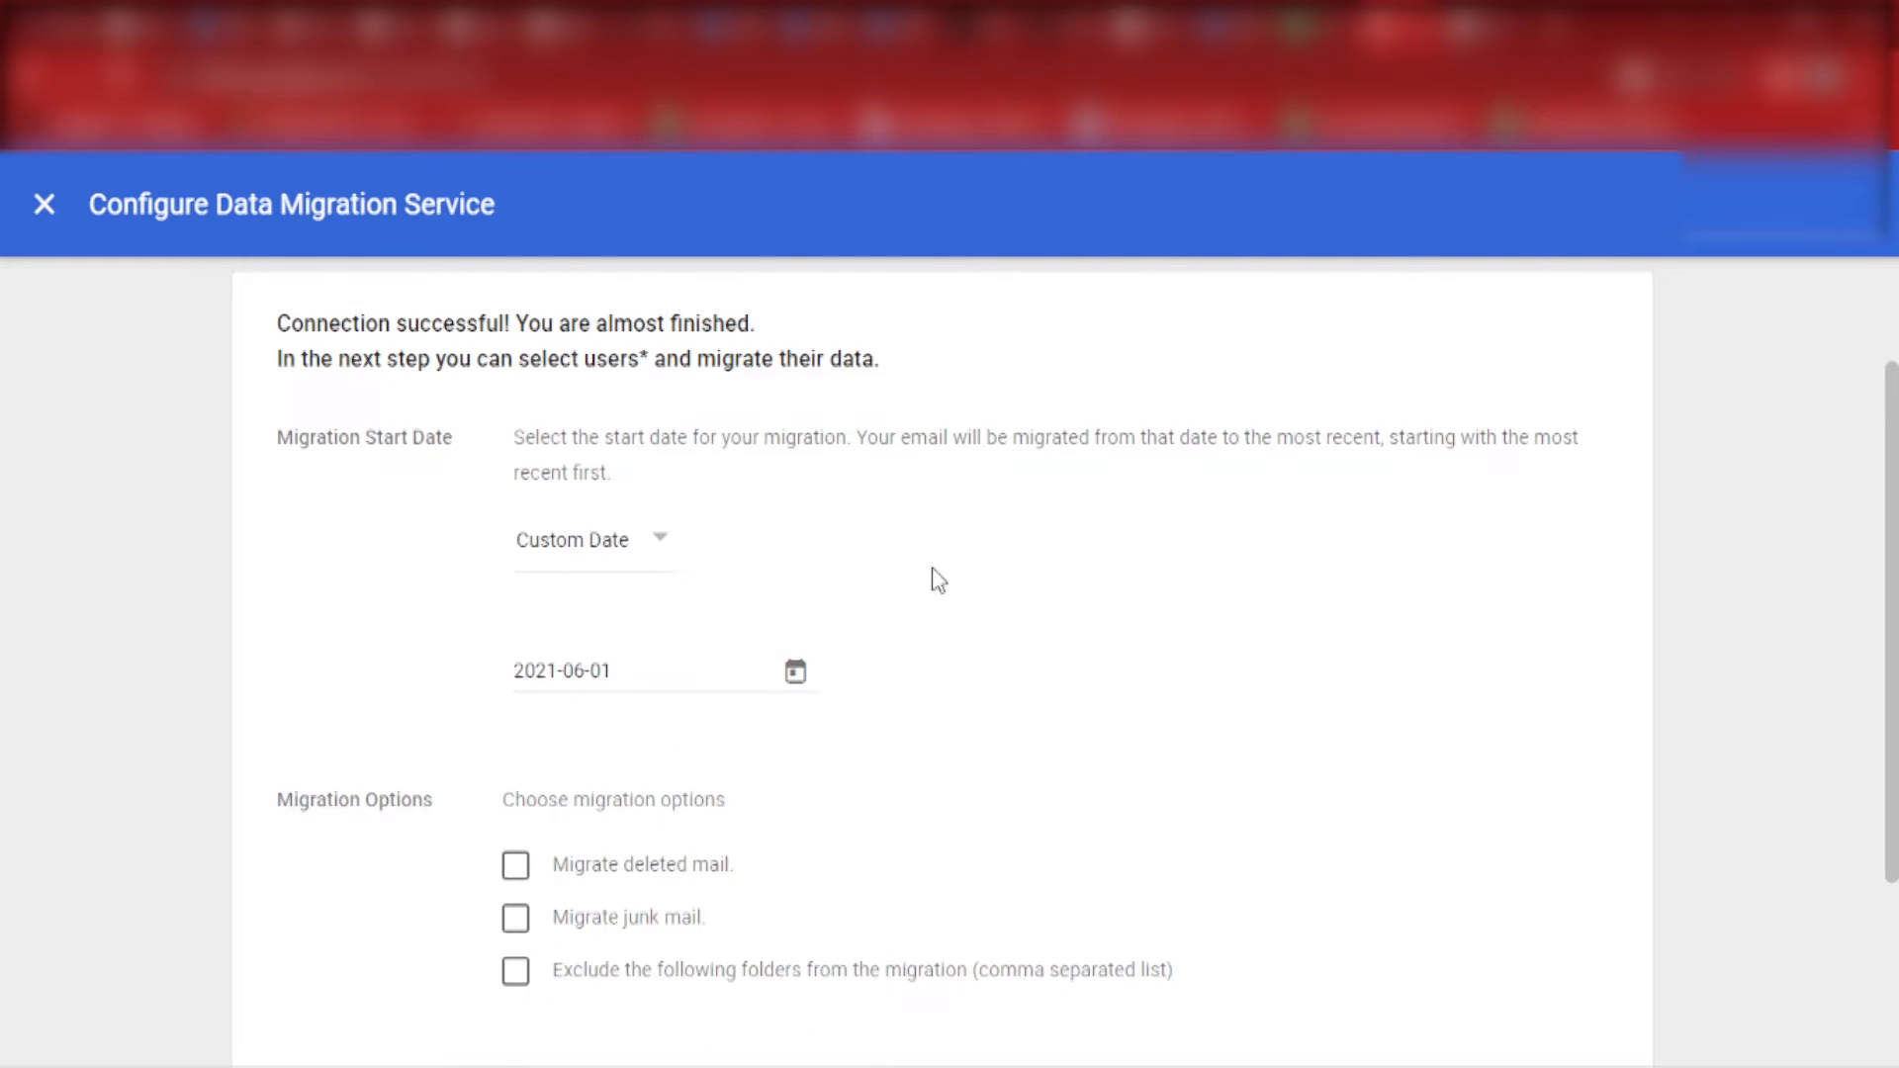
{"action": "scroll", "scroll_direction": "down", "scroll_amount": 3}
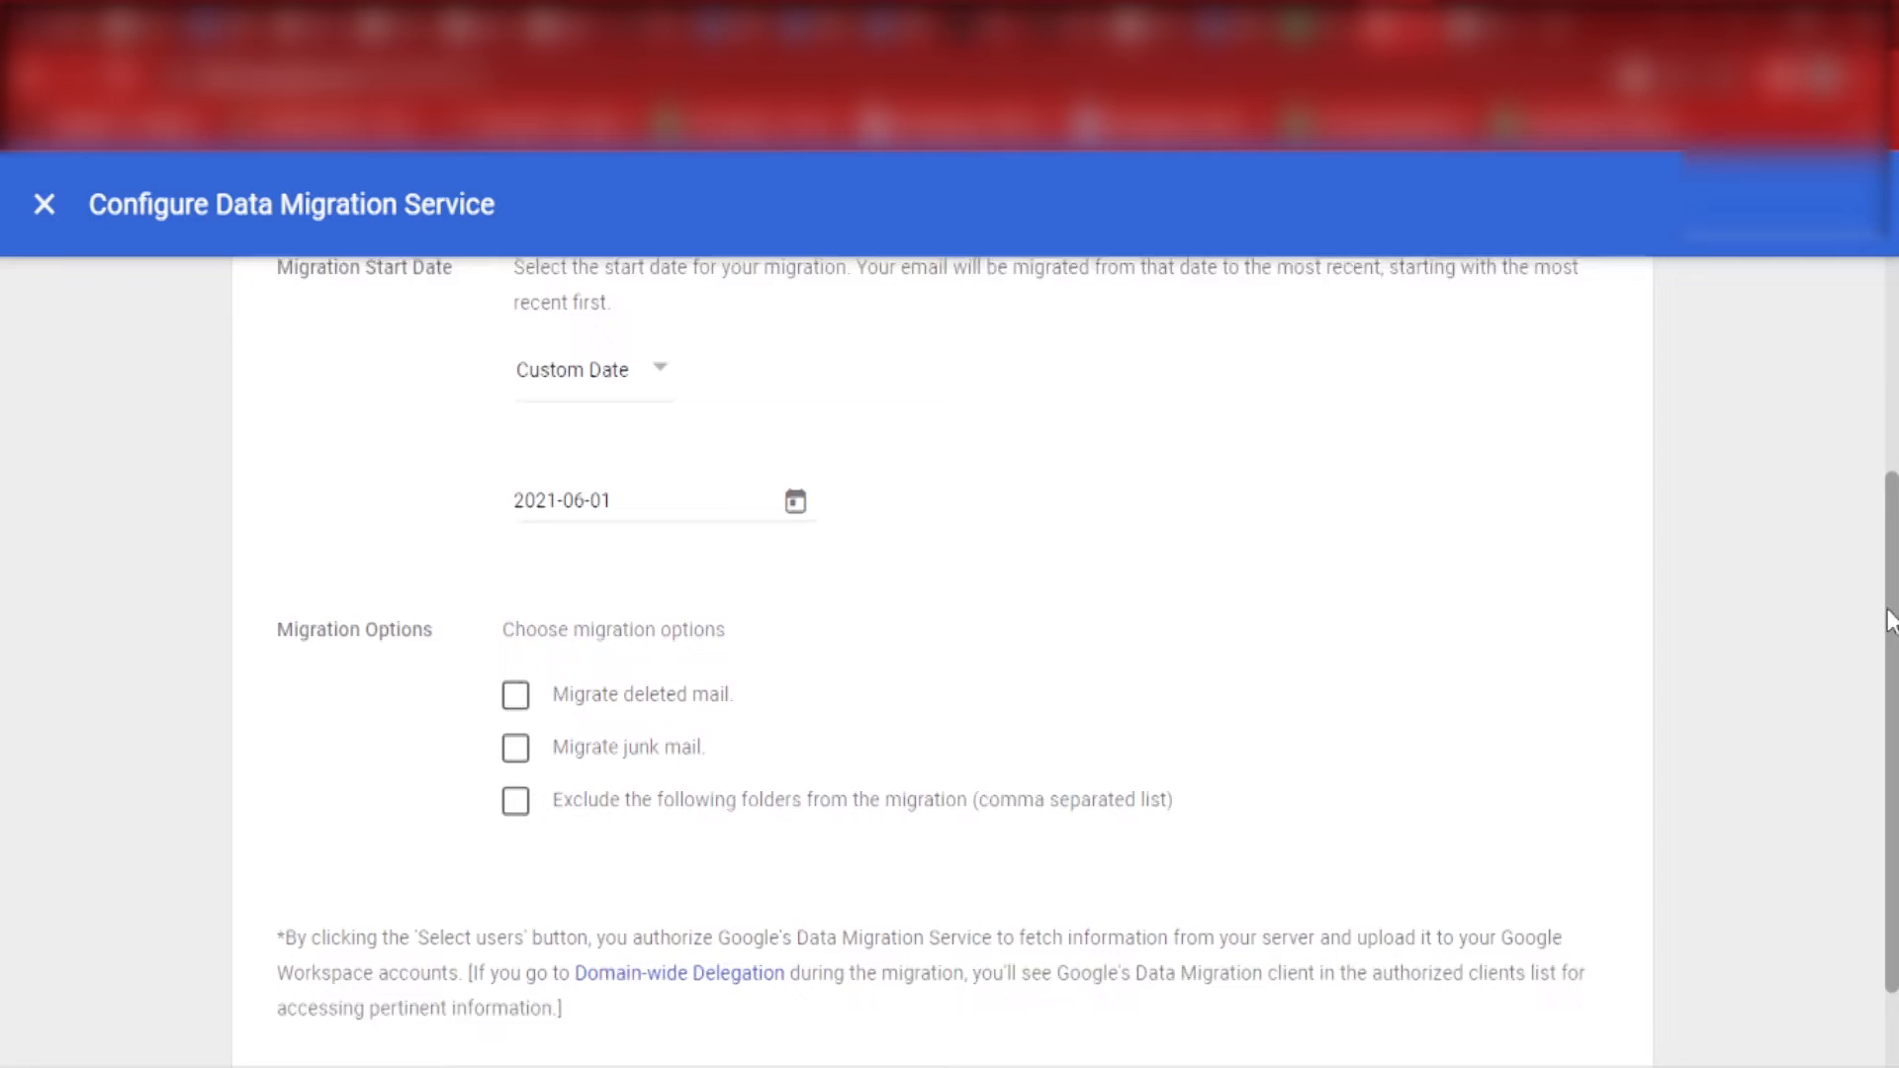
{"action": "scroll", "scroll_direction": "down", "scroll_amount": 3}
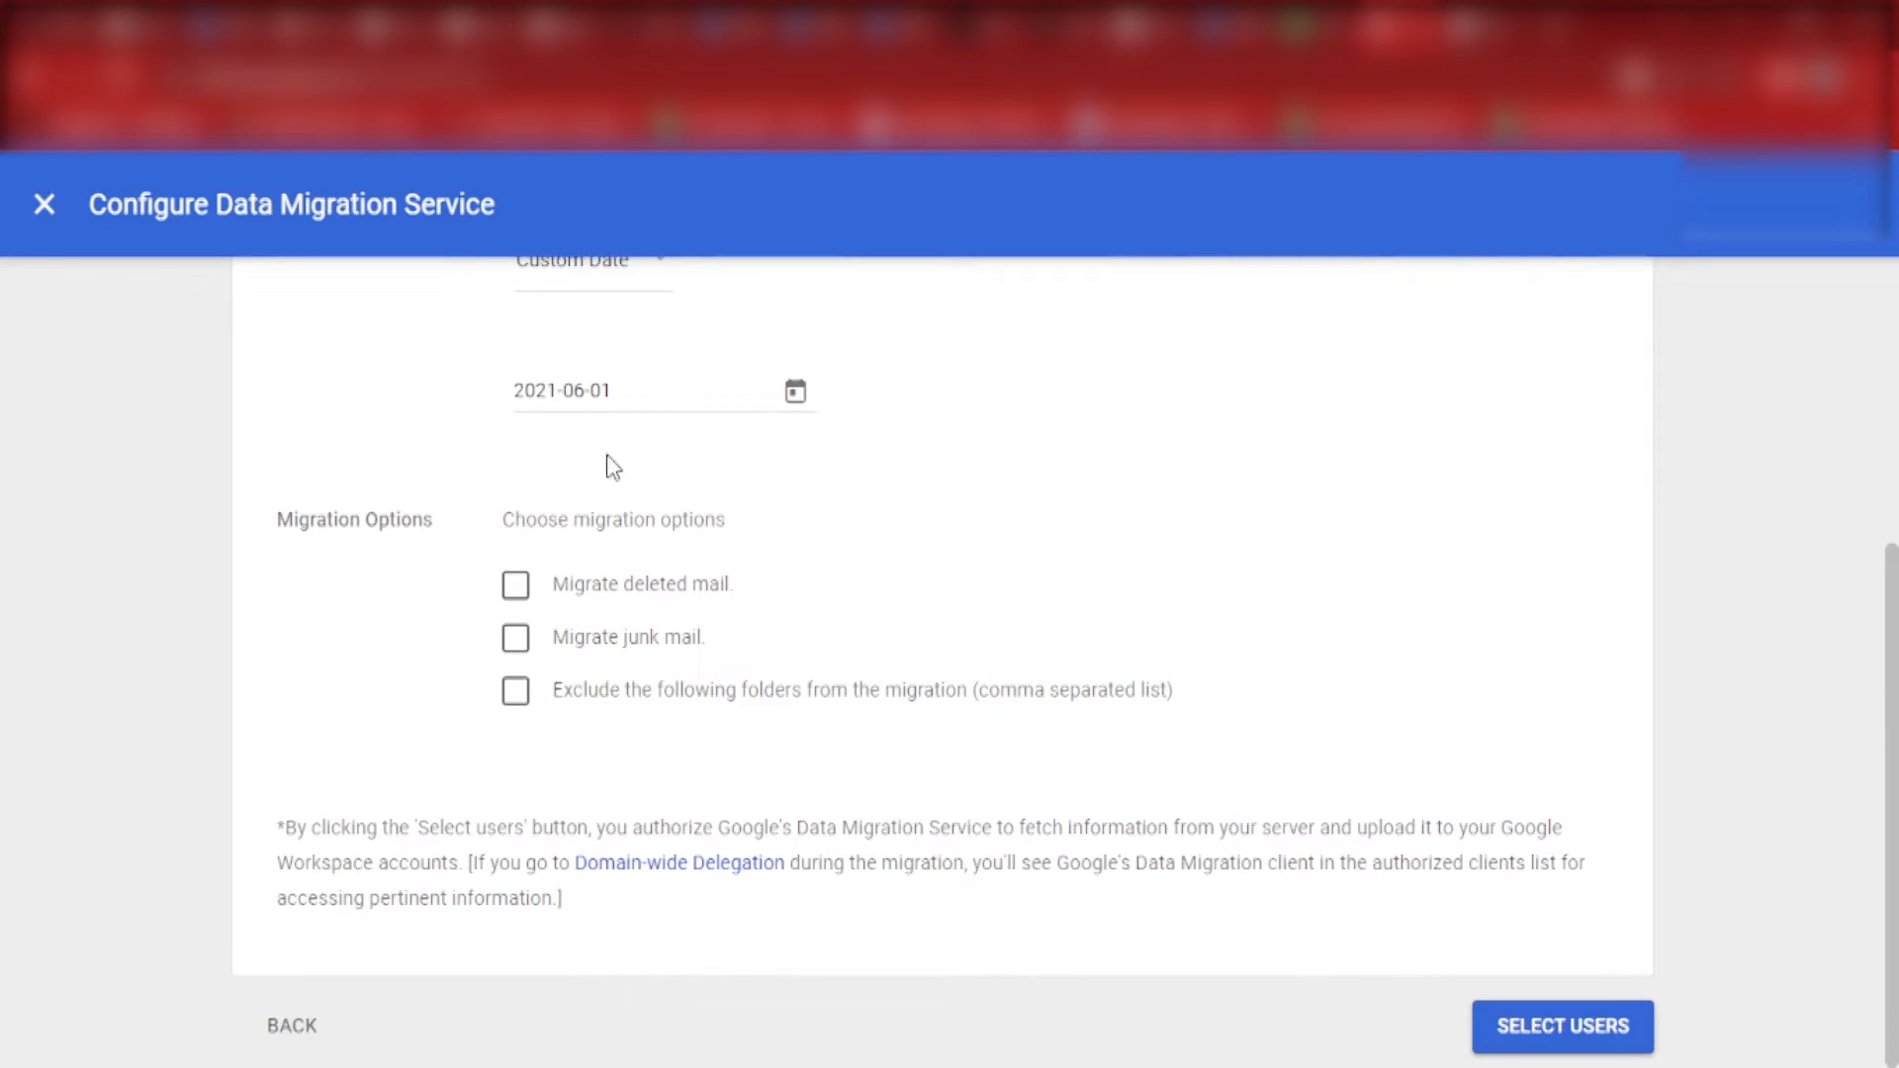
{"action": "mouse_move", "coordinate": [688, 555]}
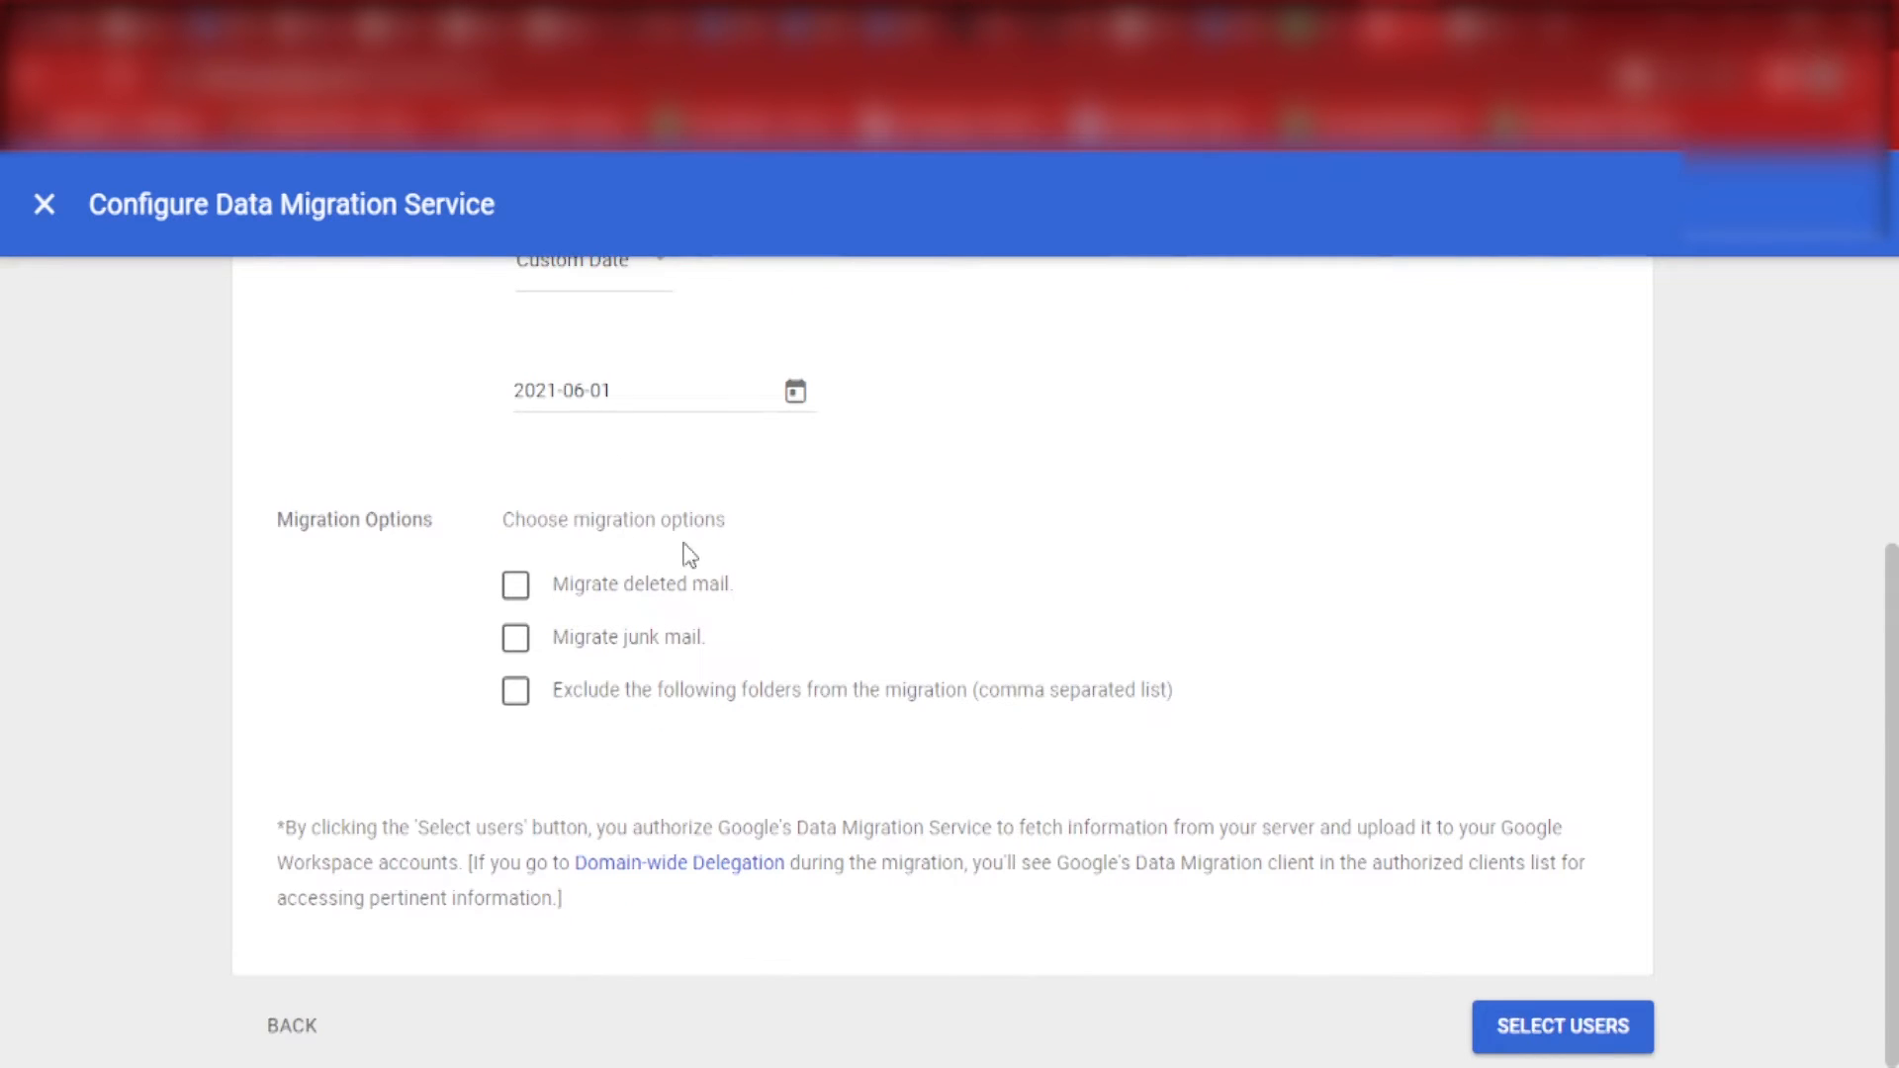
{"action": "mouse_move", "coordinate": [662, 665]}
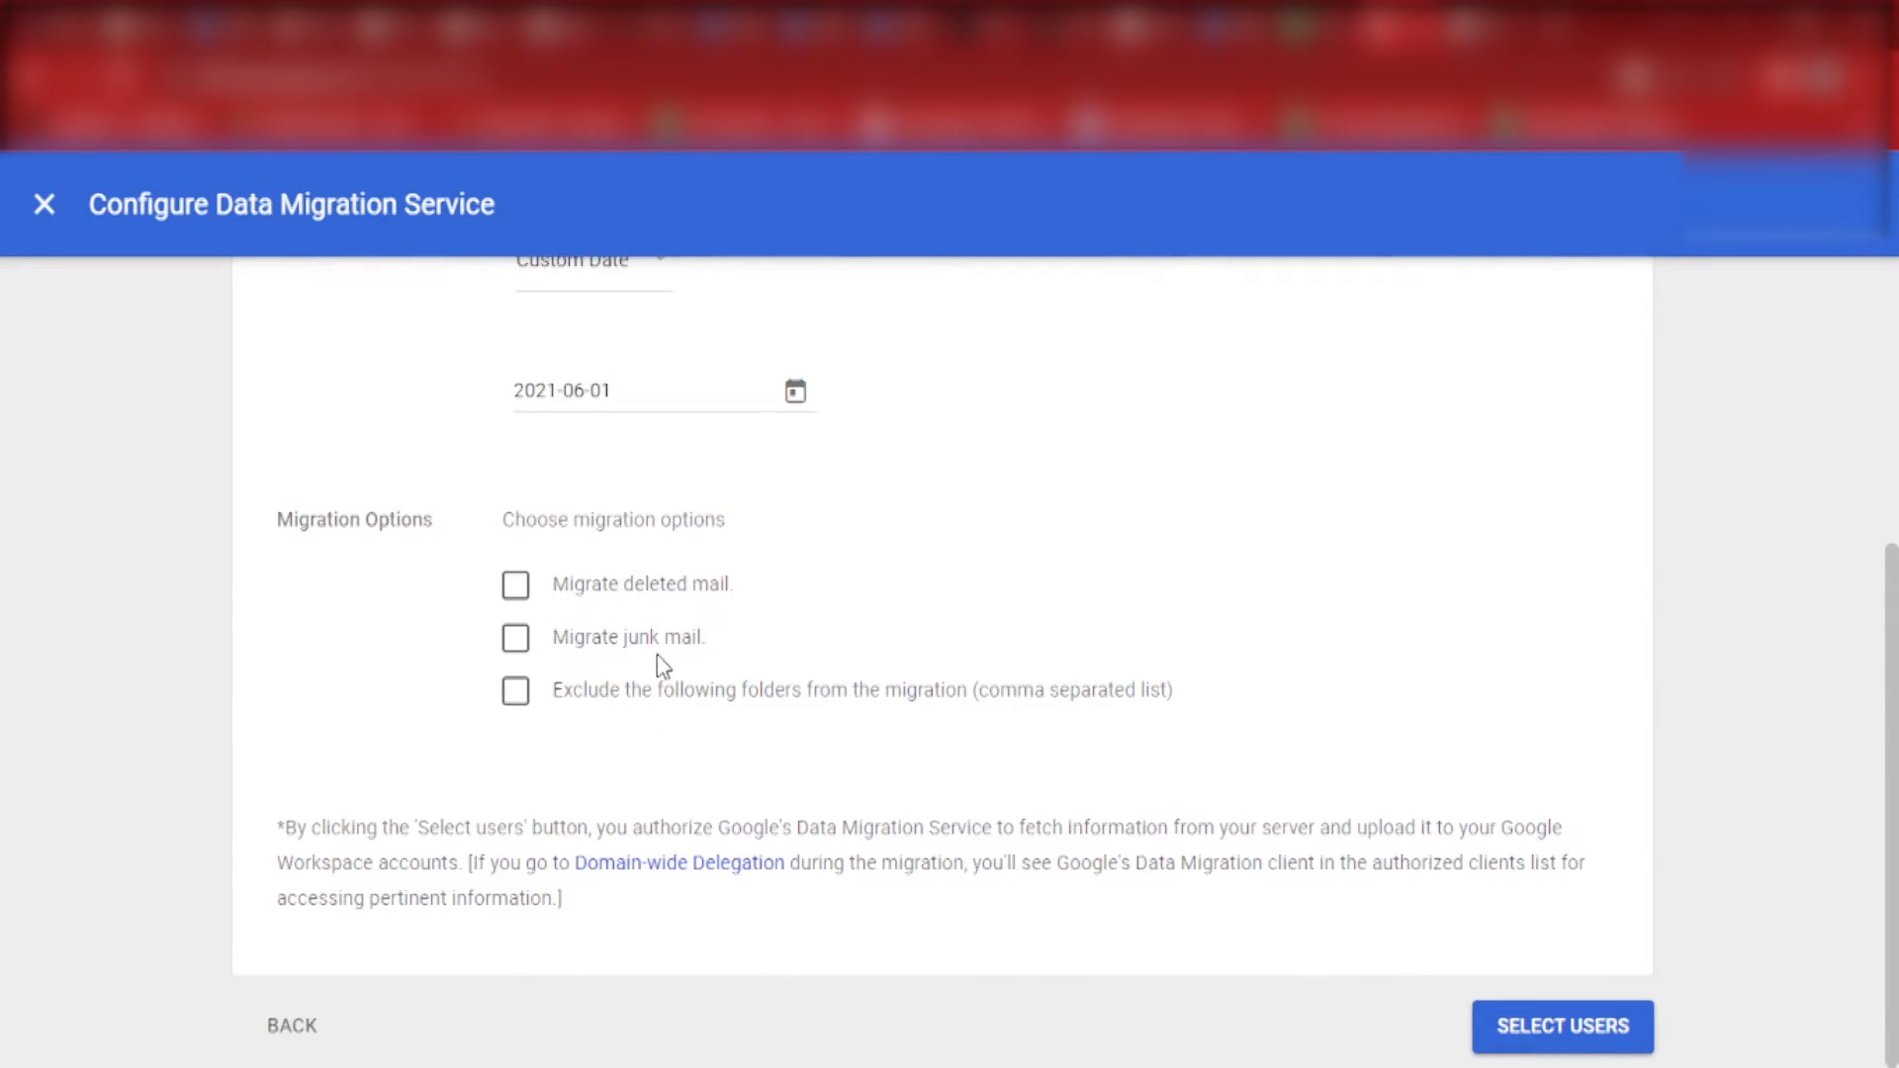
{"action": "mouse_move", "coordinate": [592, 728]}
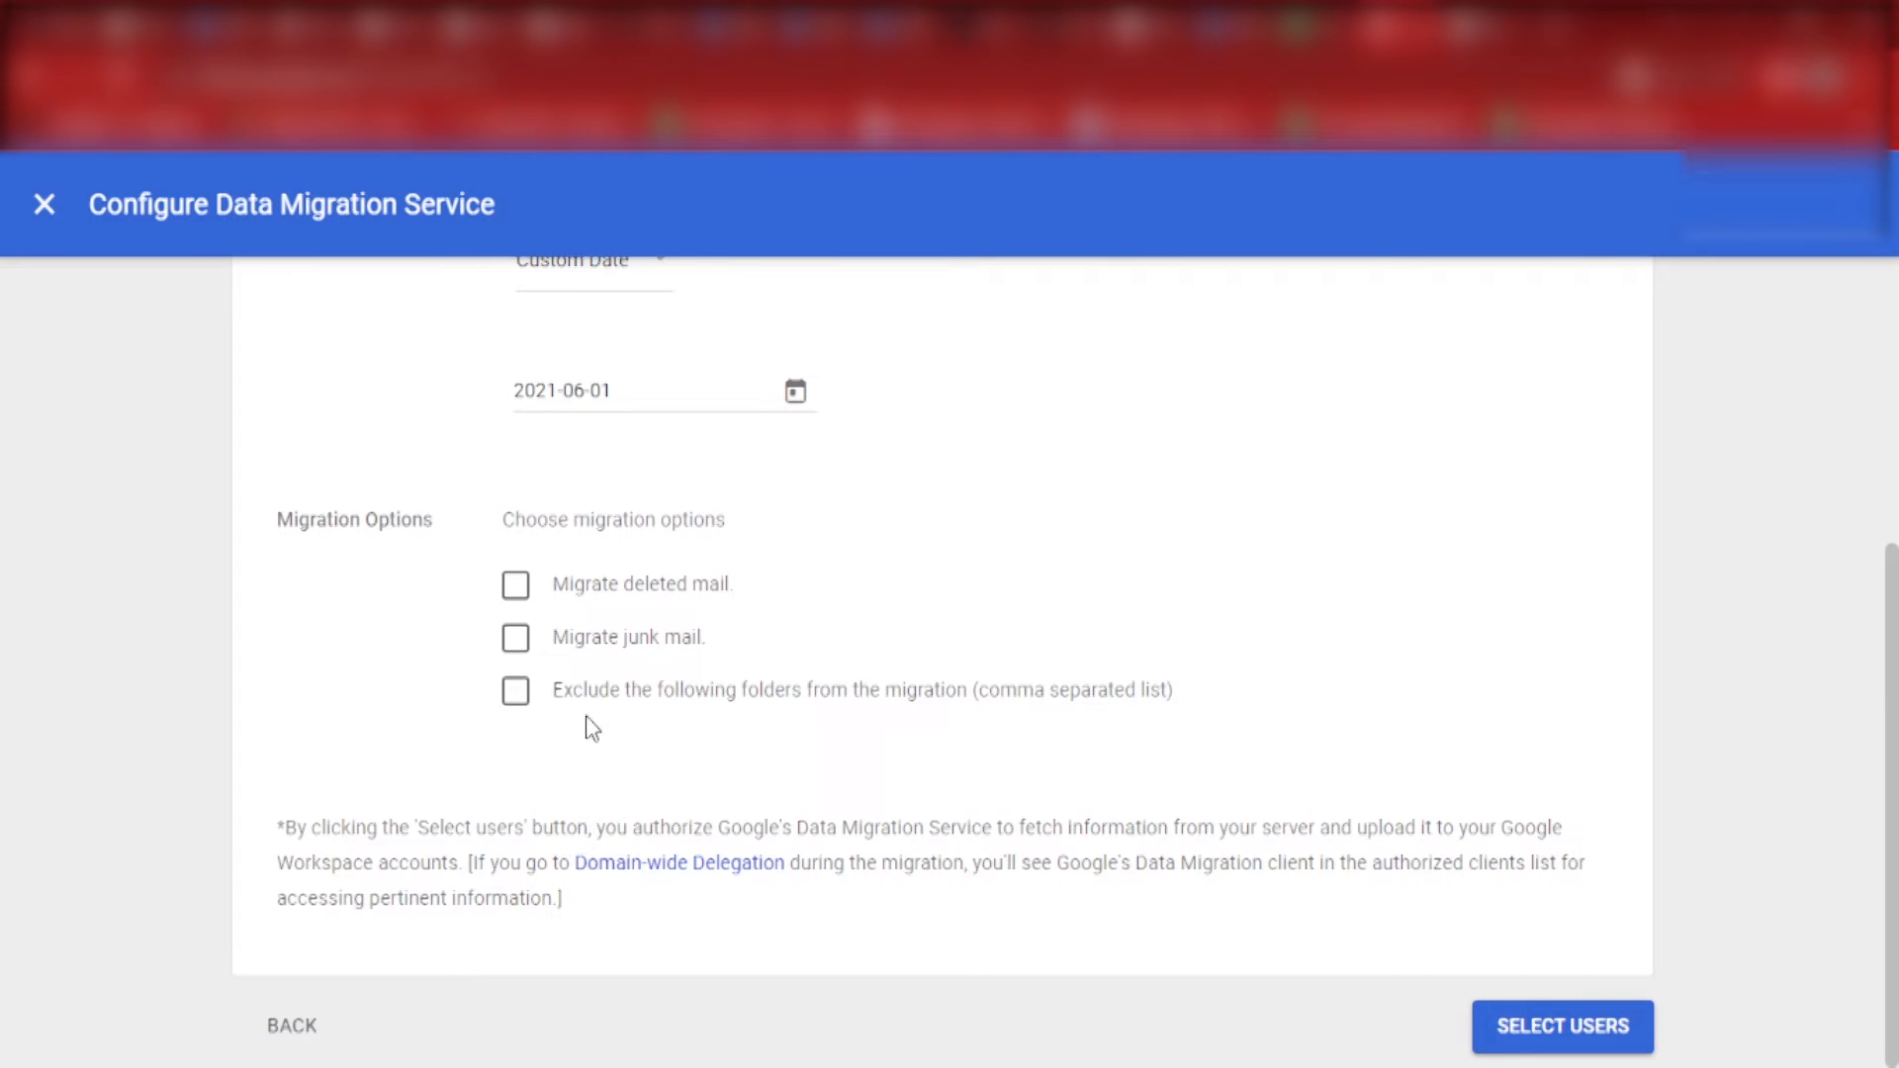
{"action": "mouse_move", "coordinate": [734, 712]}
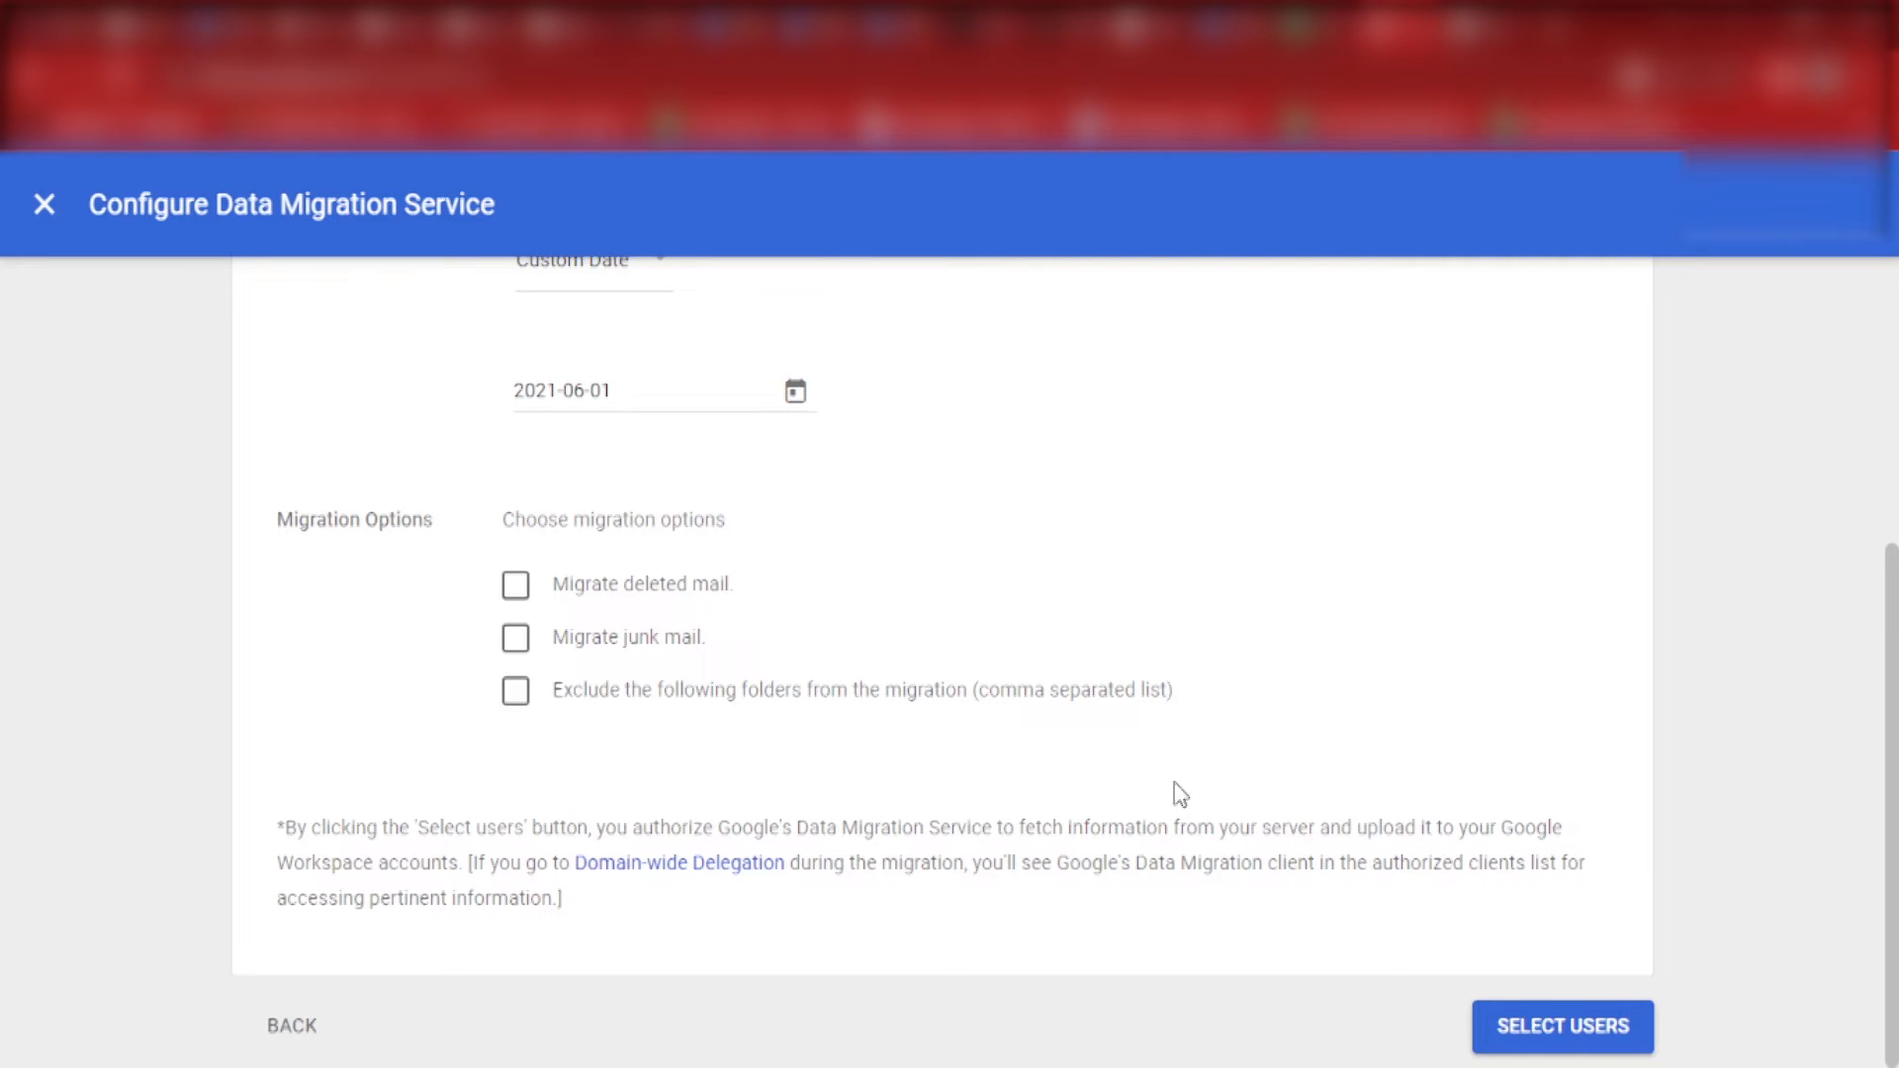
{"action": "mouse_move", "coordinate": [1646, 541]}
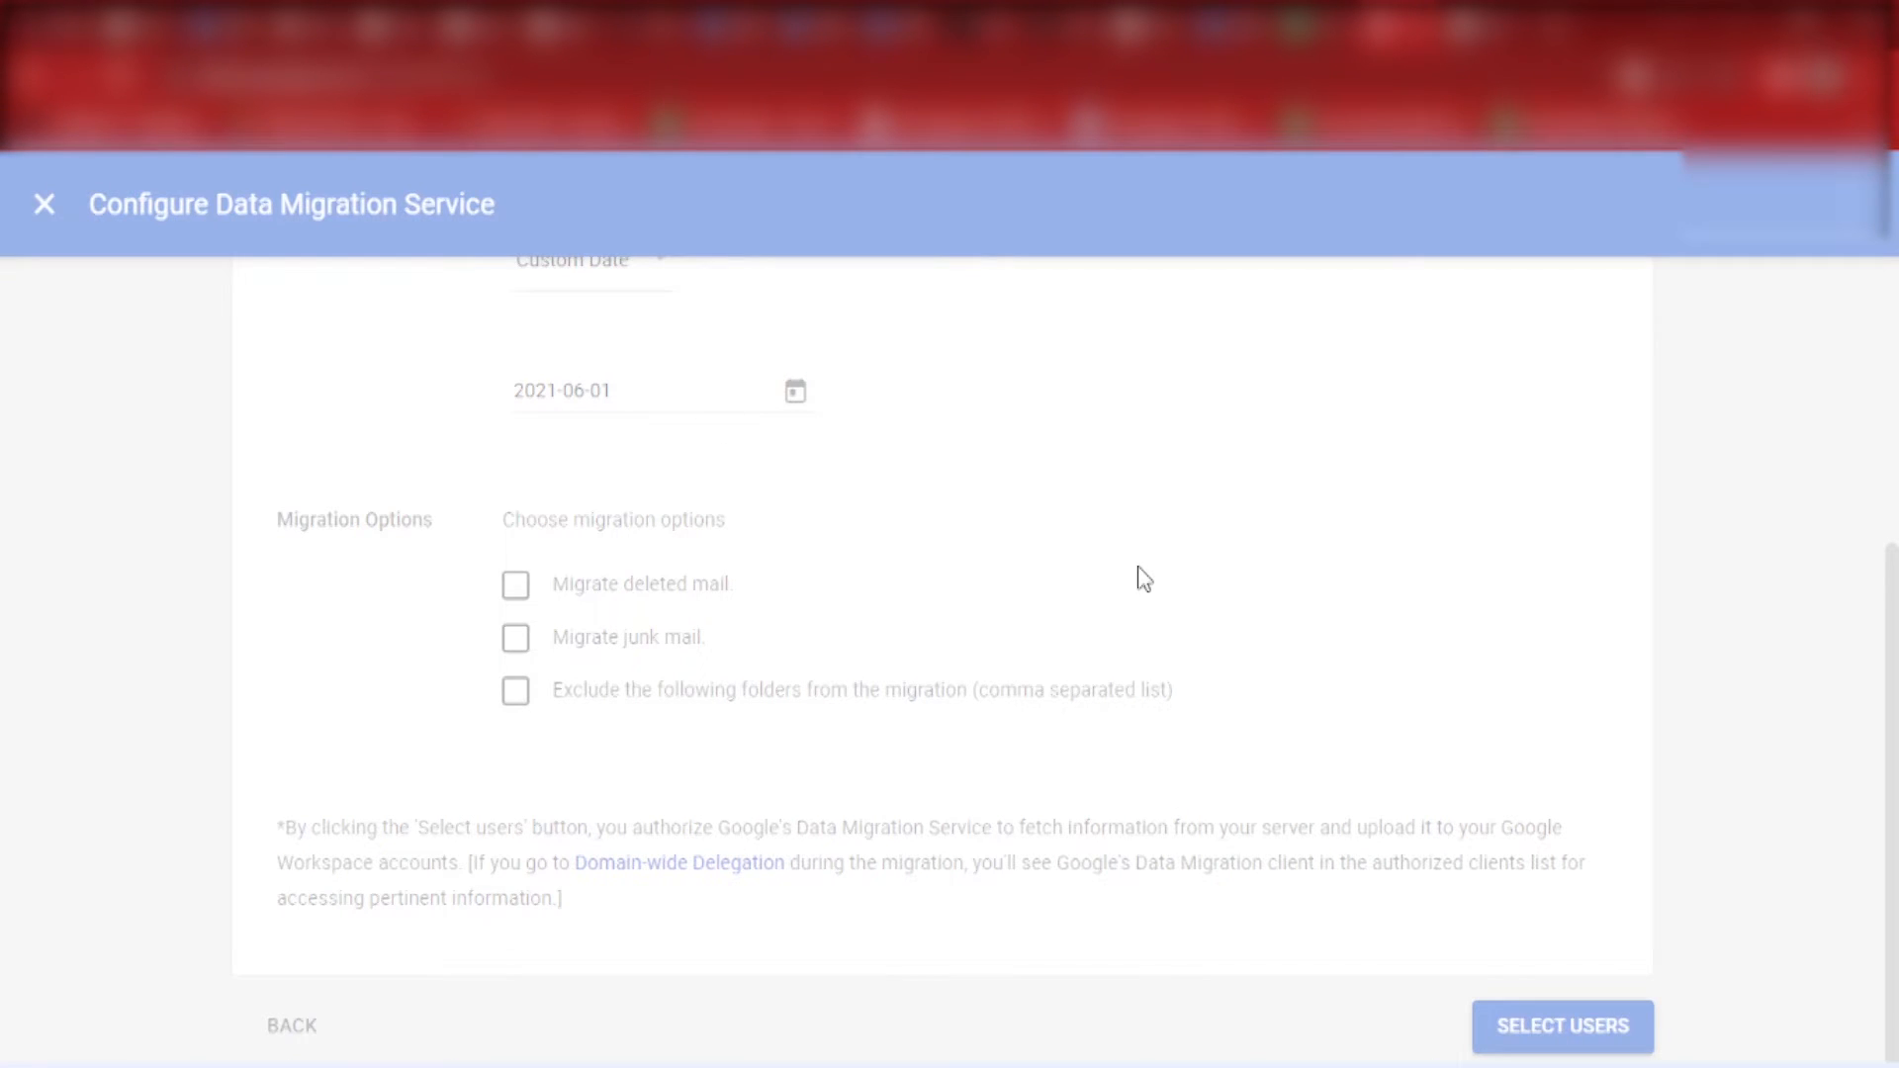
Submit the migration settings and begin adding a user under Migrations
{"action": "left_click", "coordinate": [1563, 1025]}
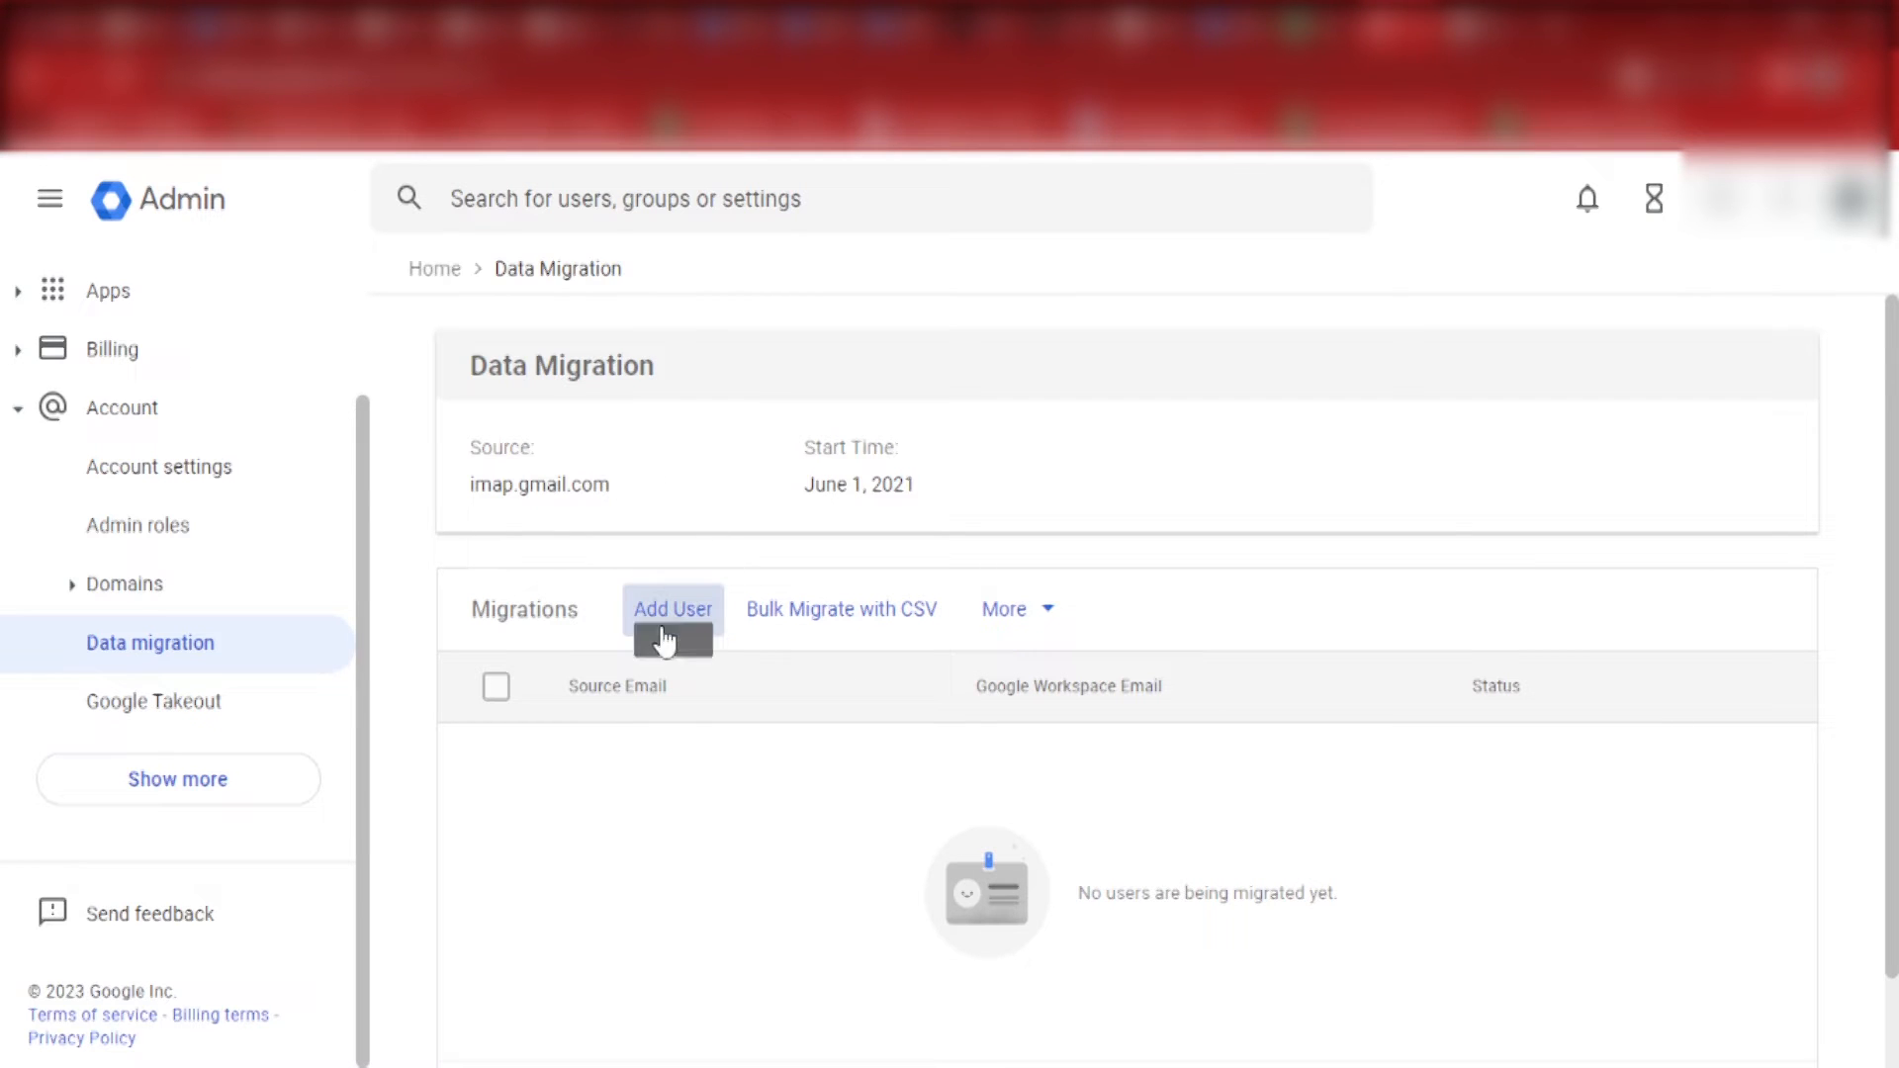
{"action": "mouse_move", "coordinate": [672, 609]}
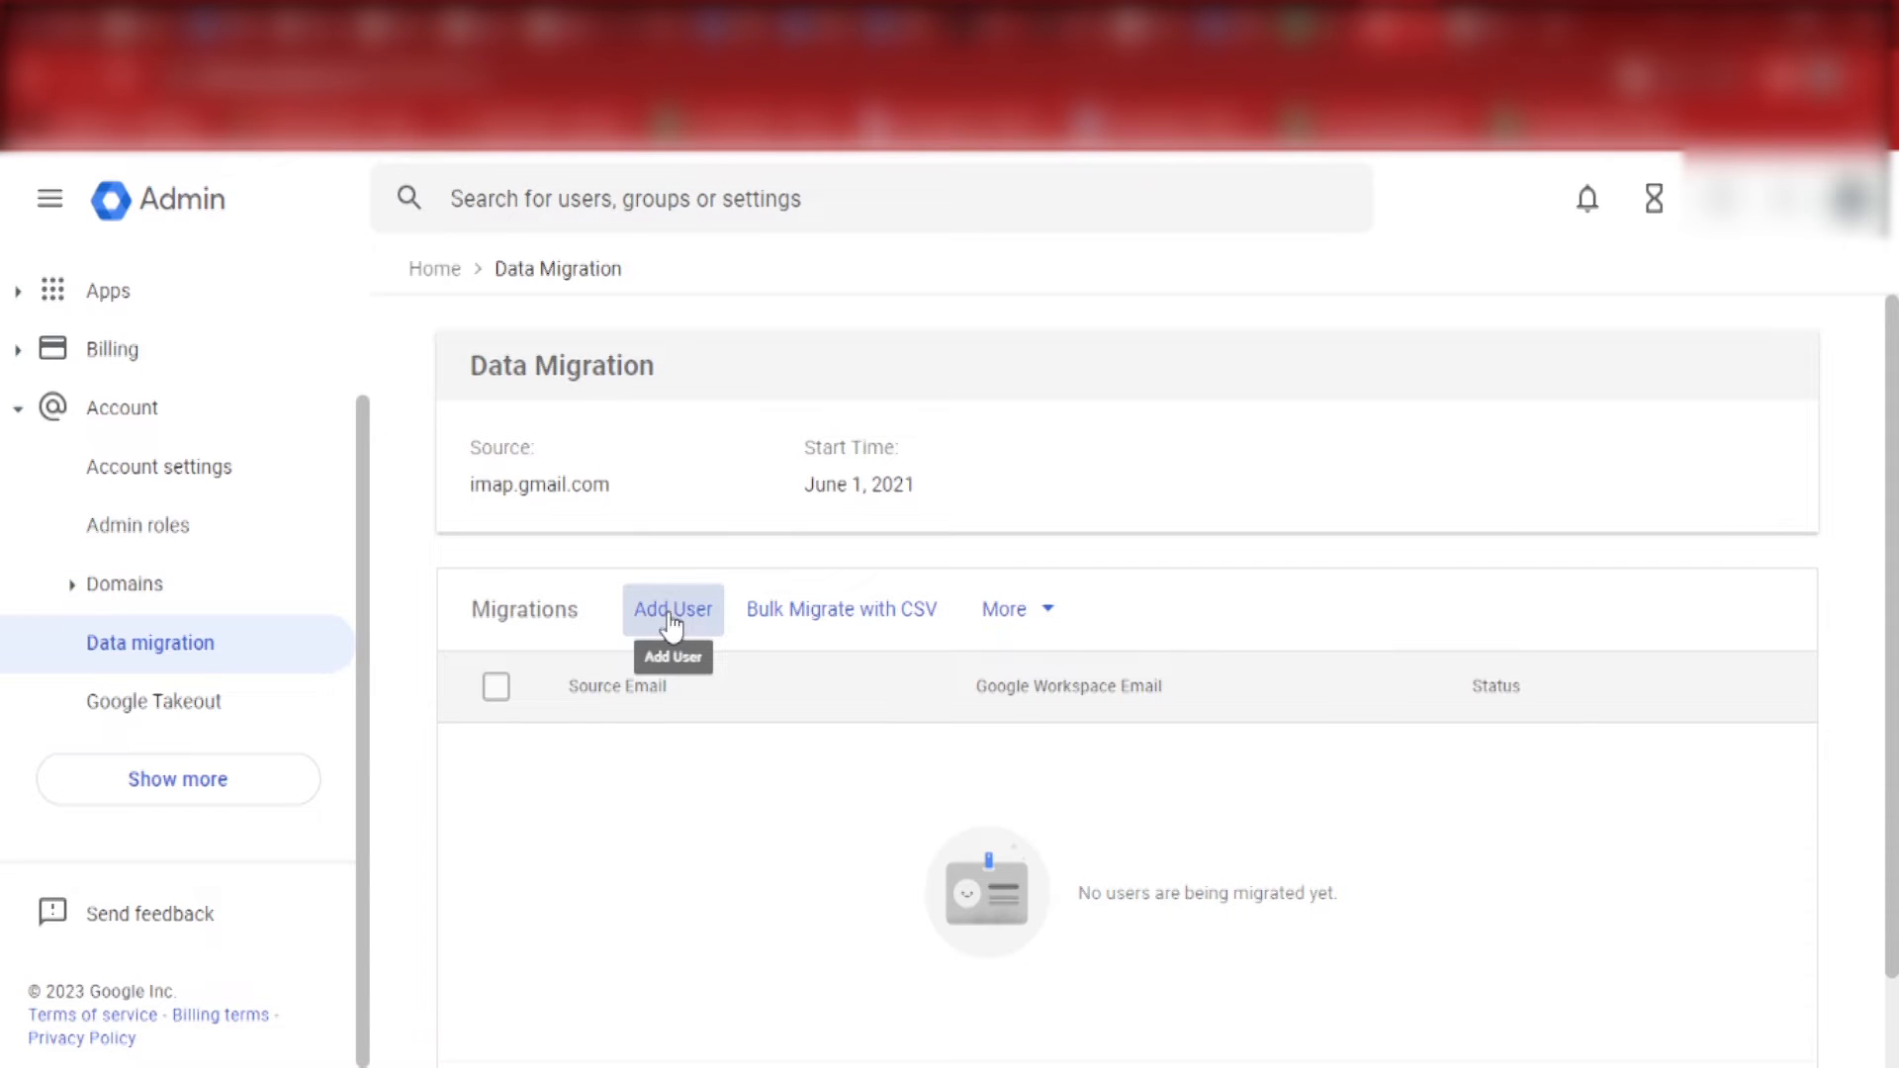
{"action": "left_click", "coordinate": [672, 609]}
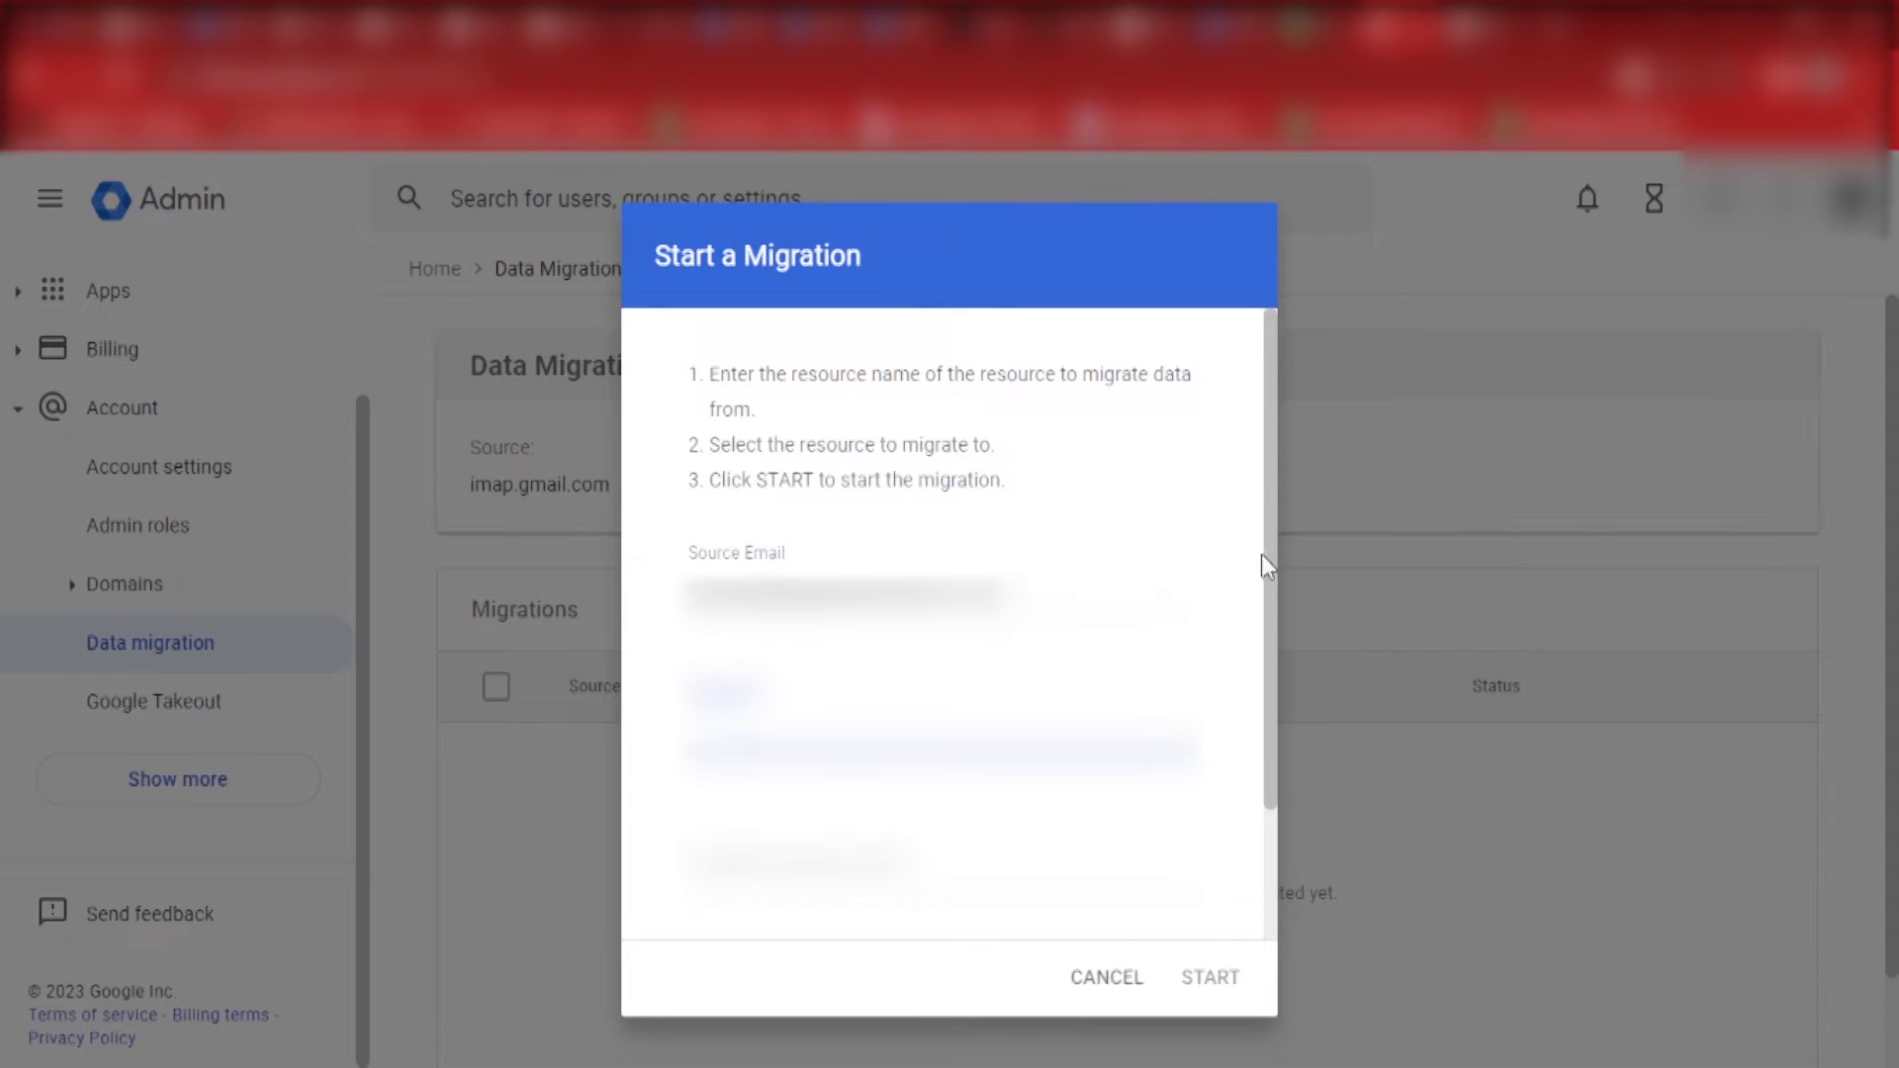
Start the mailbox migration from the Start a Migration dialog
{"action": "scroll", "scroll_direction": "down", "scroll_amount": 3}
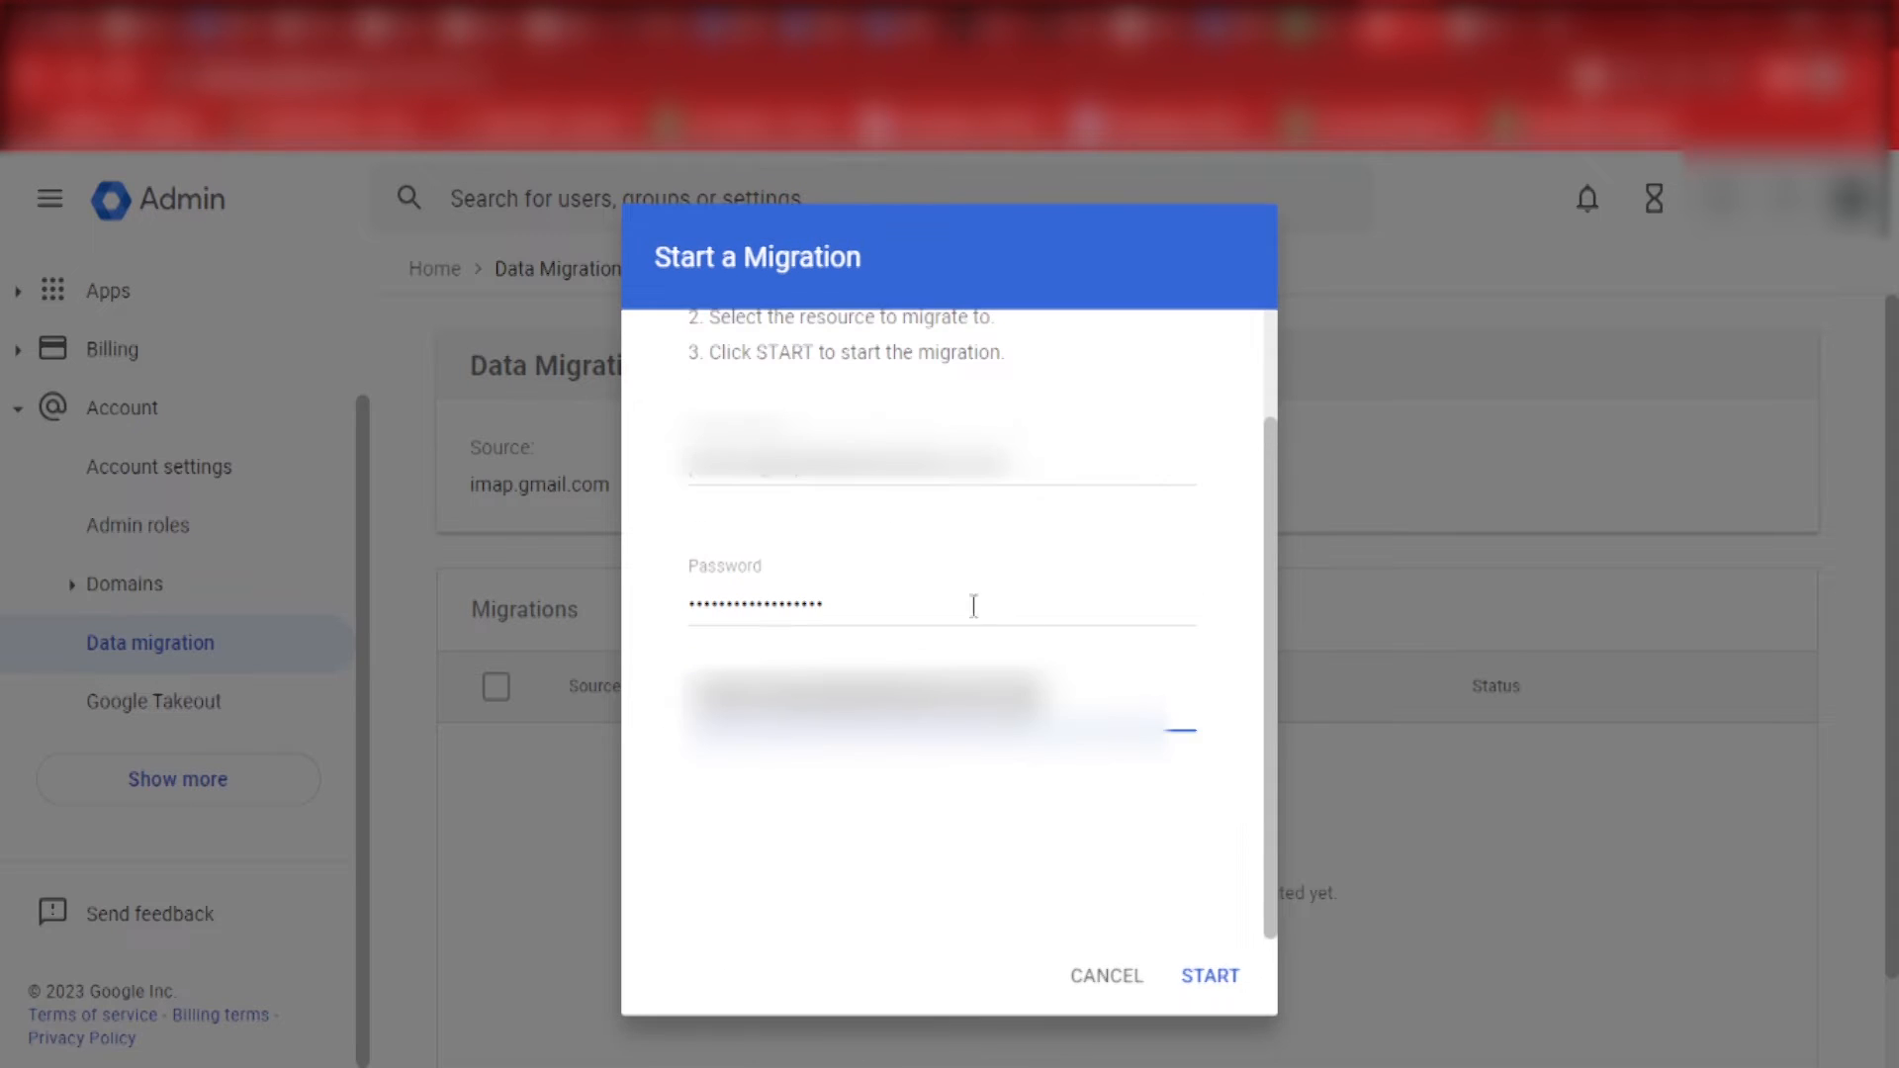
{"action": "left_click", "coordinate": [1209, 975]}
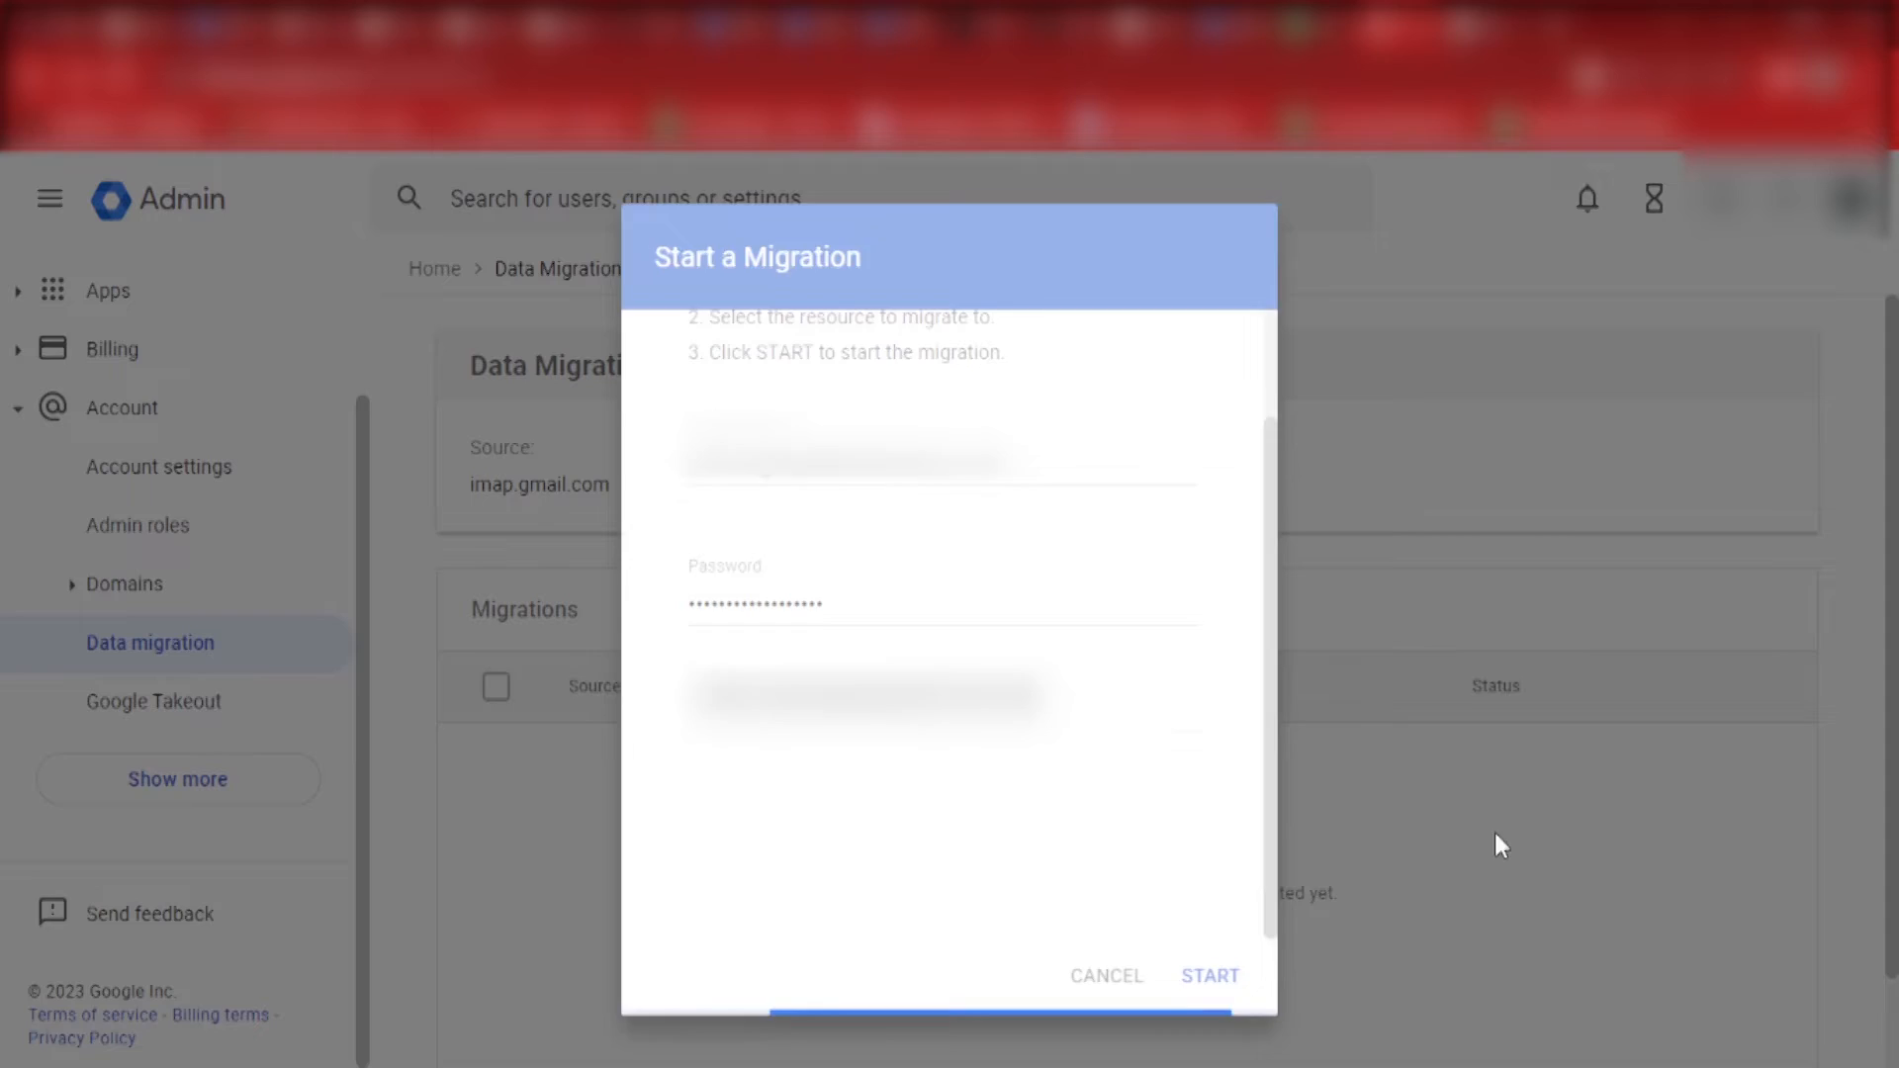
{"action": "left_click", "coordinate": [1209, 975]}
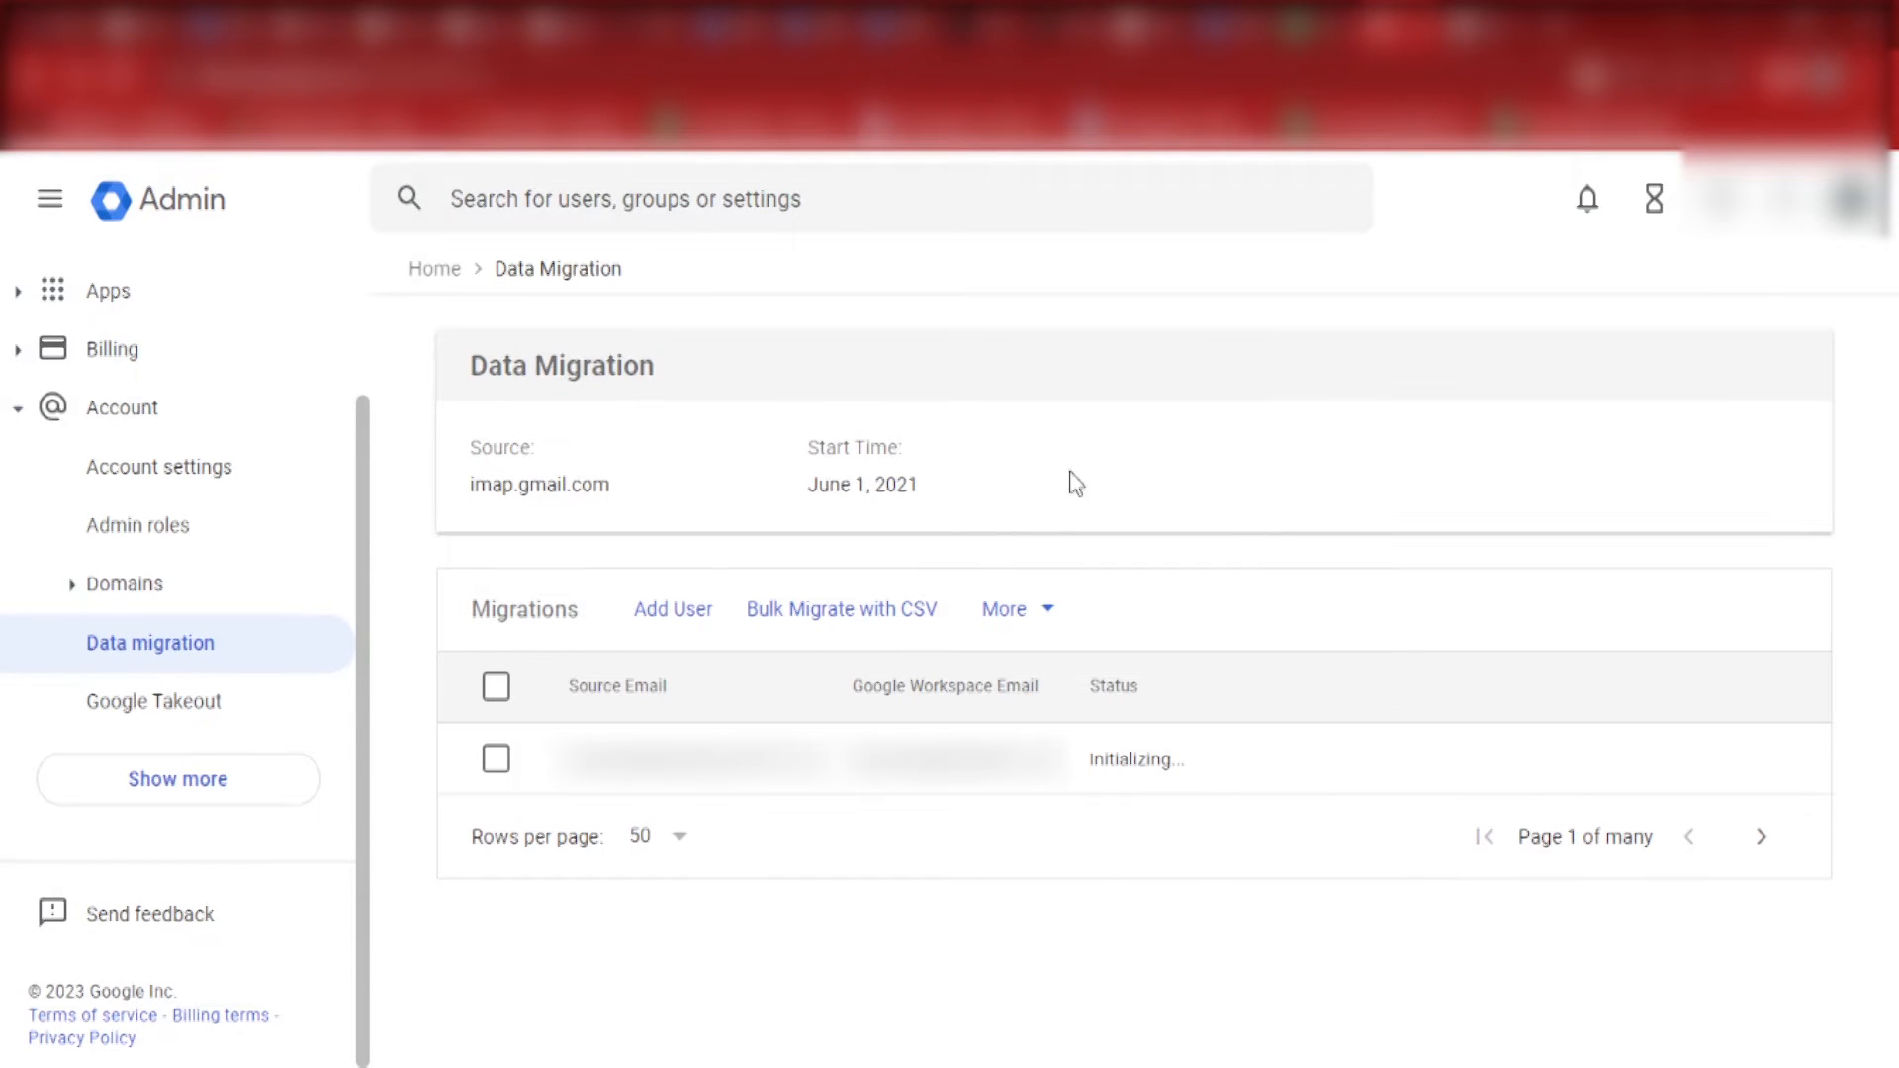
{"action": "mouse_move", "coordinate": [900, 956]}
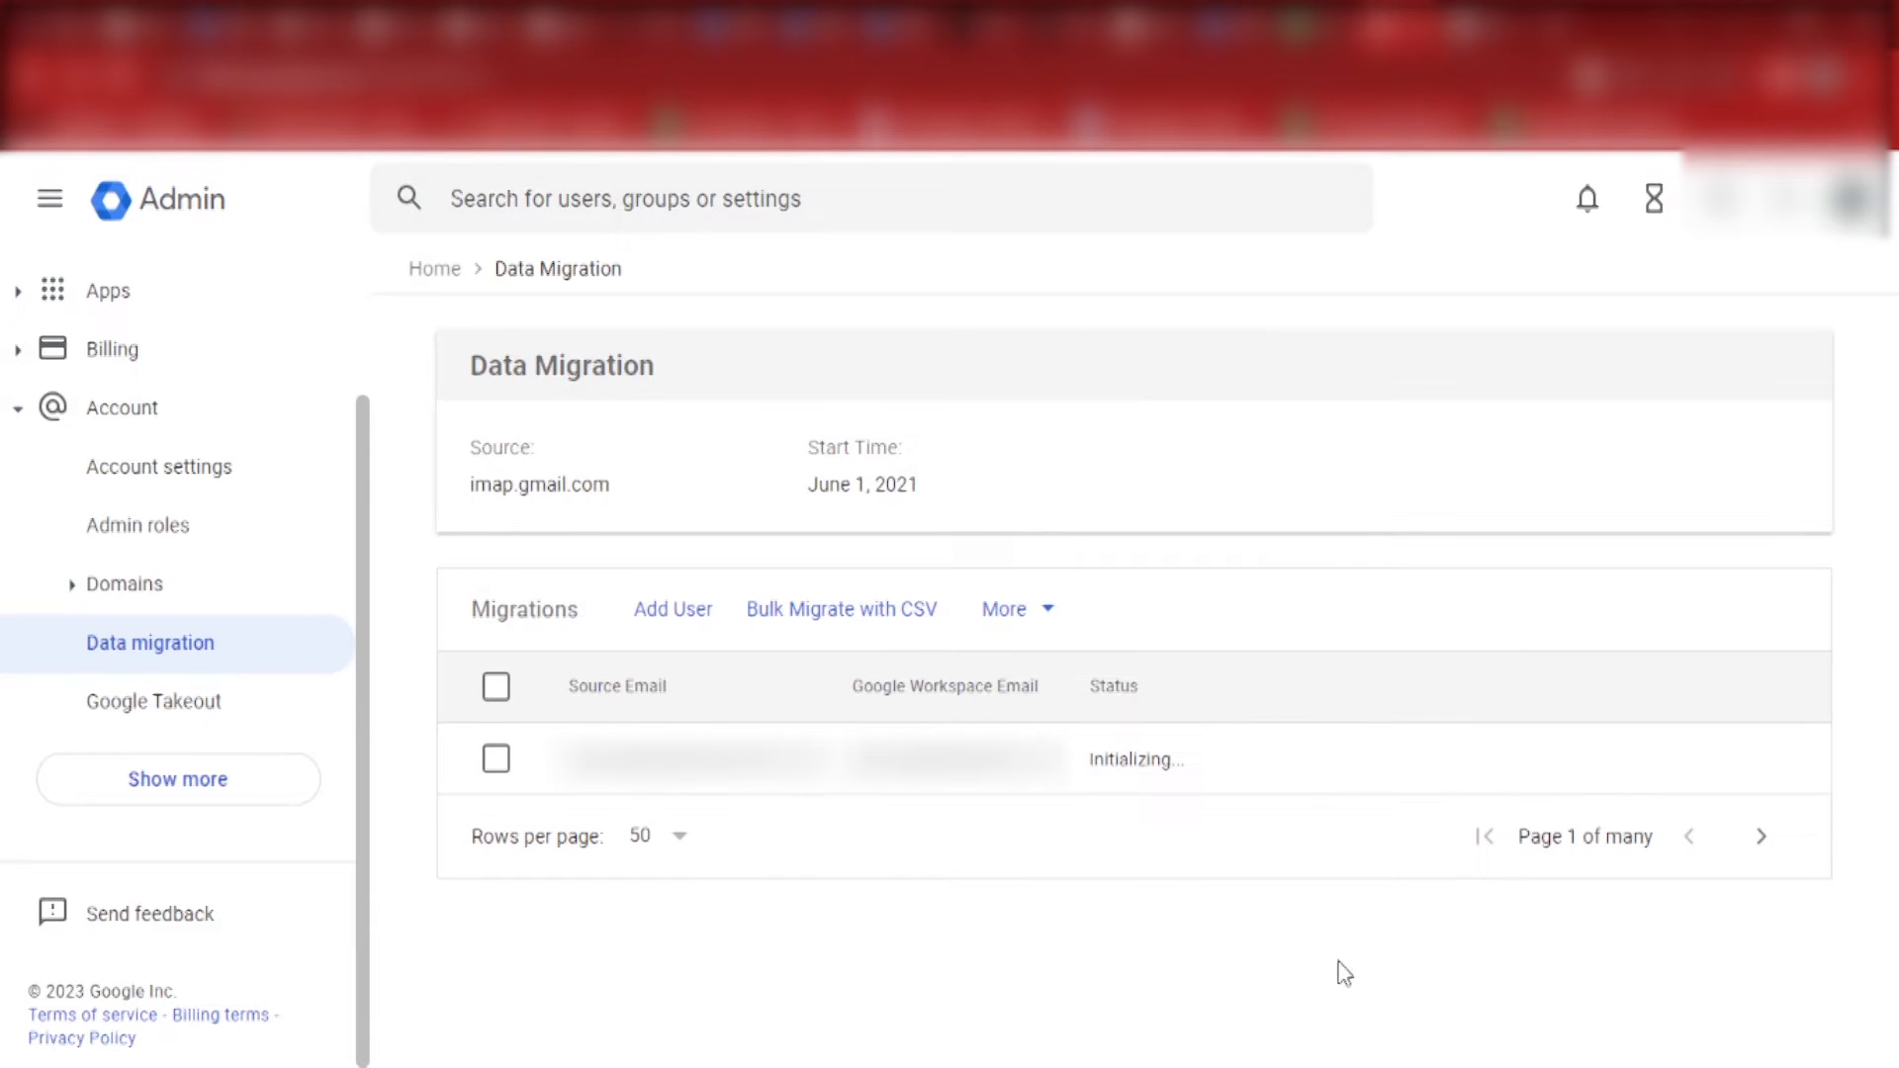
{"action": "mouse_move", "coordinate": [1278, 917]}
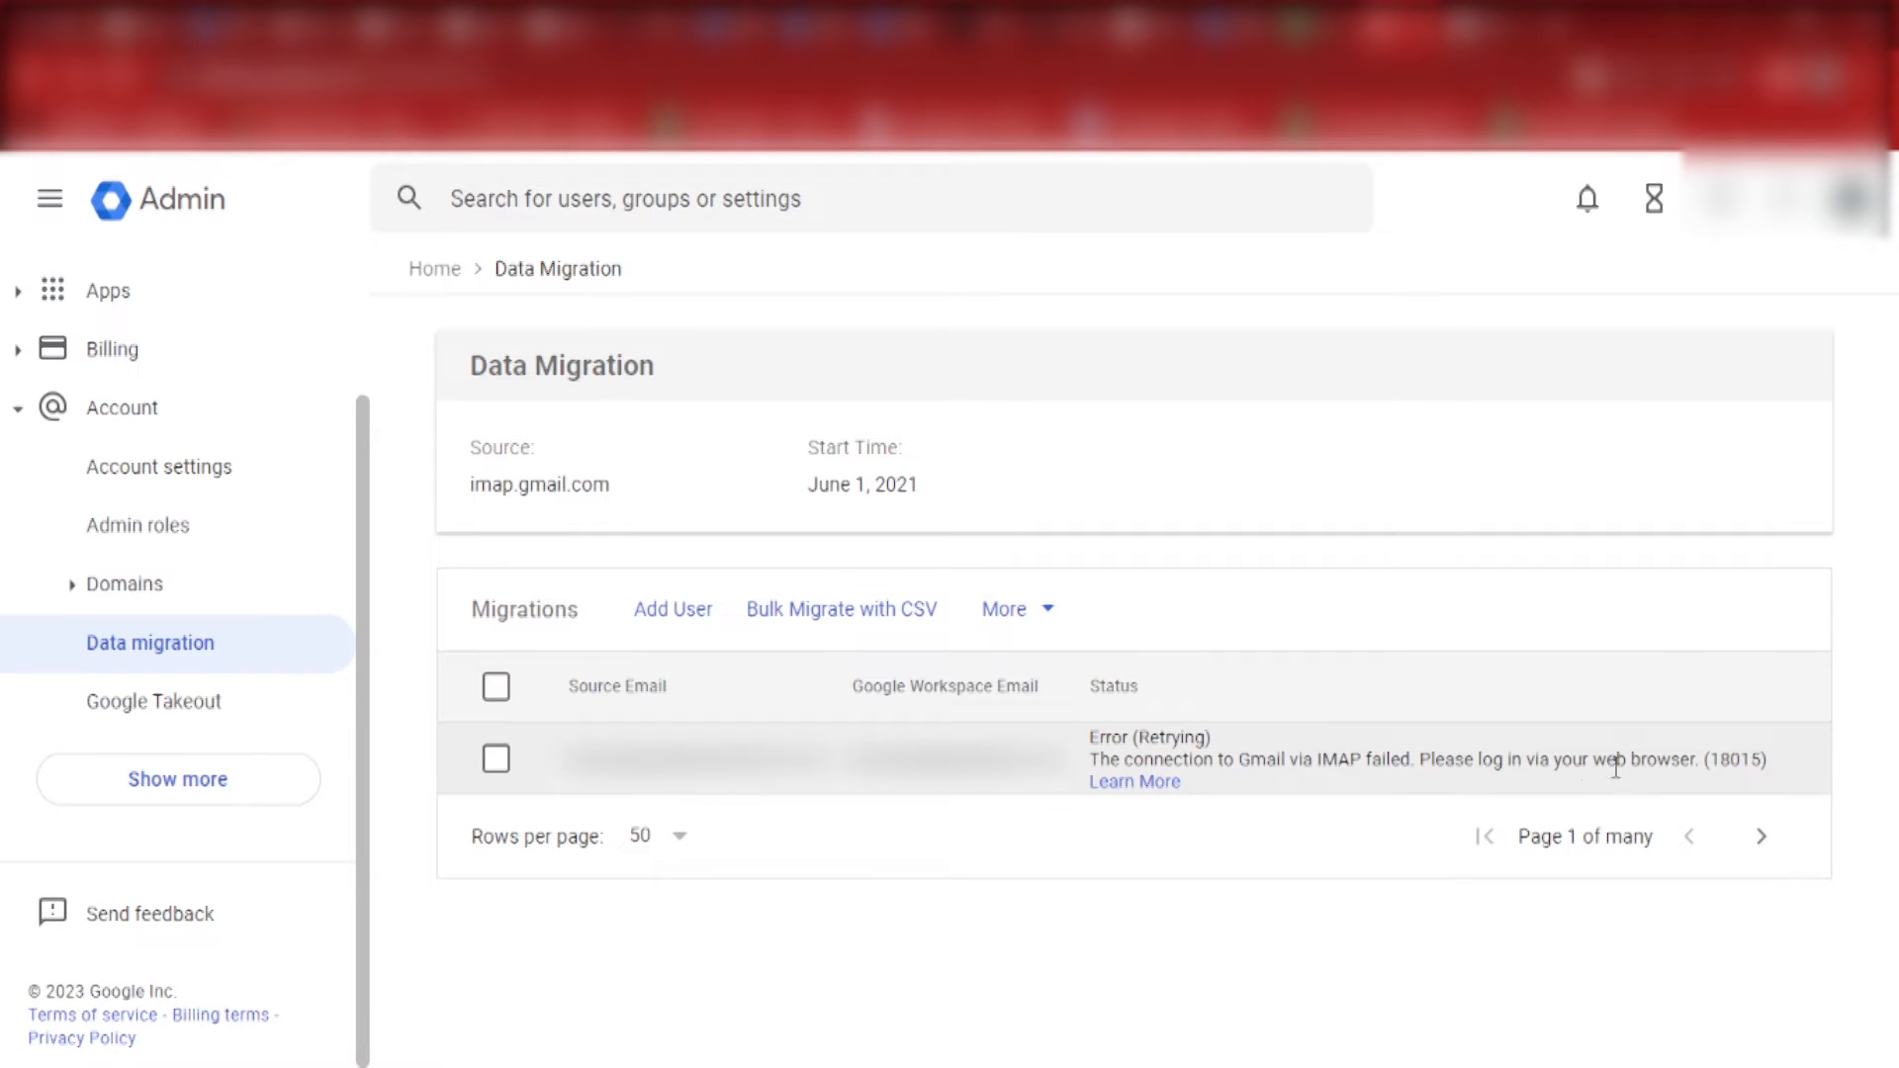
{"action": "mouse_move", "coordinate": [1778, 765]}
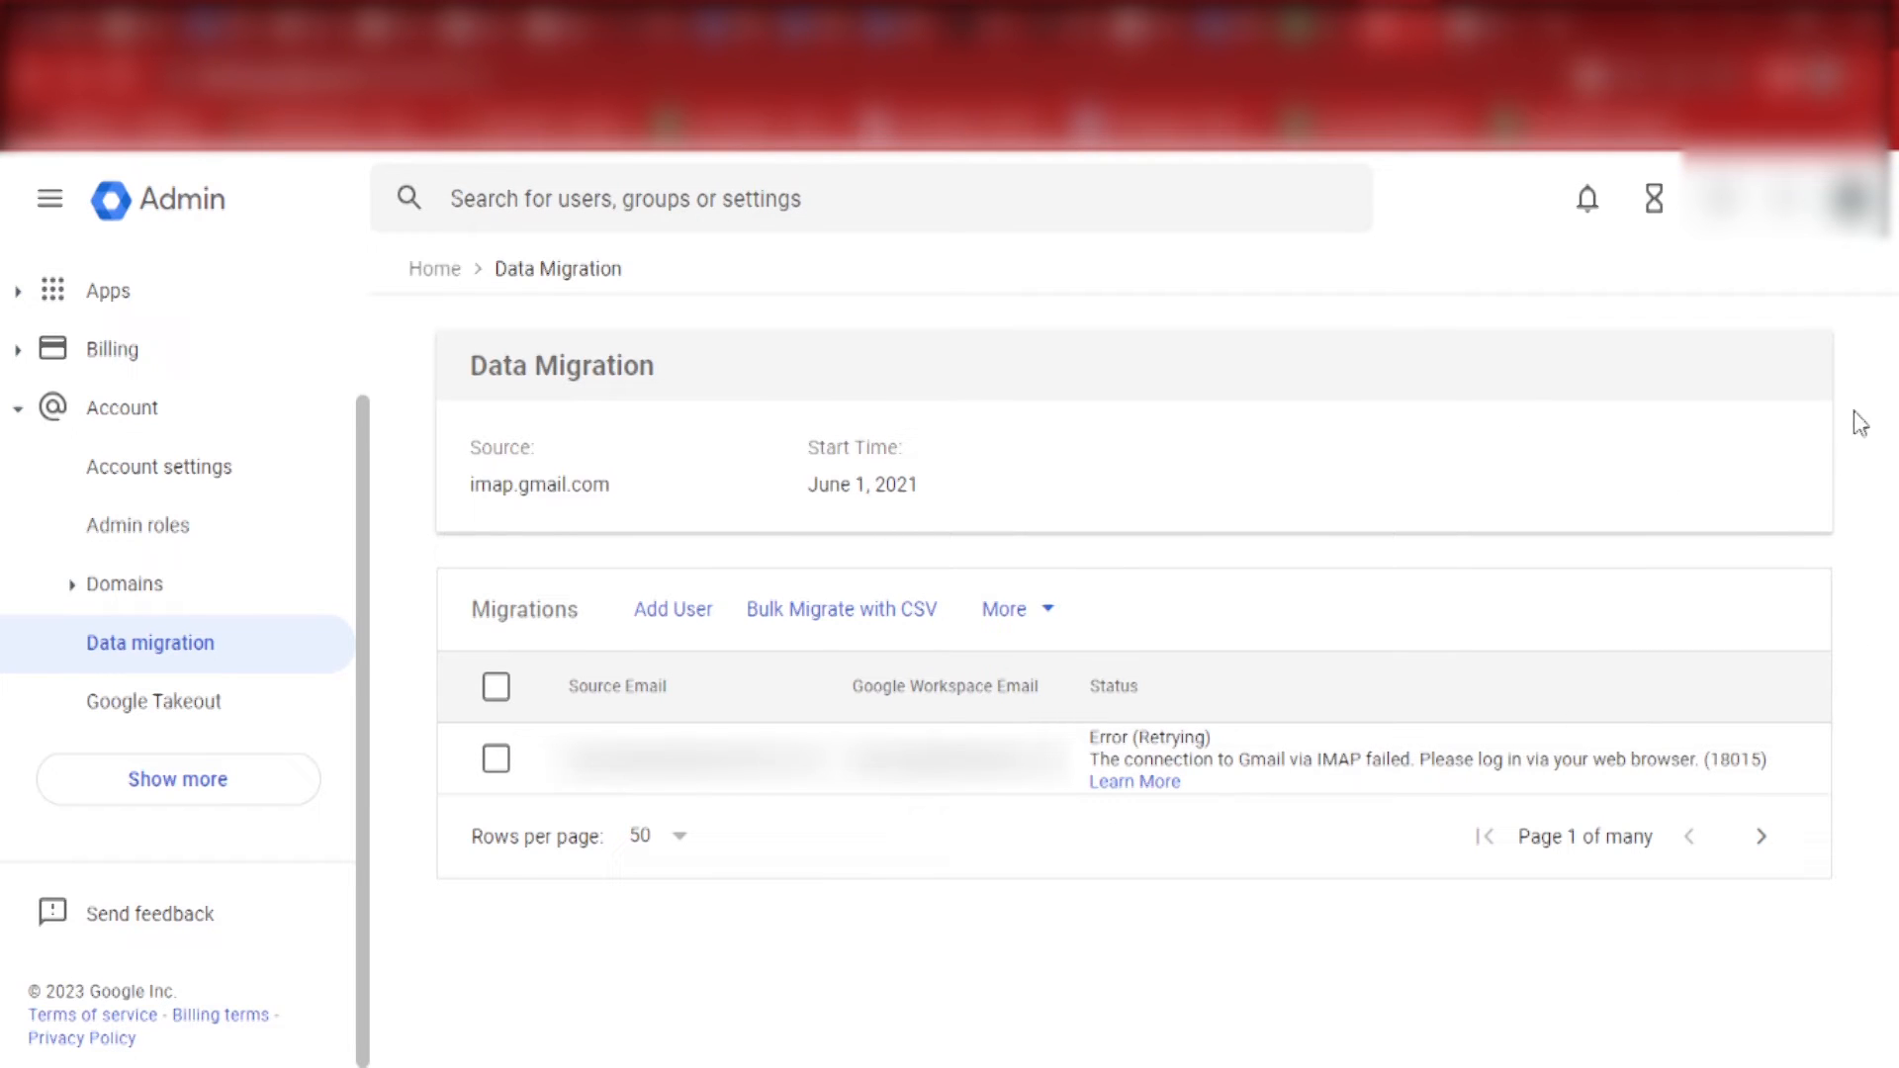
{"action": "mouse_move", "coordinate": [1612, 639]}
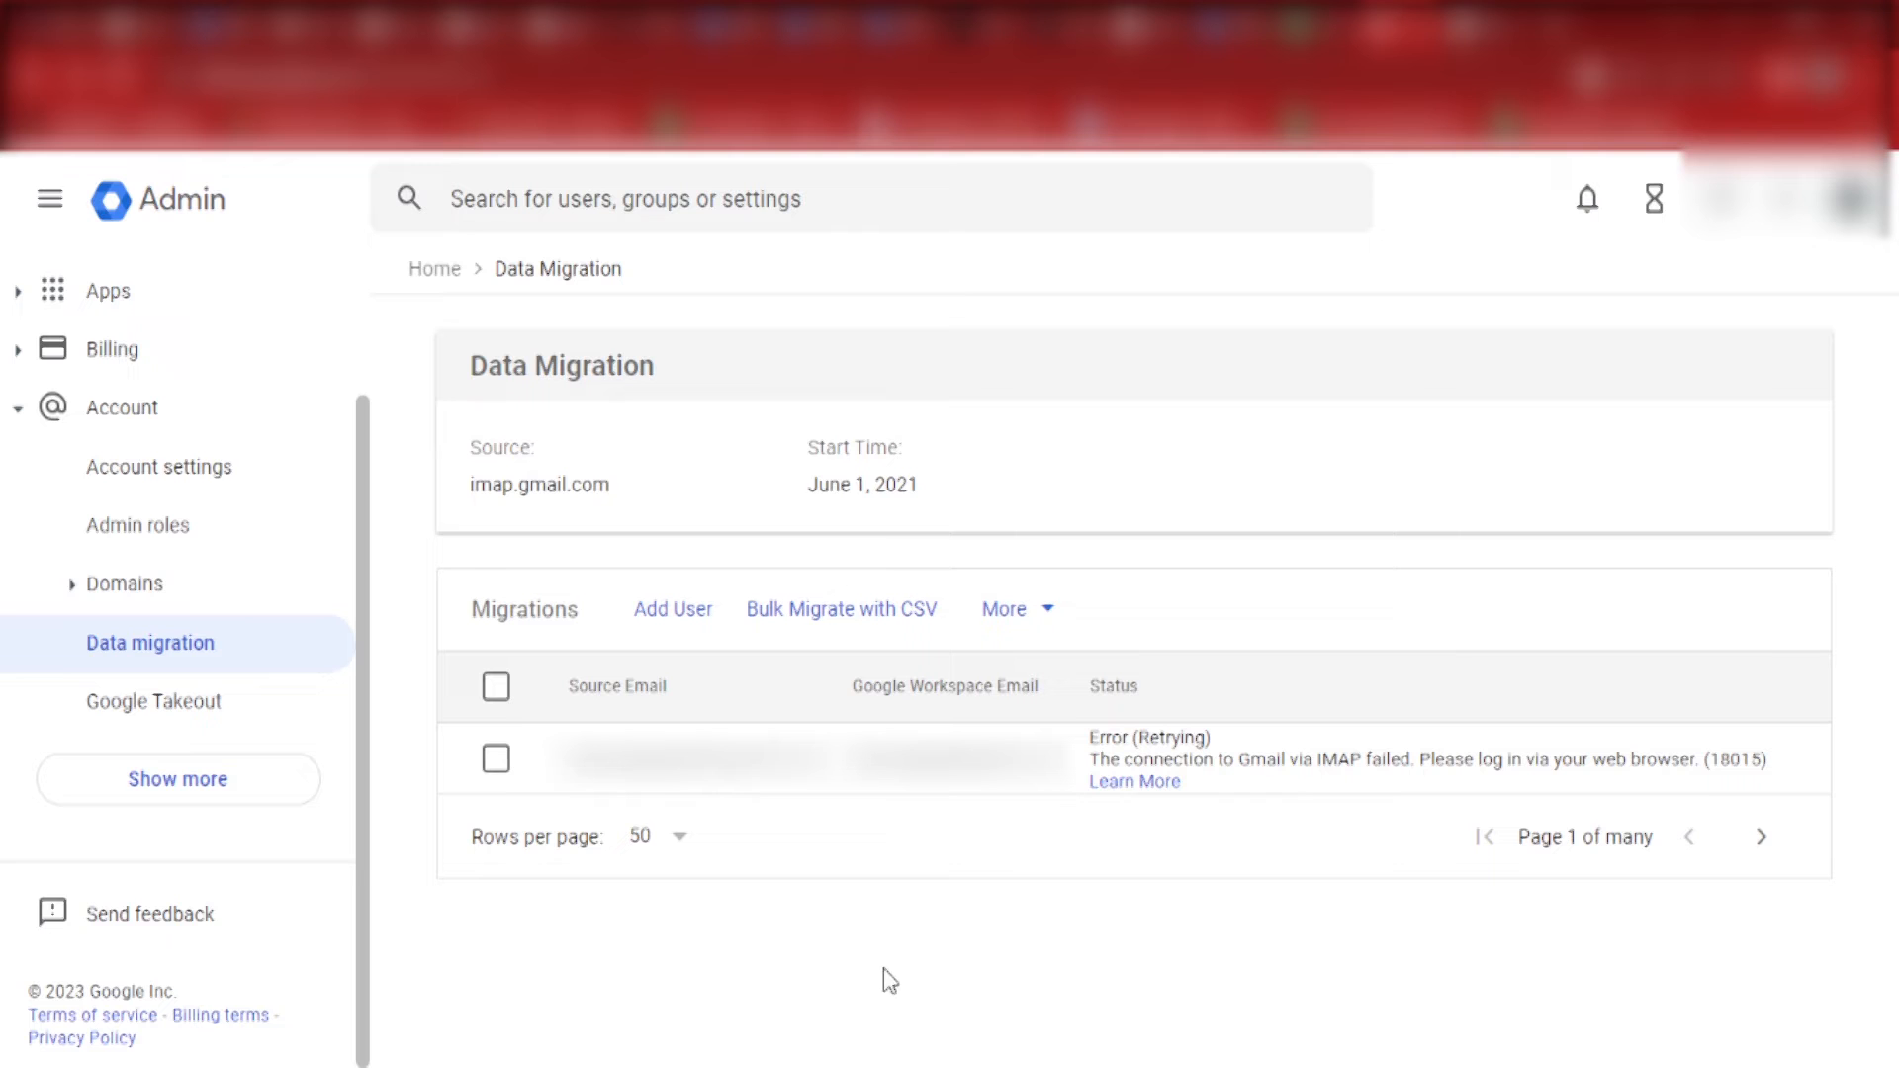
{"action": "mouse_move", "coordinate": [1334, 843]}
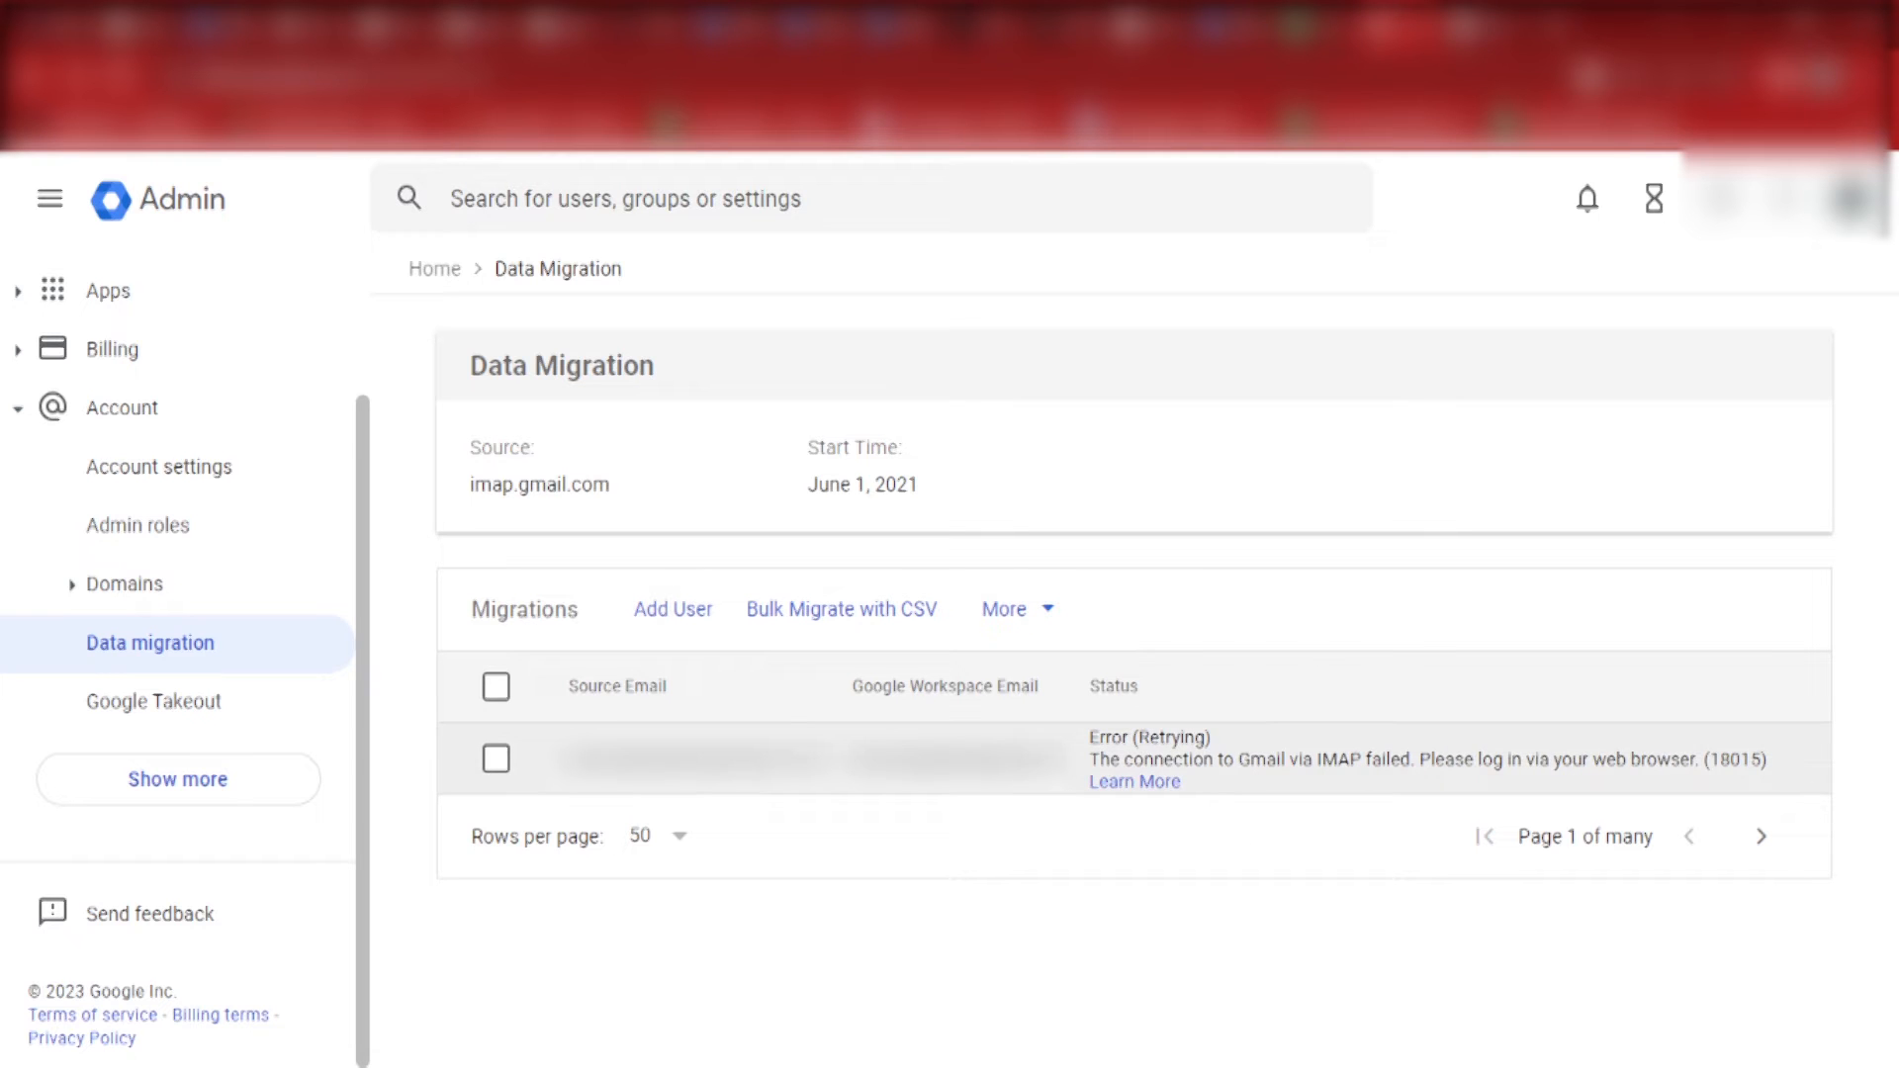
{"action": "mouse_move", "coordinate": [1365, 384]}
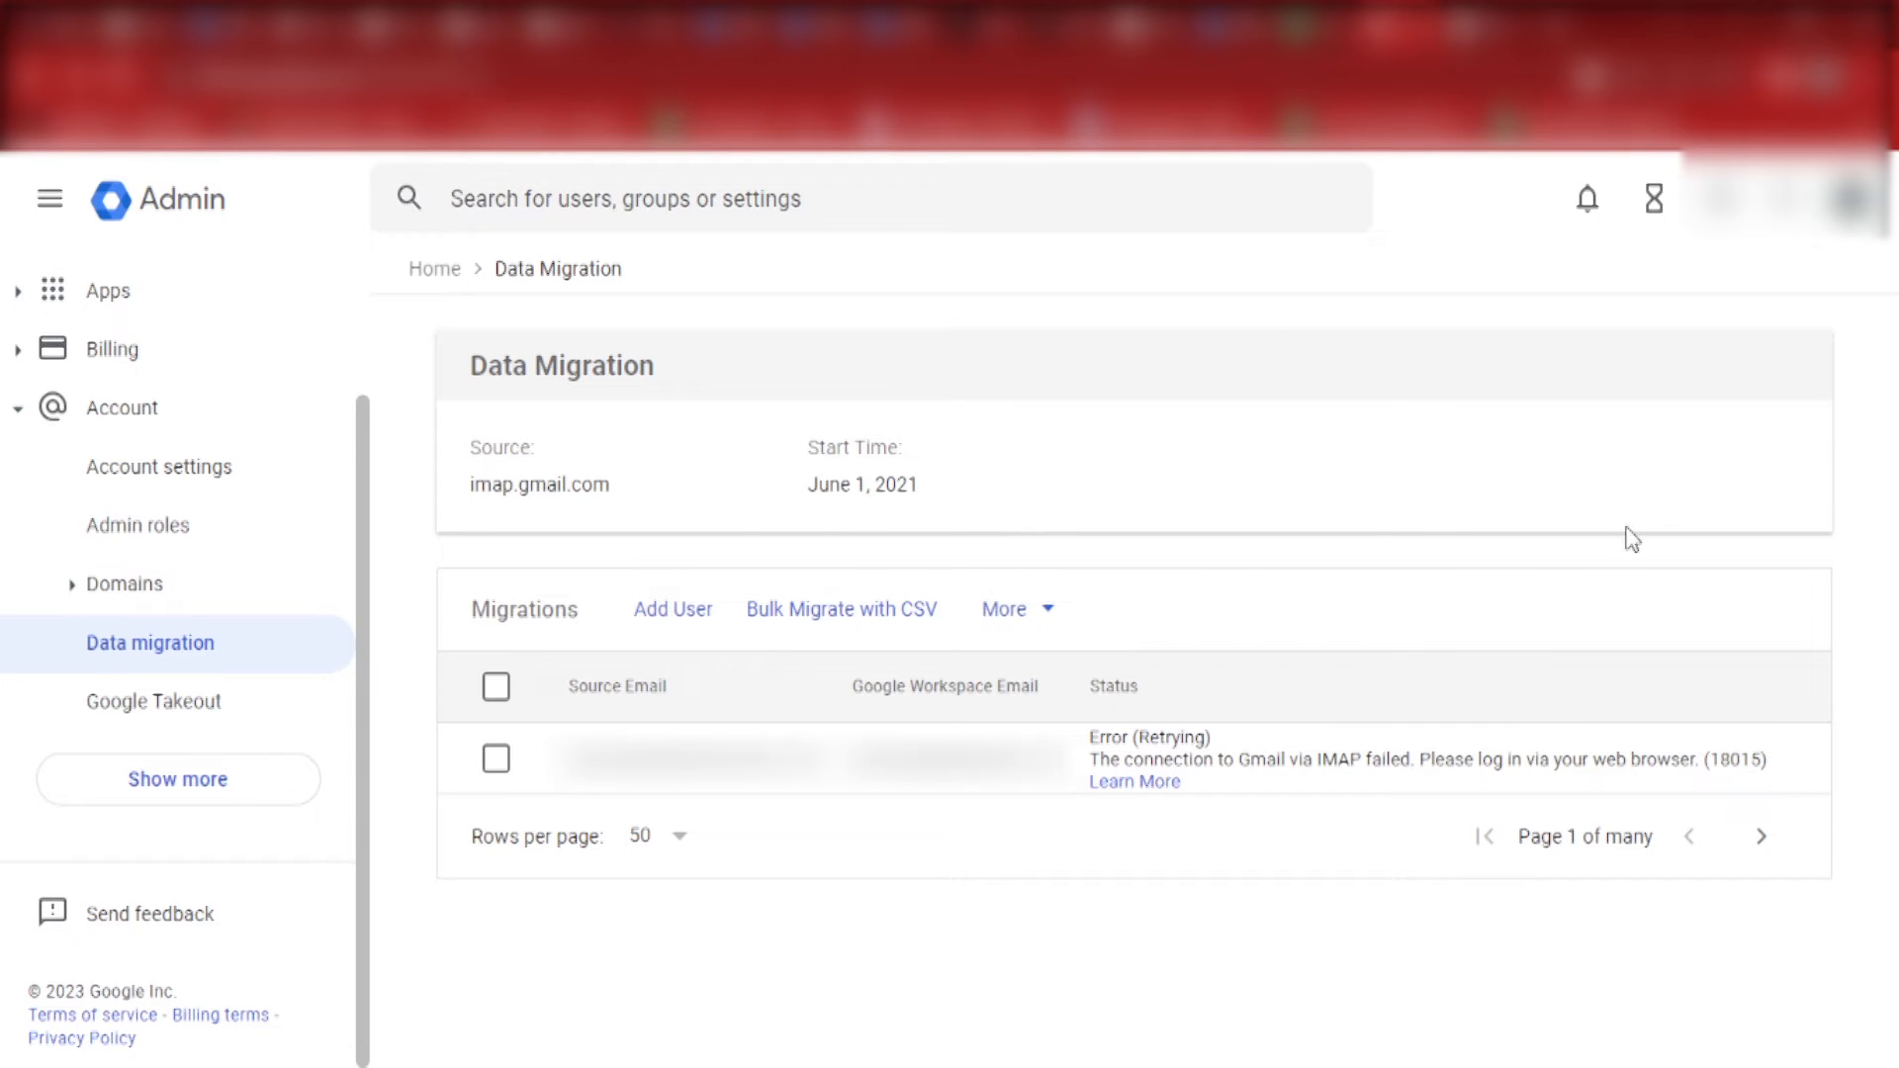
{"action": "mouse_move", "coordinate": [1887, 451]}
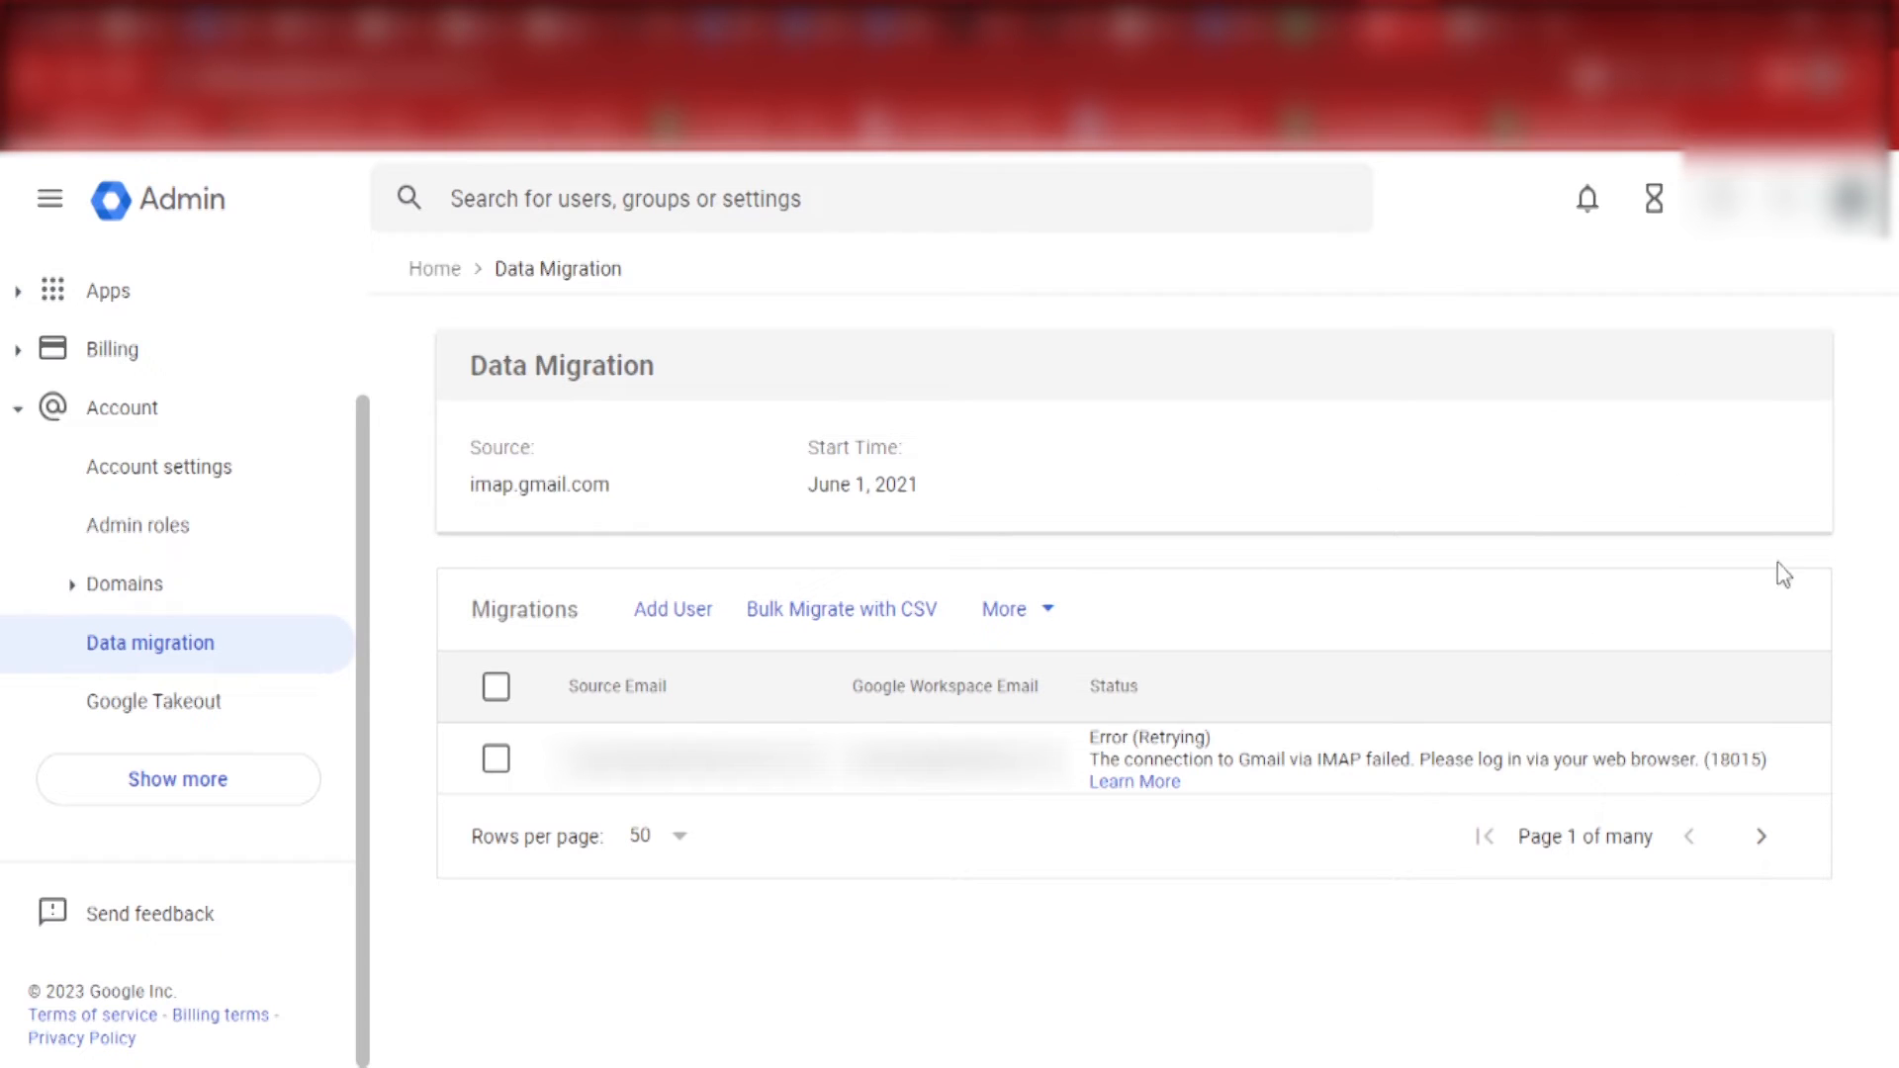
{"action": "mouse_move", "coordinate": [1015, 832]}
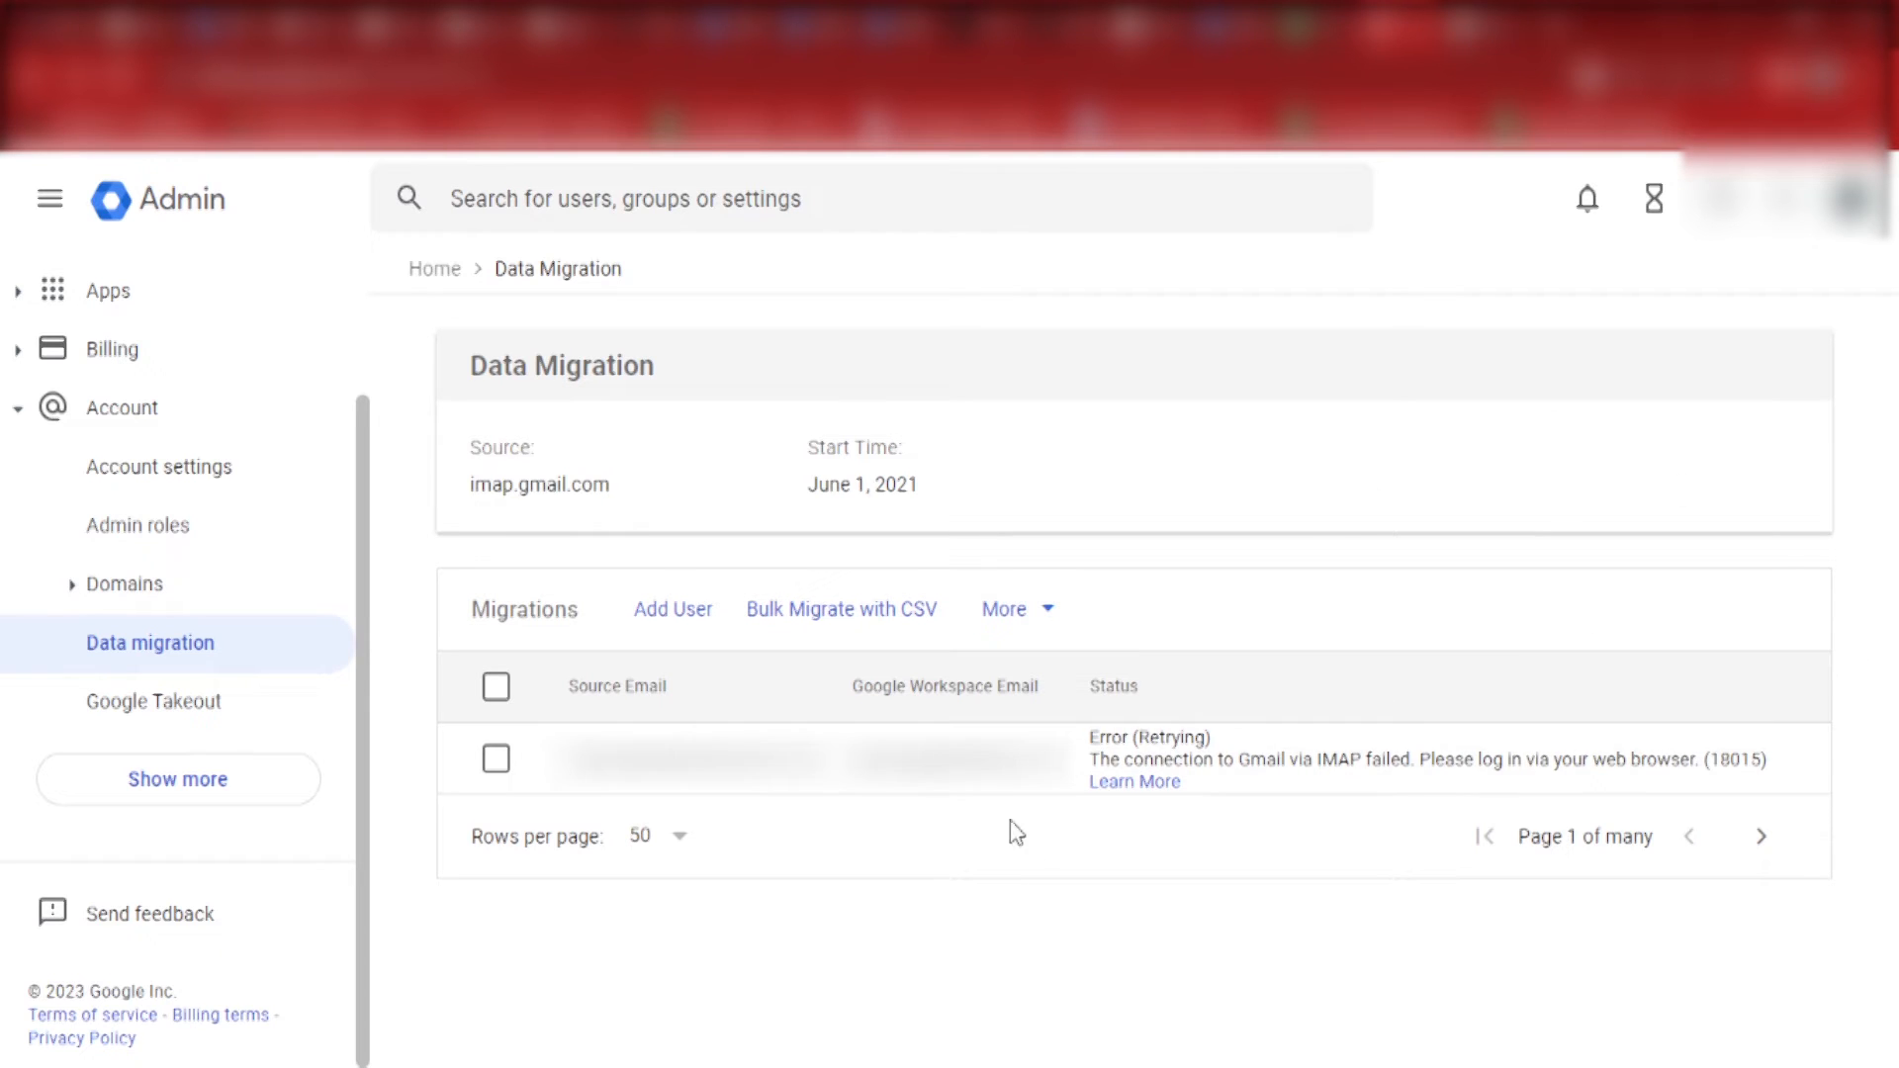
{"action": "mouse_move", "coordinate": [1356, 789]}
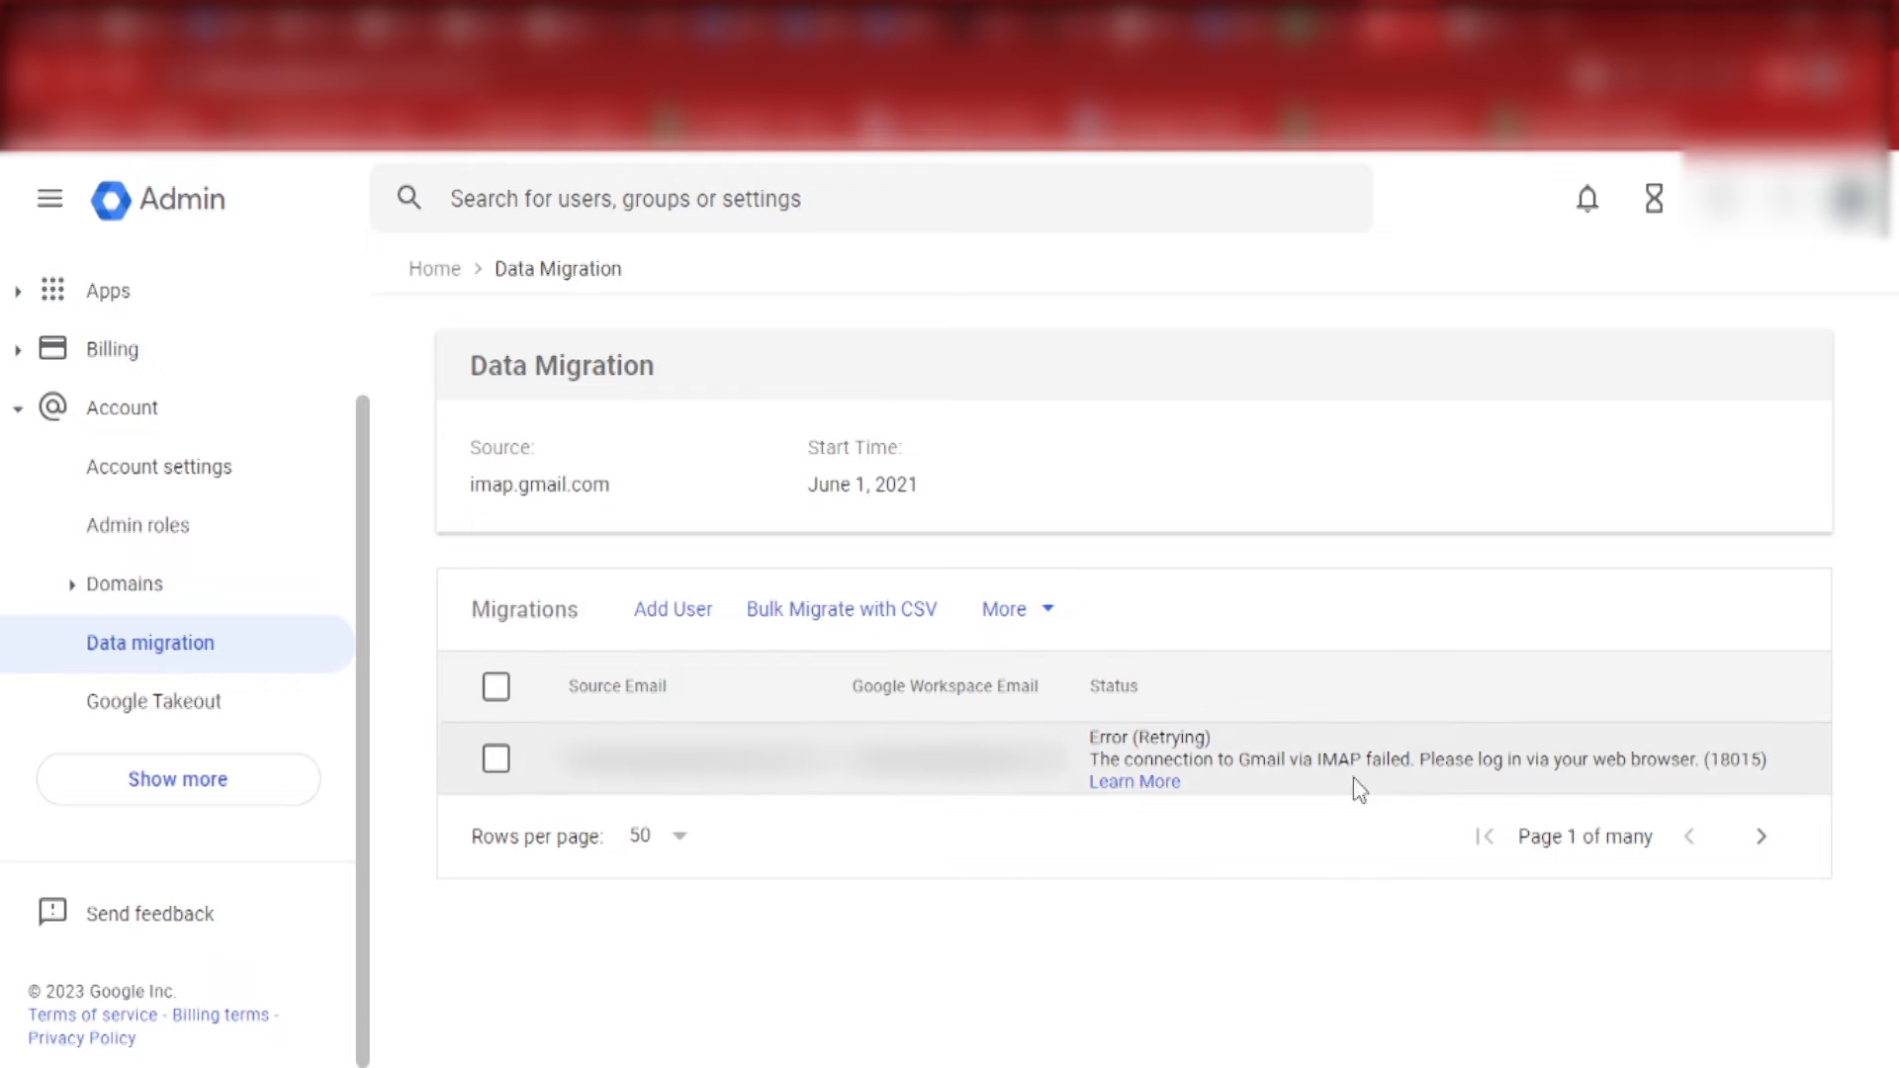
Exit the failing migration through More > Exit Migration and confirm
{"action": "left_click", "coordinate": [1015, 608]}
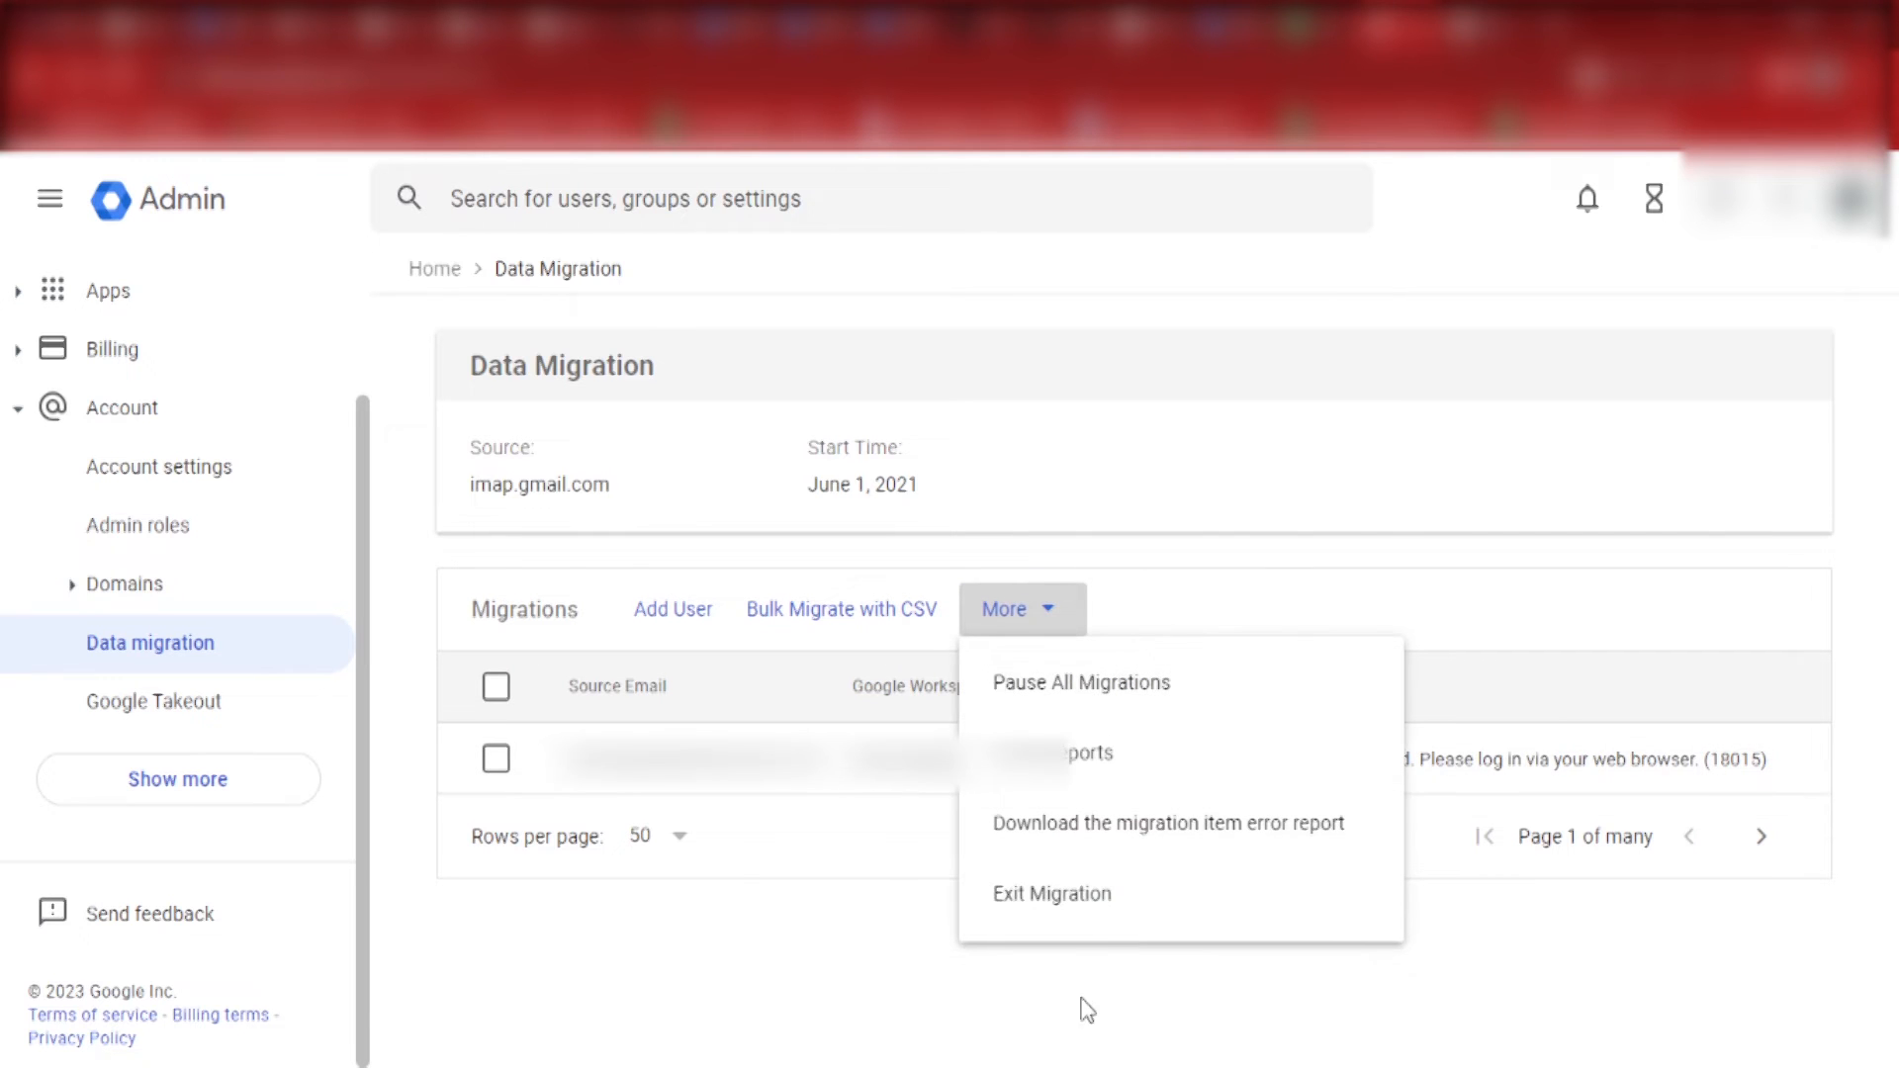
{"action": "left_click", "coordinate": [1050, 892]}
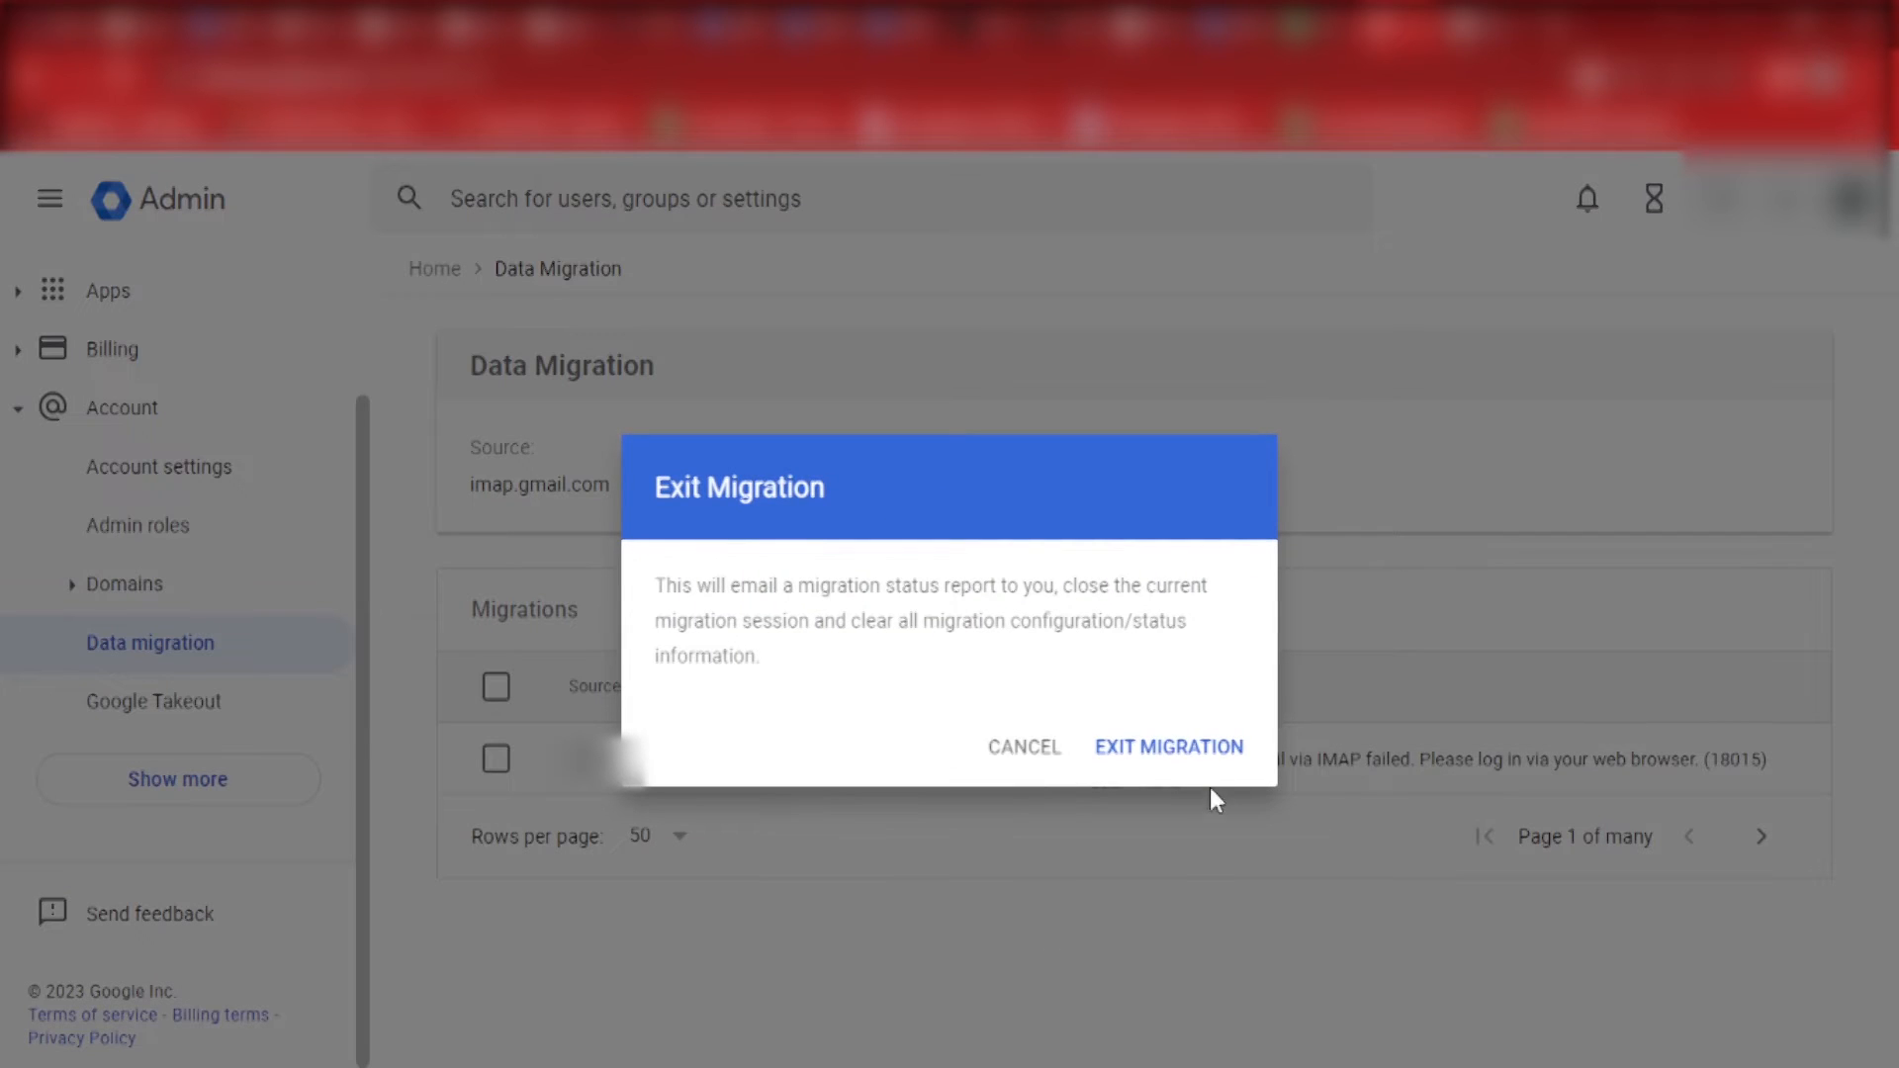
{"action": "left_click", "coordinate": [1167, 745]}
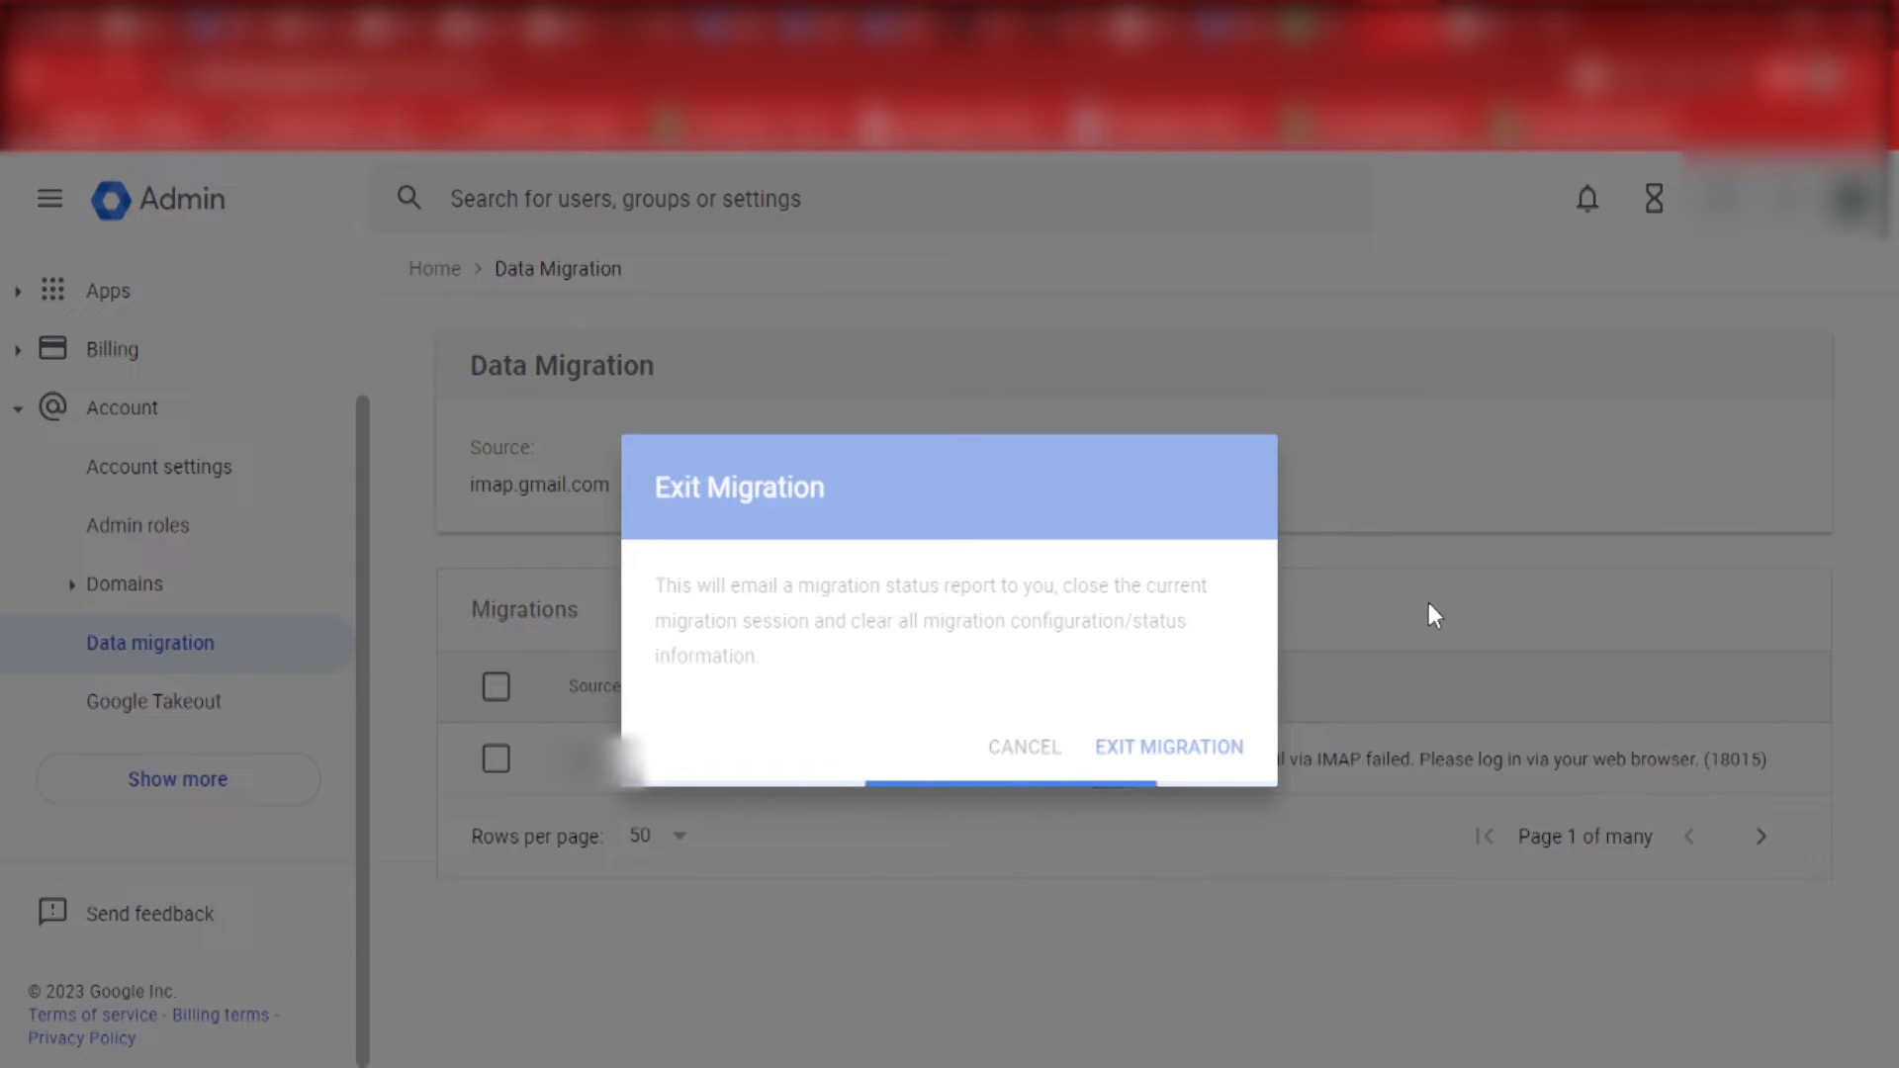
{"action": "left_click", "coordinate": [1167, 748]}
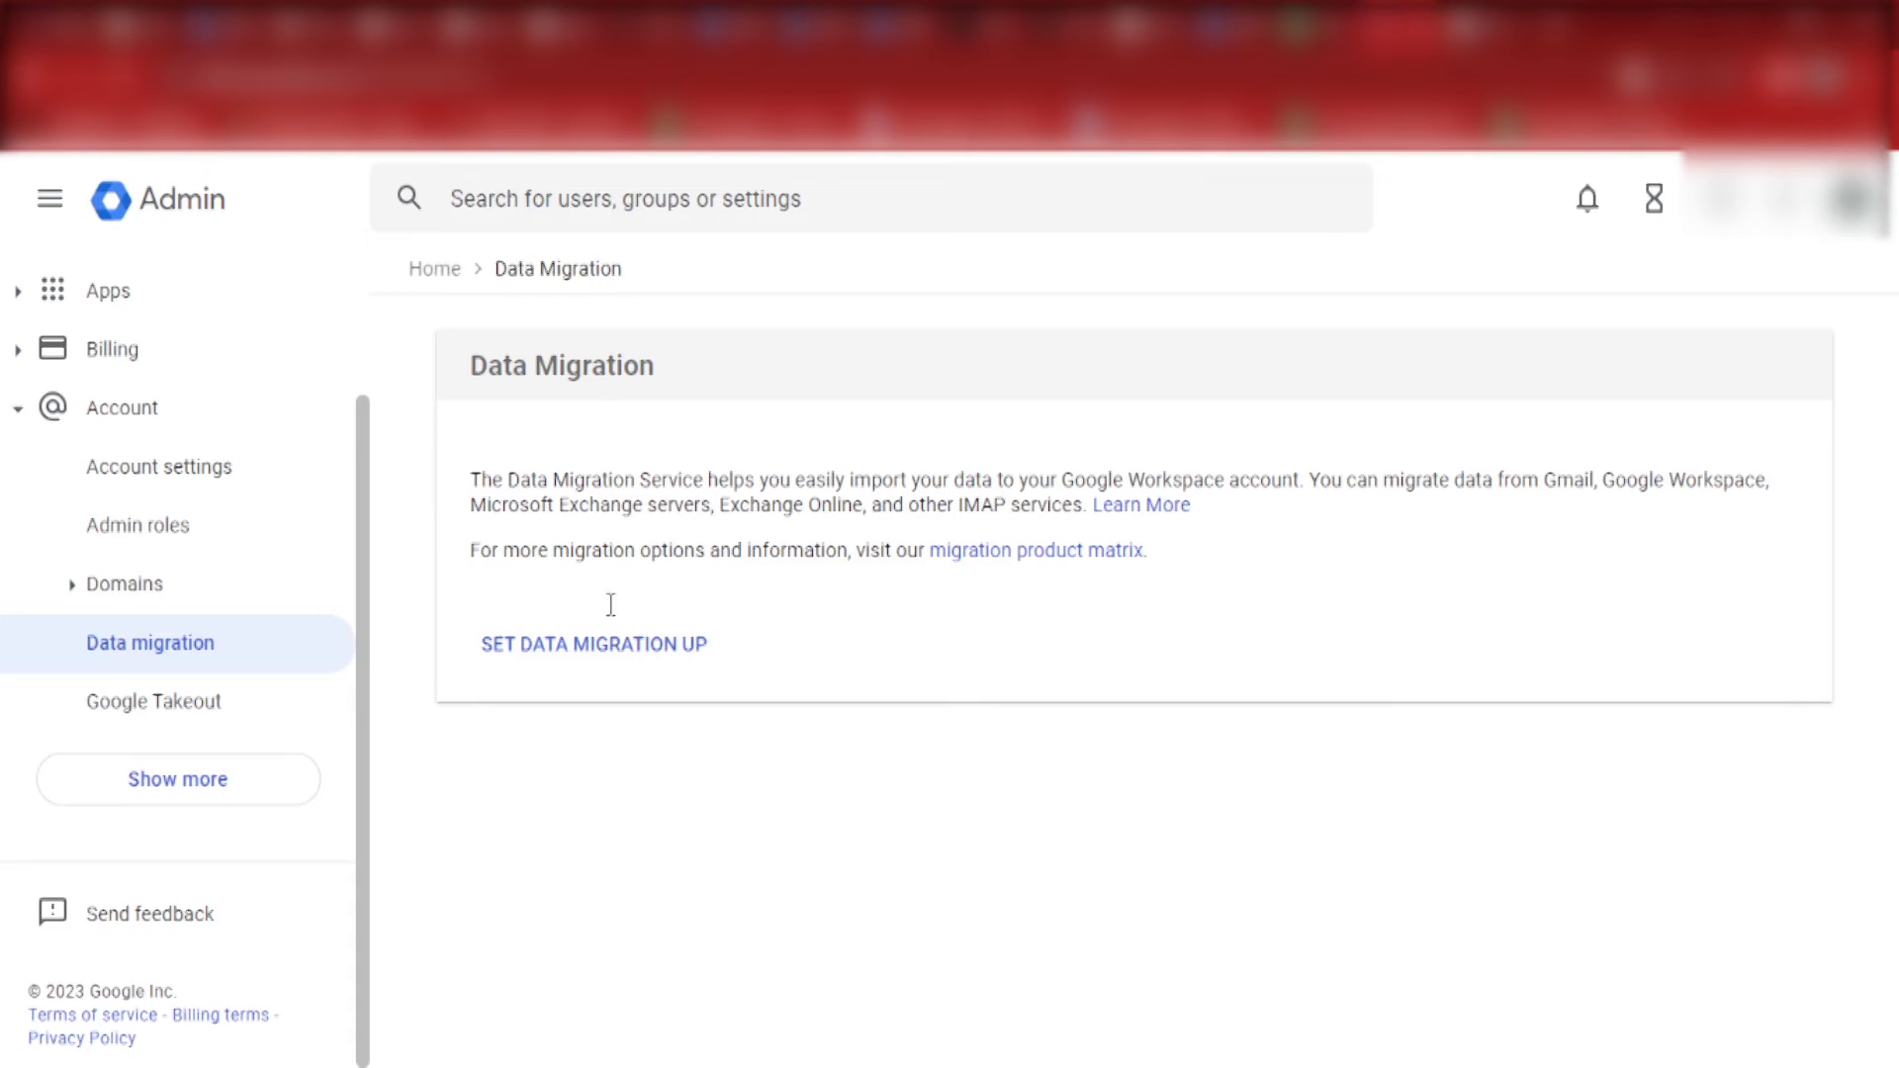
Restart setup with Gmail as the Migration Source and scroll to Additional Migration Settings
{"action": "left_click", "coordinate": [593, 643]}
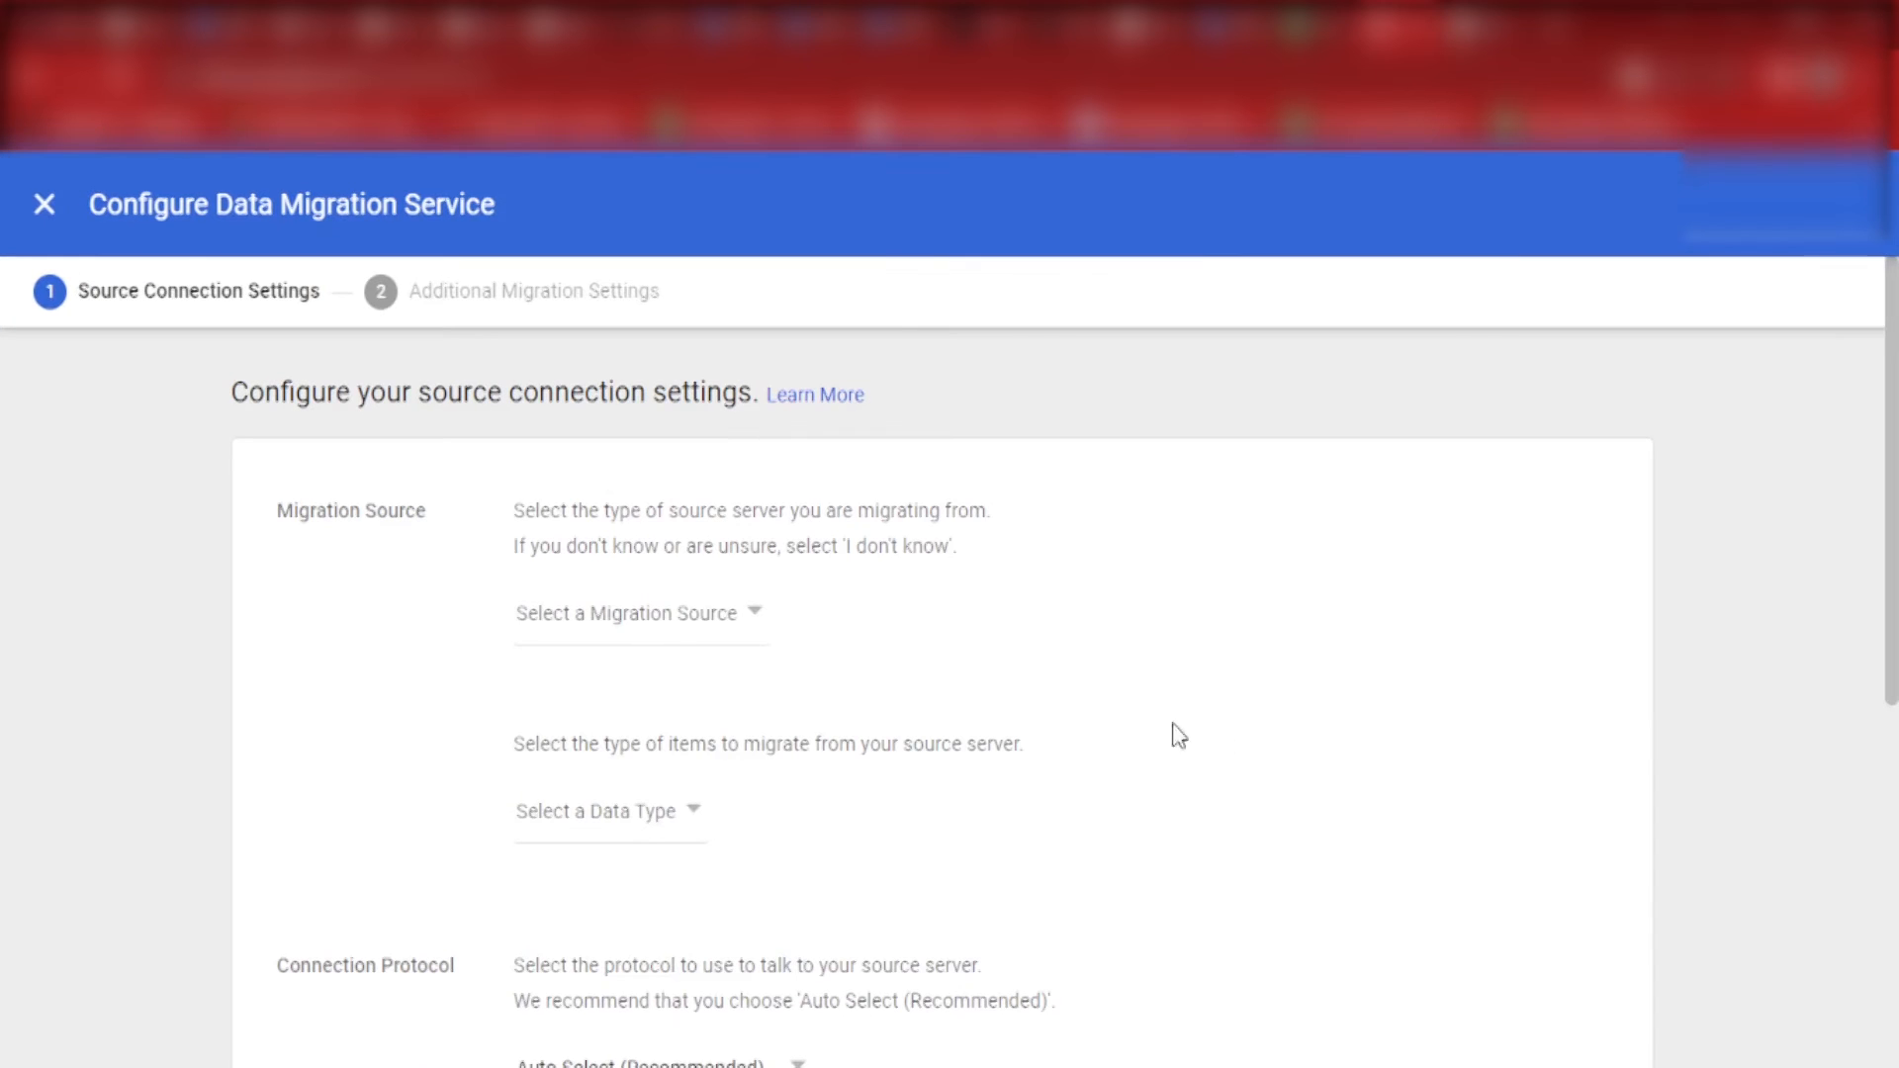
{"action": "left_click", "coordinate": [638, 613]}
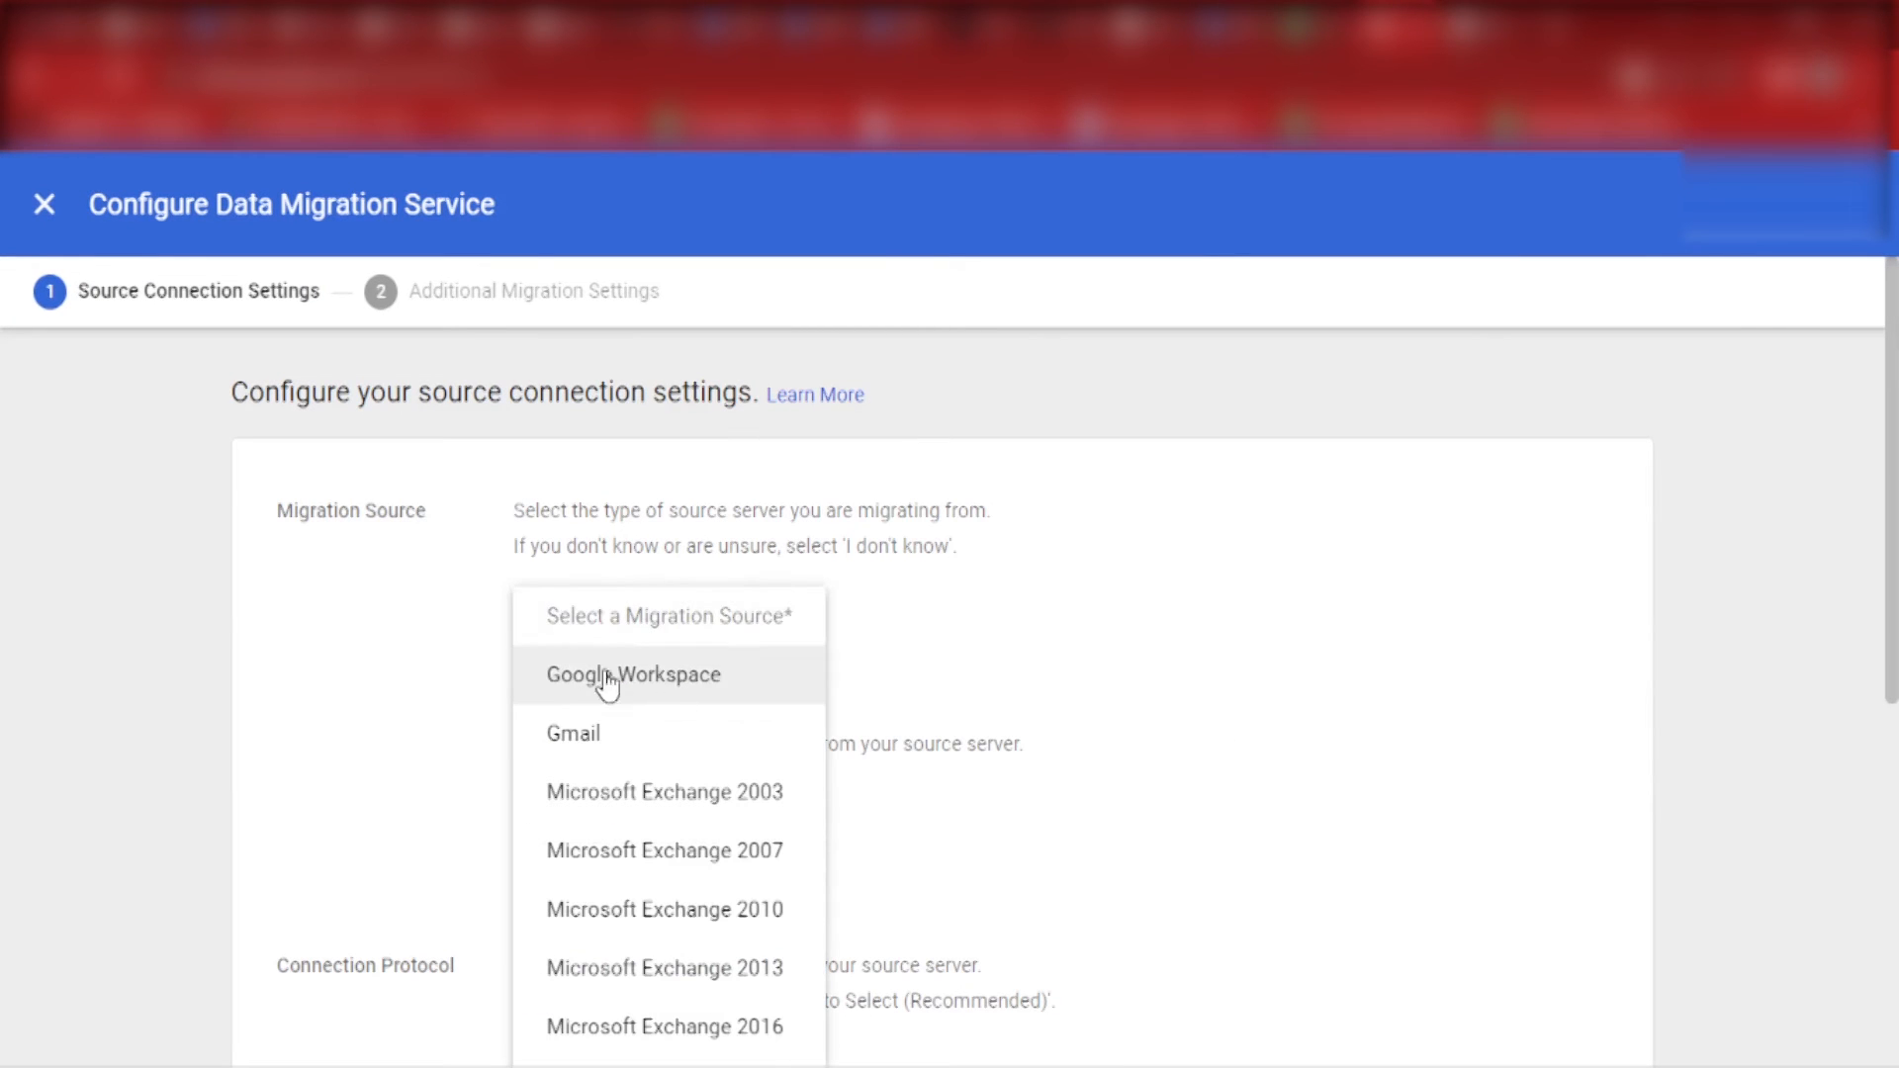
{"action": "mouse_move", "coordinate": [608, 733]}
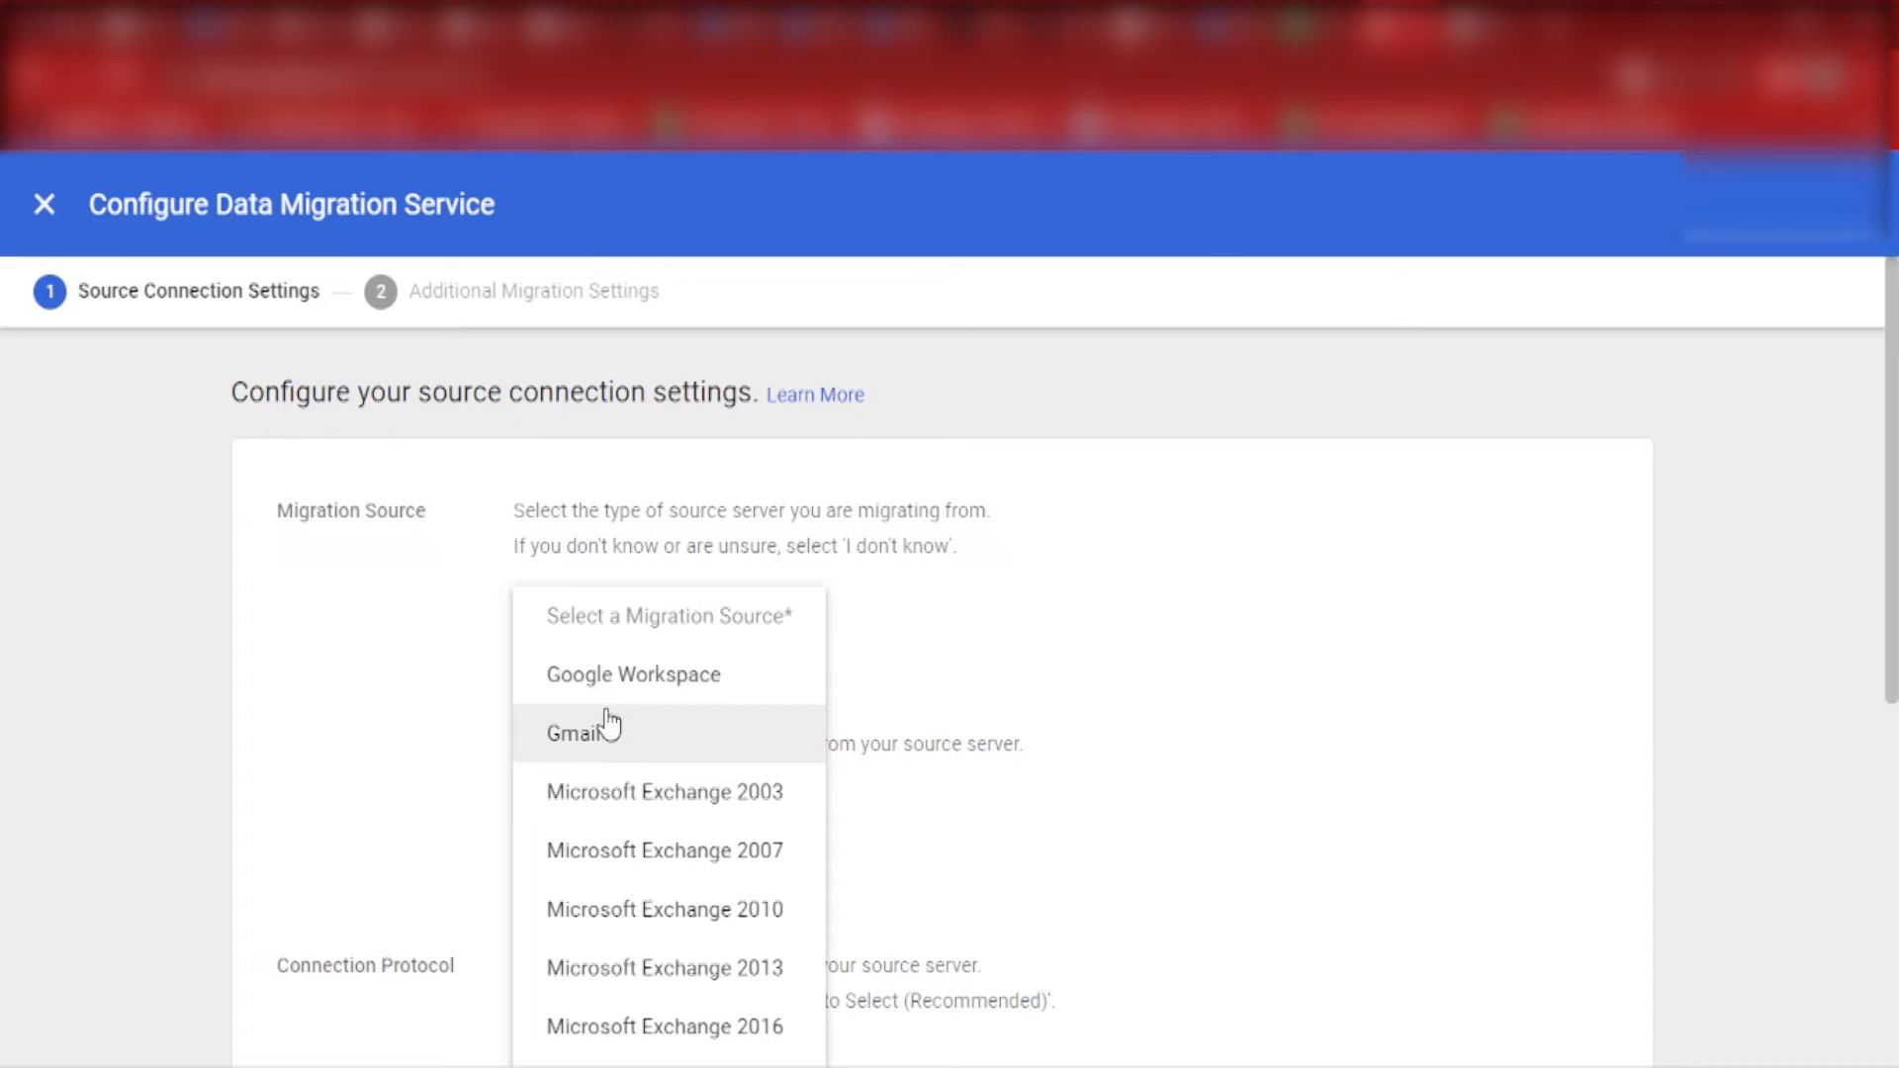
{"action": "mouse_move", "coordinate": [668, 675]}
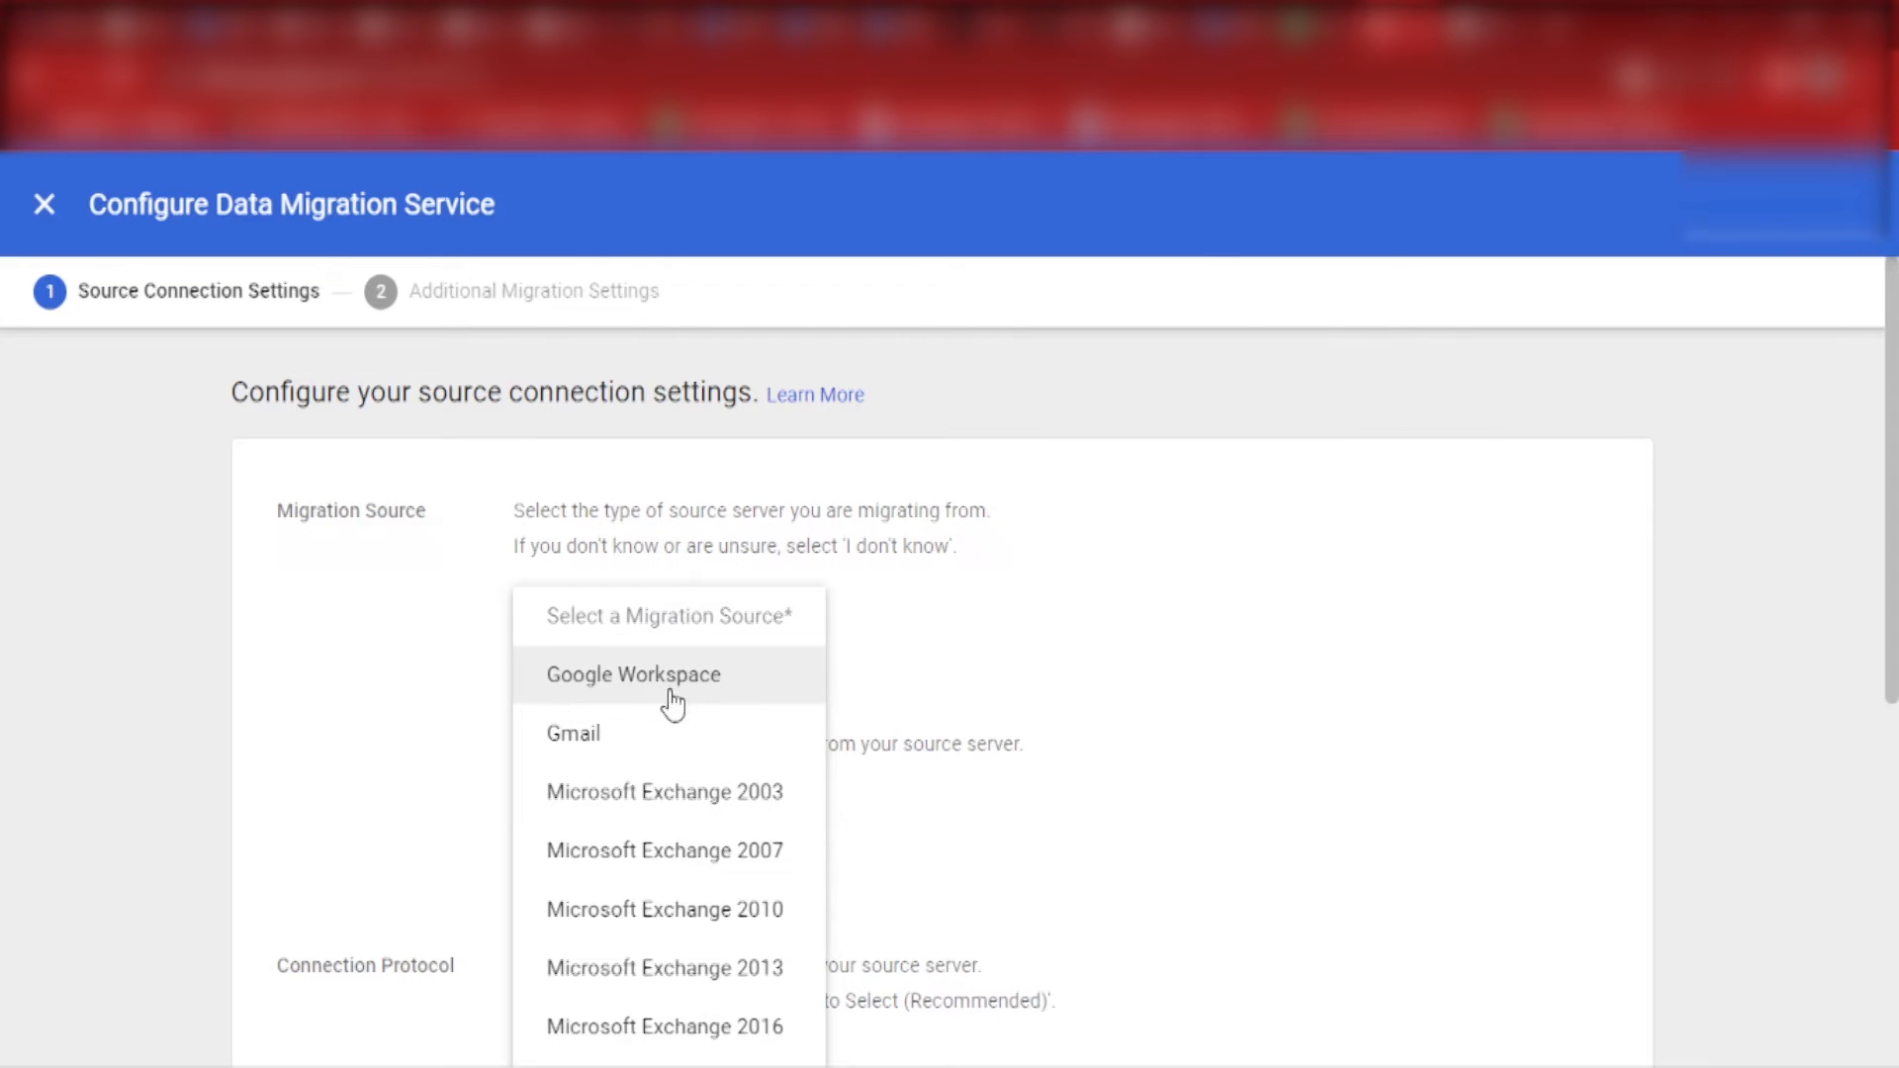
{"action": "mouse_move", "coordinate": [572, 732]}
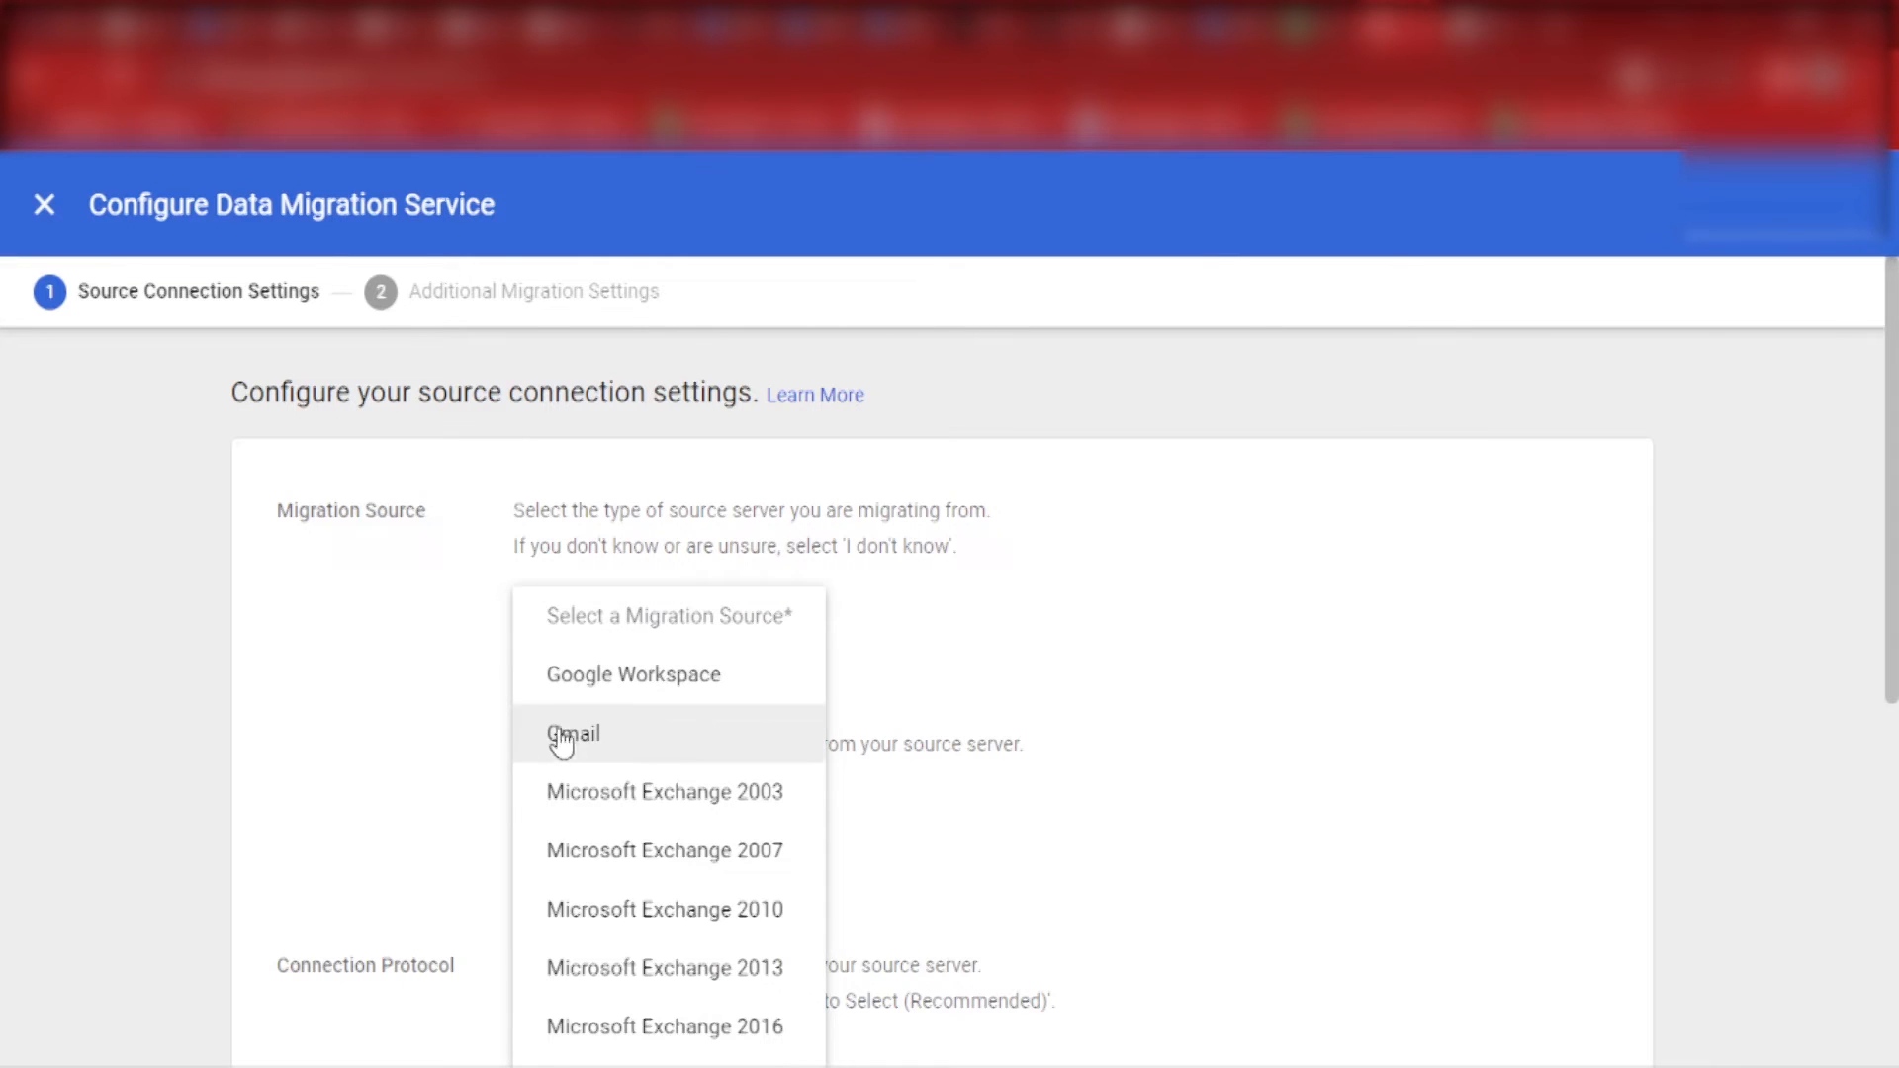
{"action": "left_click", "coordinate": [572, 733]}
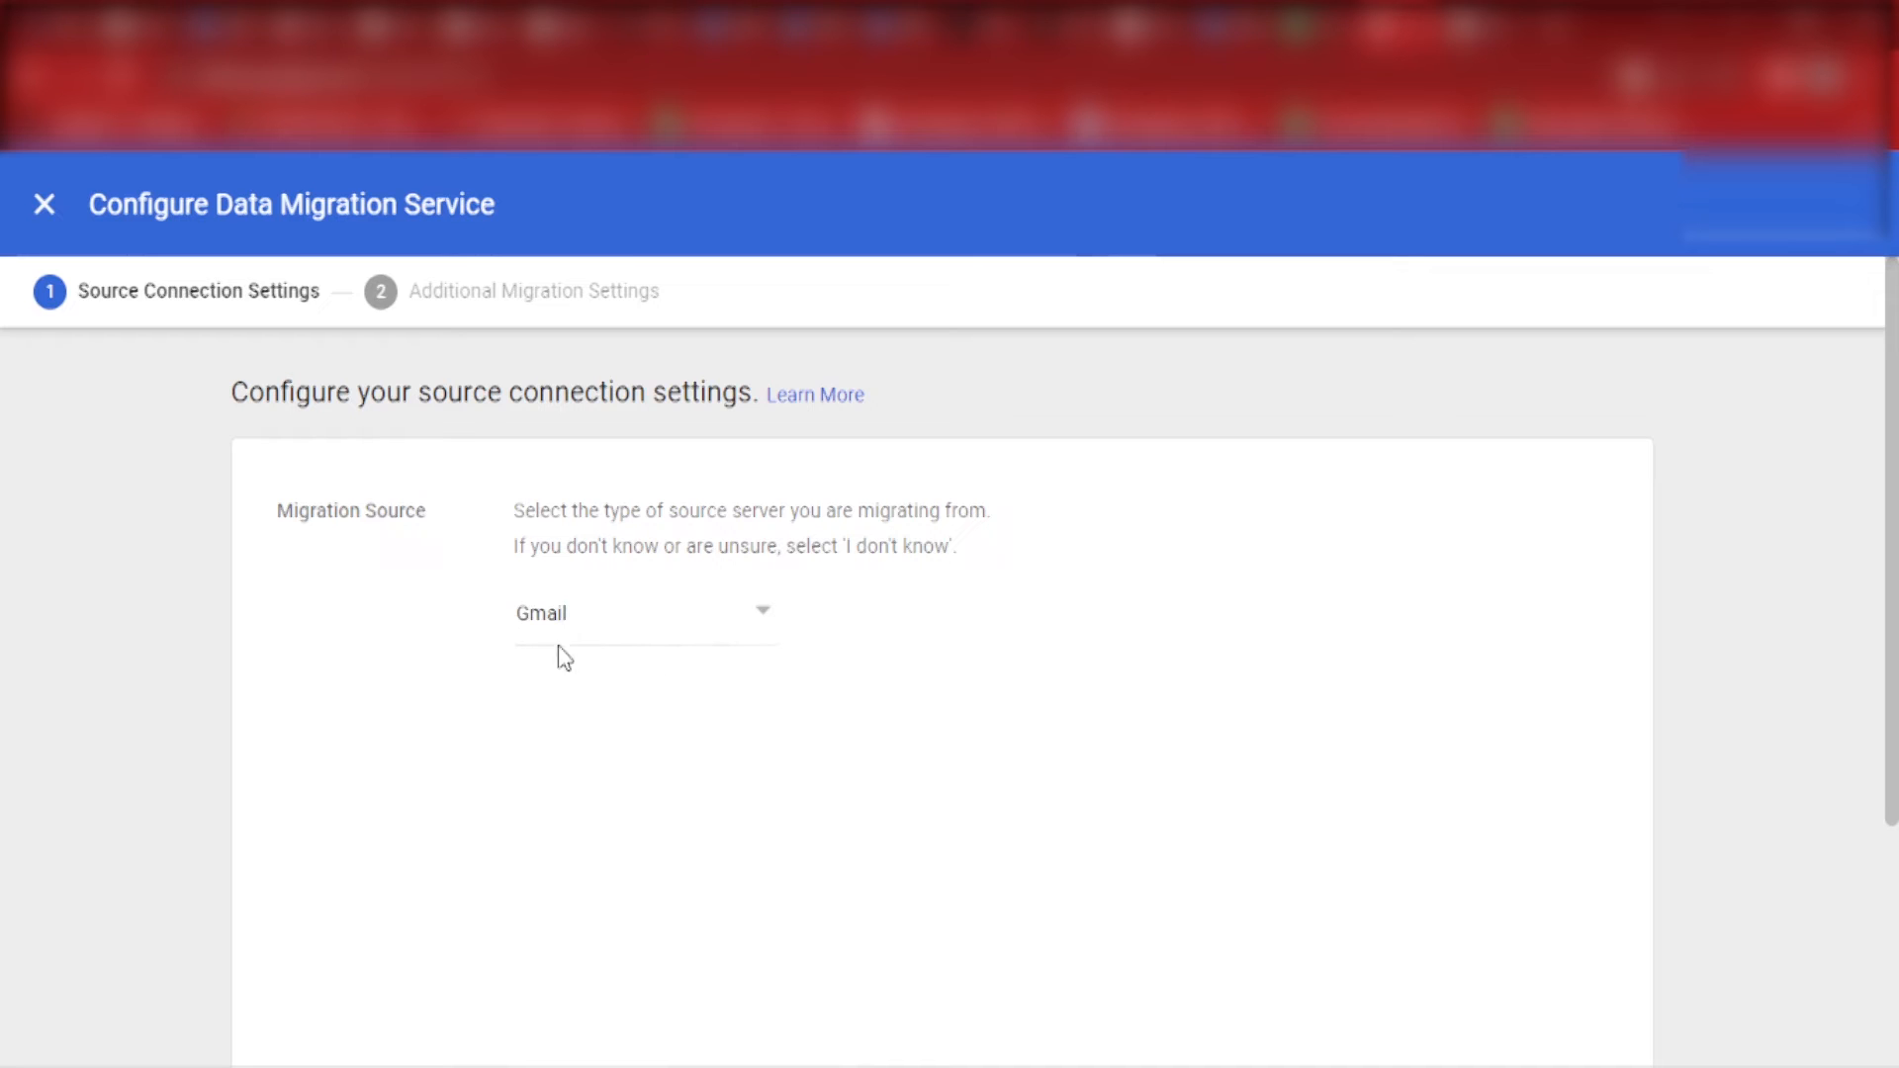
{"action": "left_click", "coordinate": [642, 611]}
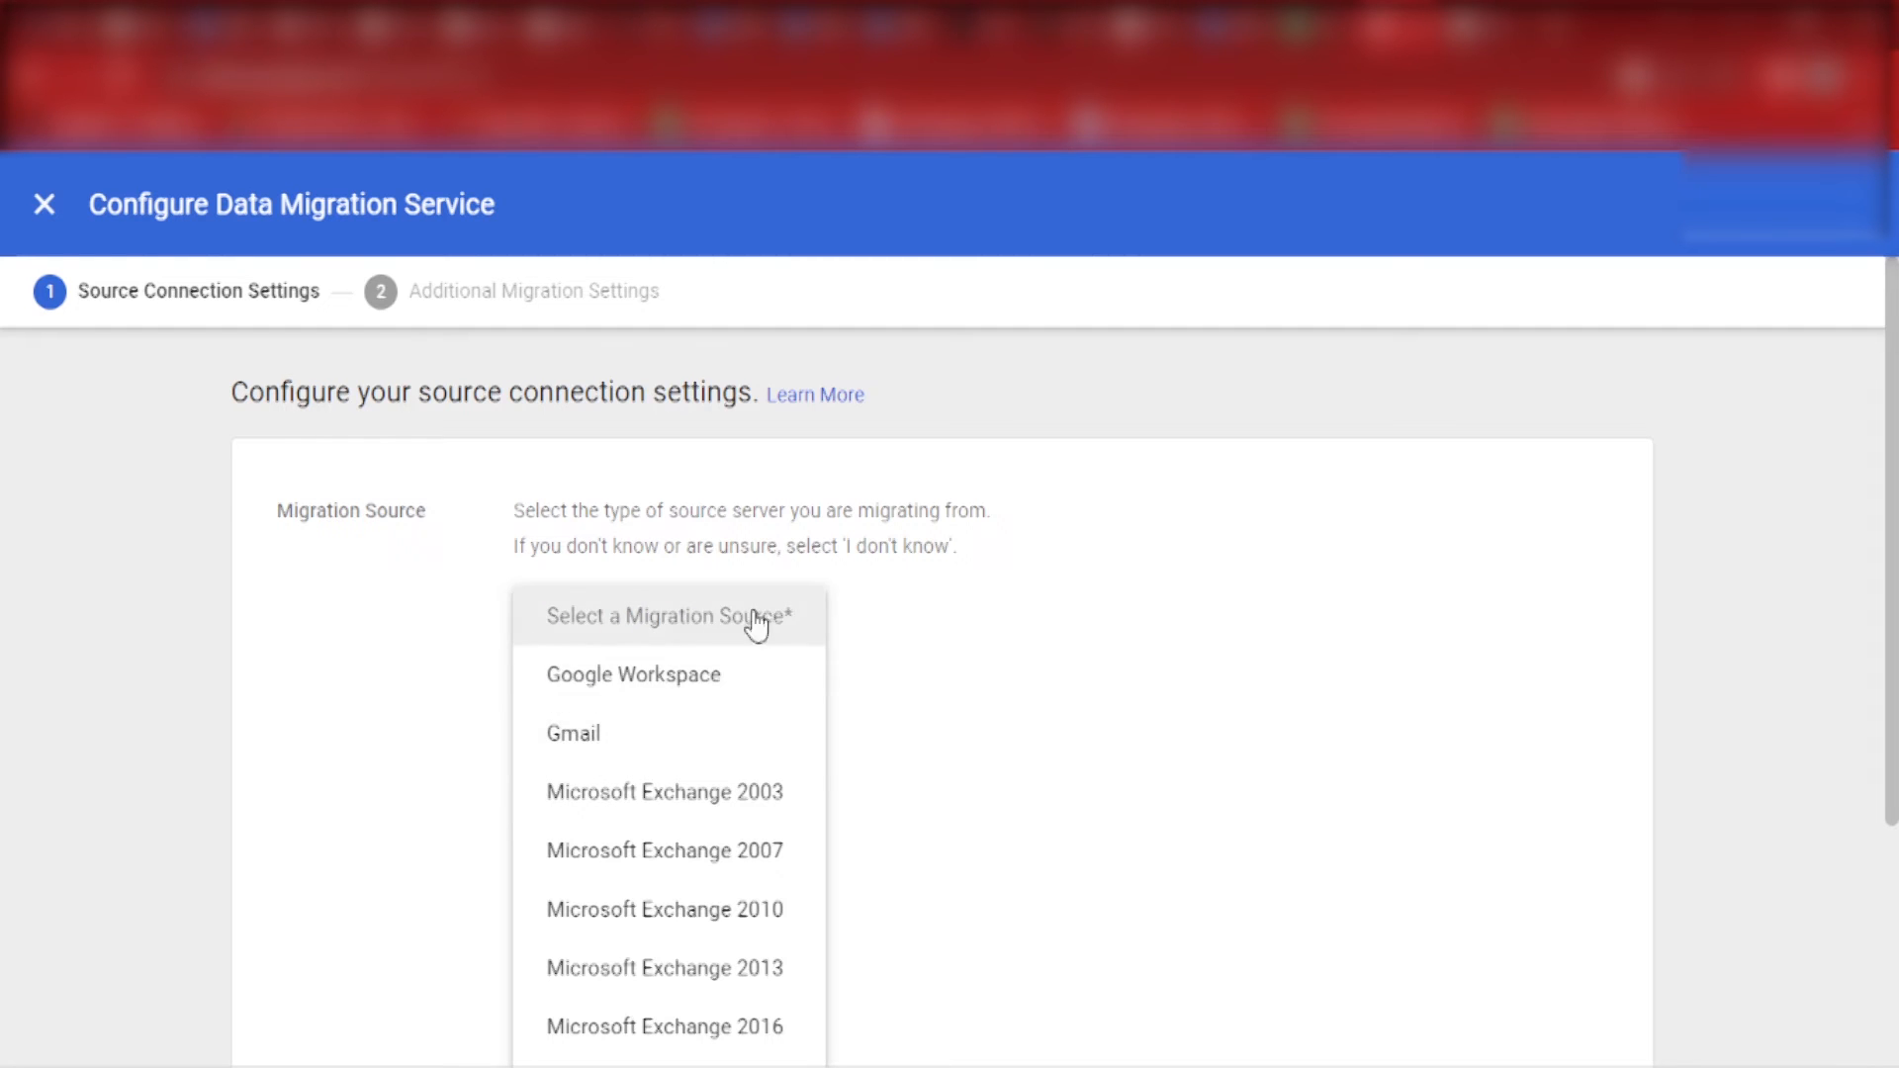
{"action": "left_click", "coordinate": [572, 733]}
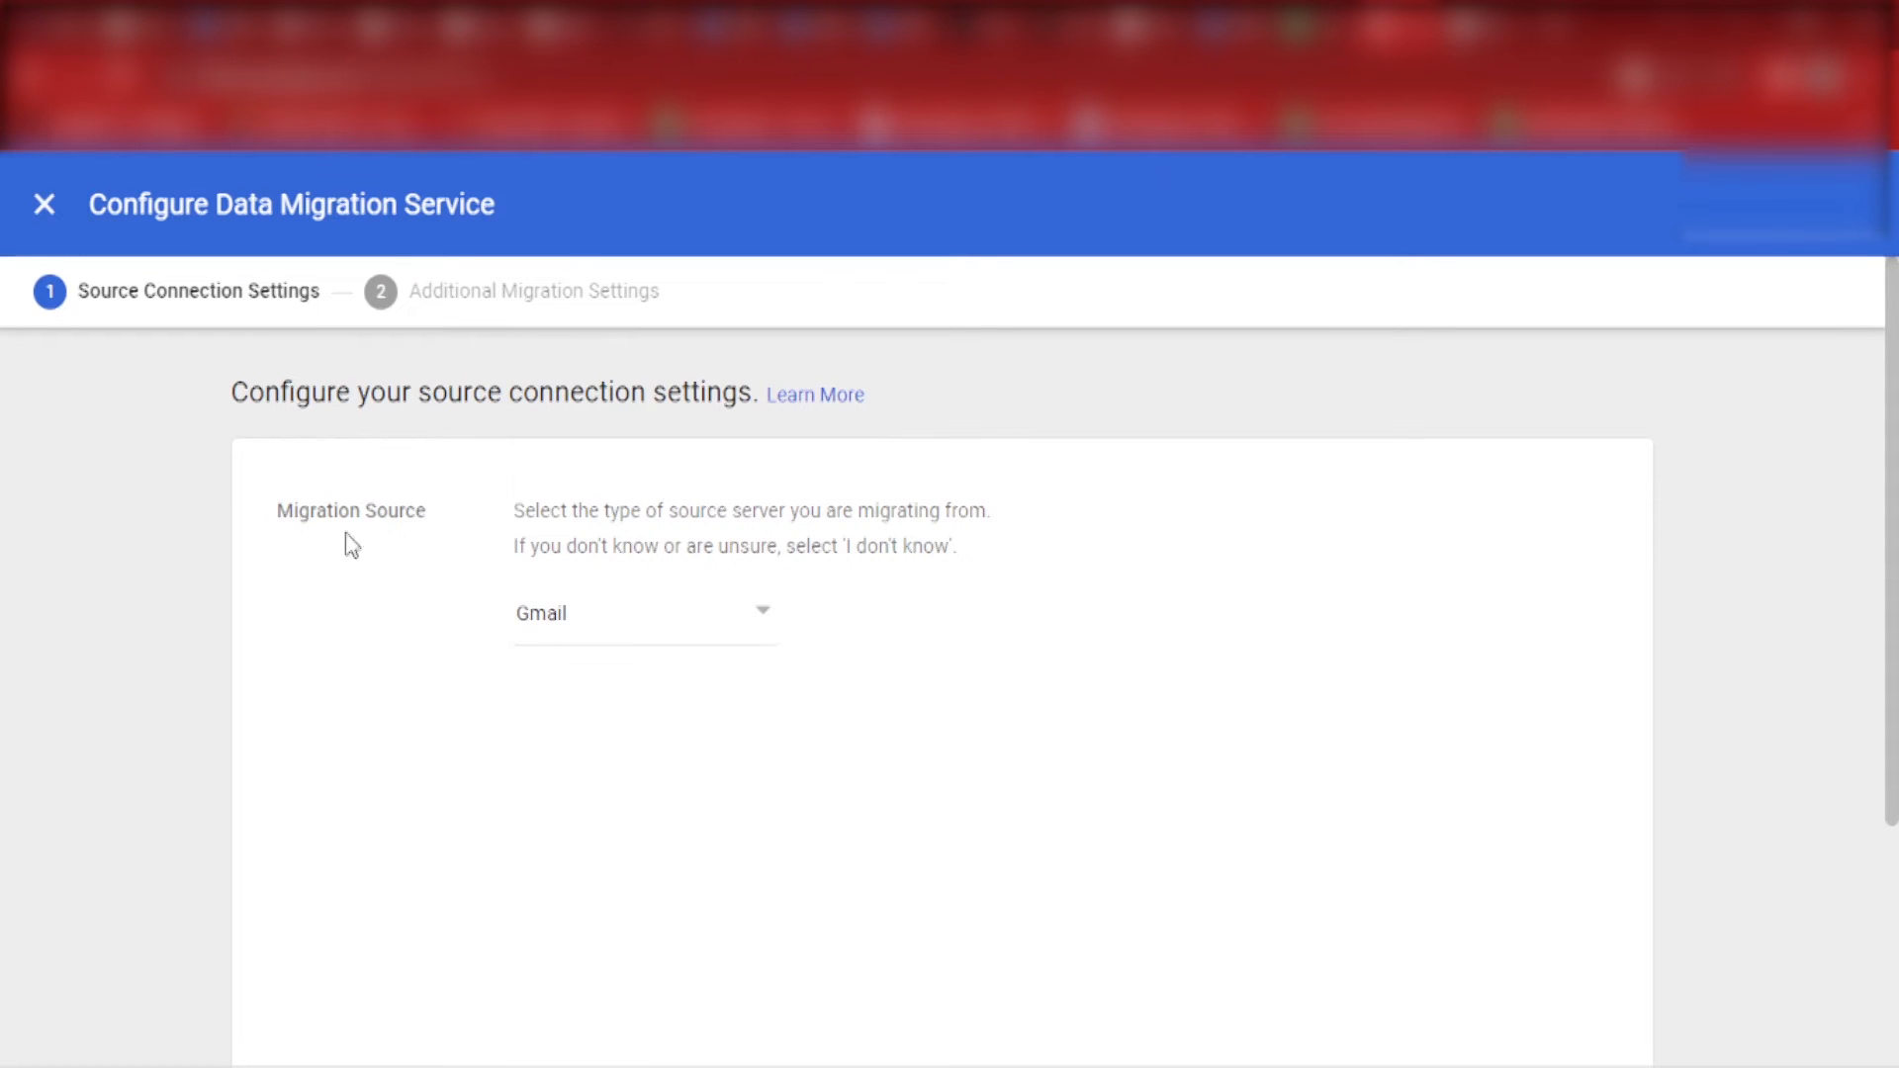
{"action": "mouse_move", "coordinate": [673, 631]}
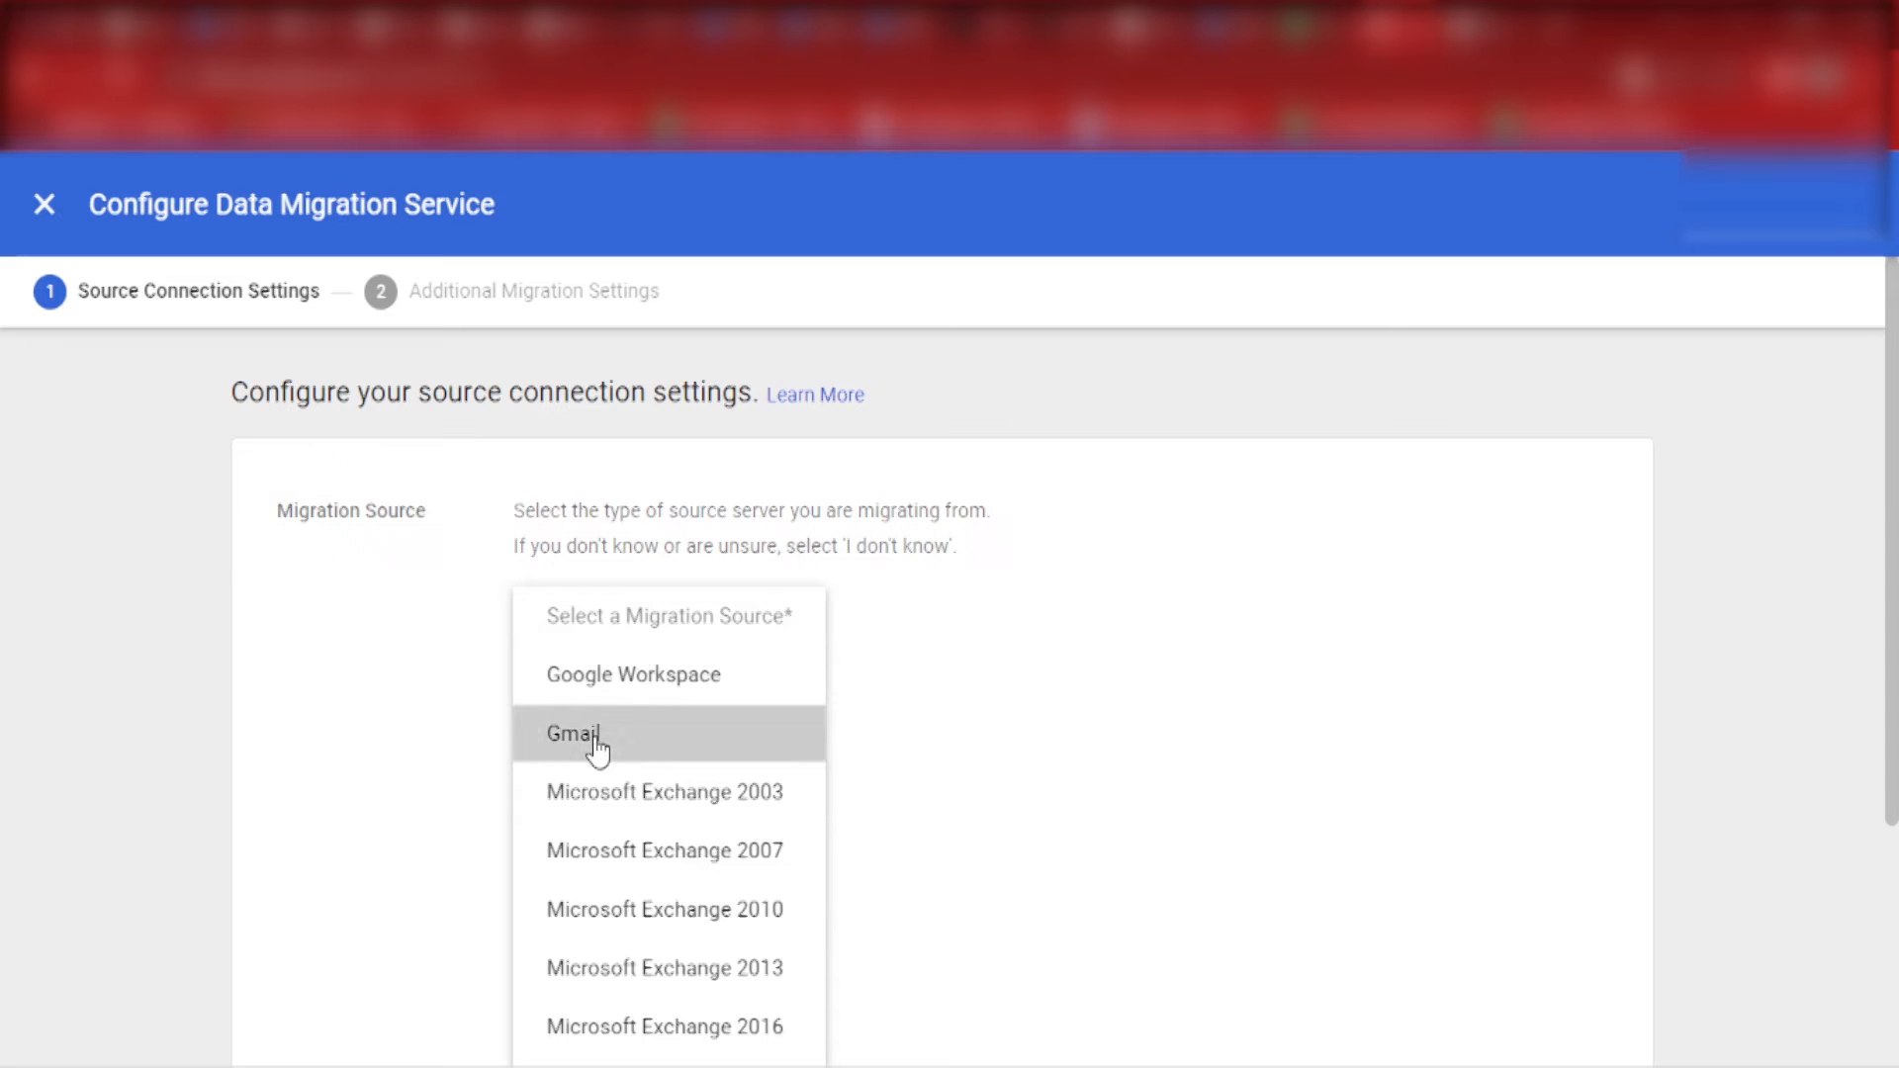
{"action": "left_click", "coordinate": [576, 733]}
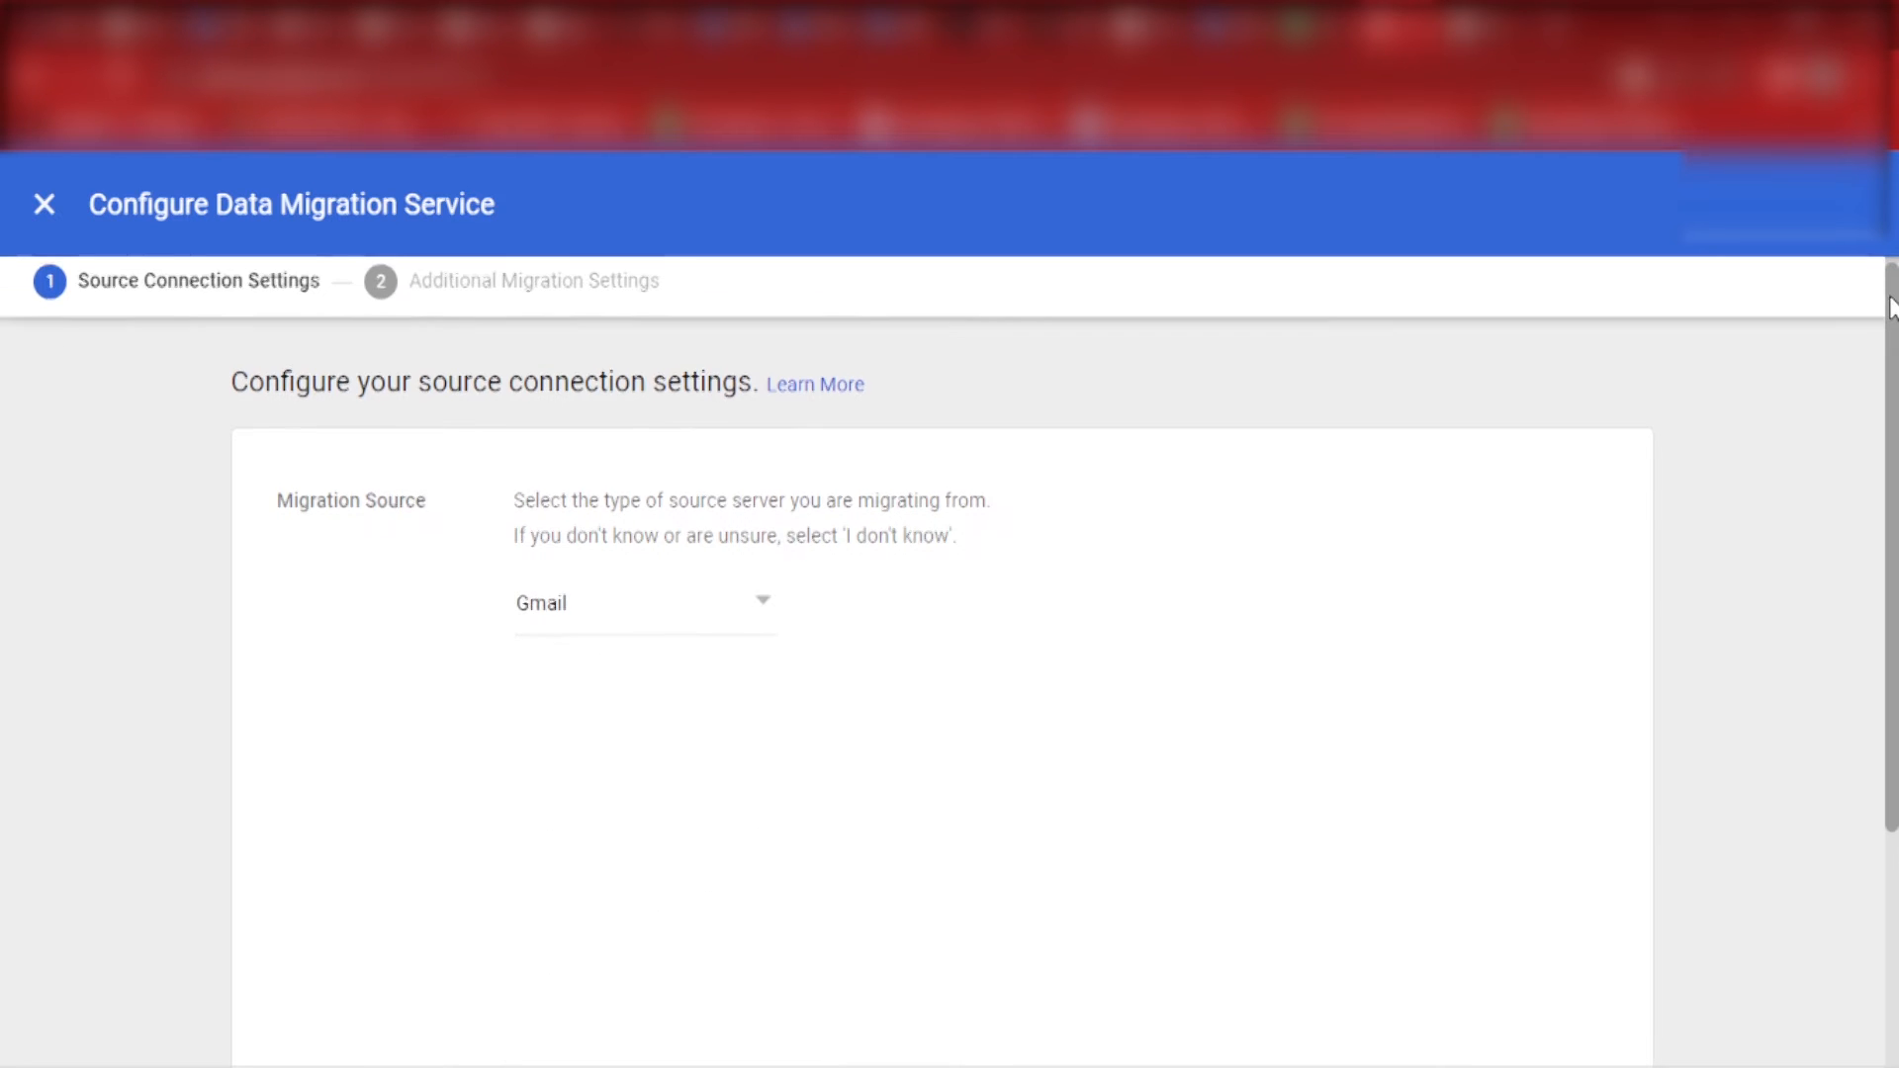
{"action": "scroll", "scroll_direction": "down", "scroll_amount": 3}
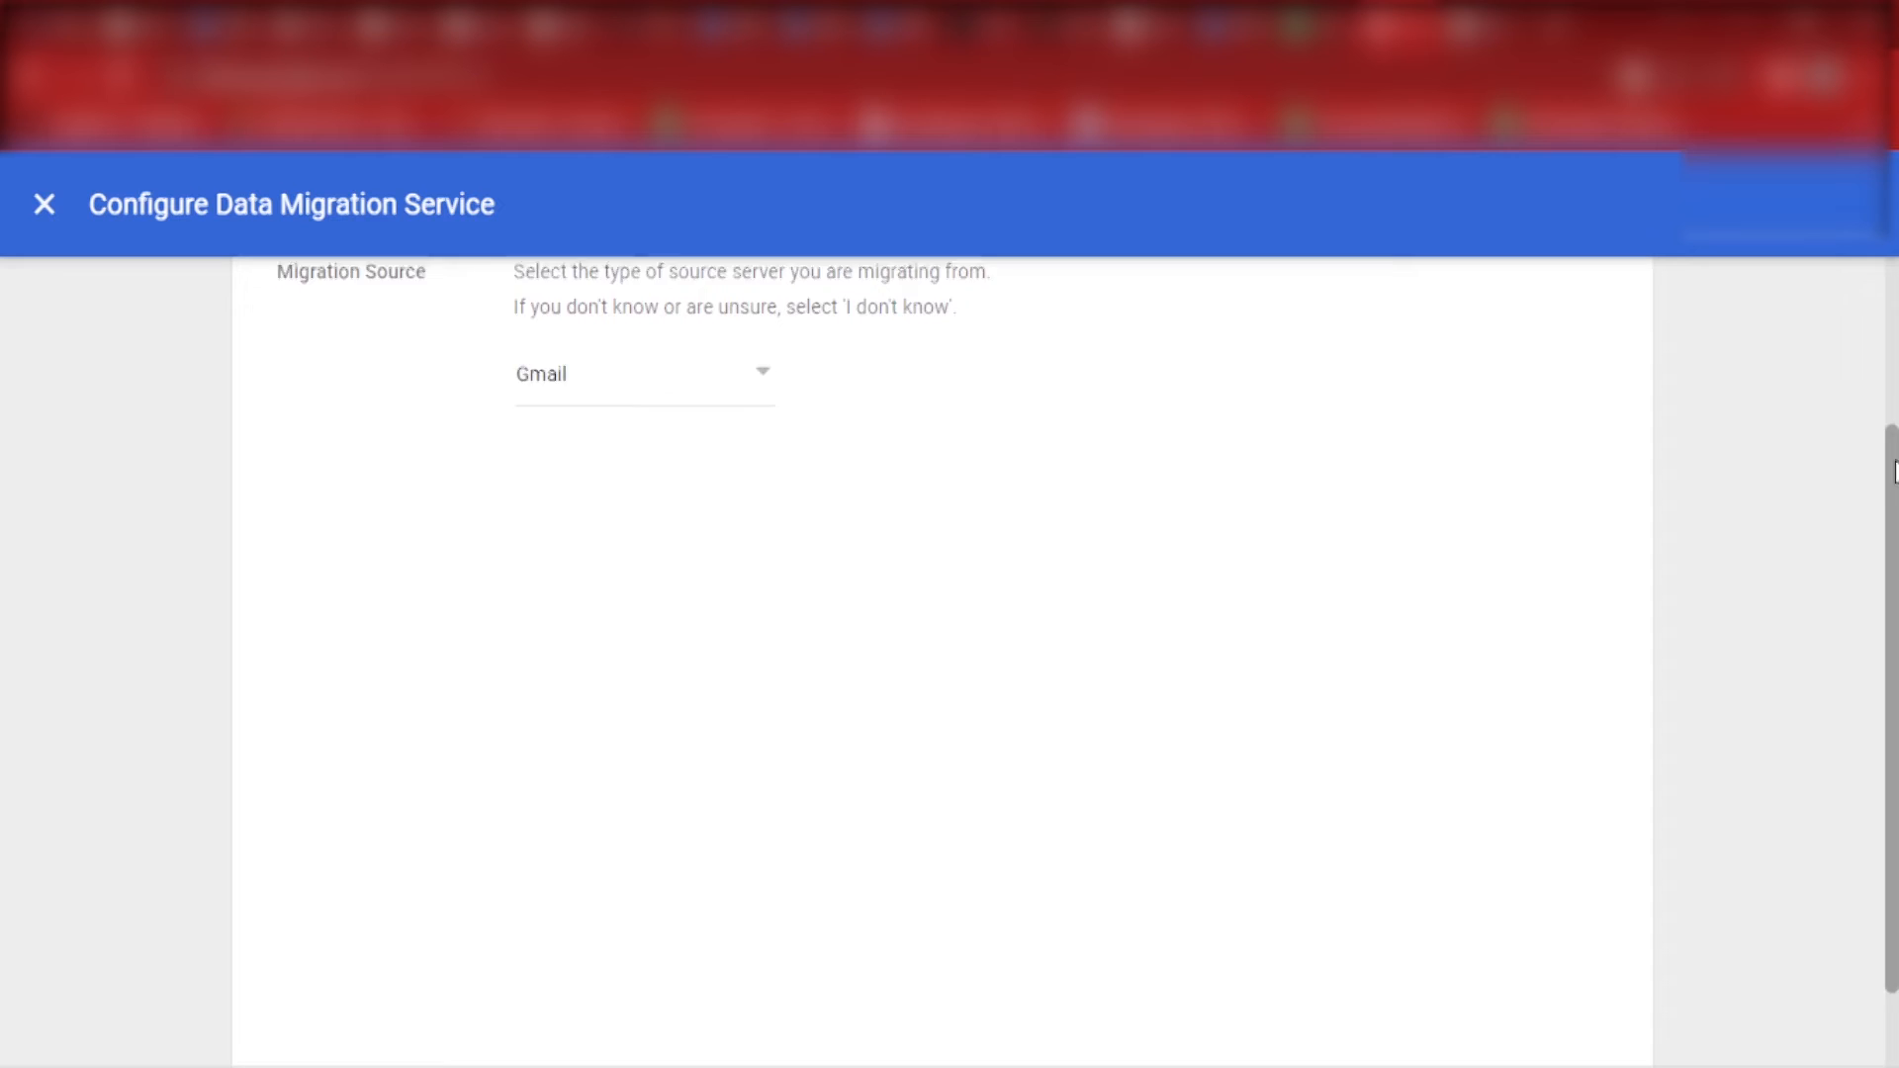
{"action": "scroll", "scroll_direction": "down", "scroll_amount": 3}
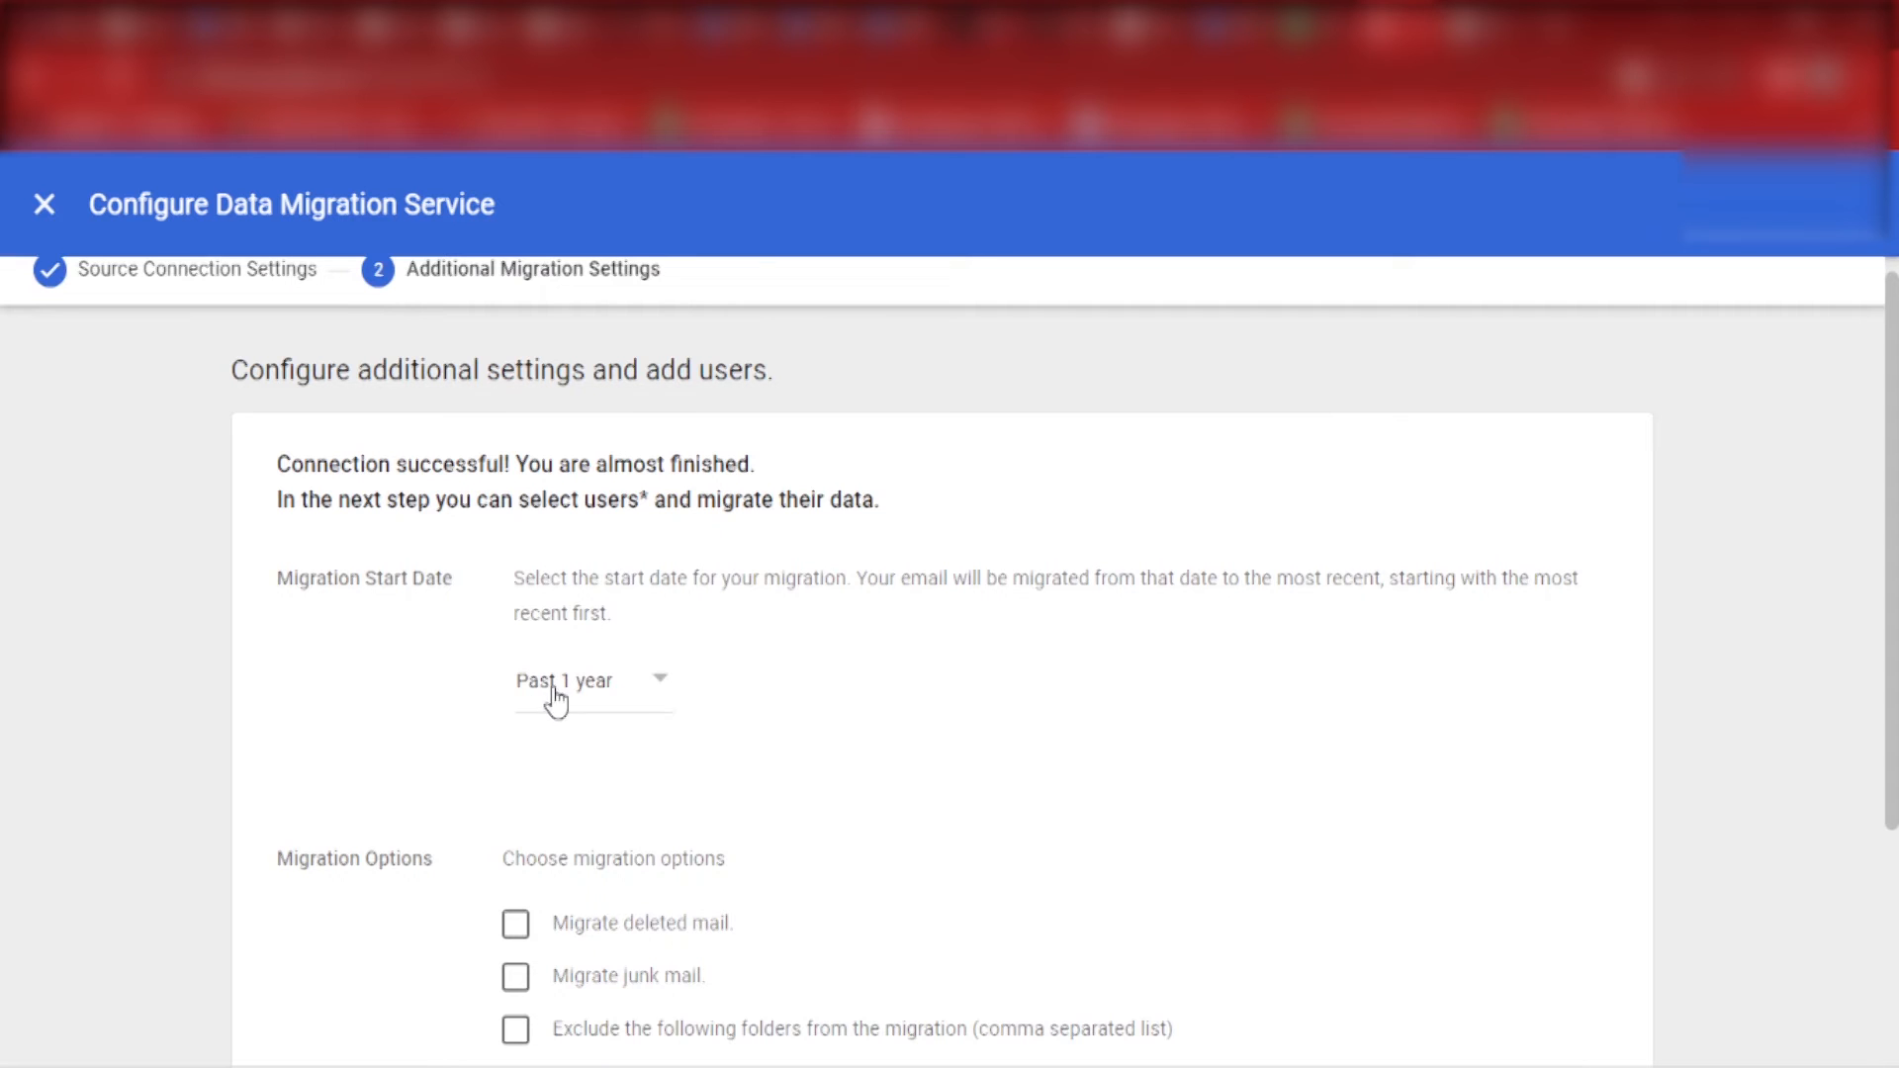
Set the migration start date to a custom date of 2021-06-01
{"action": "left_click", "coordinate": [593, 680]}
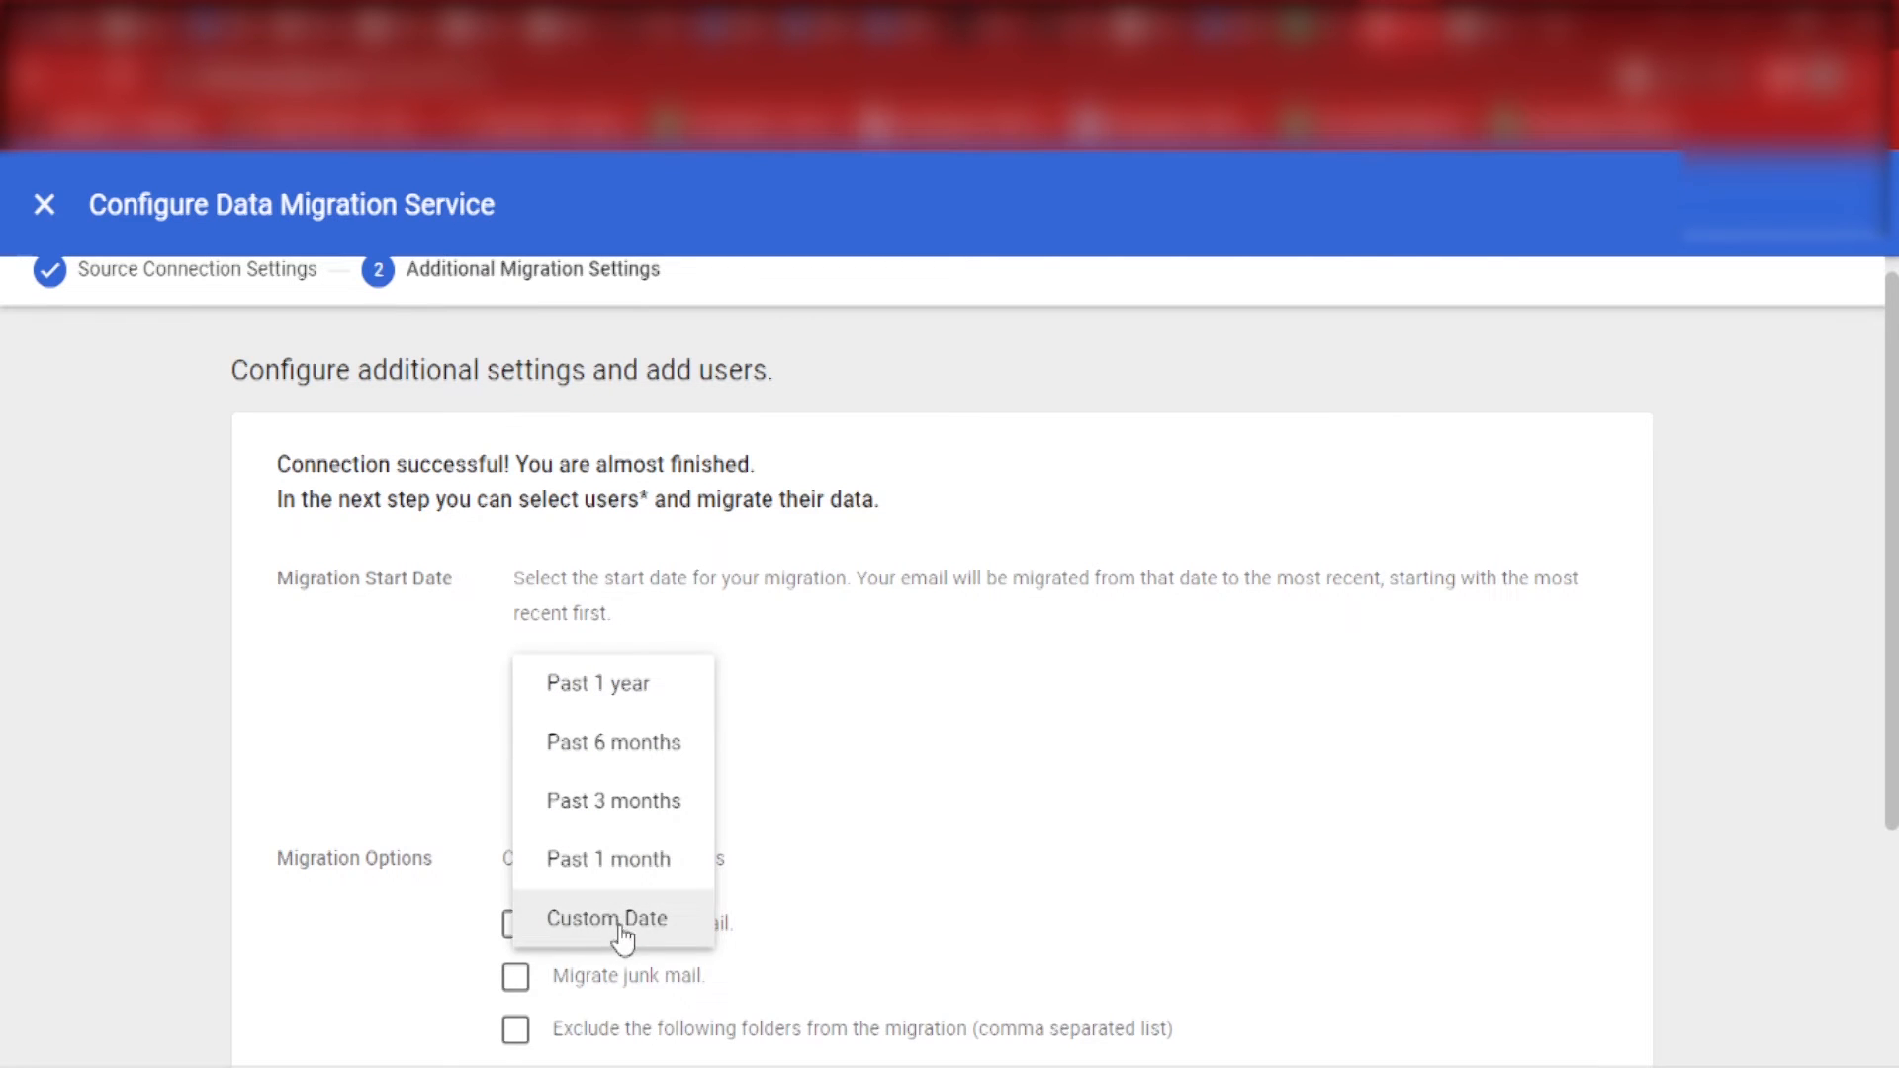
{"action": "left_click", "coordinate": [608, 916]}
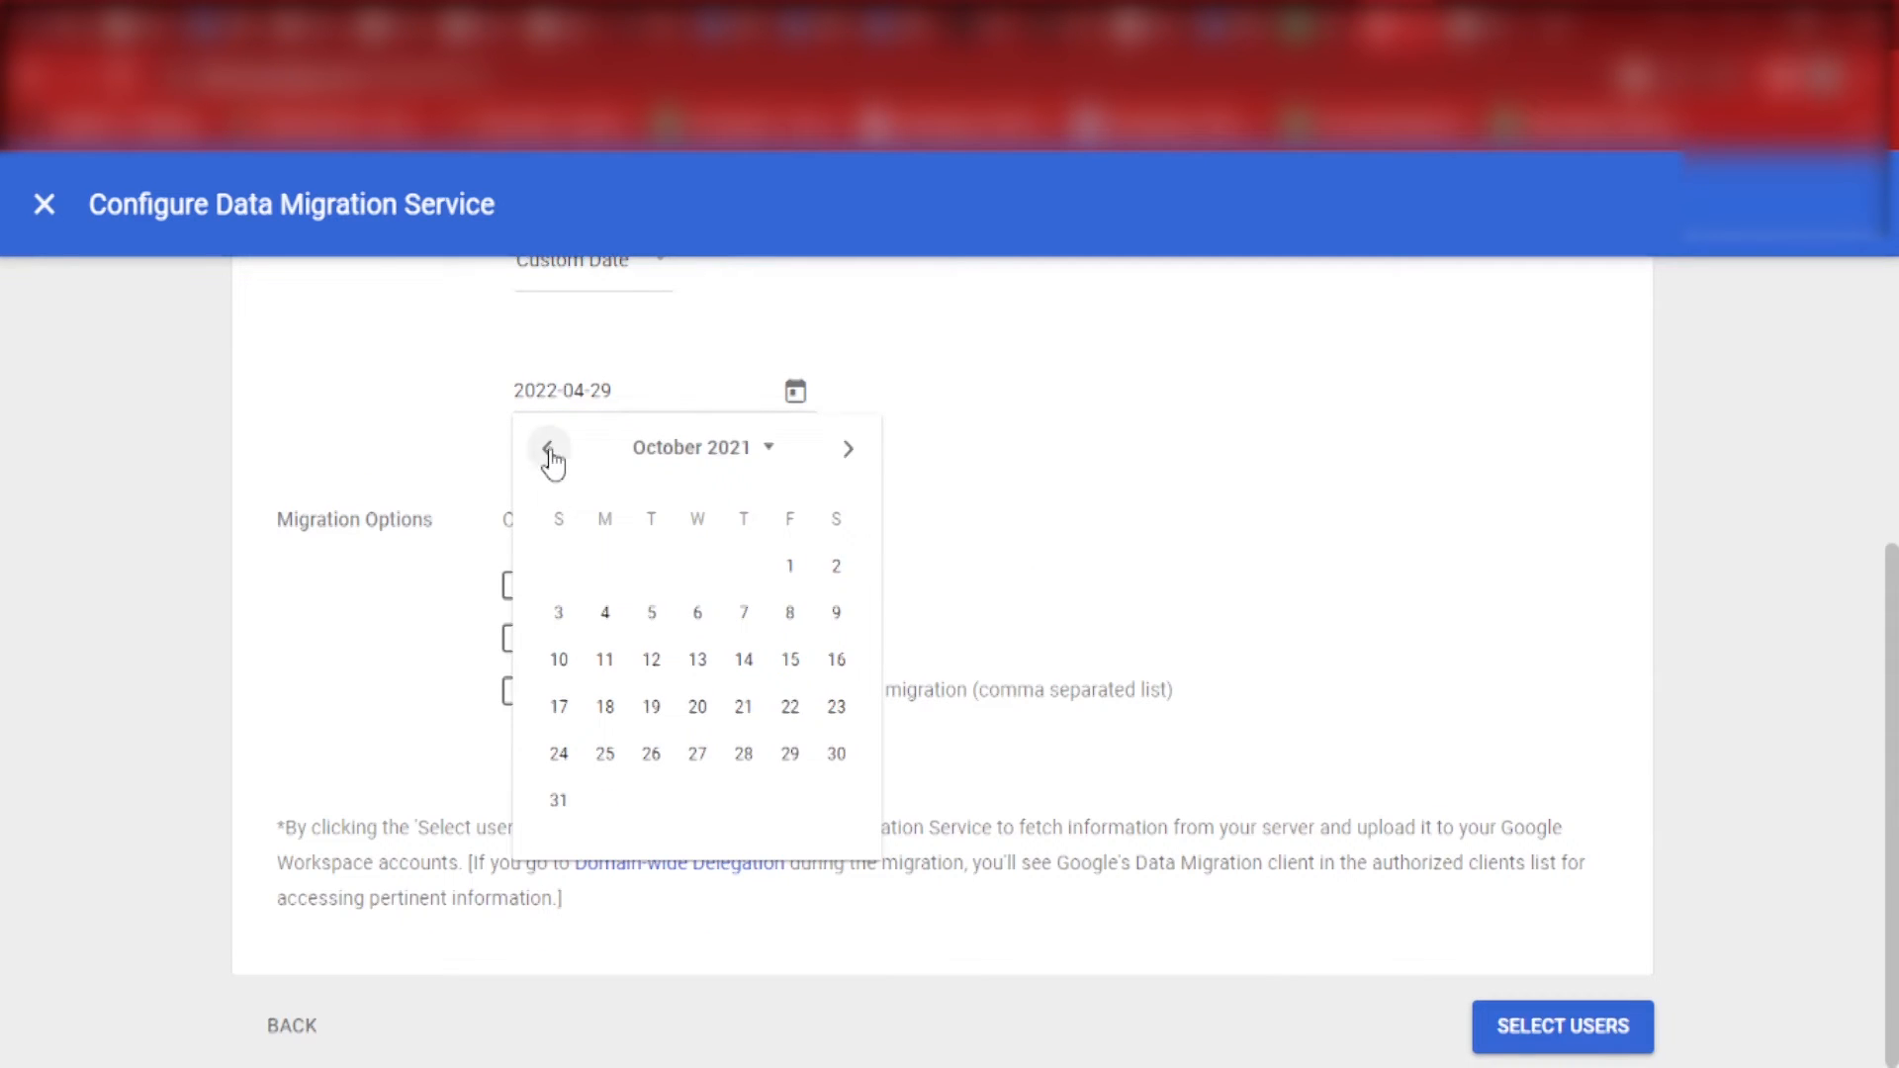
{"action": "left_click", "coordinate": [549, 449]}
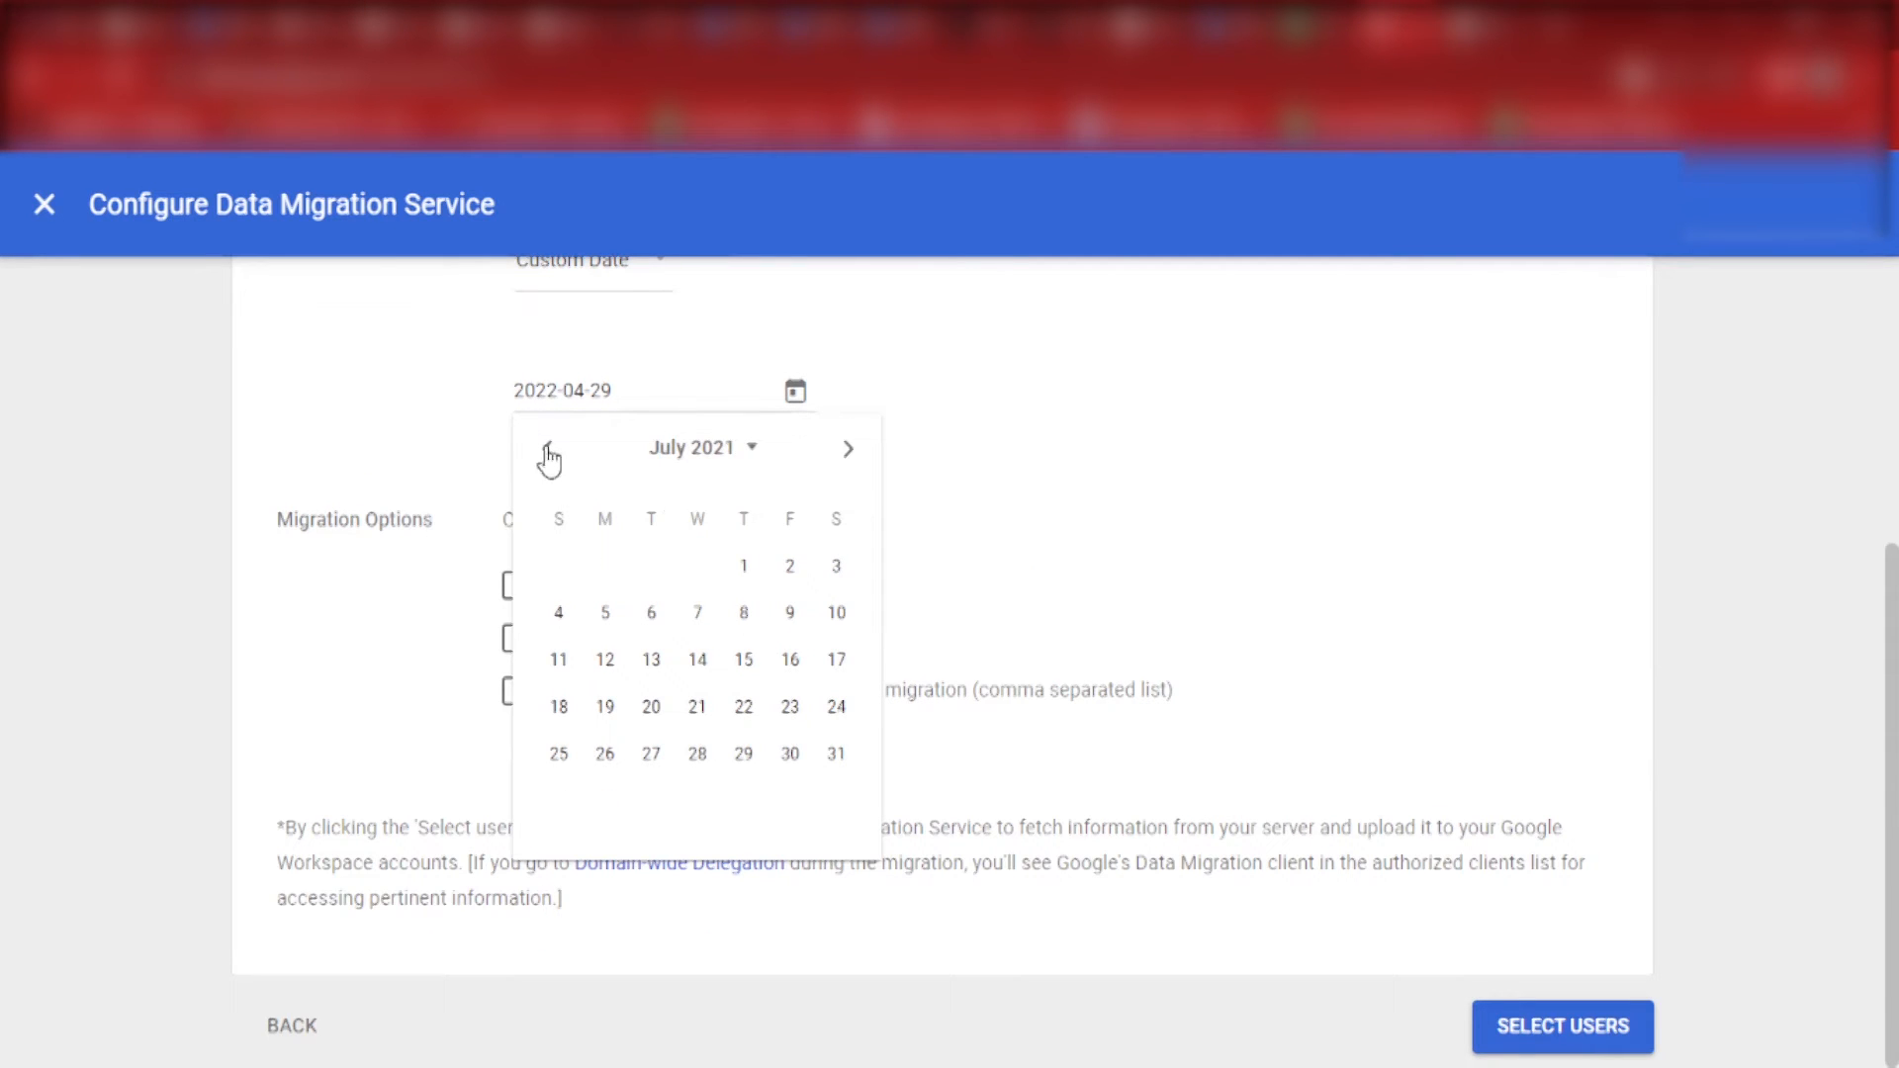
{"action": "left_click", "coordinate": [549, 448]}
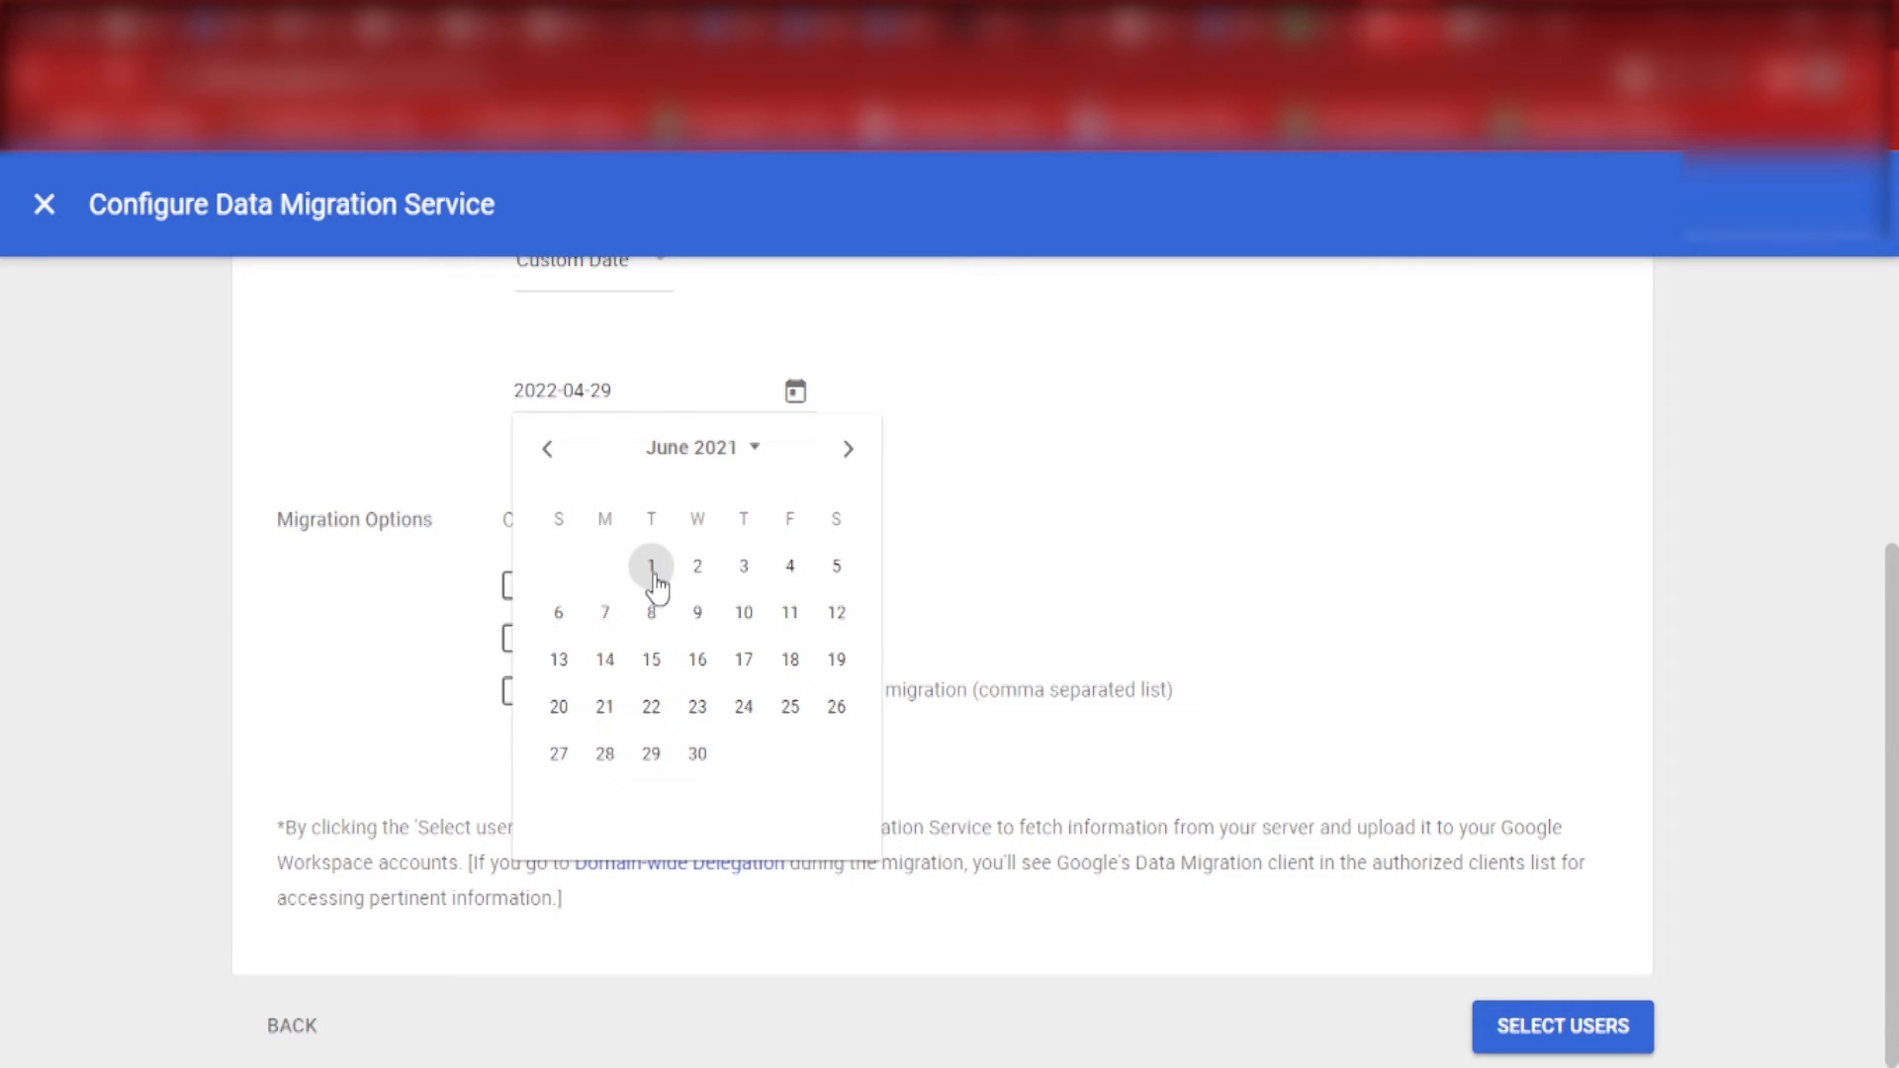
{"action": "left_click", "coordinate": [651, 566]}
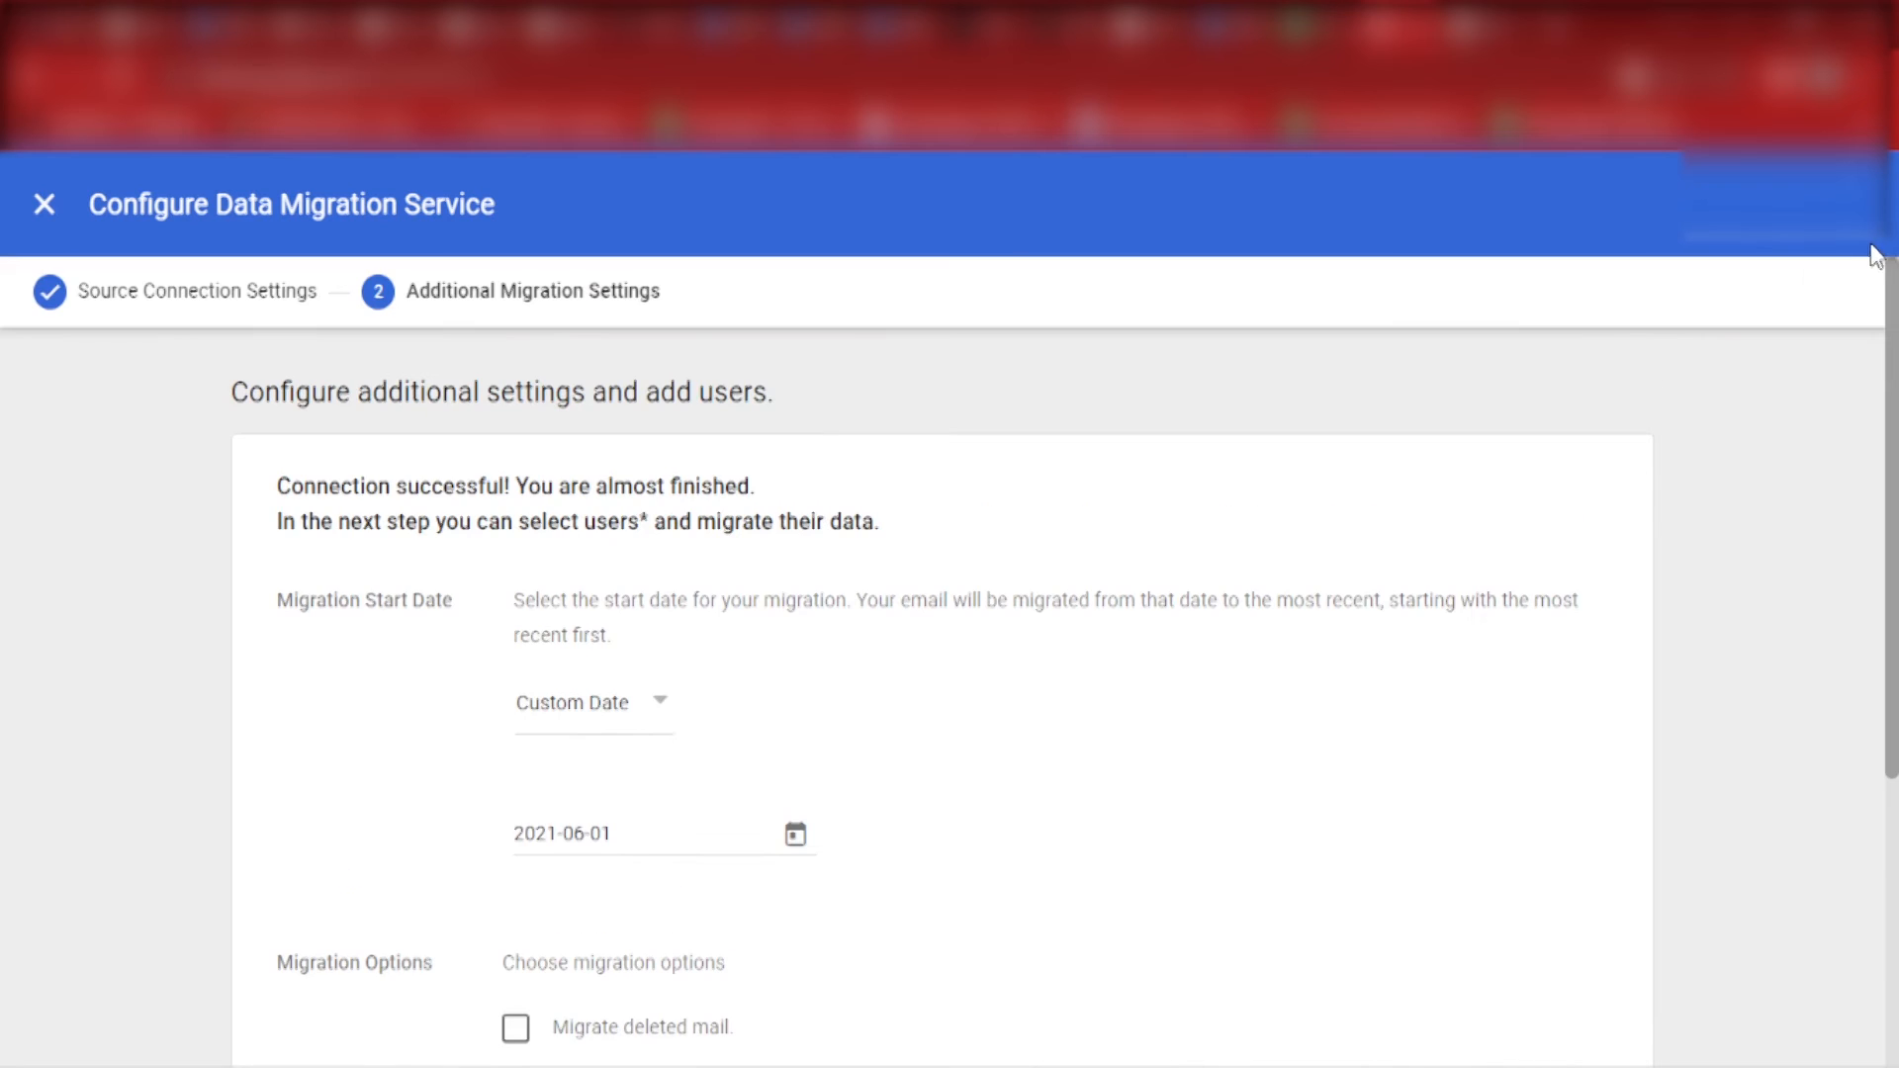
{"action": "scroll", "scroll_direction": "down", "scroll_amount": 3}
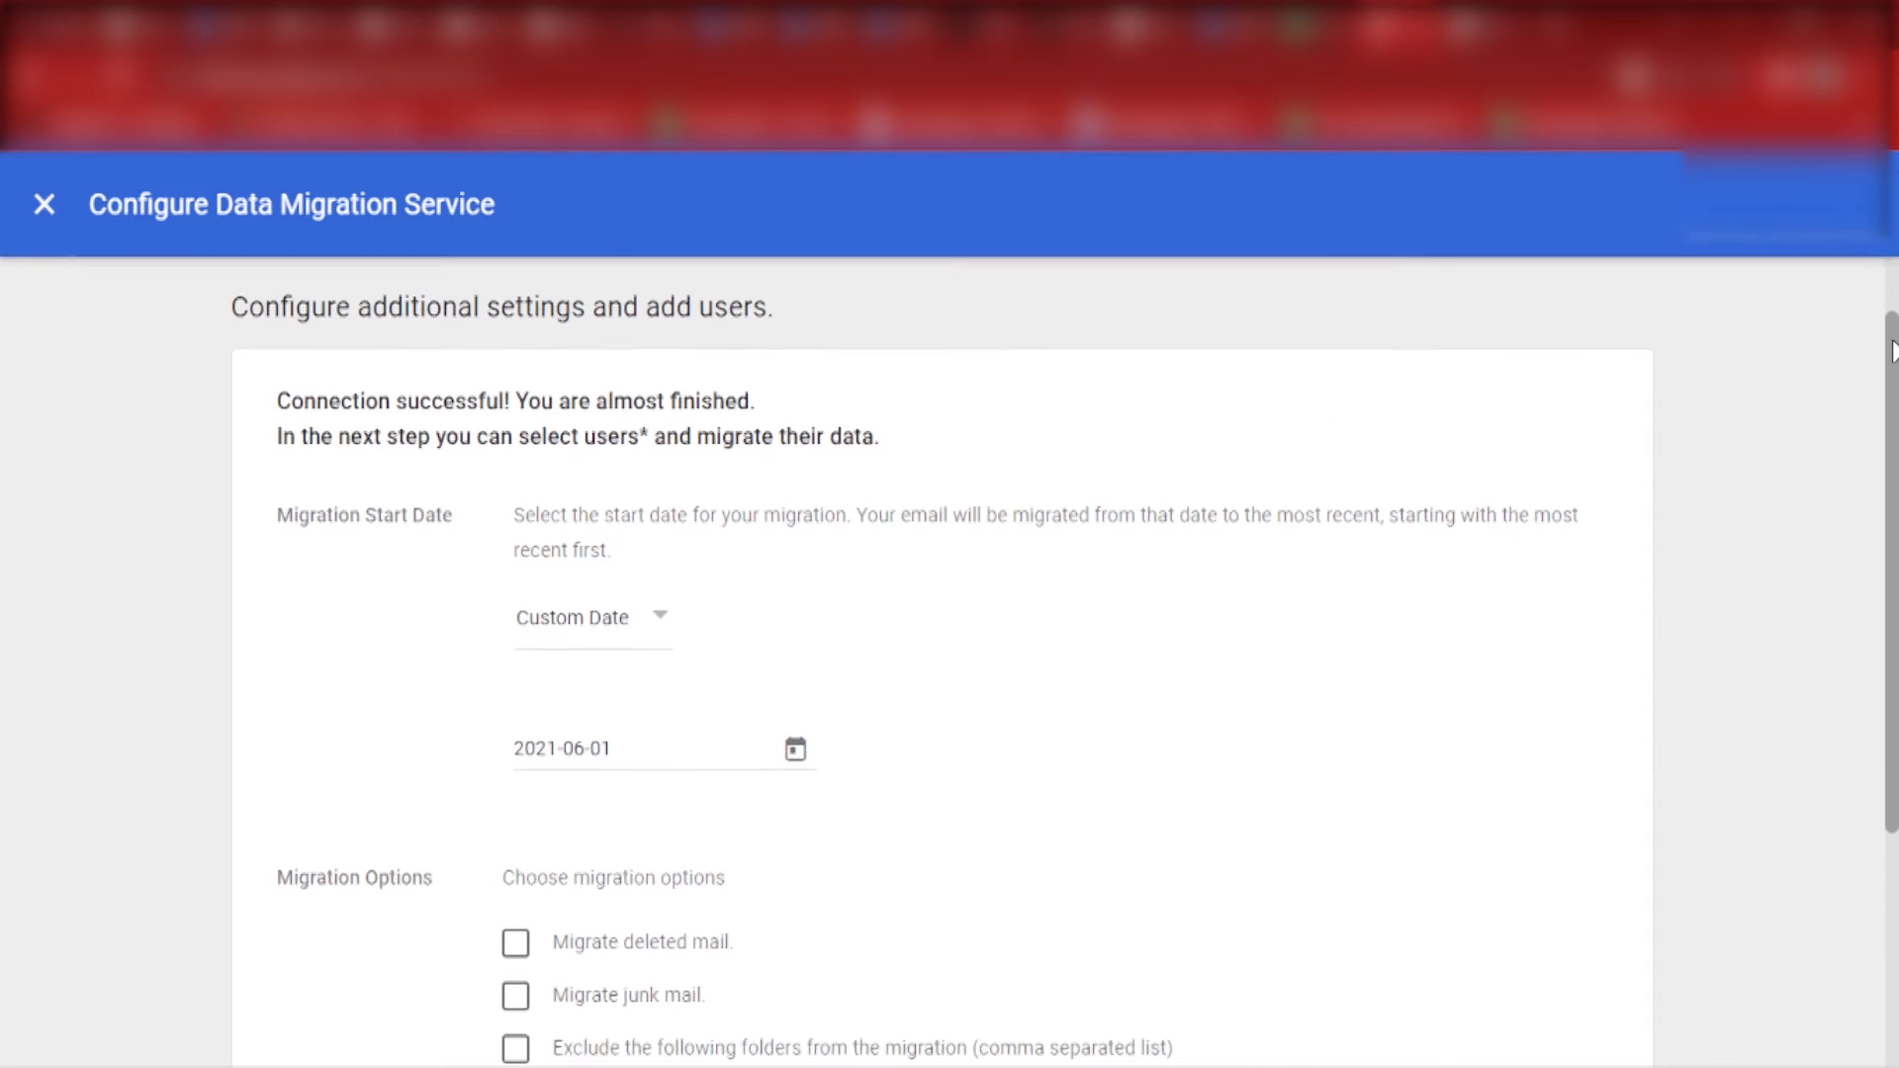
{"action": "scroll", "scroll_direction": "down", "scroll_amount": 3}
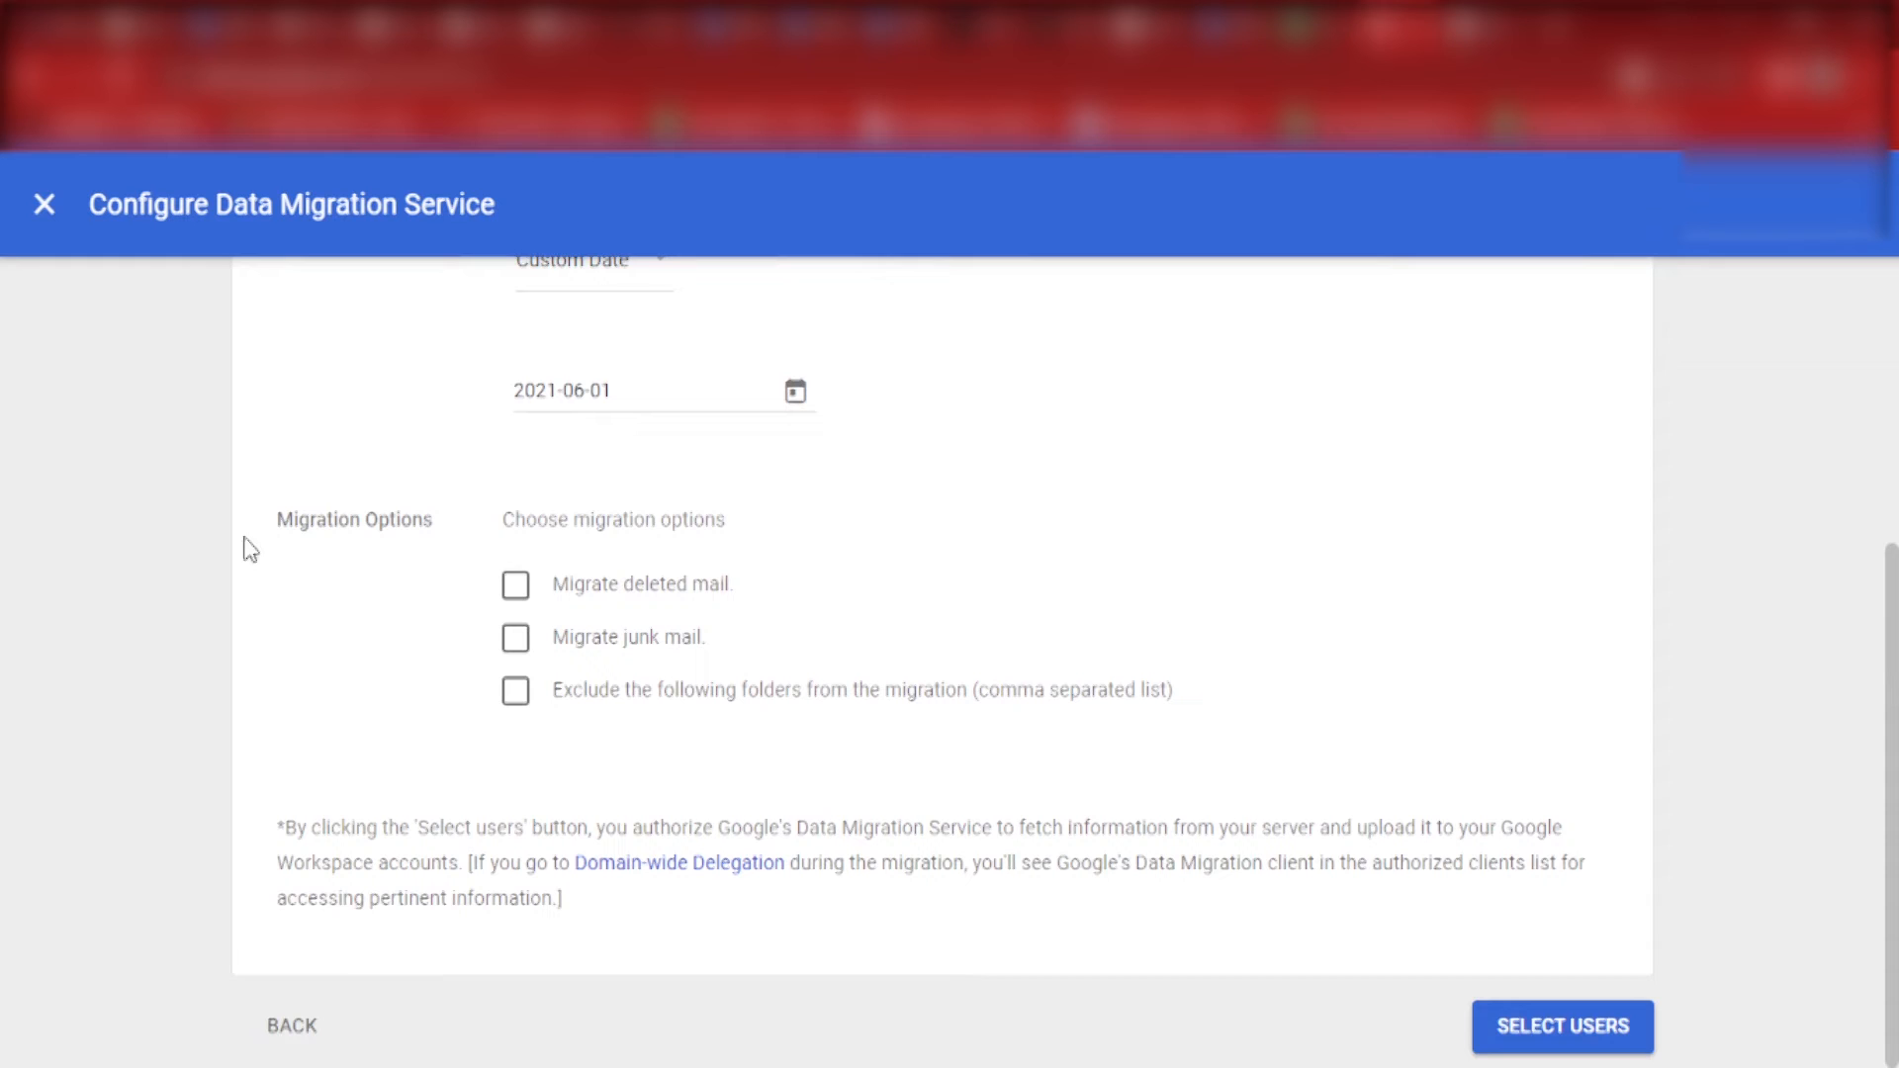
{"action": "mouse_move", "coordinate": [706, 735]}
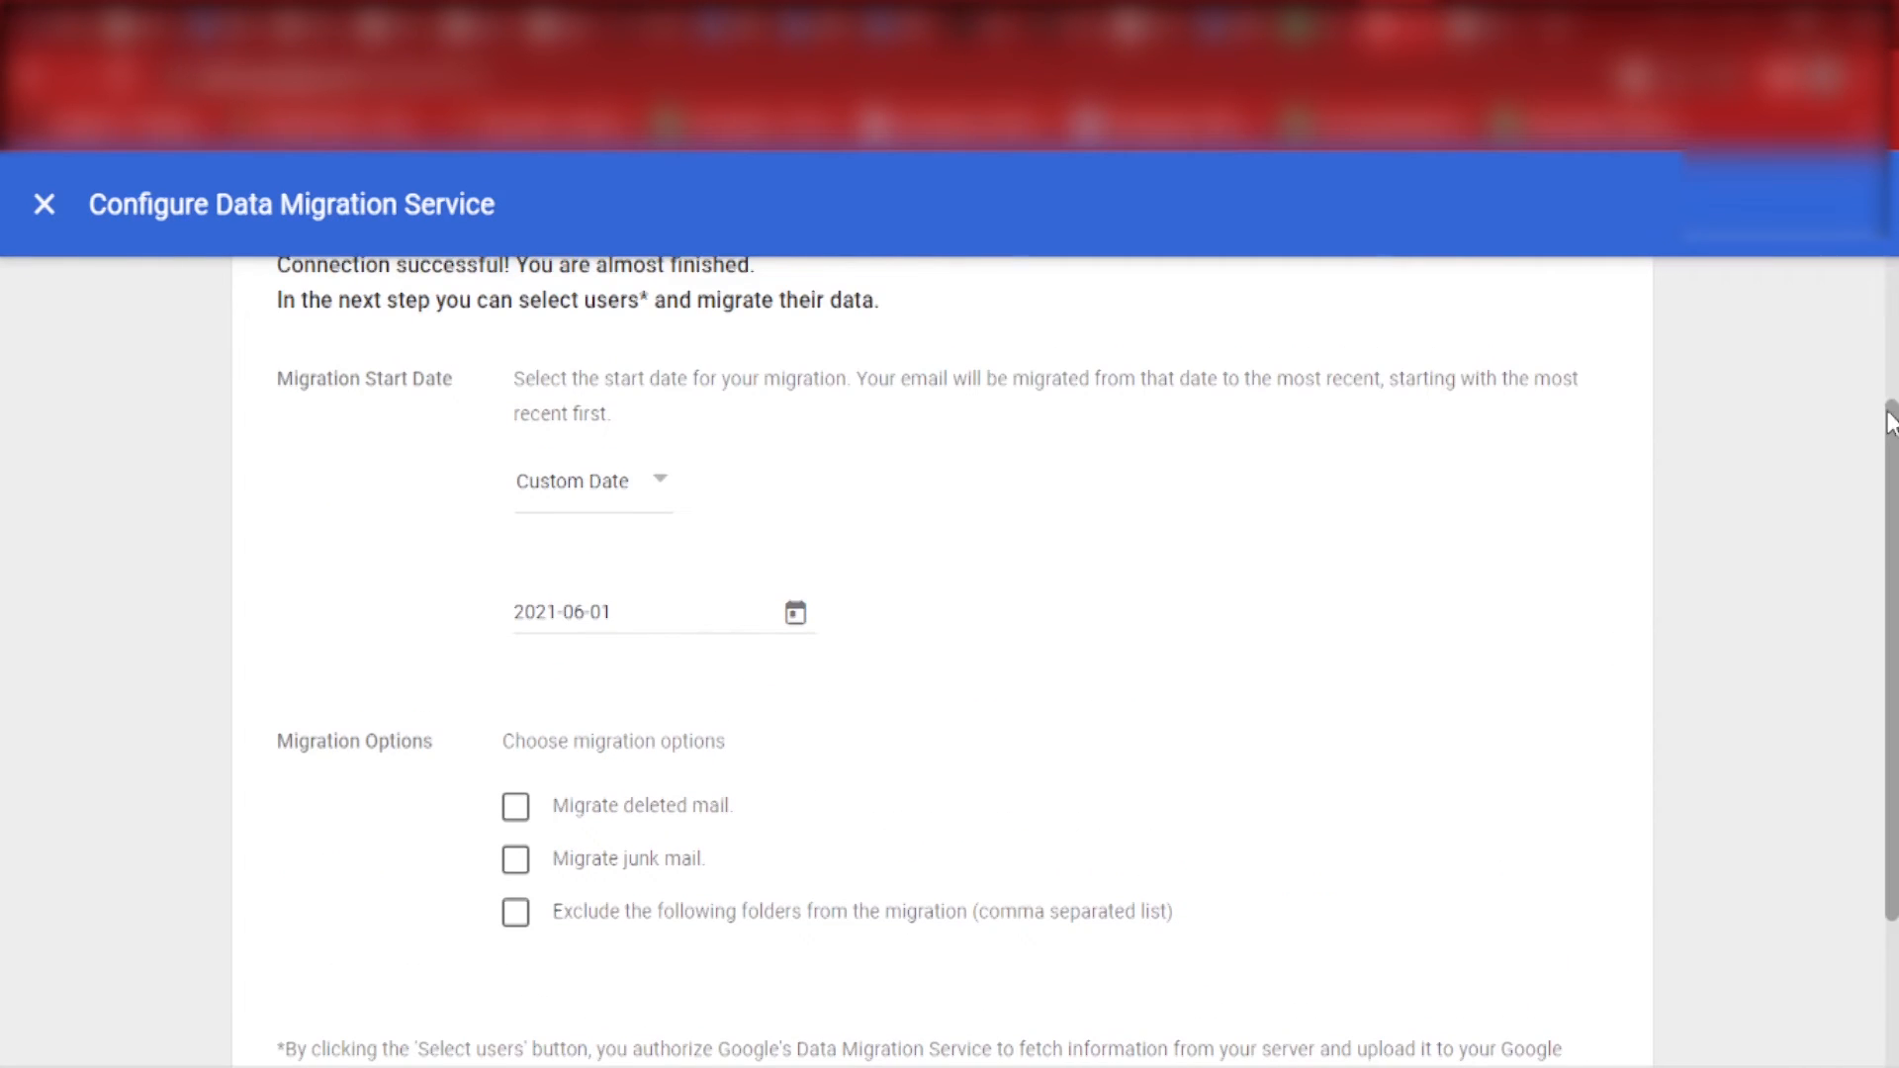
Submit the settings with SELECT USERS and begin adding a mailbox to migrate
{"action": "scroll", "scroll_direction": "down", "scroll_amount": 3}
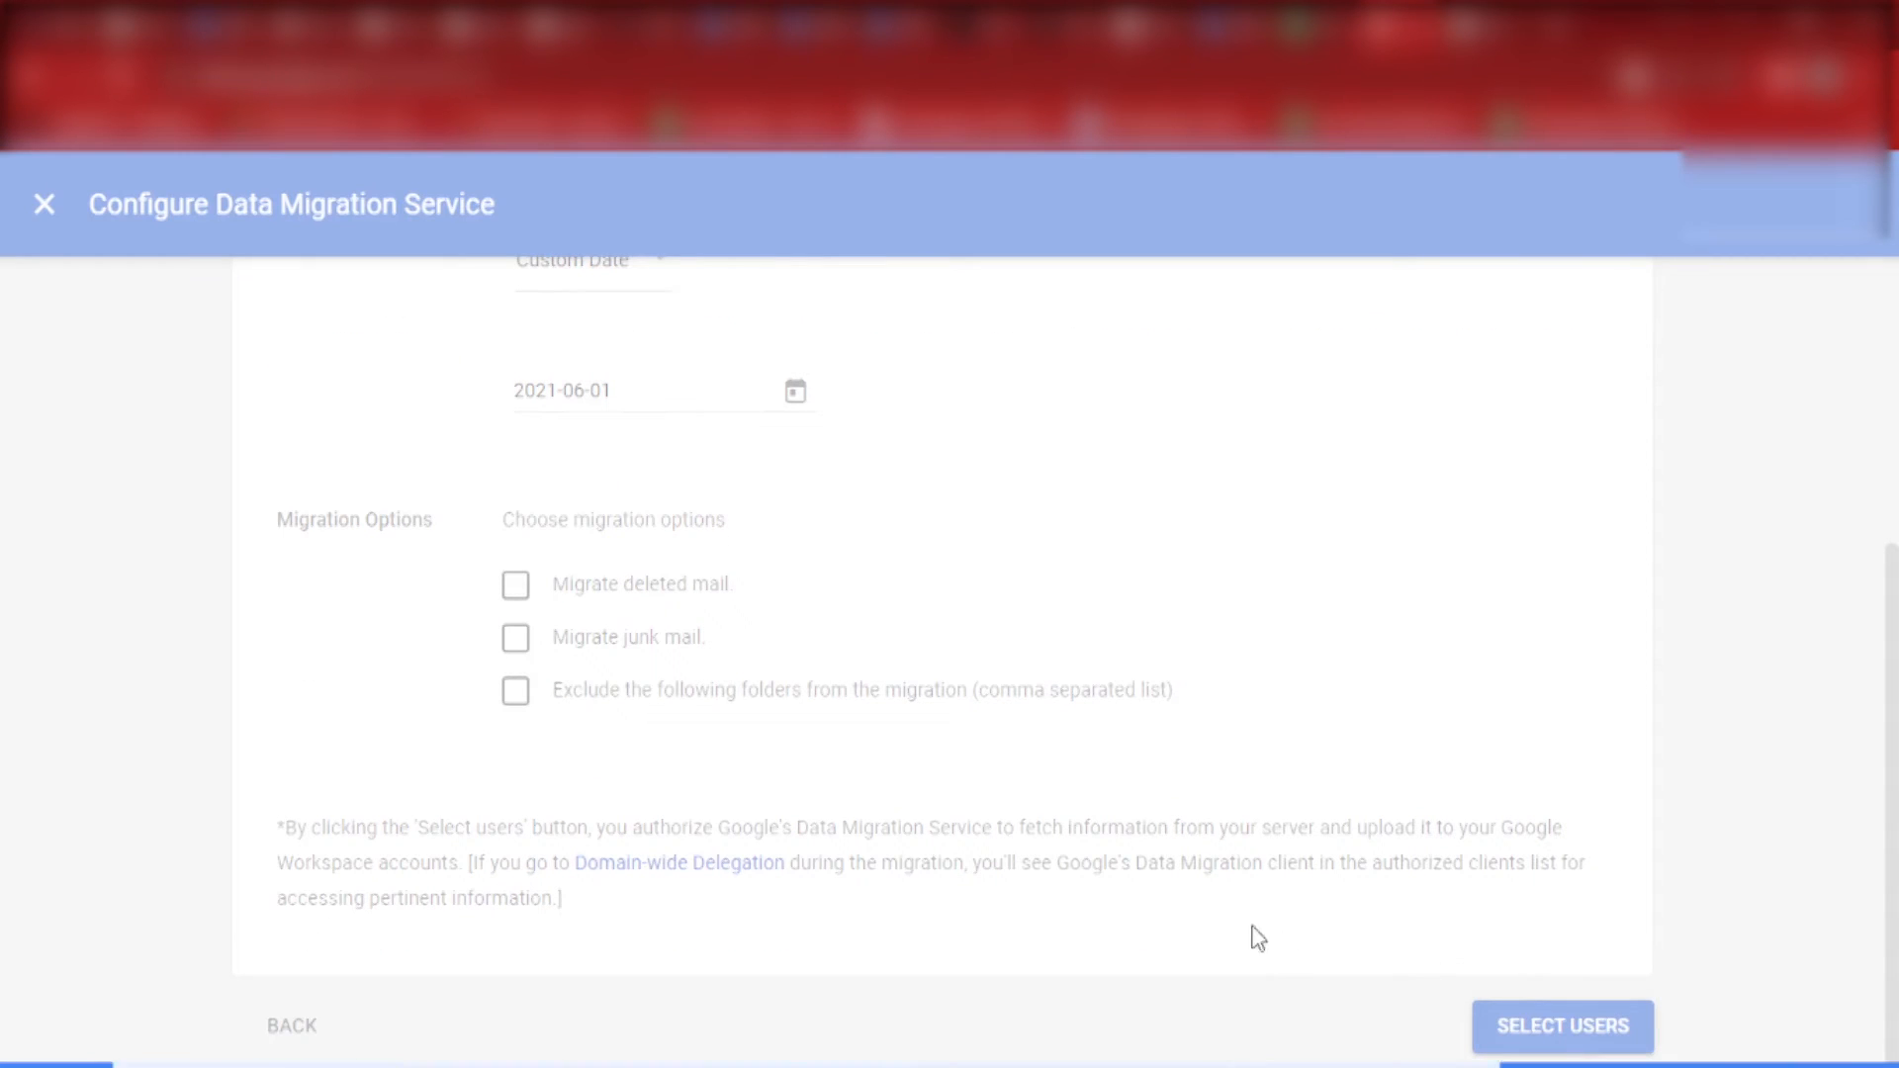
{"action": "left_click", "coordinate": [1562, 1025]}
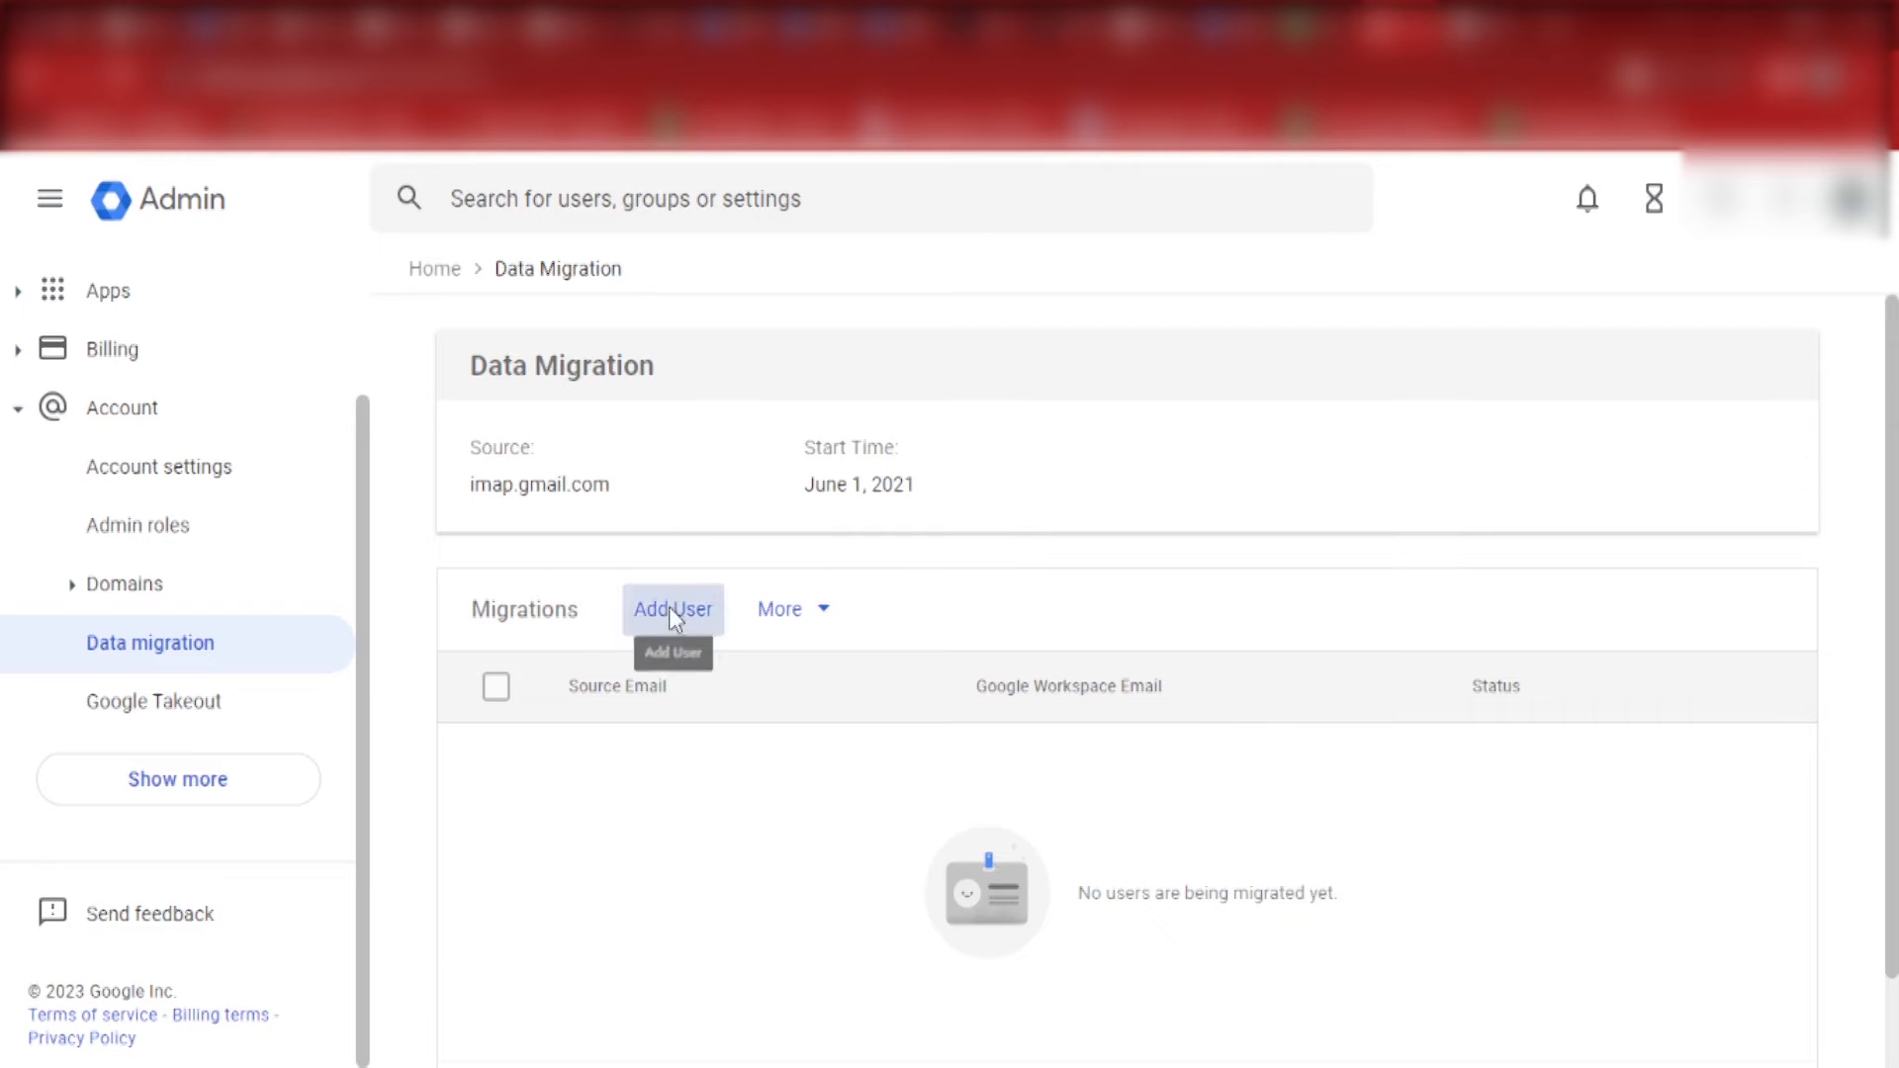
{"action": "left_click", "coordinate": [673, 610]}
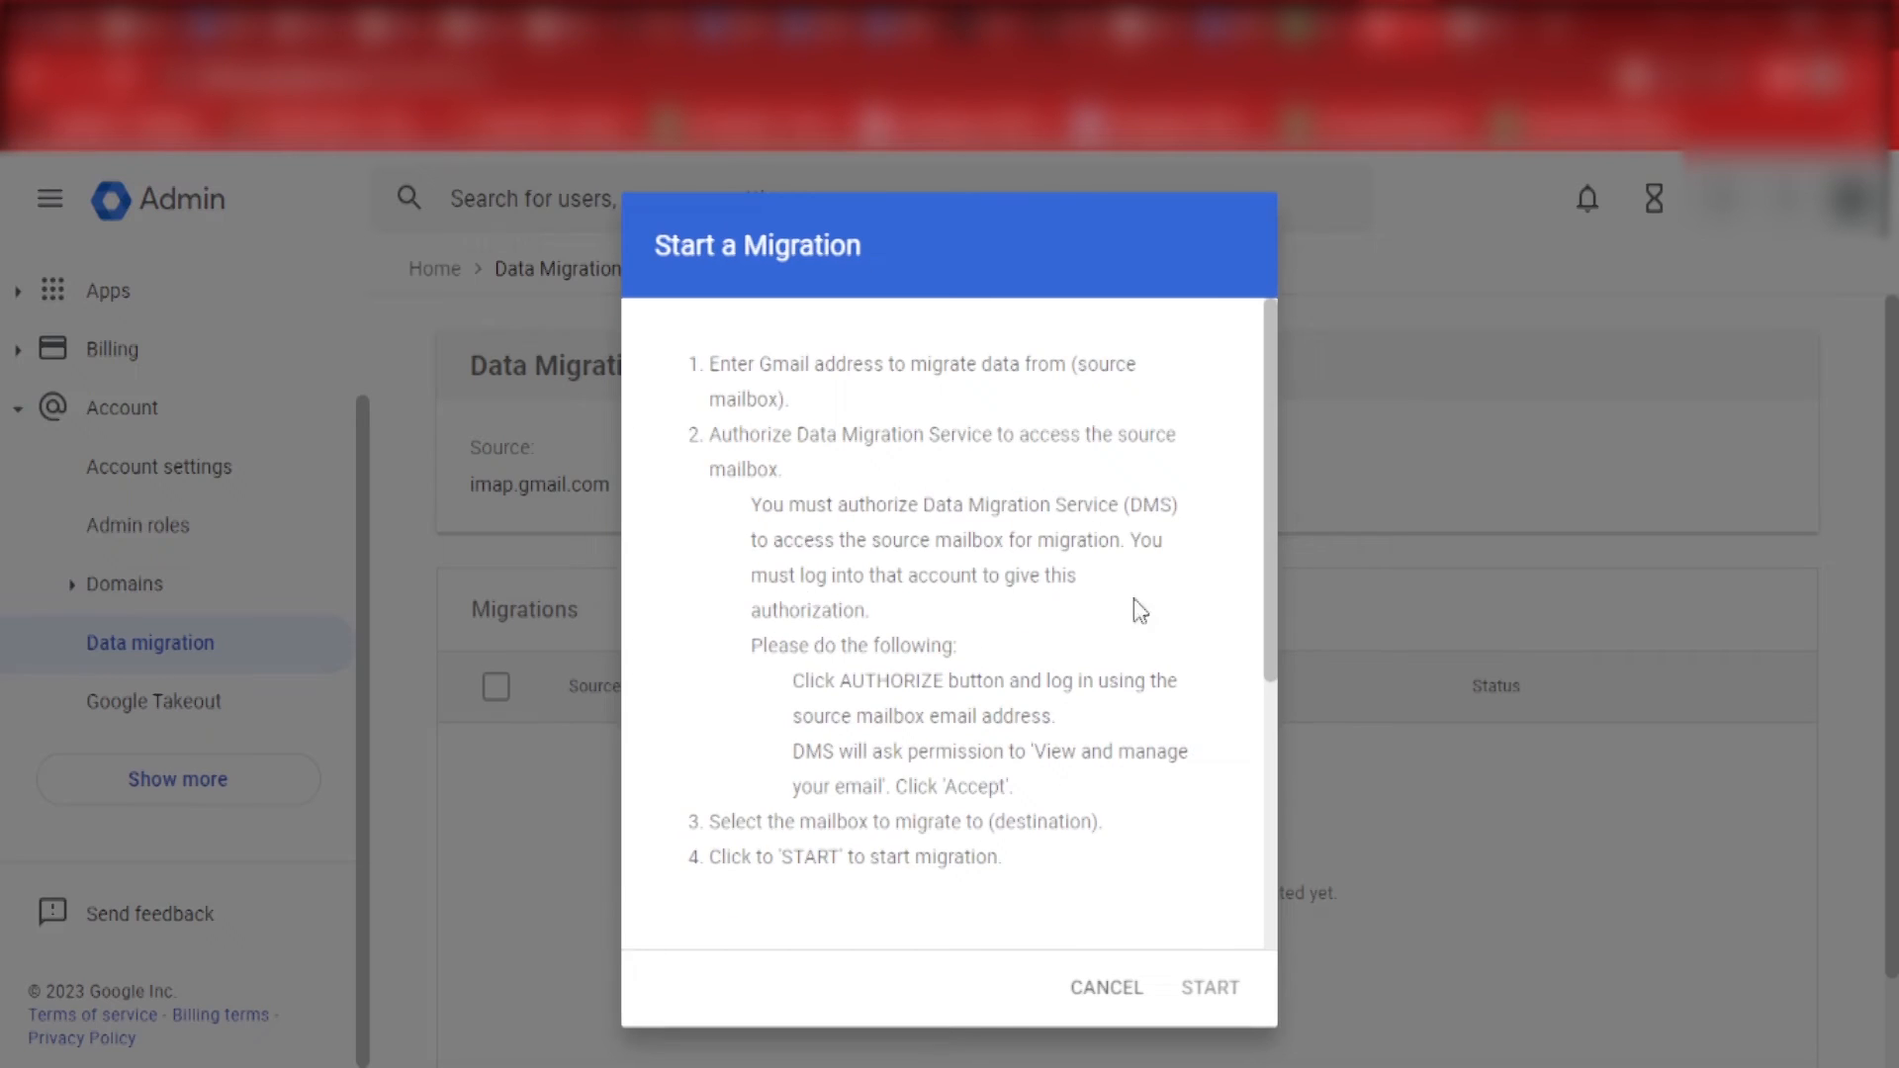
Enter the Source Email in Start a Migration and authorize it via Google sign-in
{"action": "scroll", "scroll_direction": "down", "scroll_amount": 3}
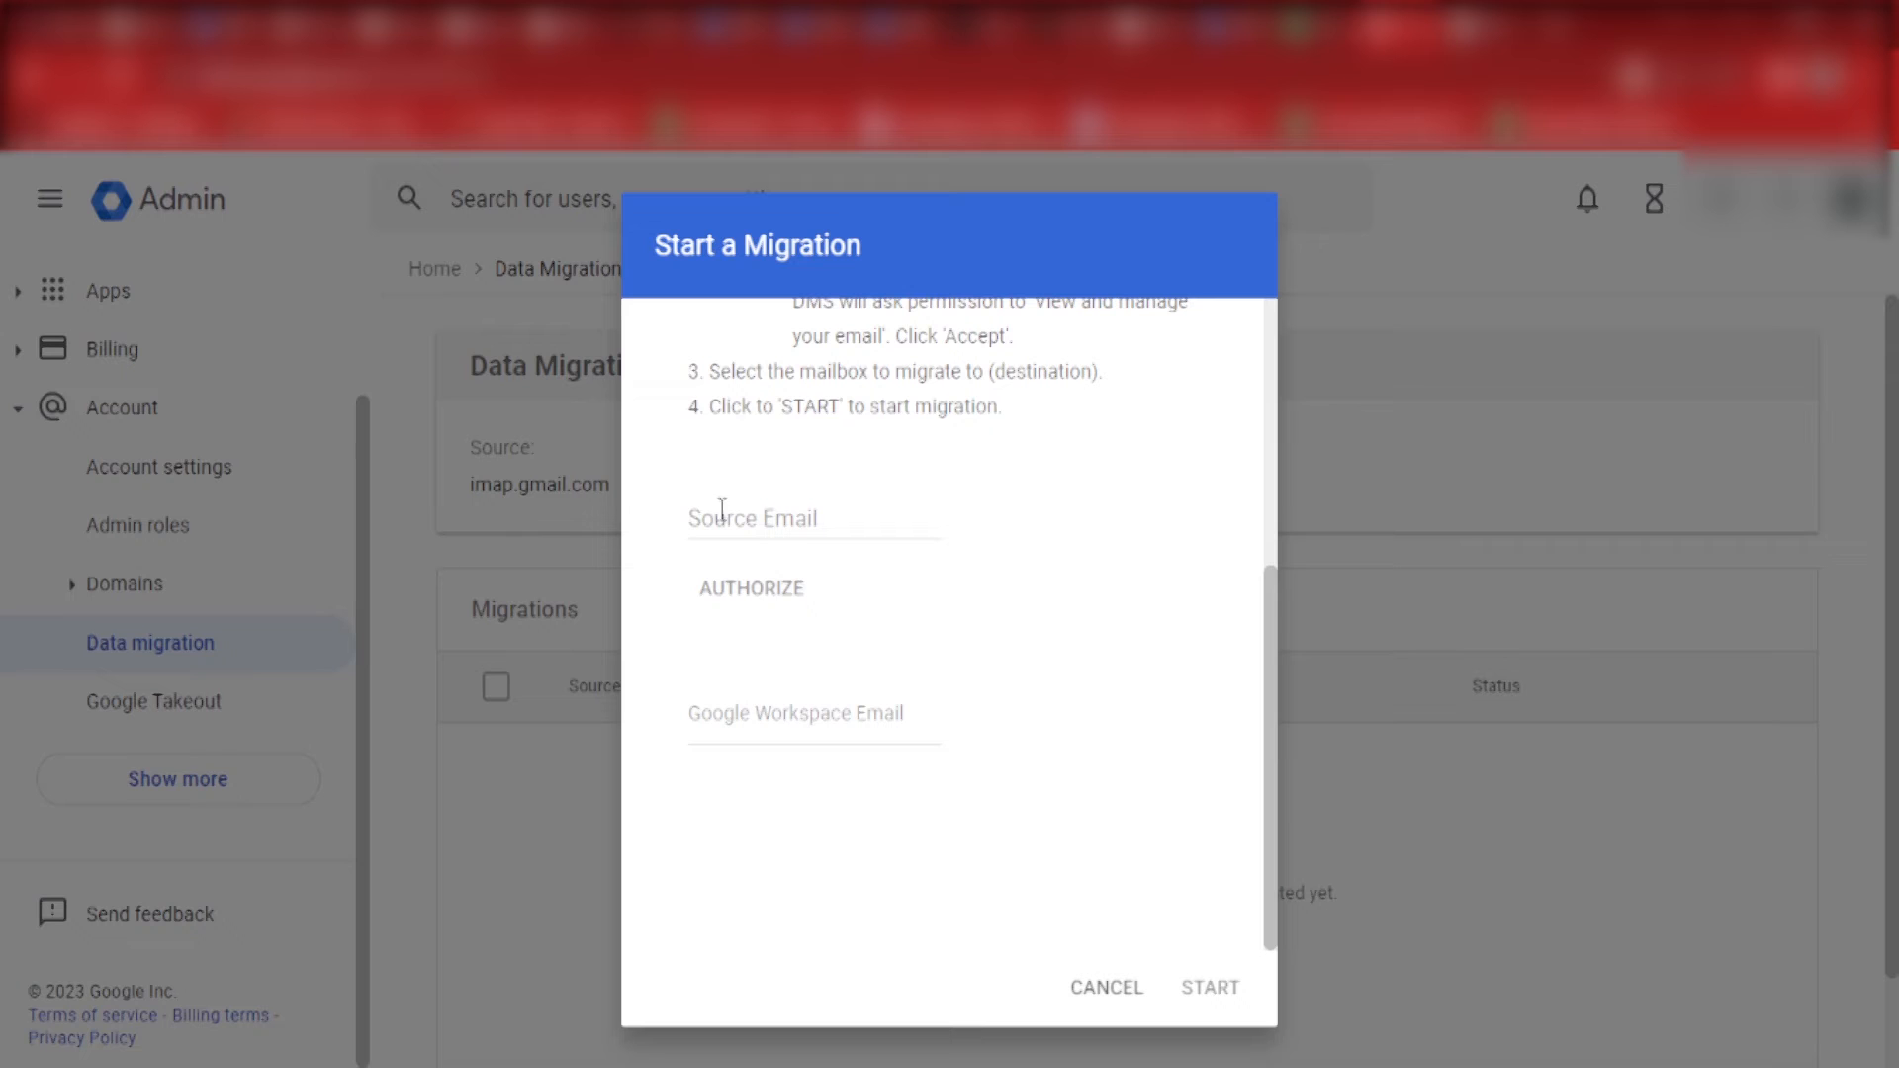
{"action": "left_click", "coordinate": [811, 518]}
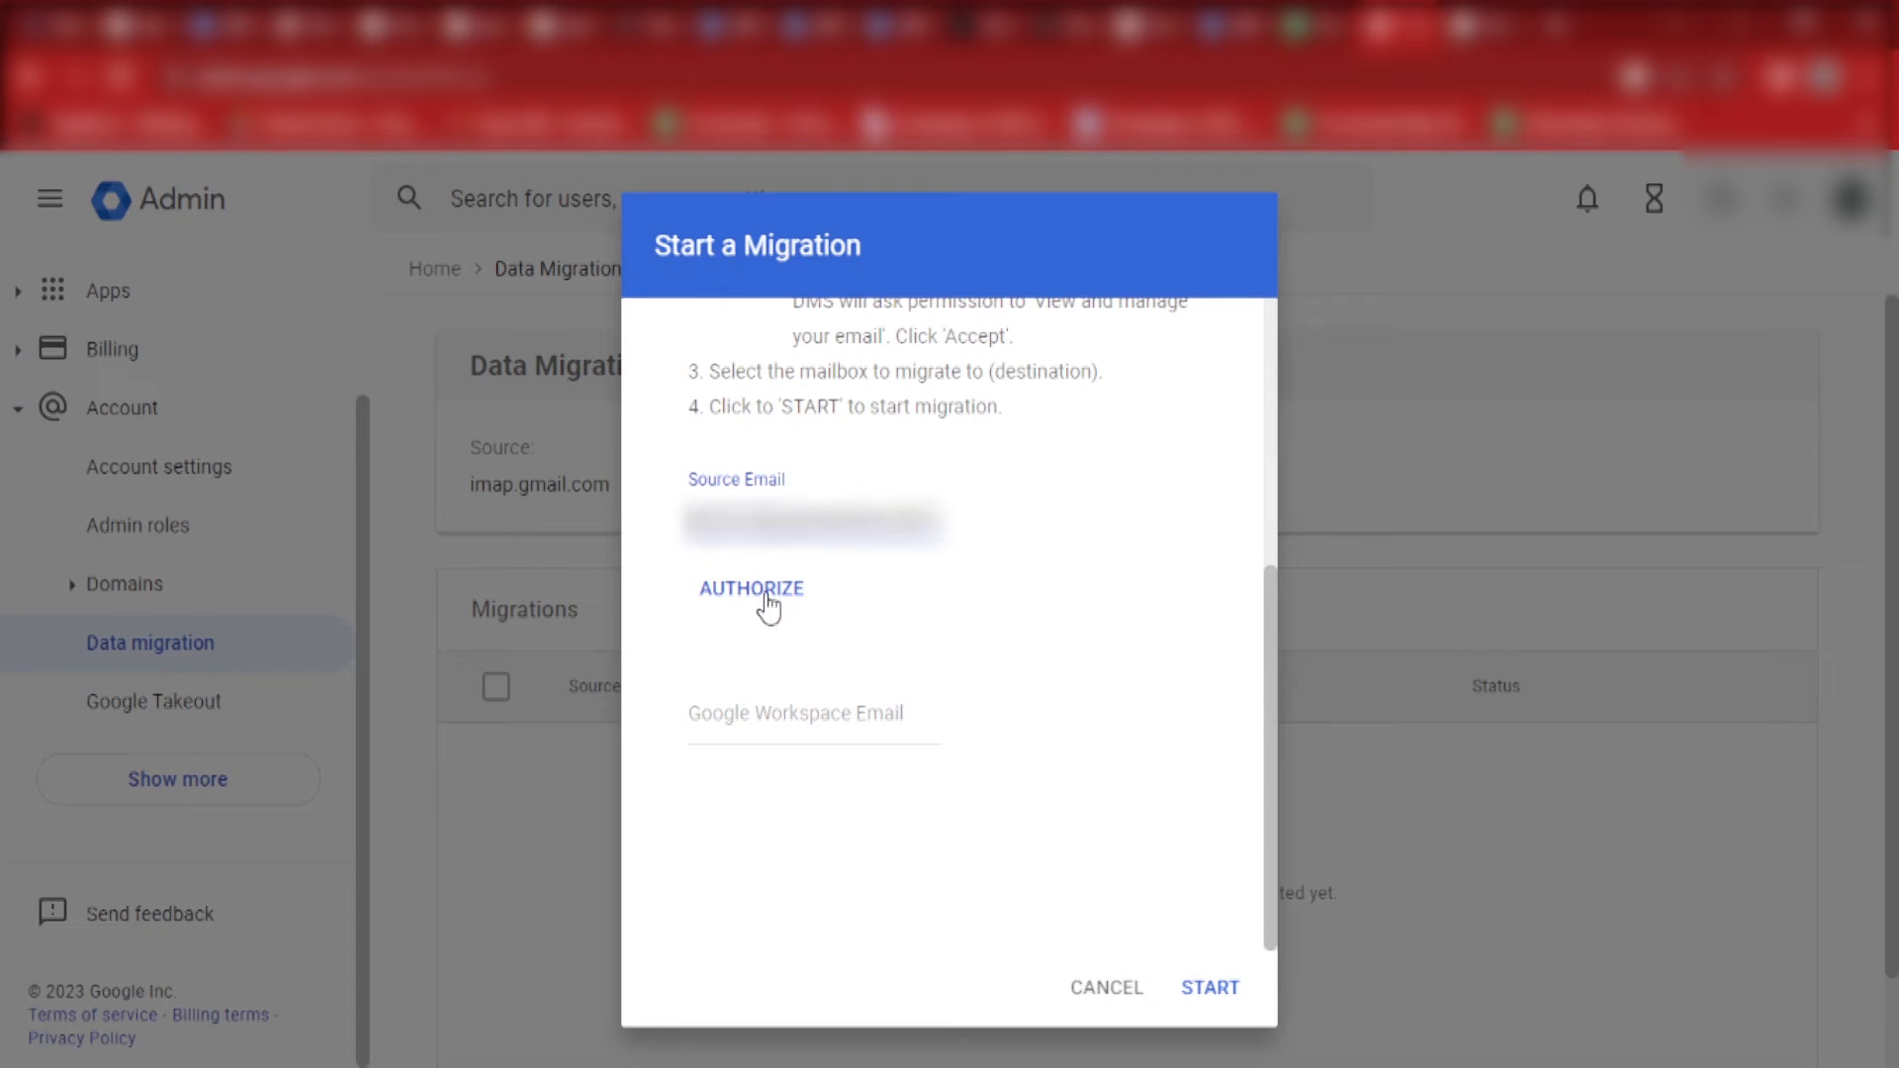
{"action": "left_click", "coordinate": [750, 592]}
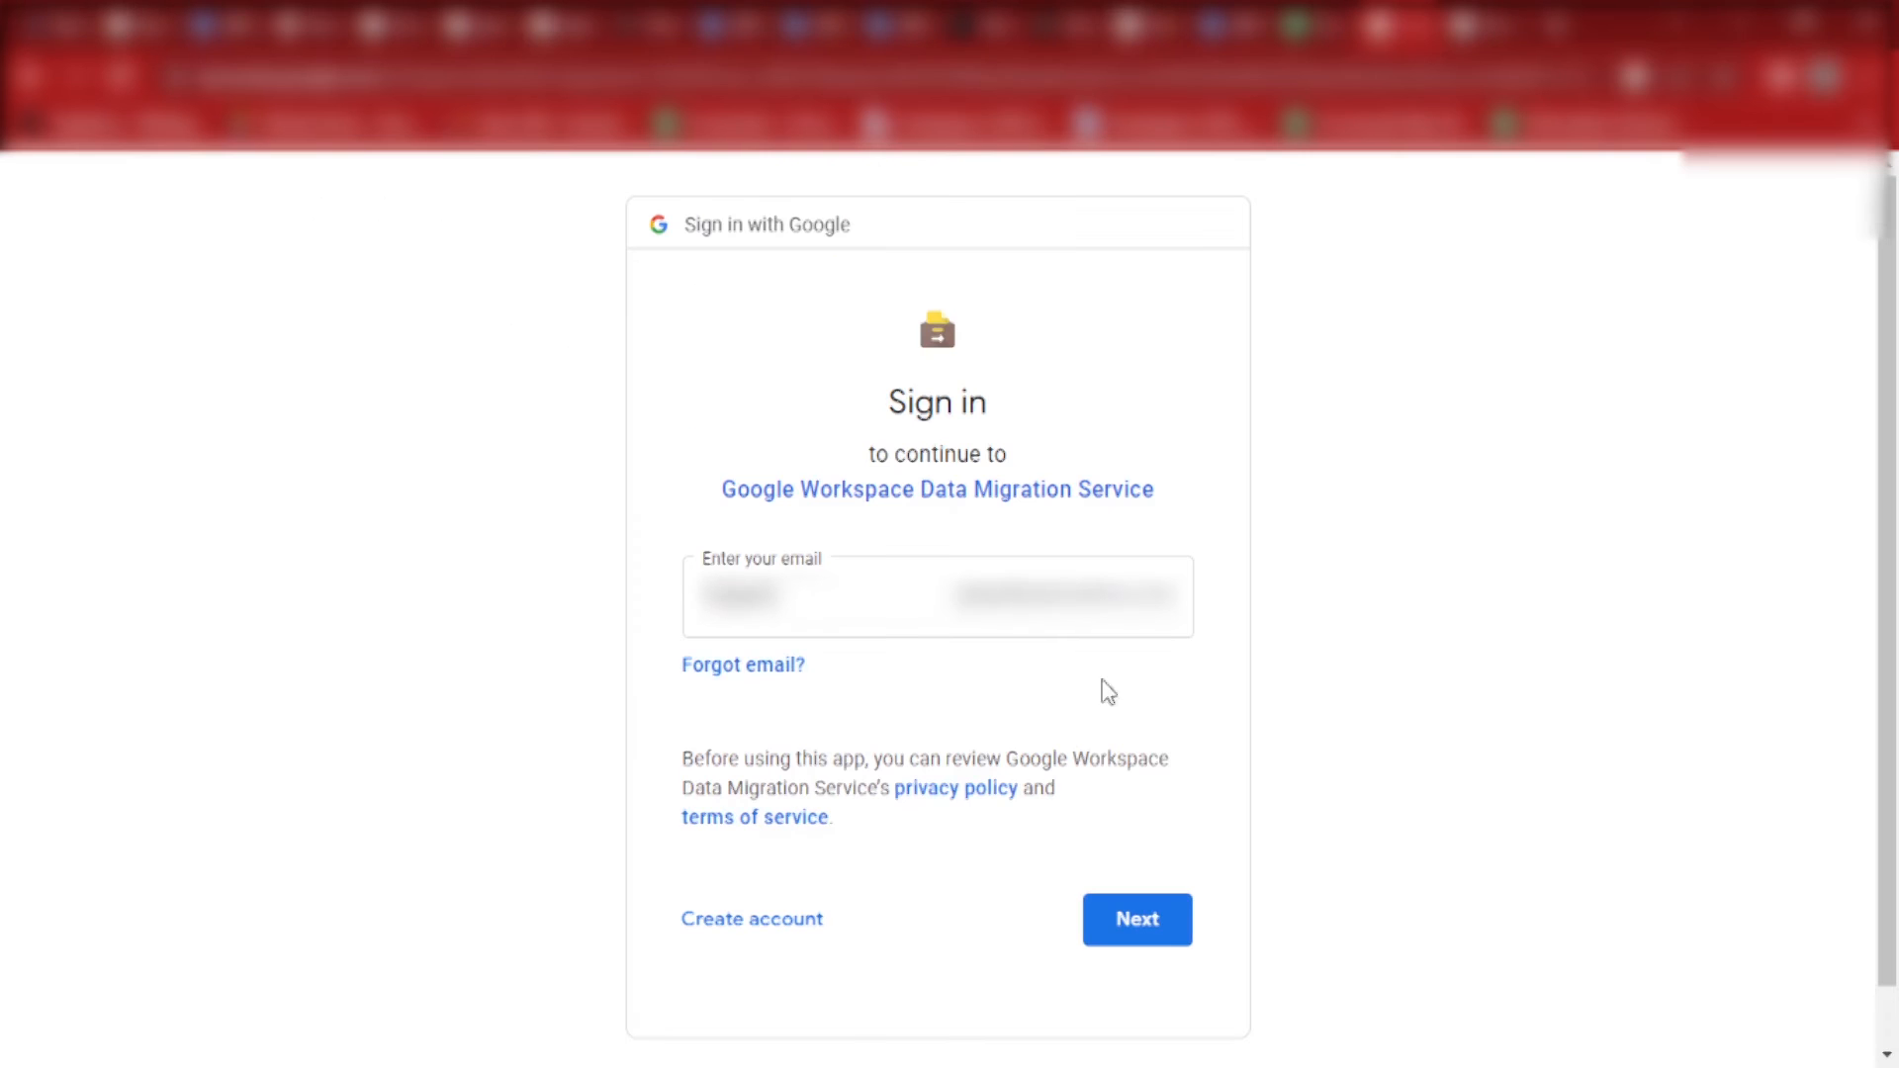
{"action": "mouse_move", "coordinate": [1051, 428]}
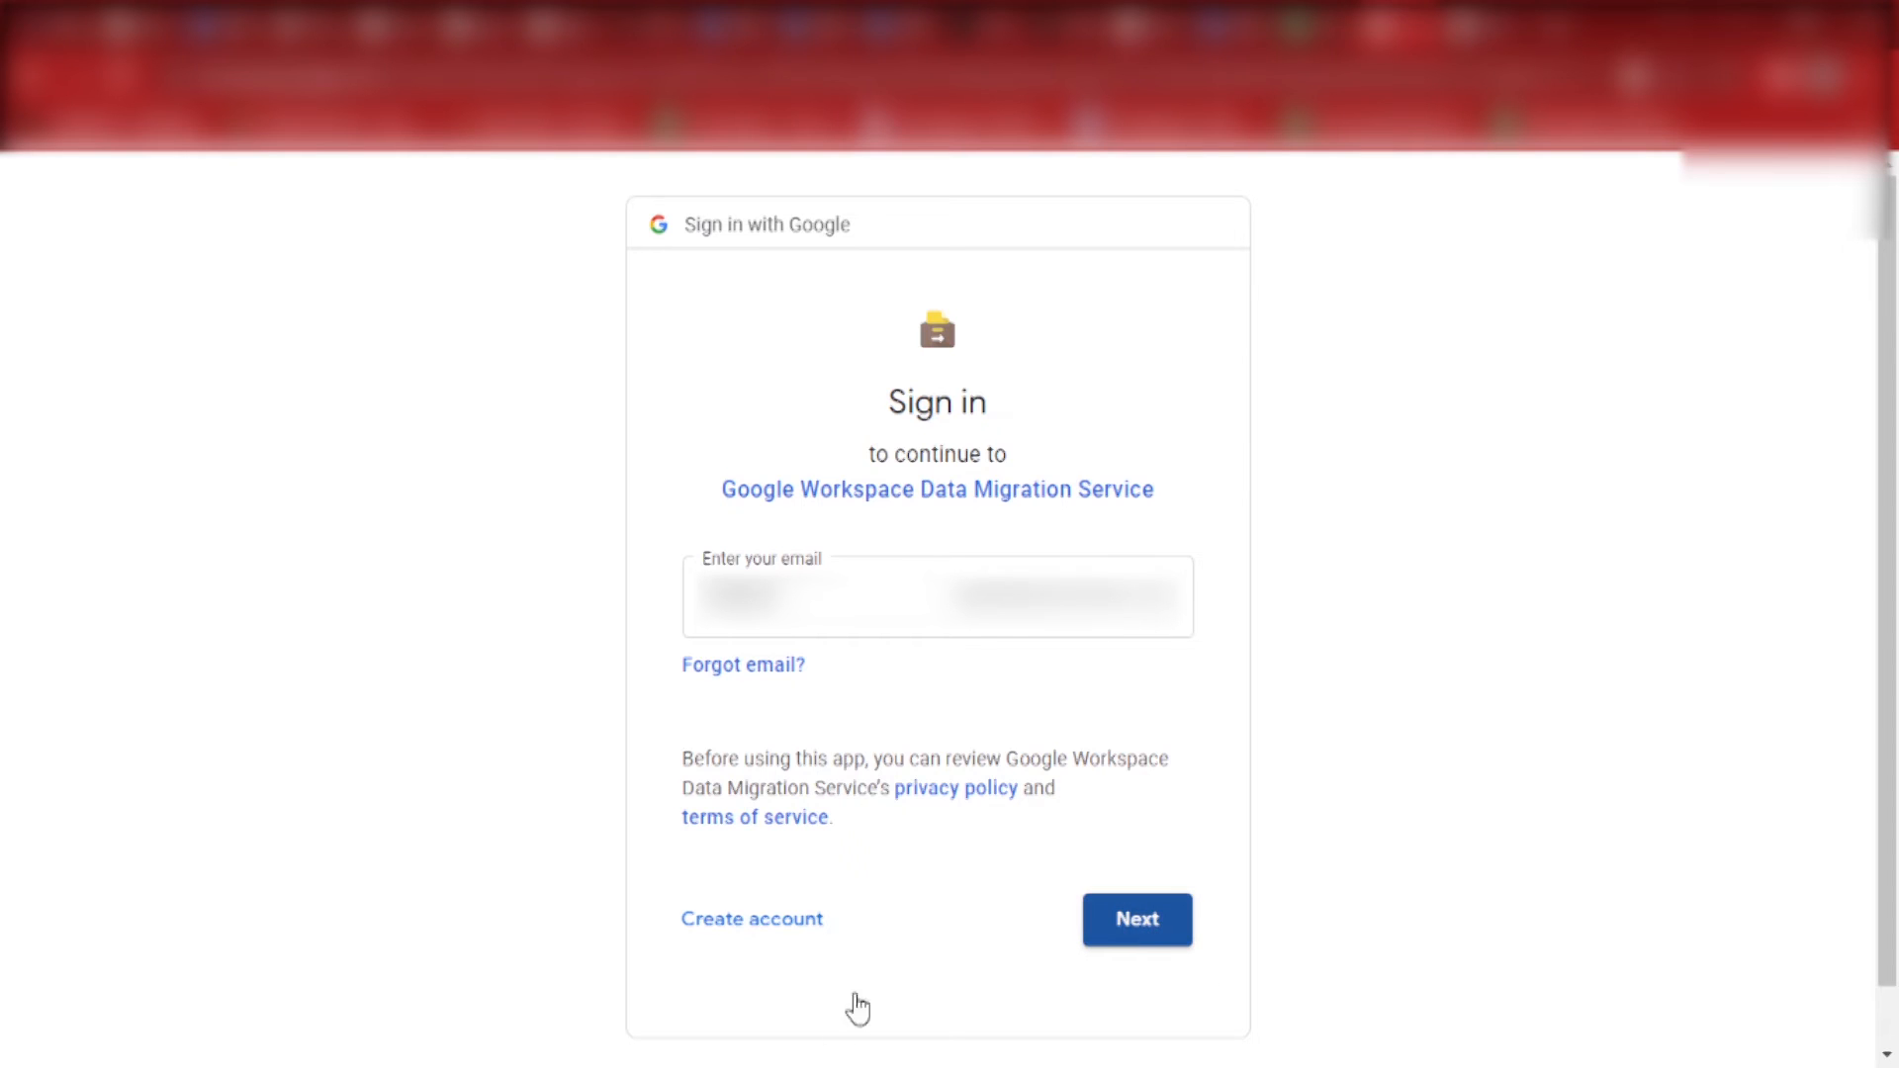
{"action": "left_click", "coordinate": [1133, 918]}
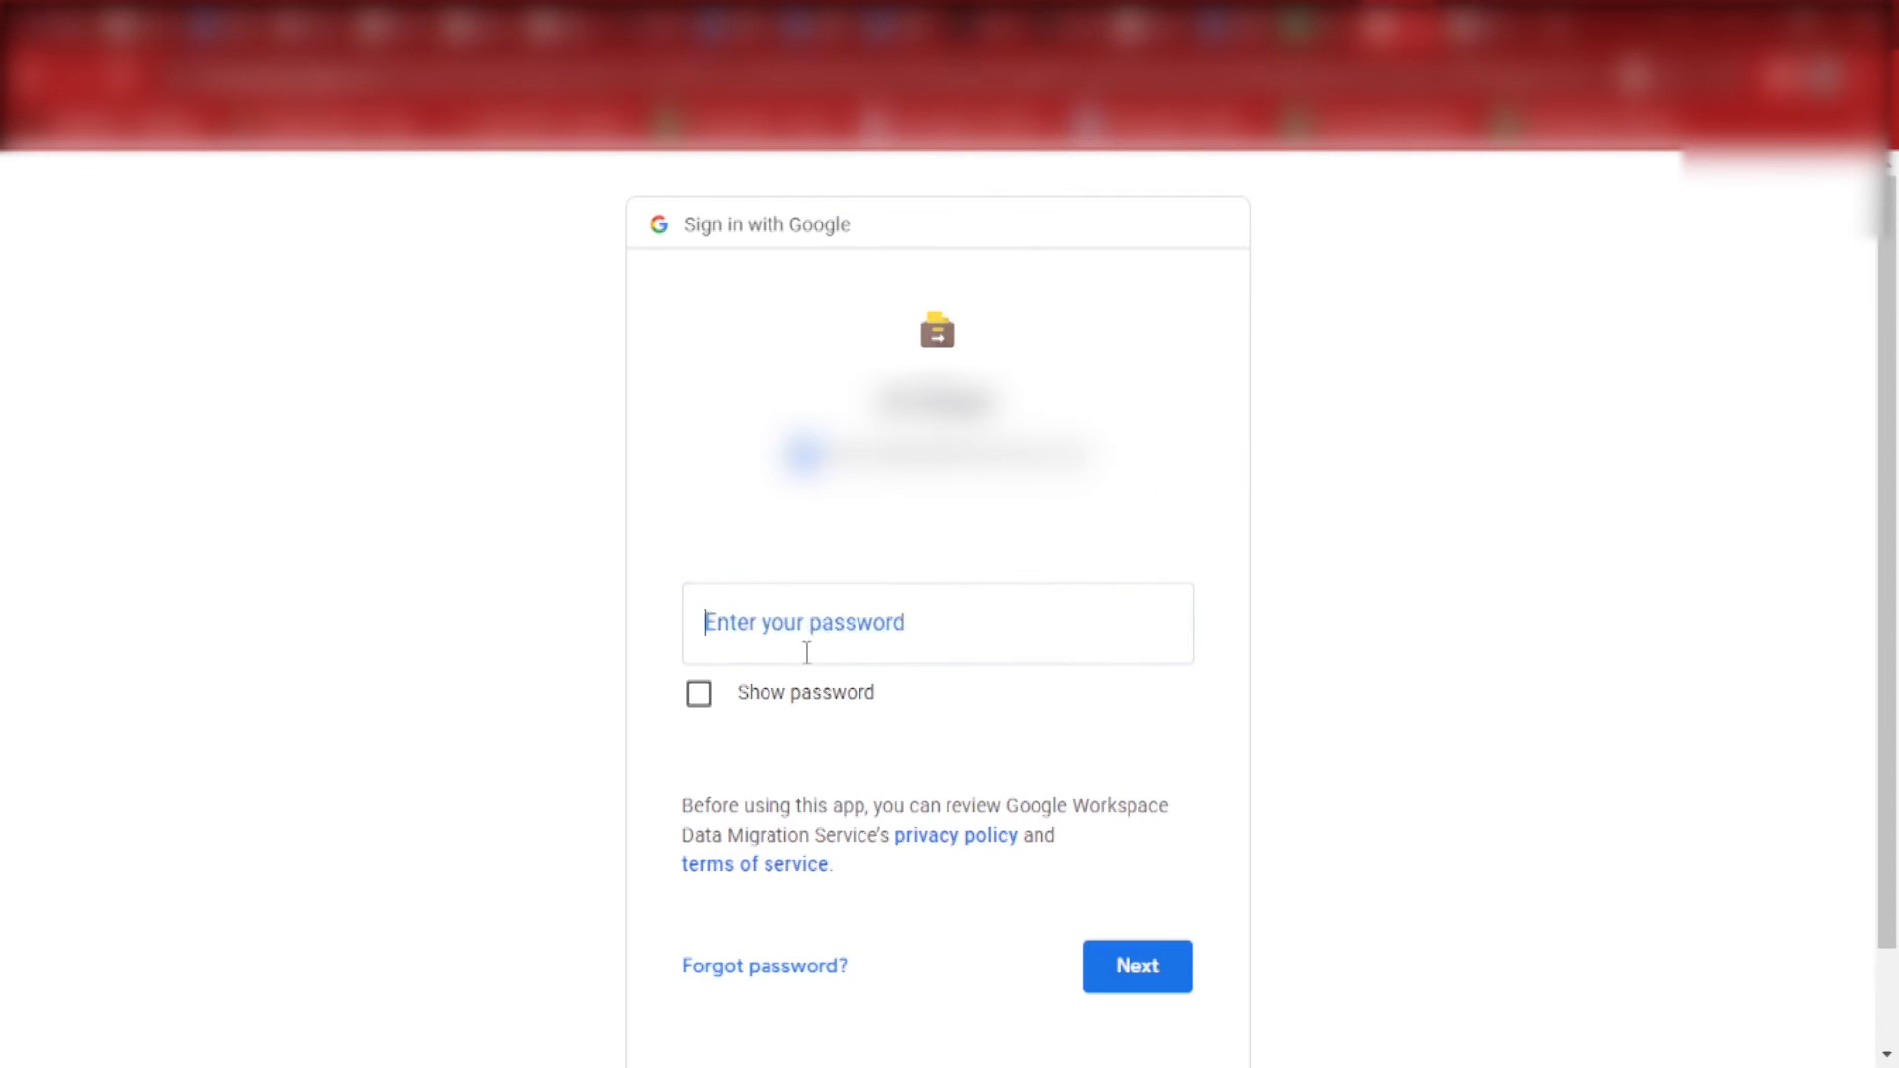
{"action": "left_click", "coordinate": [1133, 966]}
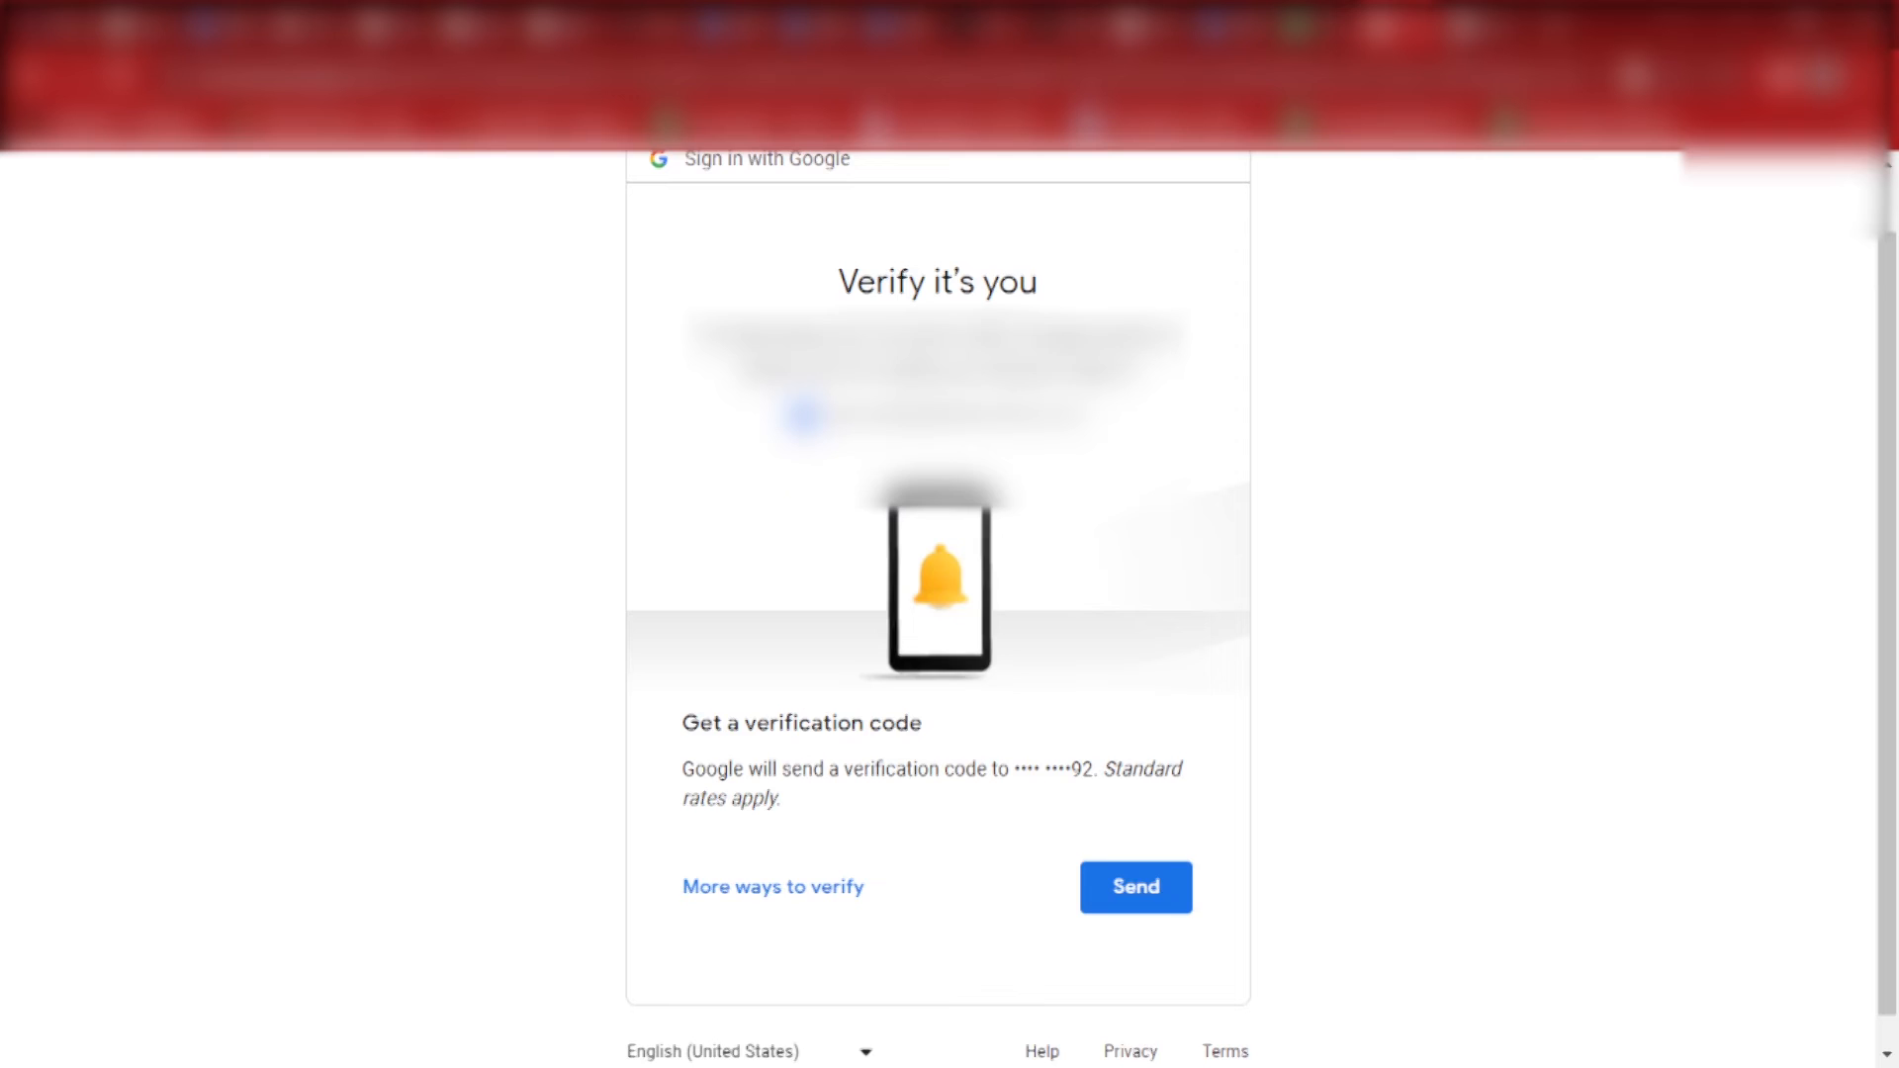
{"action": "left_click", "coordinate": [1134, 885]}
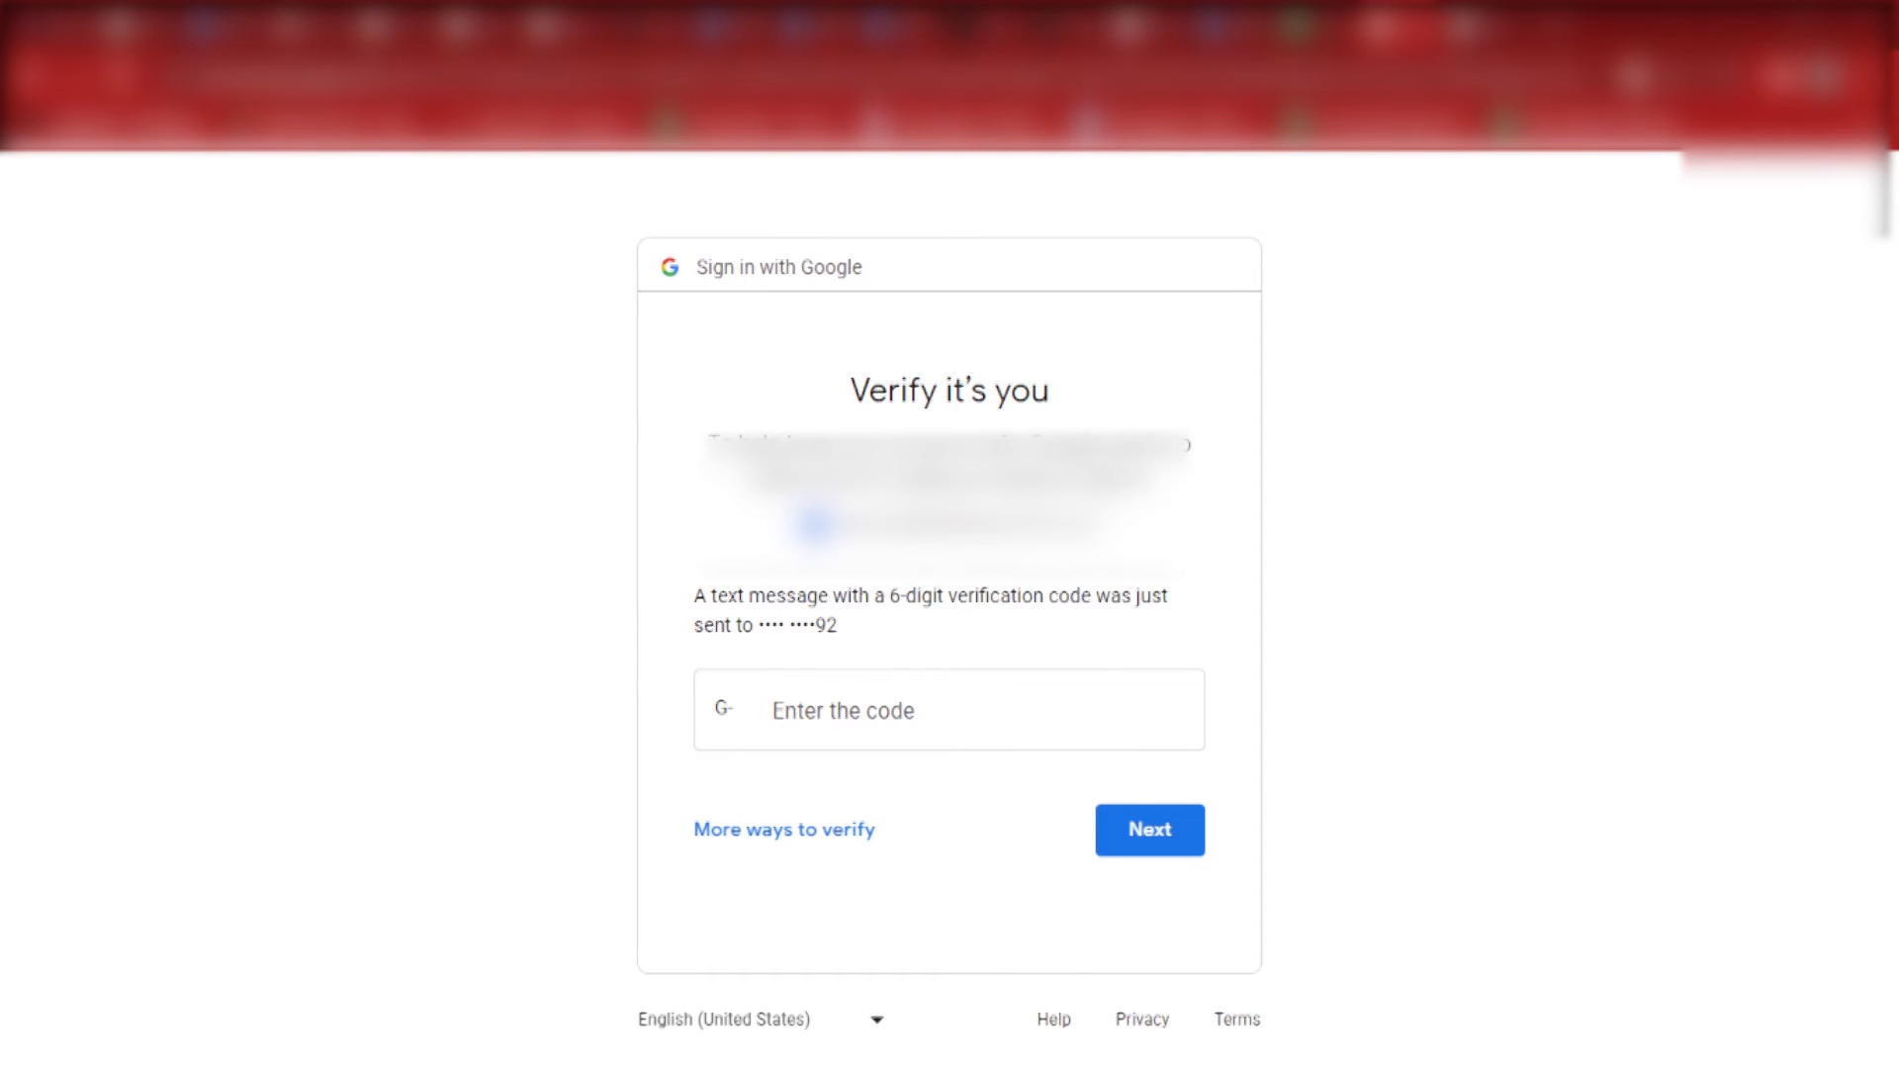
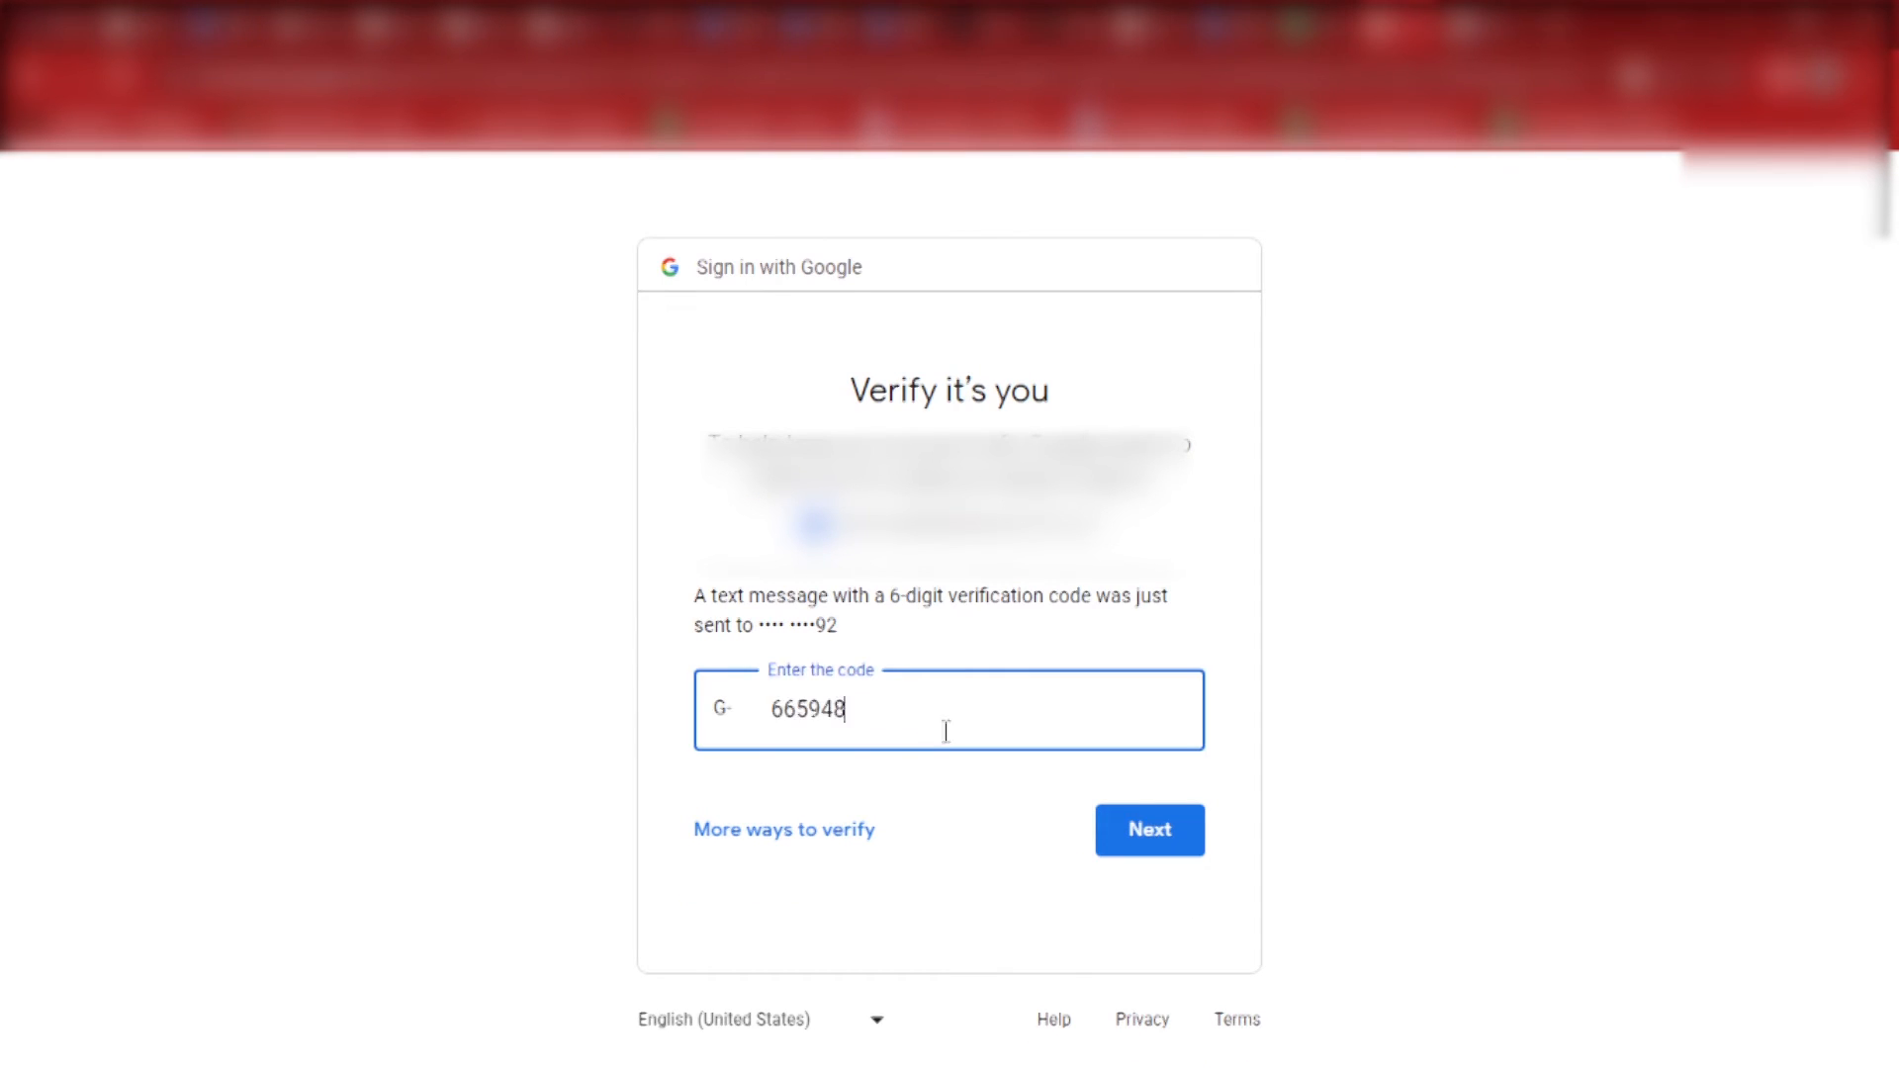
Submit the verification code and confirm the account password to finish authorization
{"action": "left_click", "coordinate": [1148, 830]}
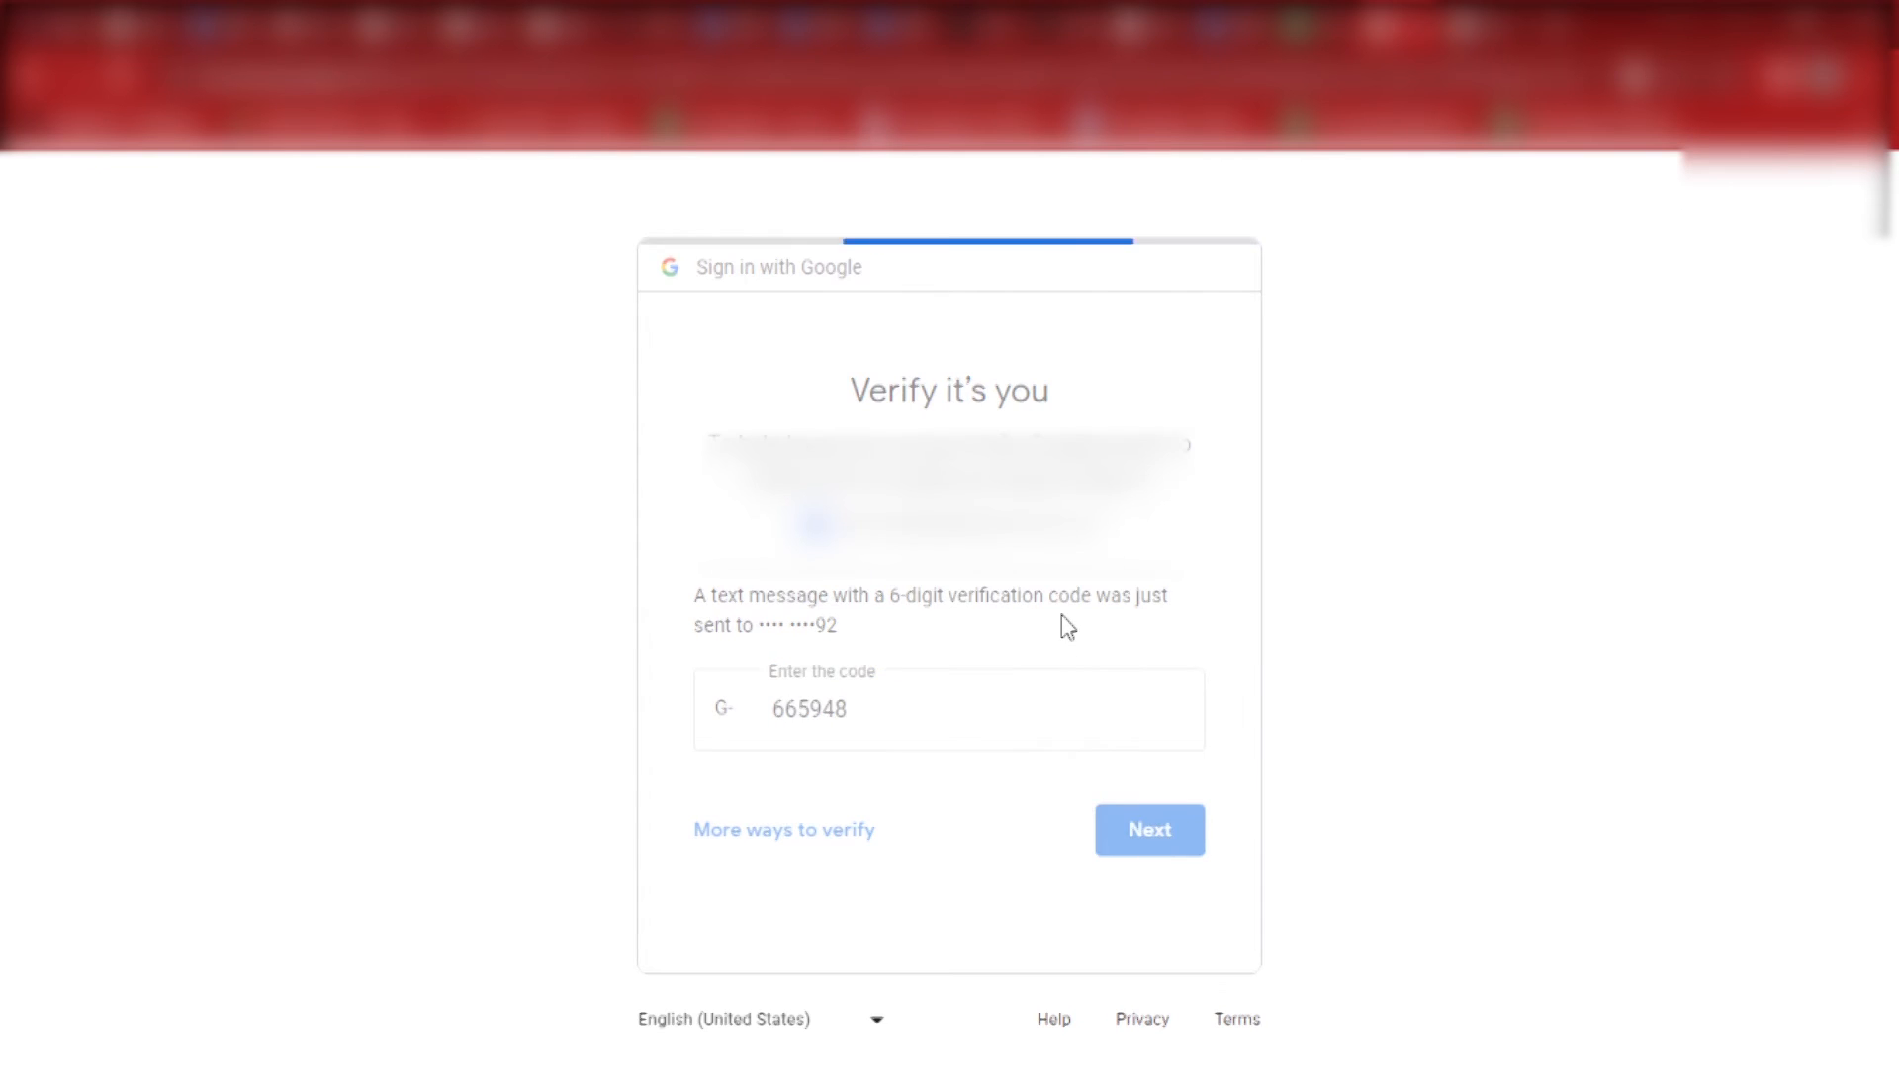
{"action": "left_click", "coordinate": [1148, 830]}
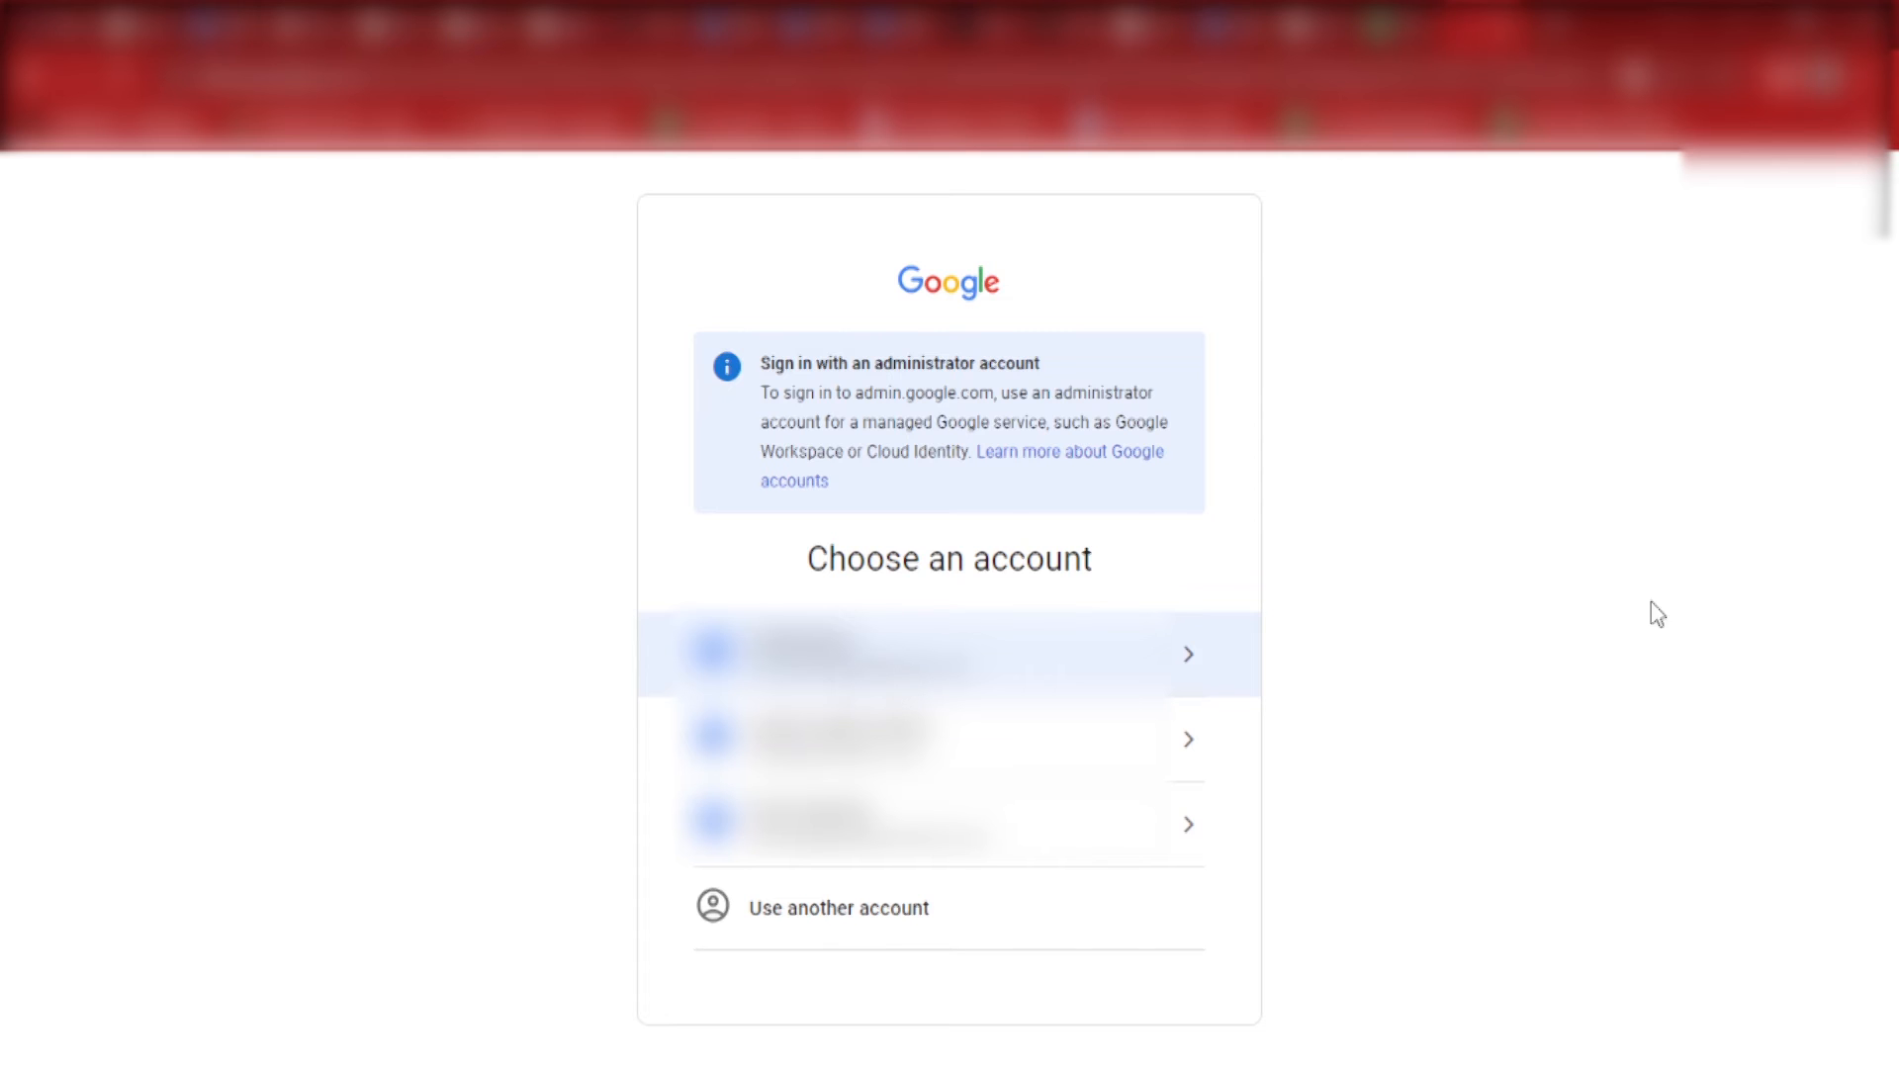
{"action": "left_click", "coordinate": [948, 653]}
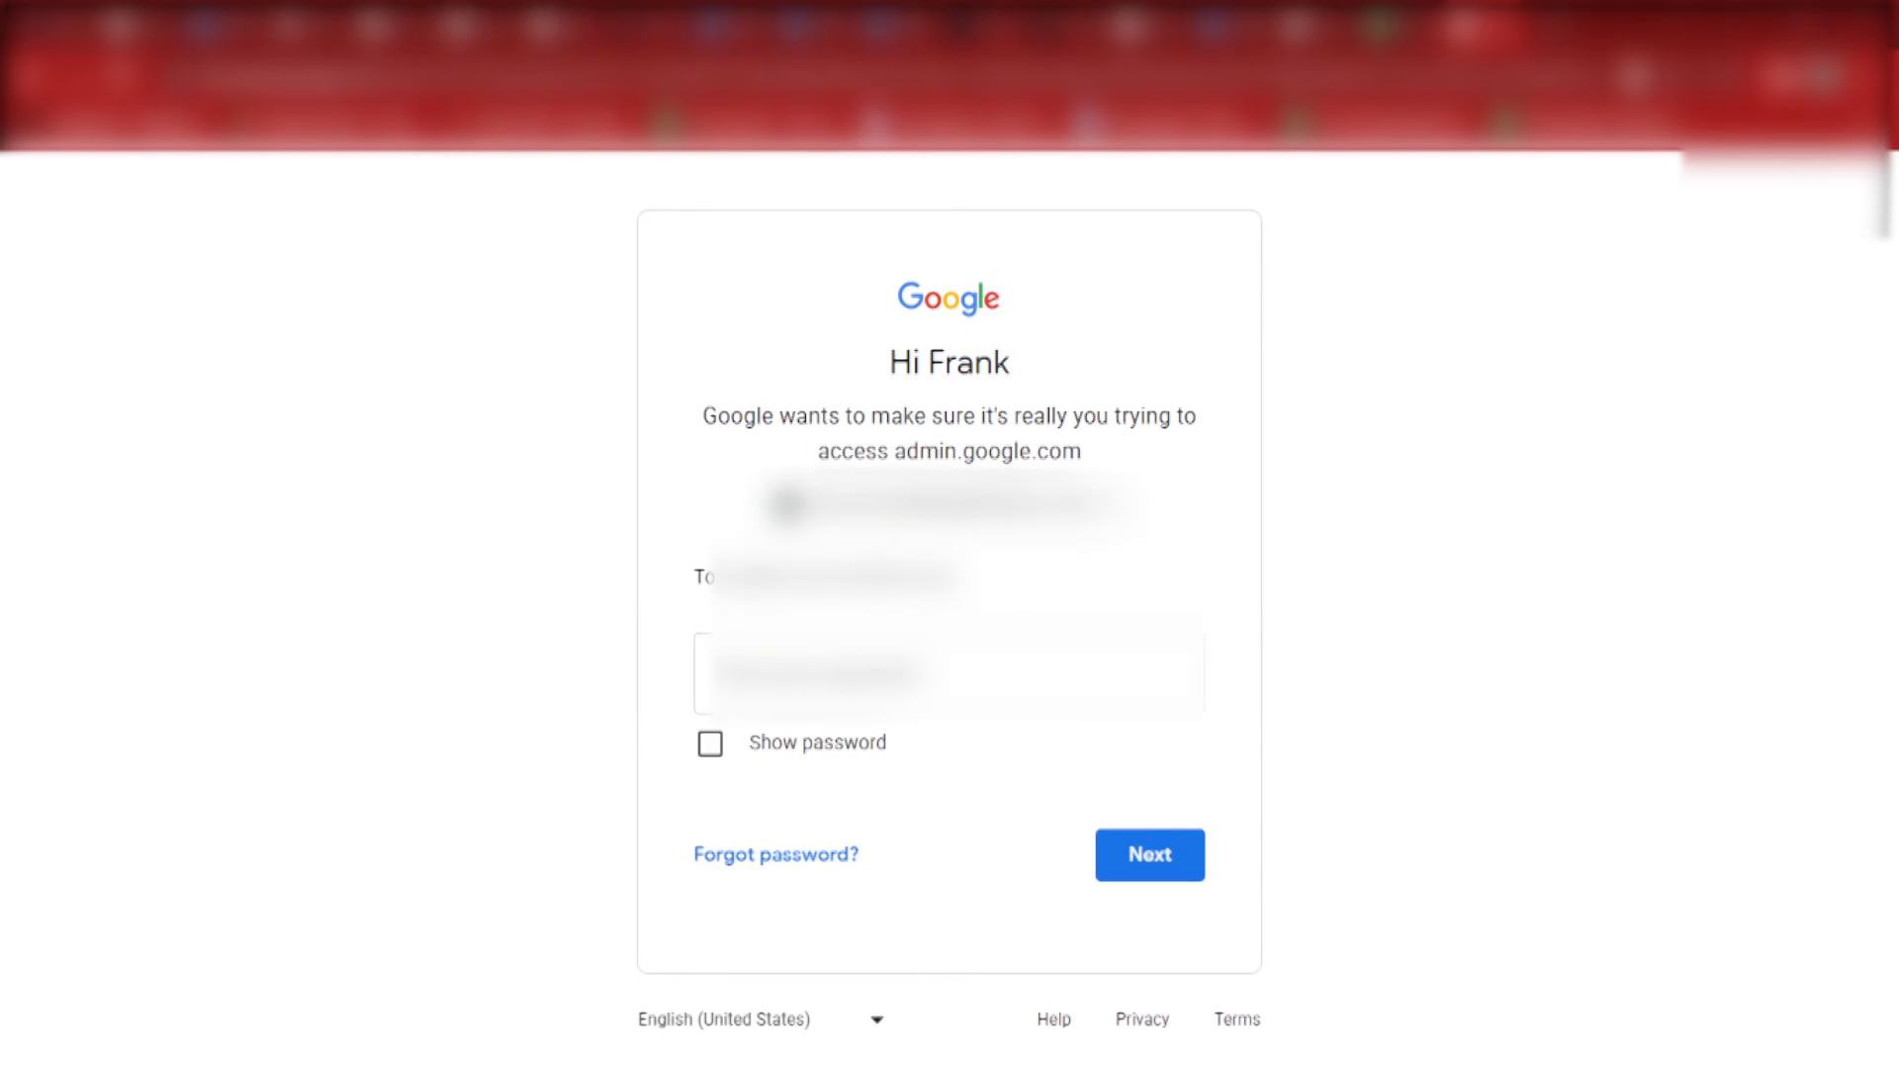
{"action": "left_click", "coordinate": [1147, 853]}
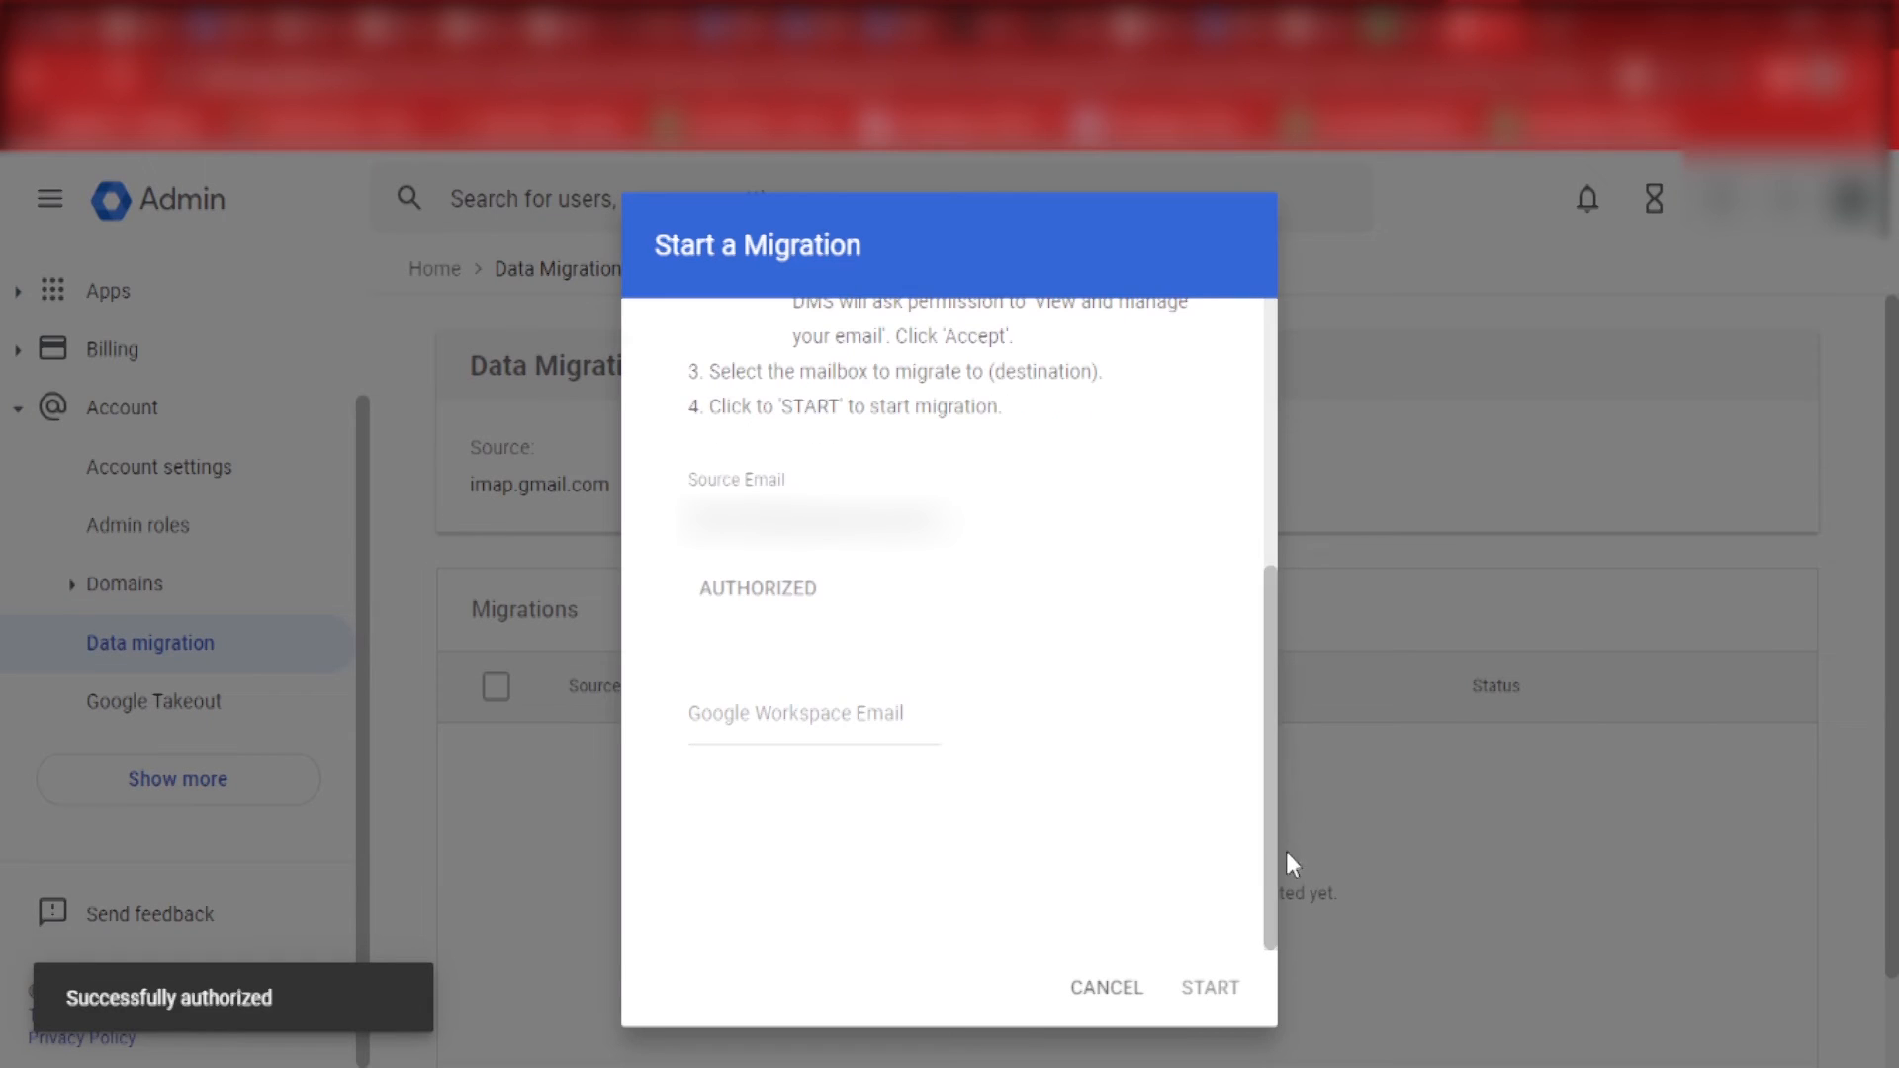
{"action": "mouse_move", "coordinate": [745, 721]}
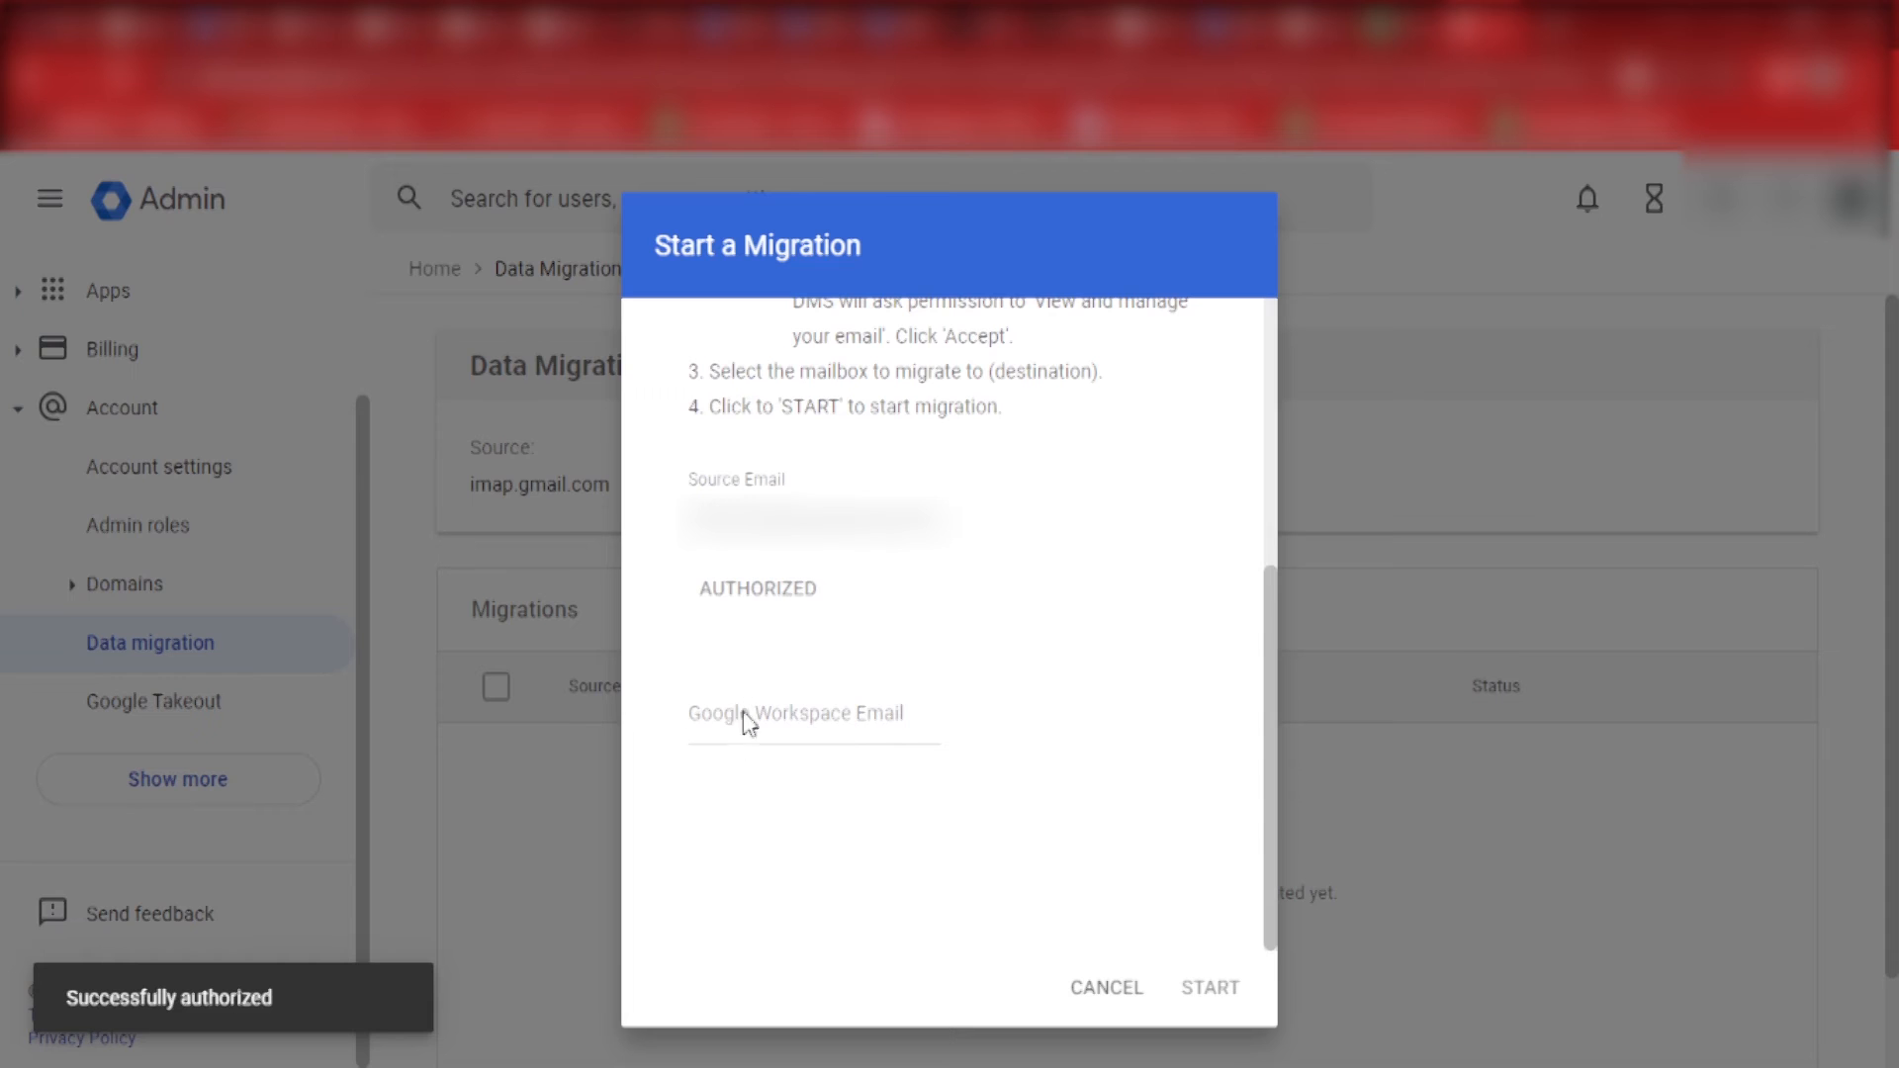
Enter the destination Google Workspace email account and start the mailbox migration
{"action": "left_click", "coordinate": [811, 713]}
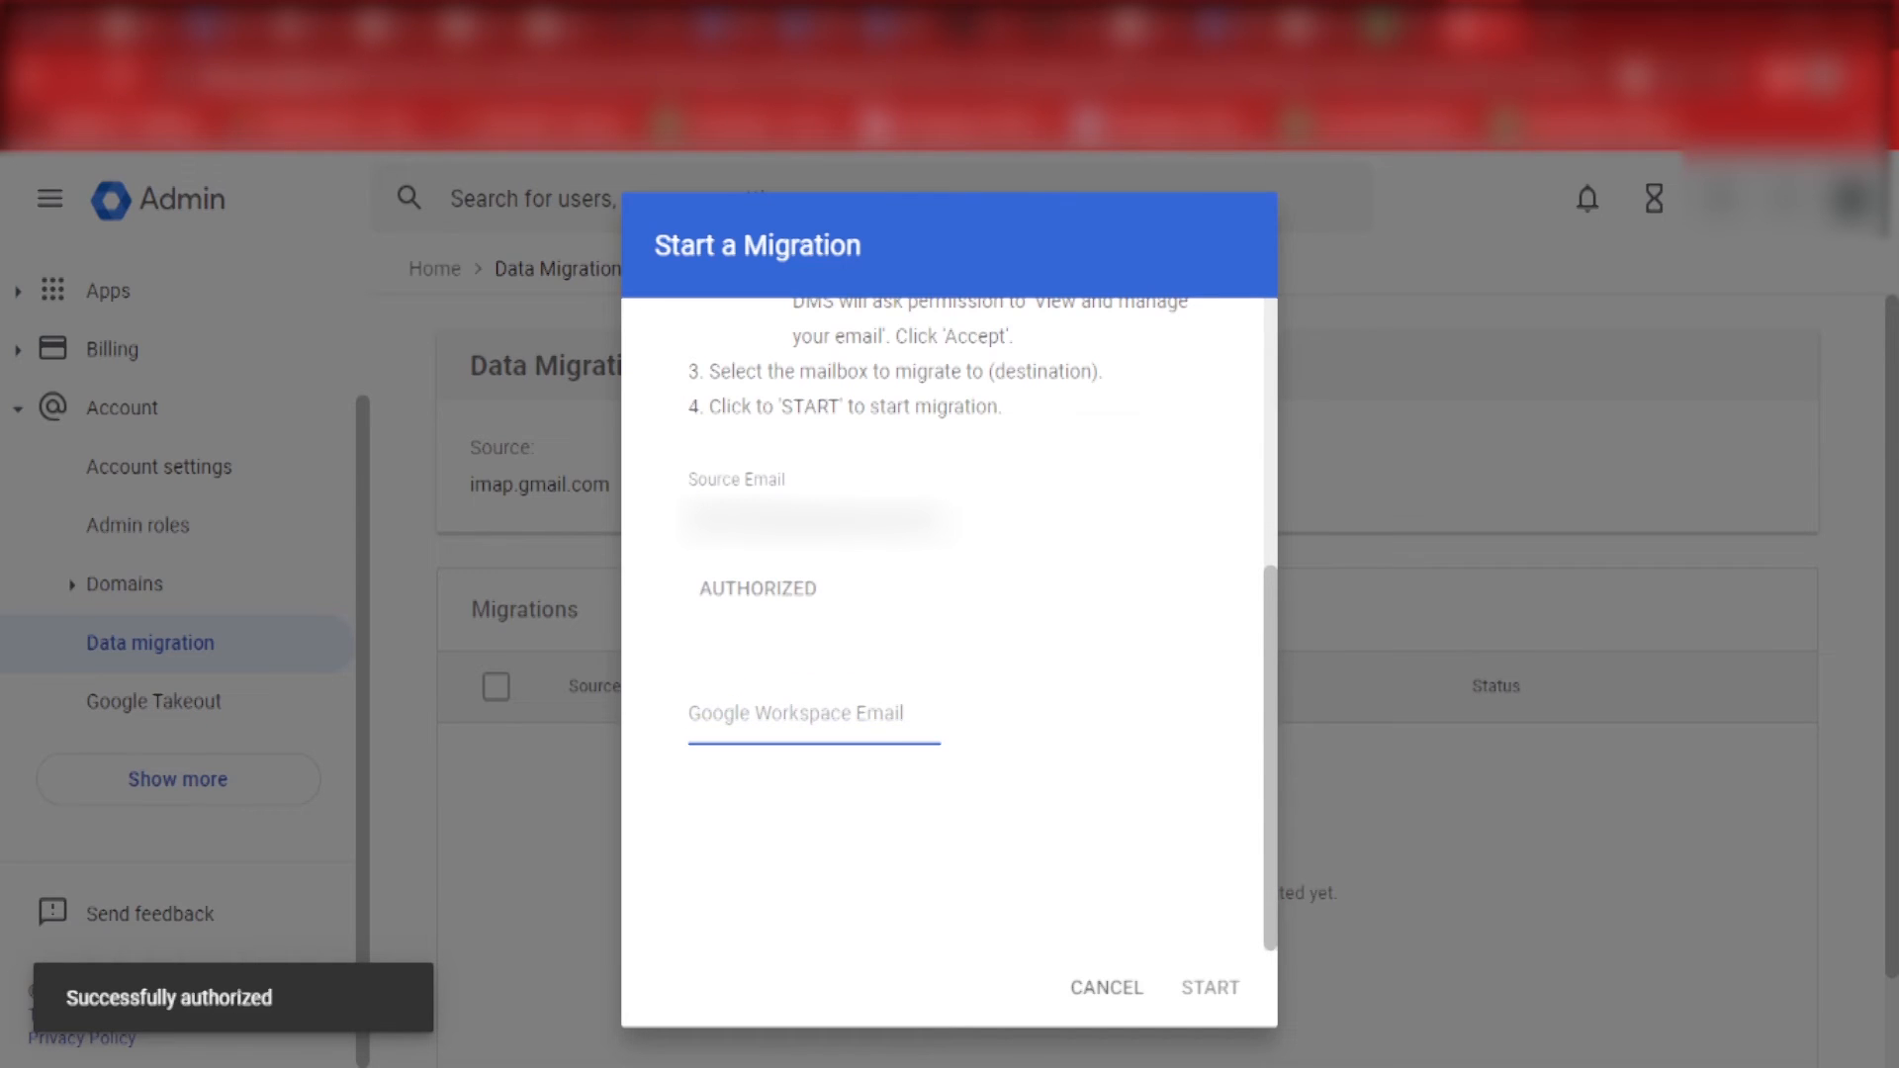
{"action": "left_click", "coordinate": [814, 713]}
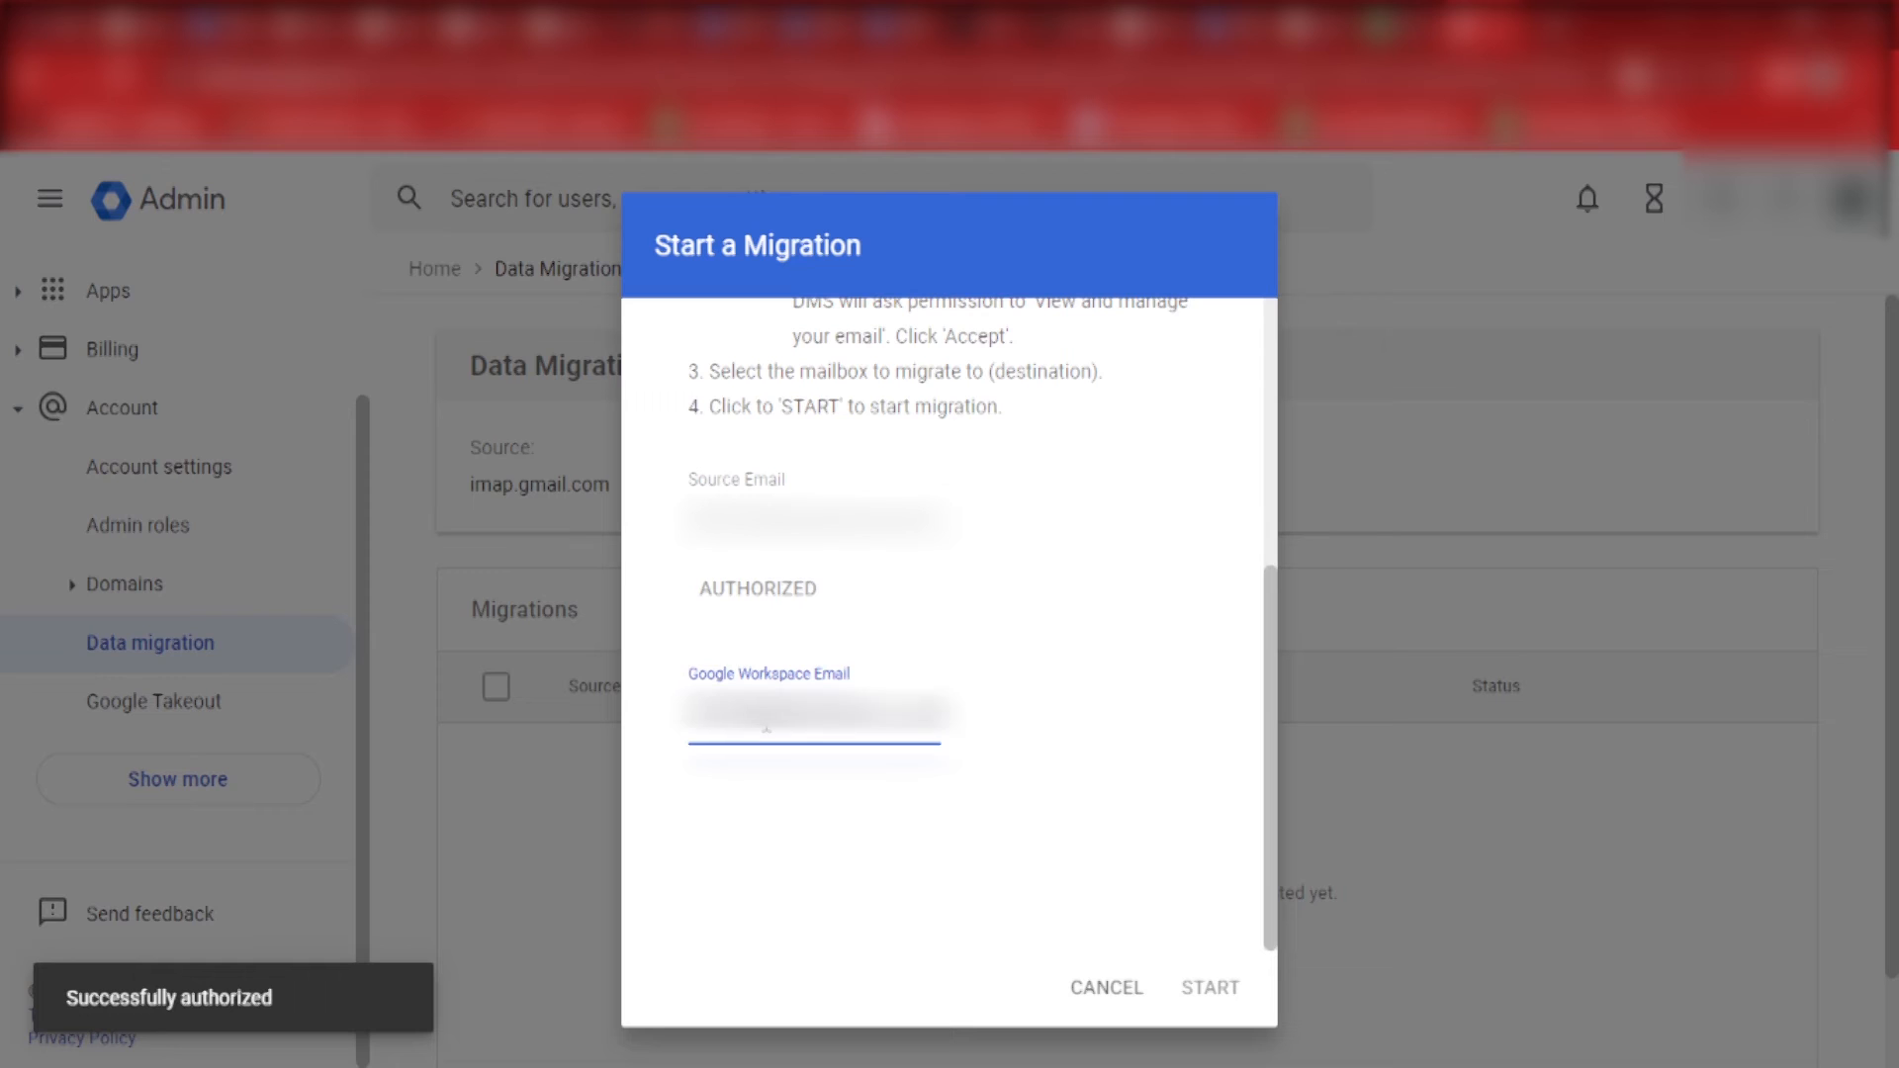
{"action": "left_click", "coordinate": [814, 714]}
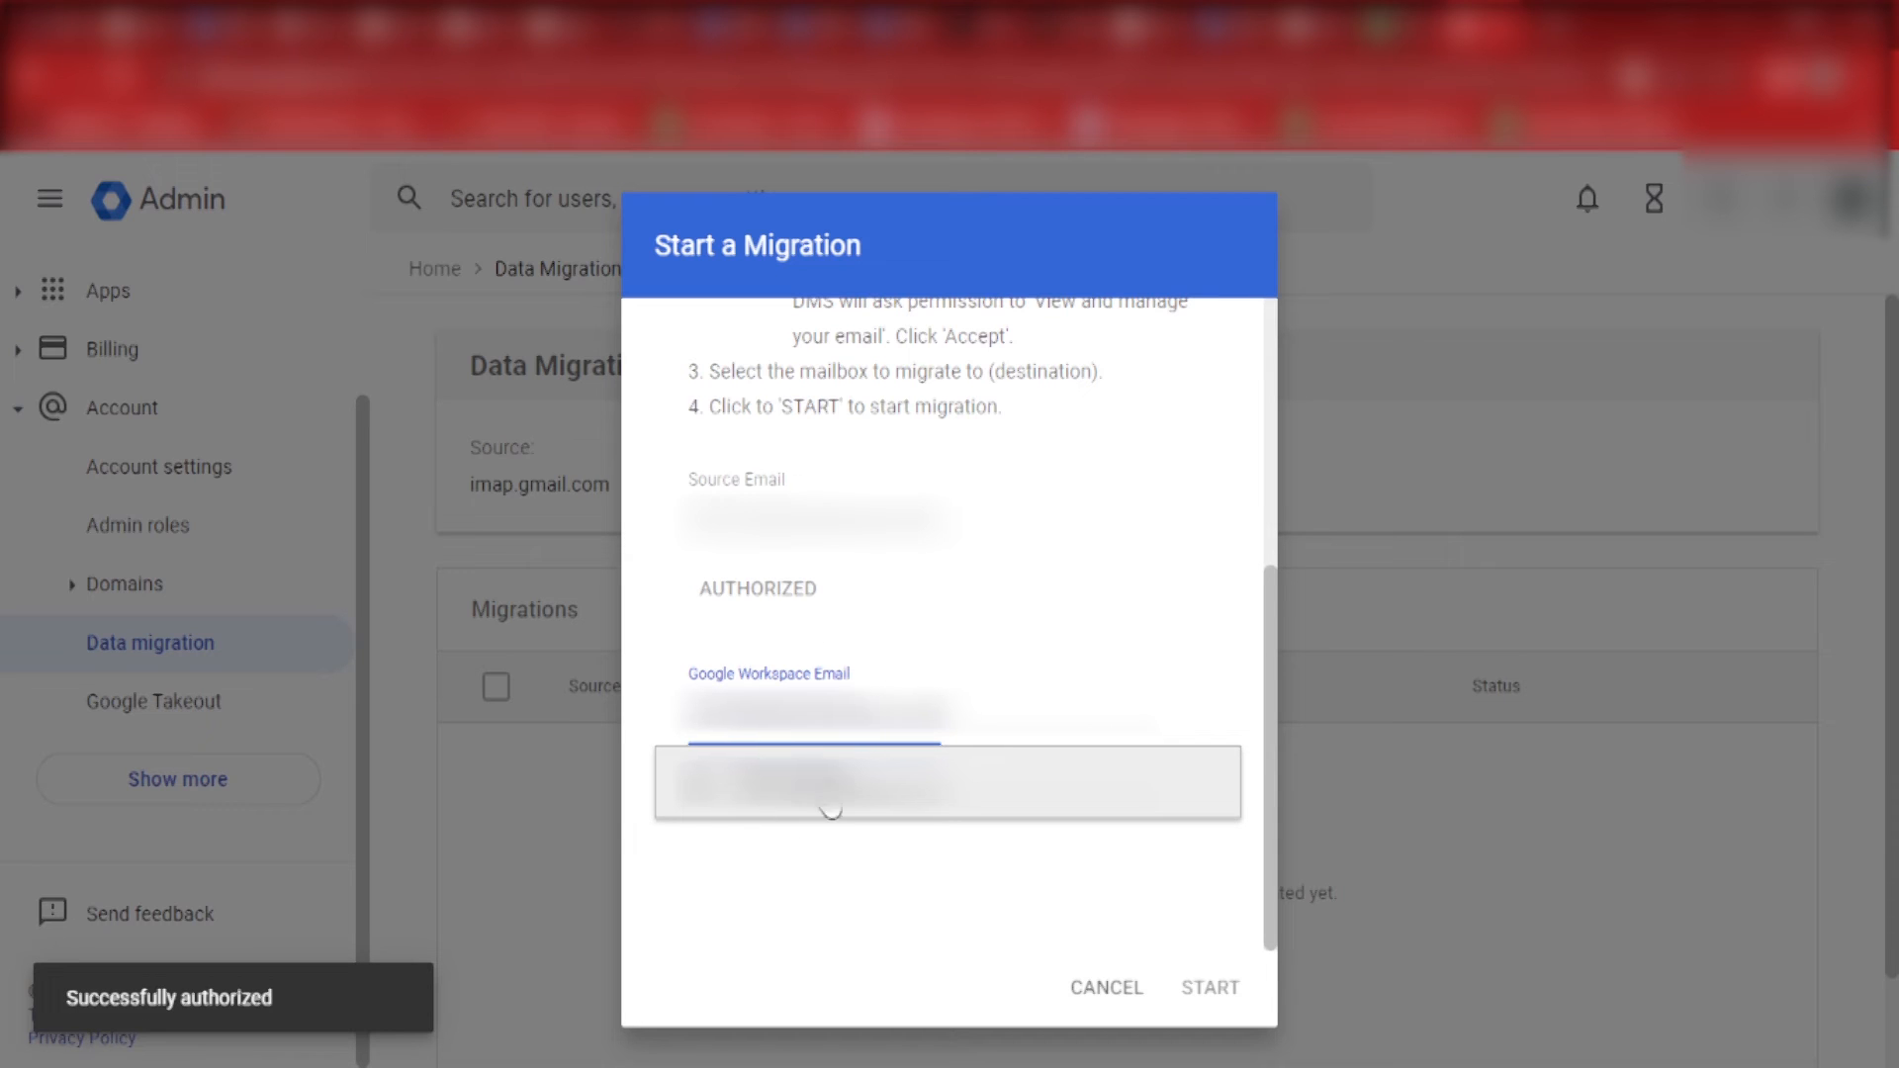
{"action": "mouse_move", "coordinate": [825, 810]}
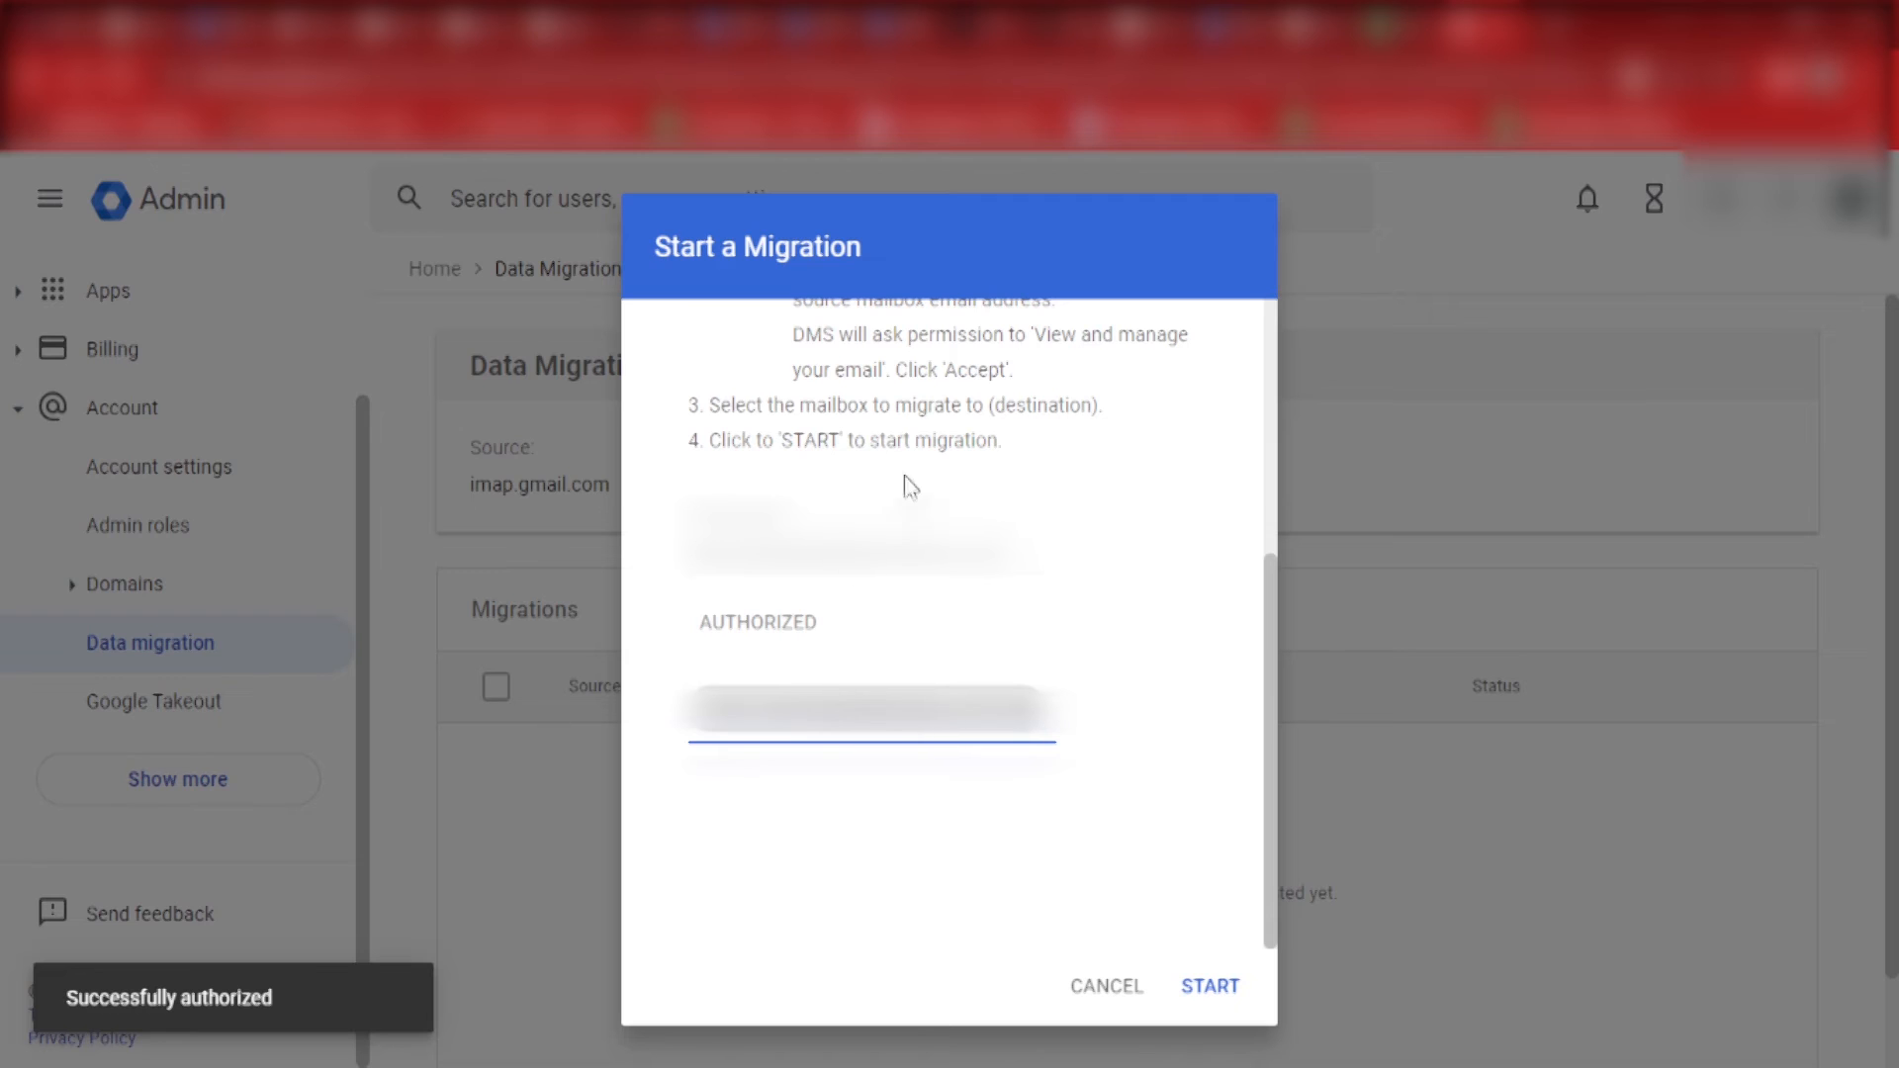
{"action": "left_click", "coordinate": [1208, 985]}
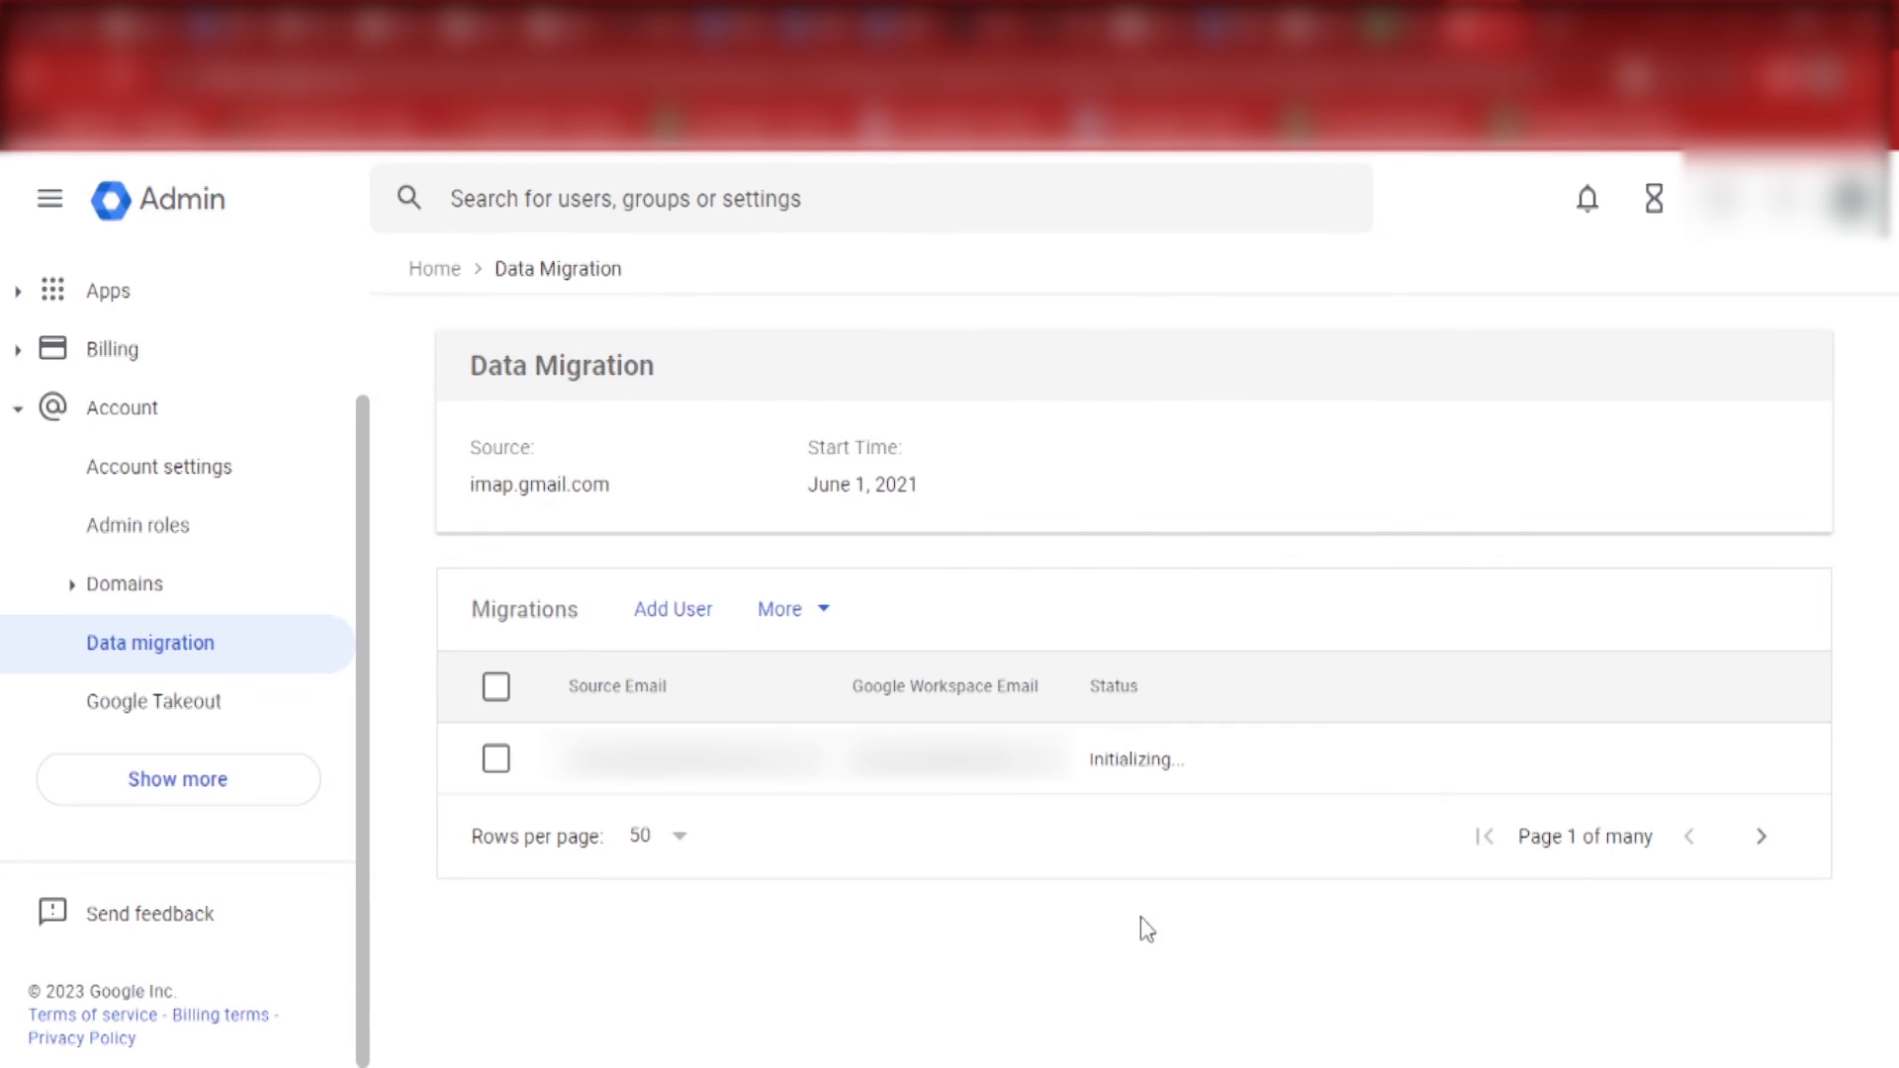
{"action": "mouse_move", "coordinate": [1478, 486]}
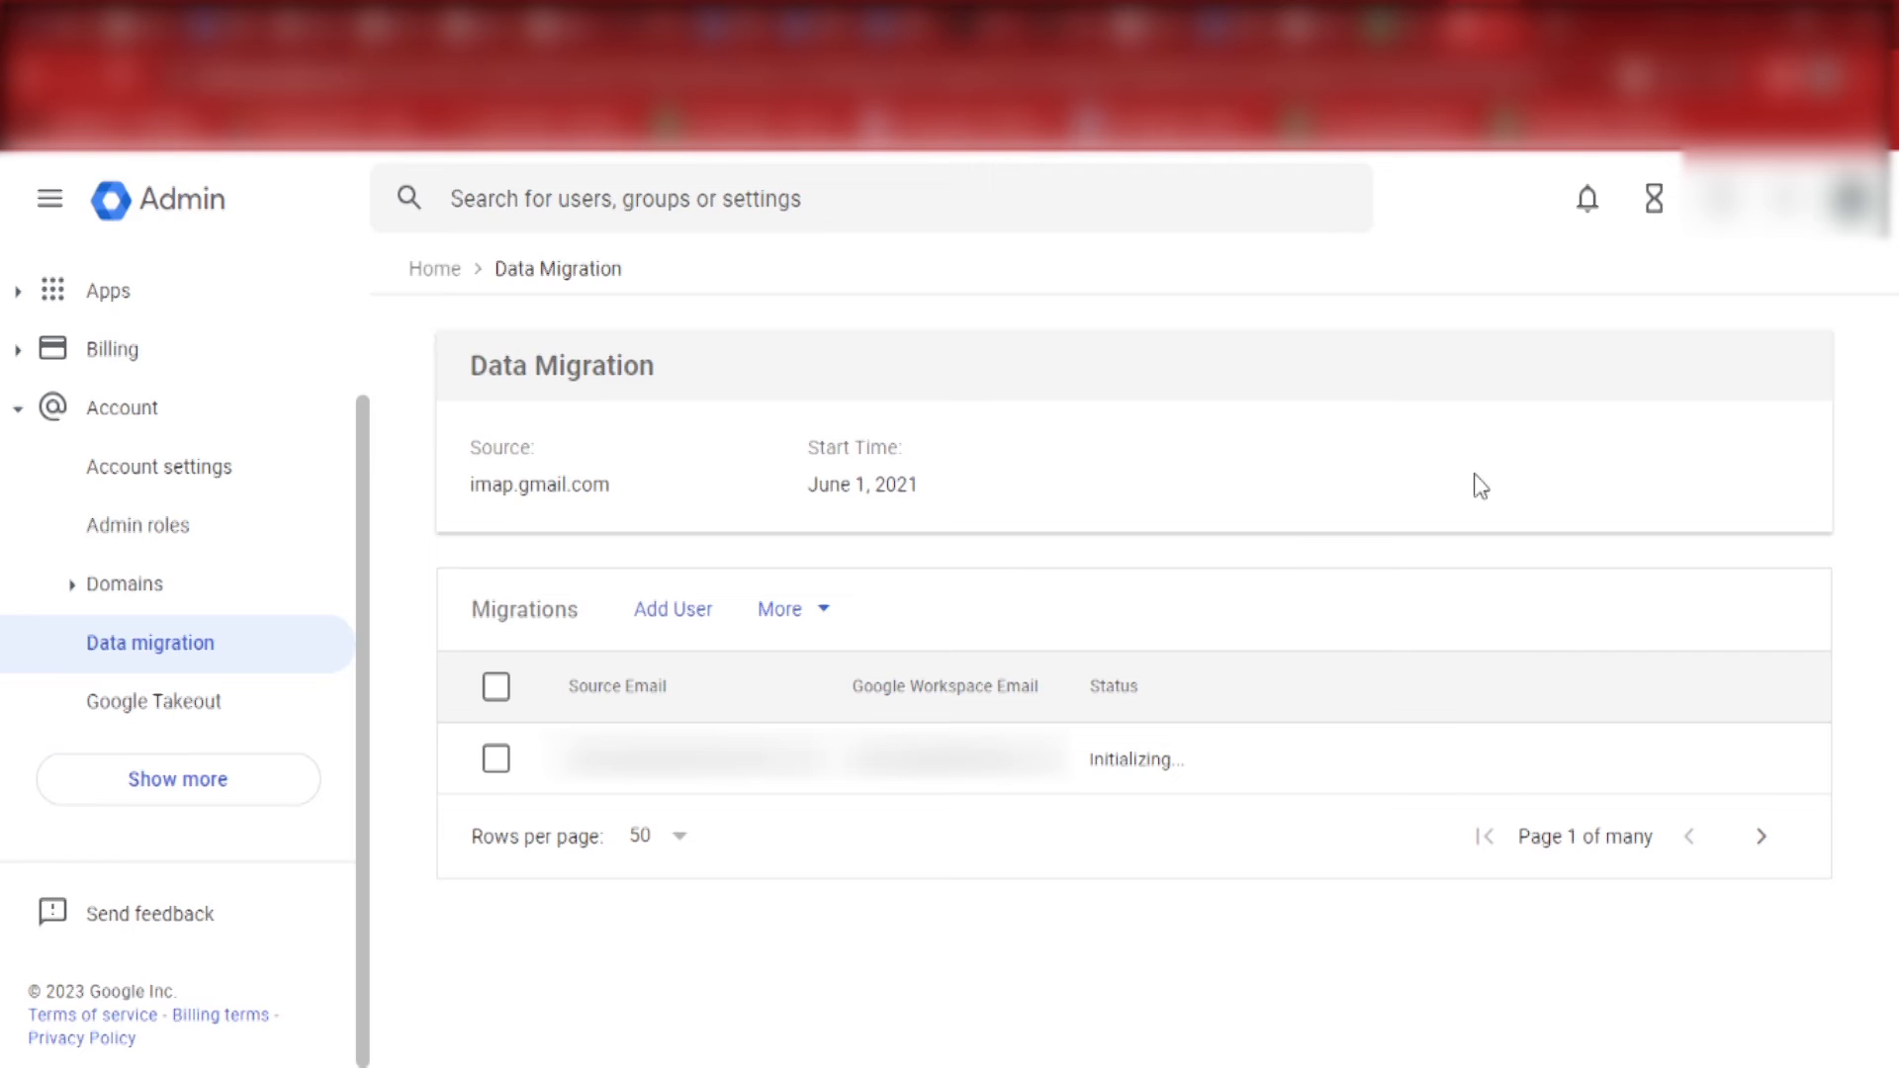
{"action": "mouse_move", "coordinate": [1352, 874]}
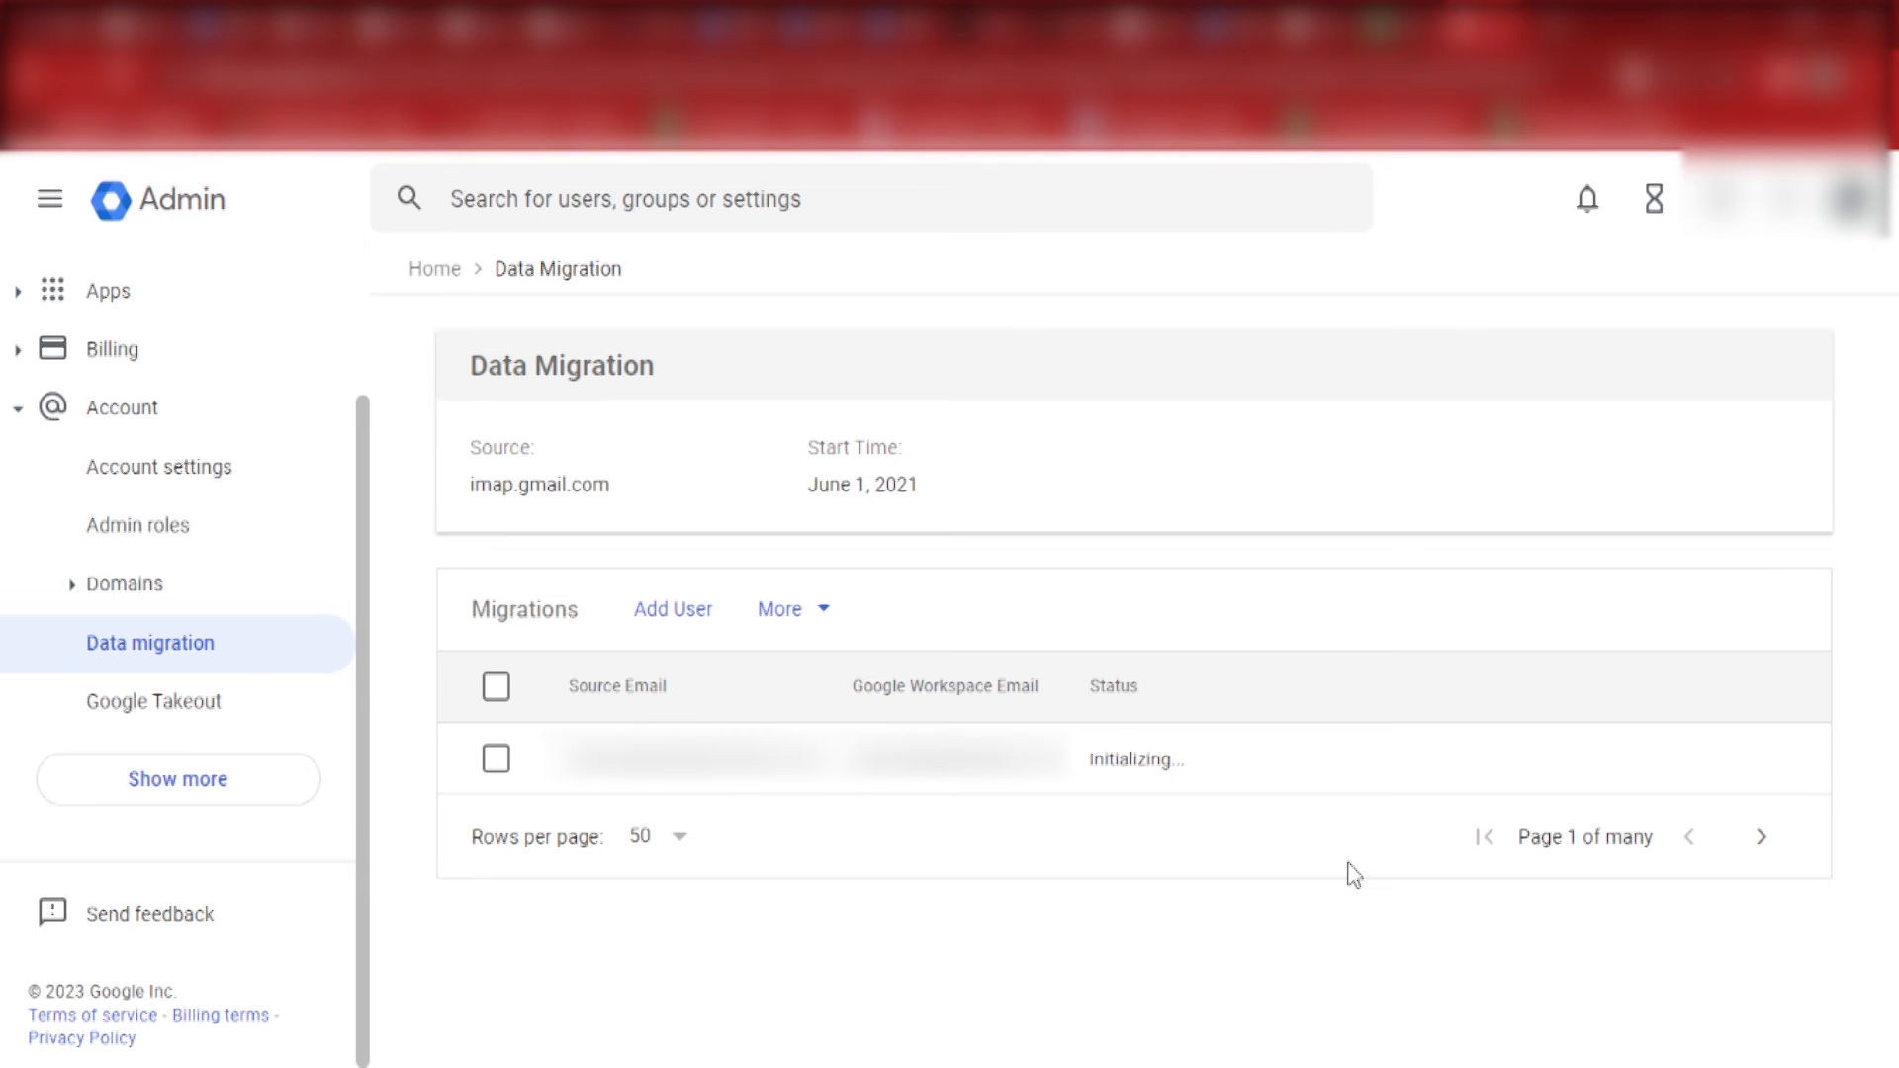
{"action": "mouse_move", "coordinate": [1180, 723]}
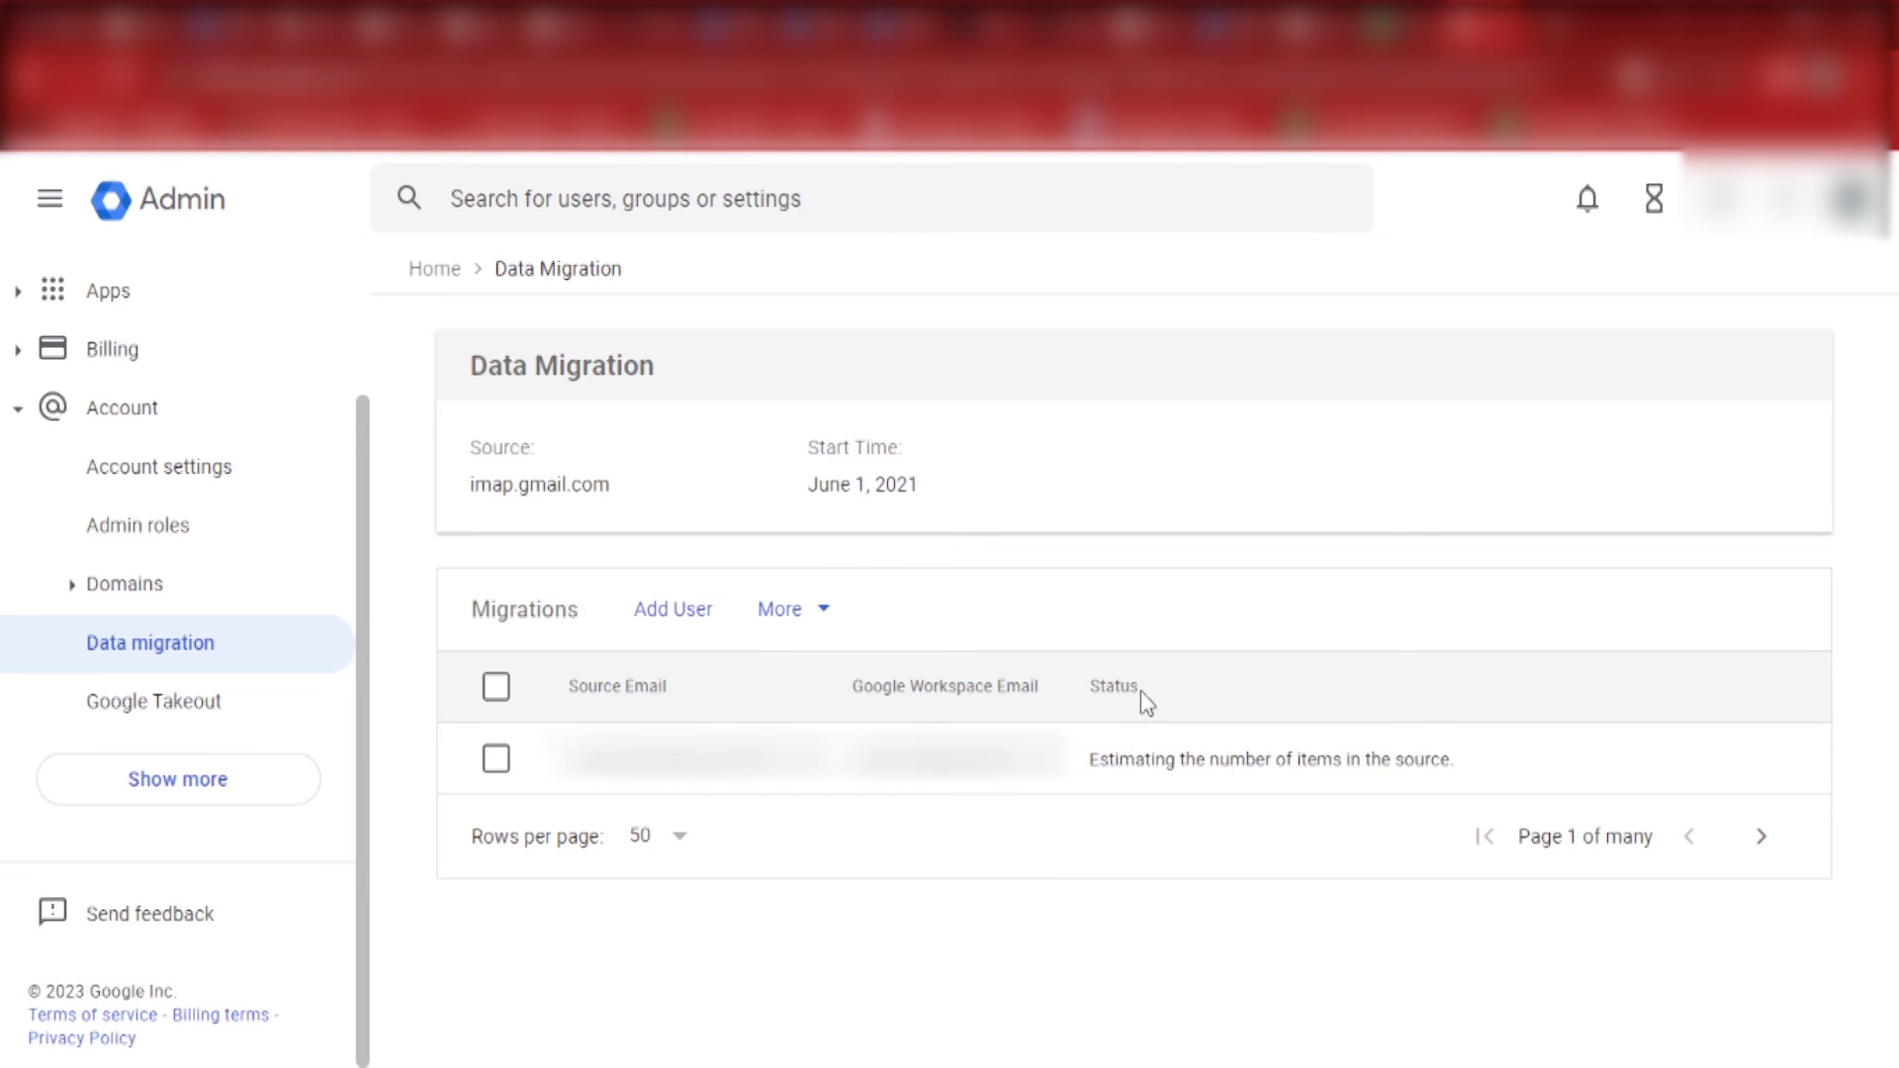
{"action": "mouse_move", "coordinate": [1127, 811]}
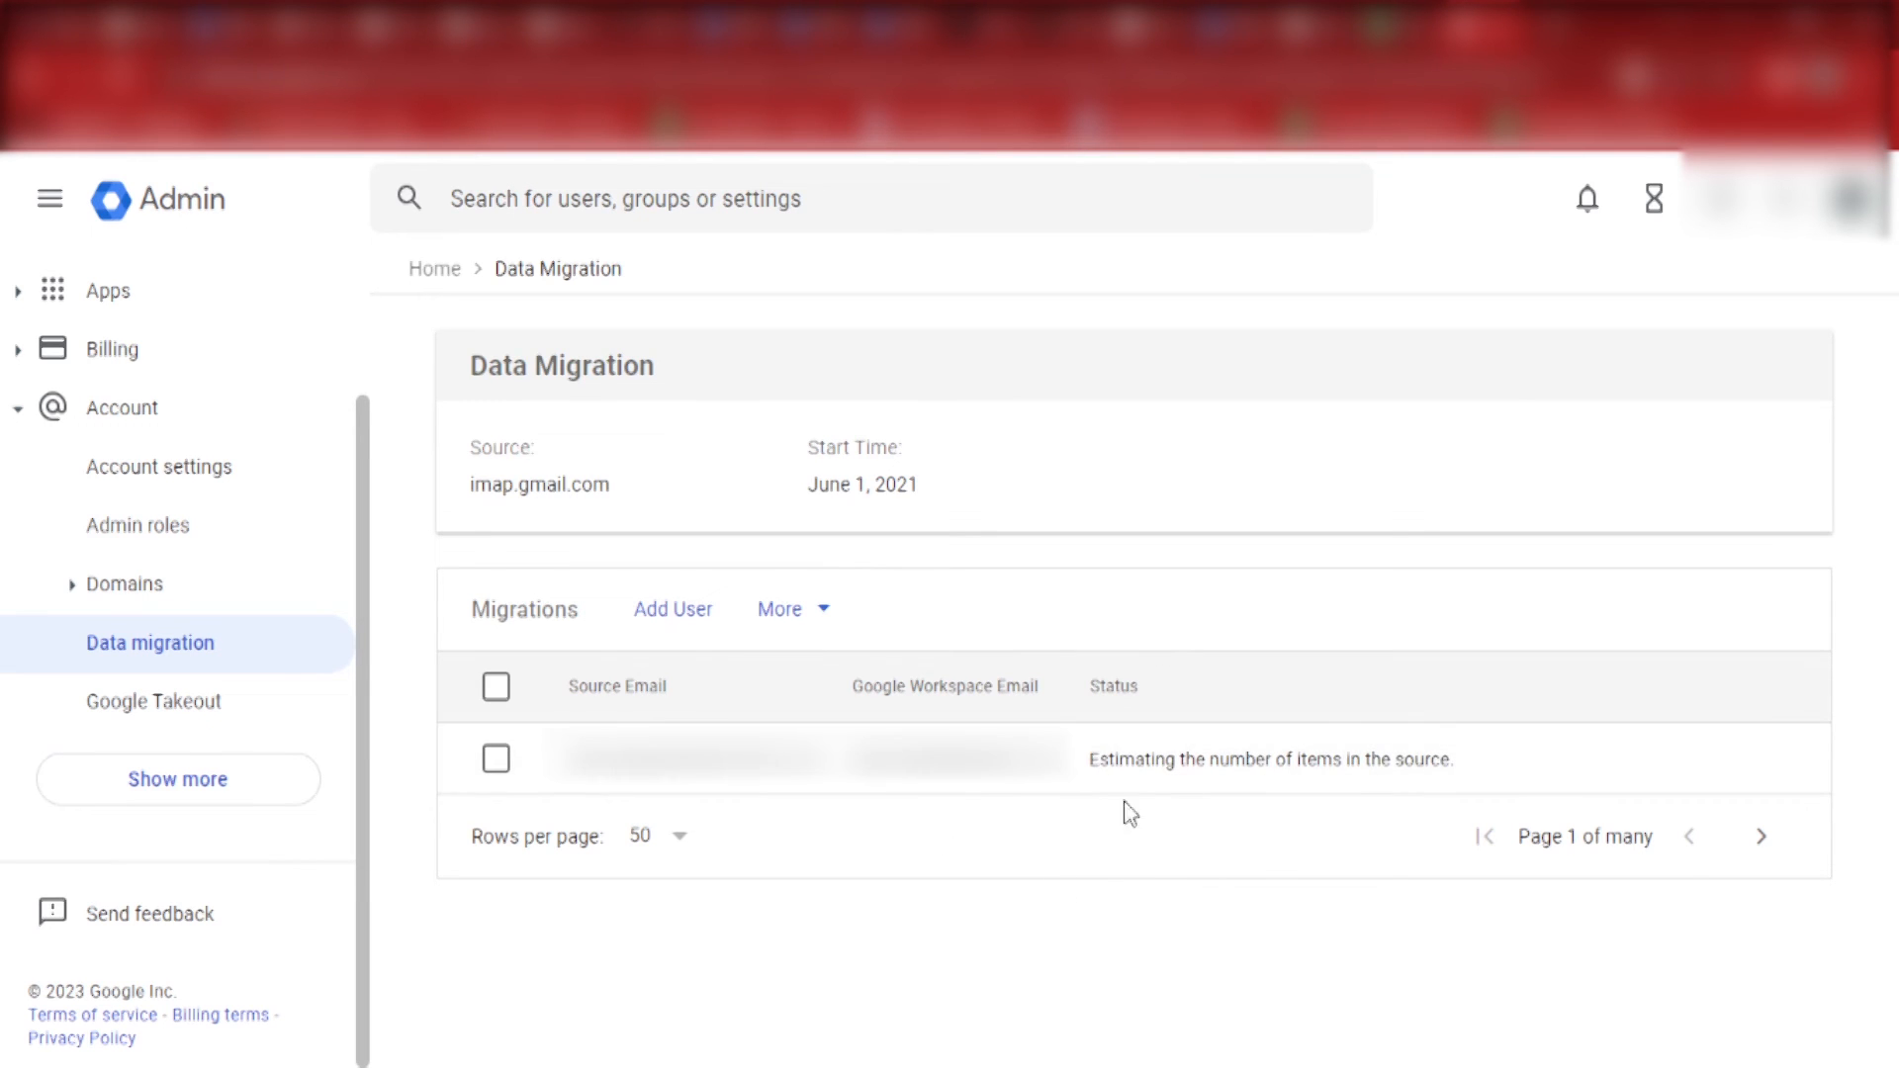
{"action": "mouse_move", "coordinate": [1143, 823]}
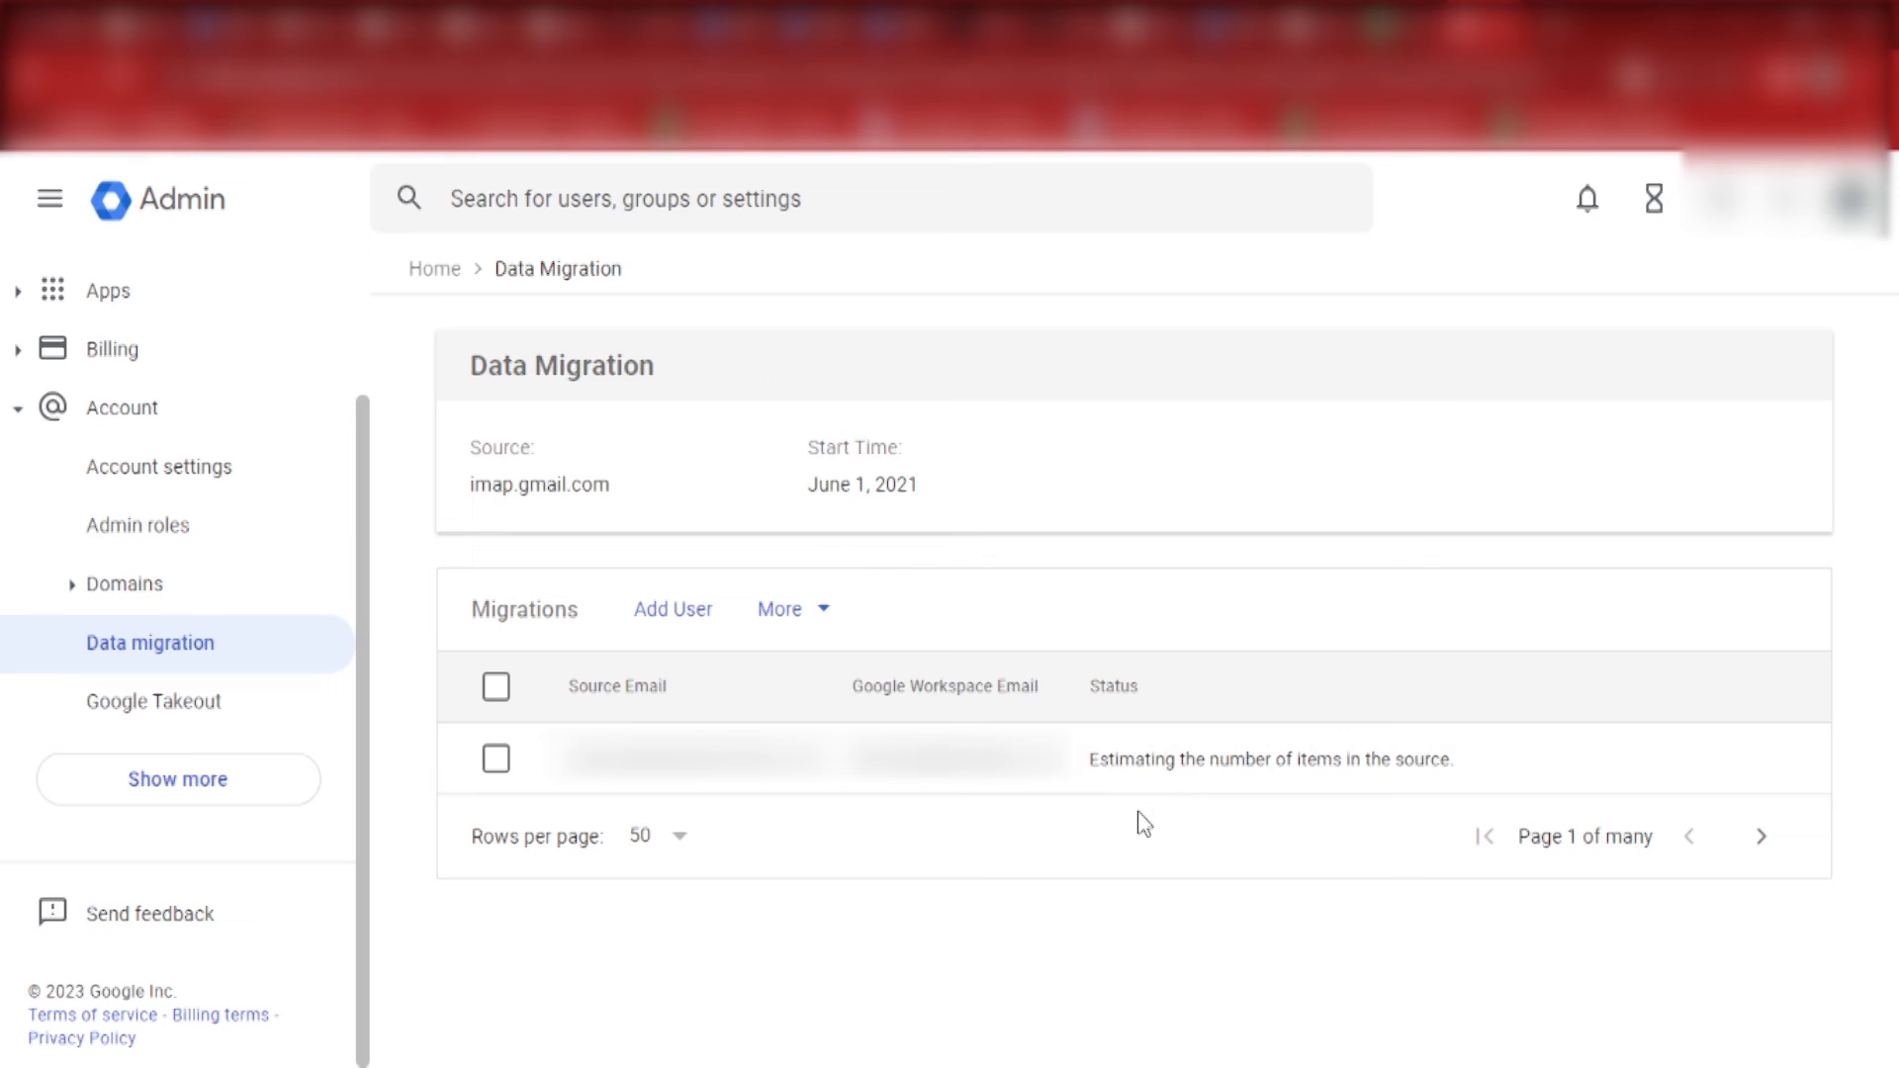
{"action": "mouse_move", "coordinate": [1441, 832]}
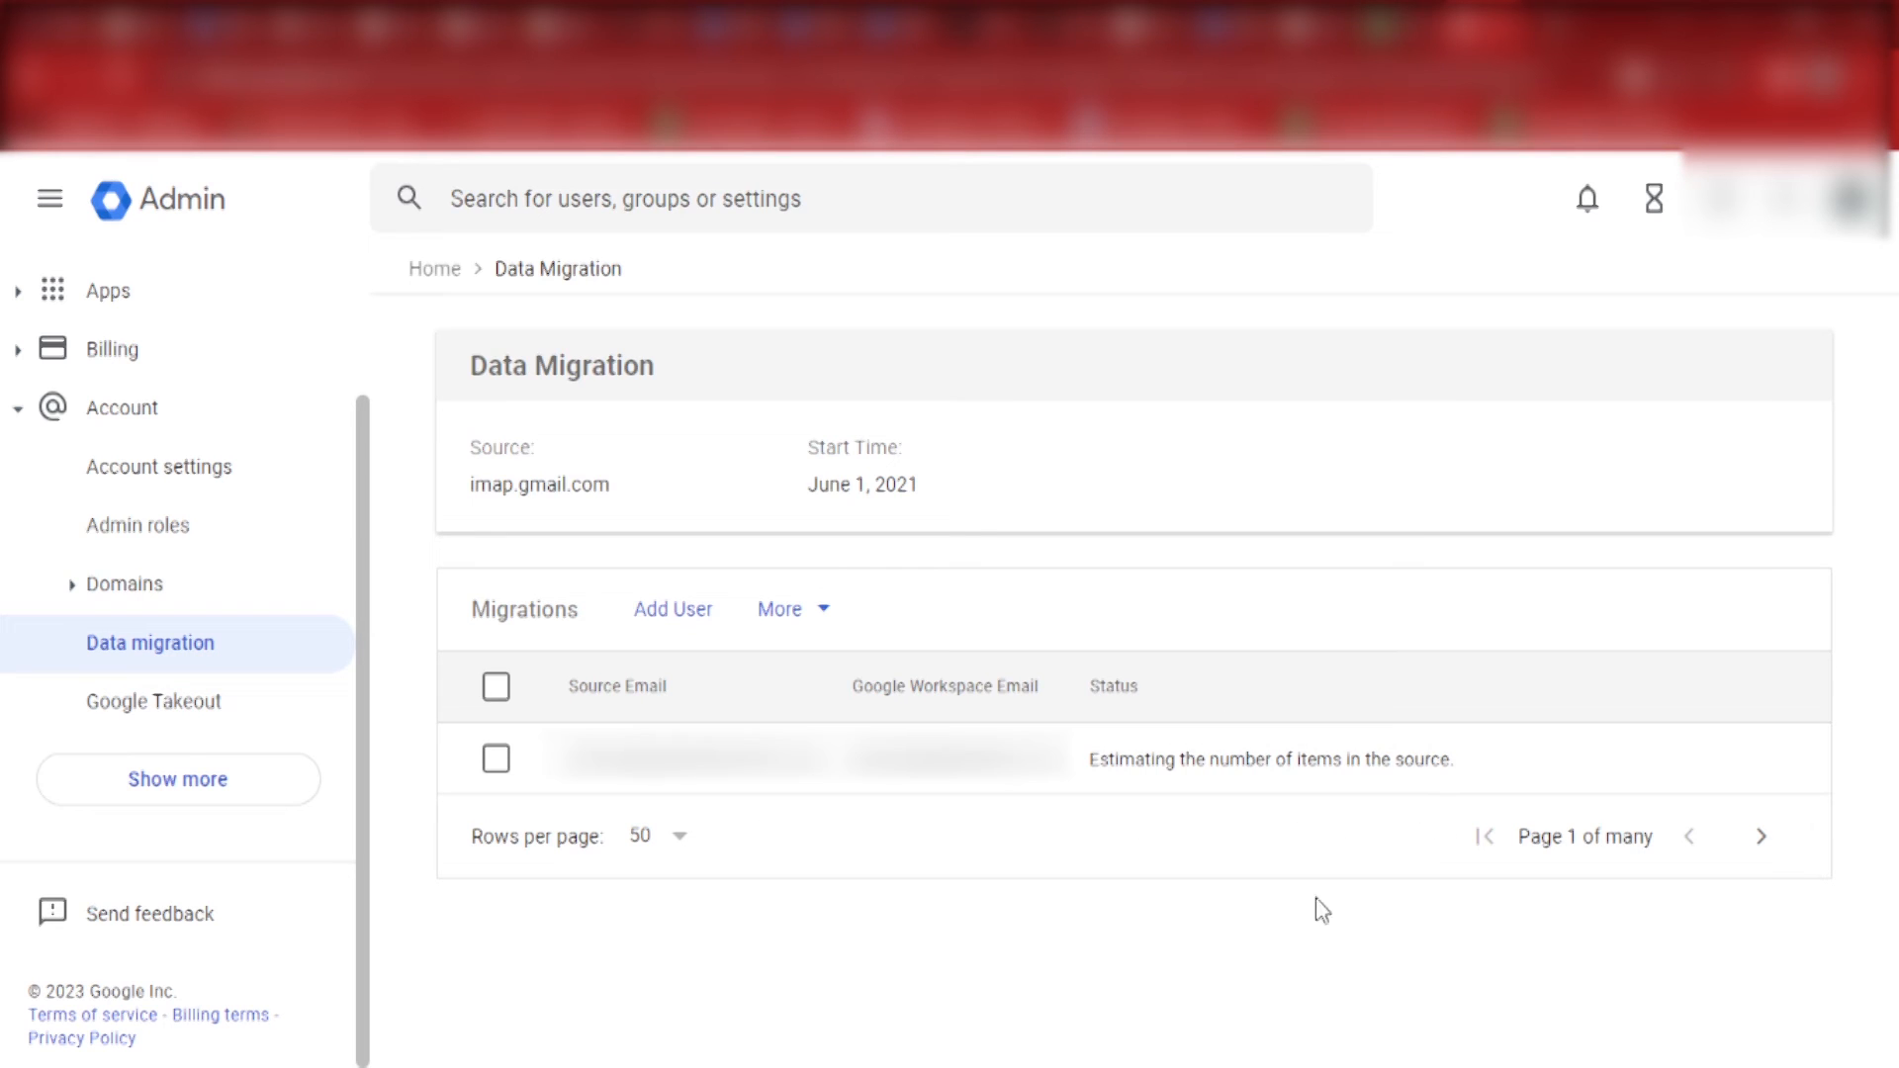
{"action": "mouse_move", "coordinate": [1208, 912]}
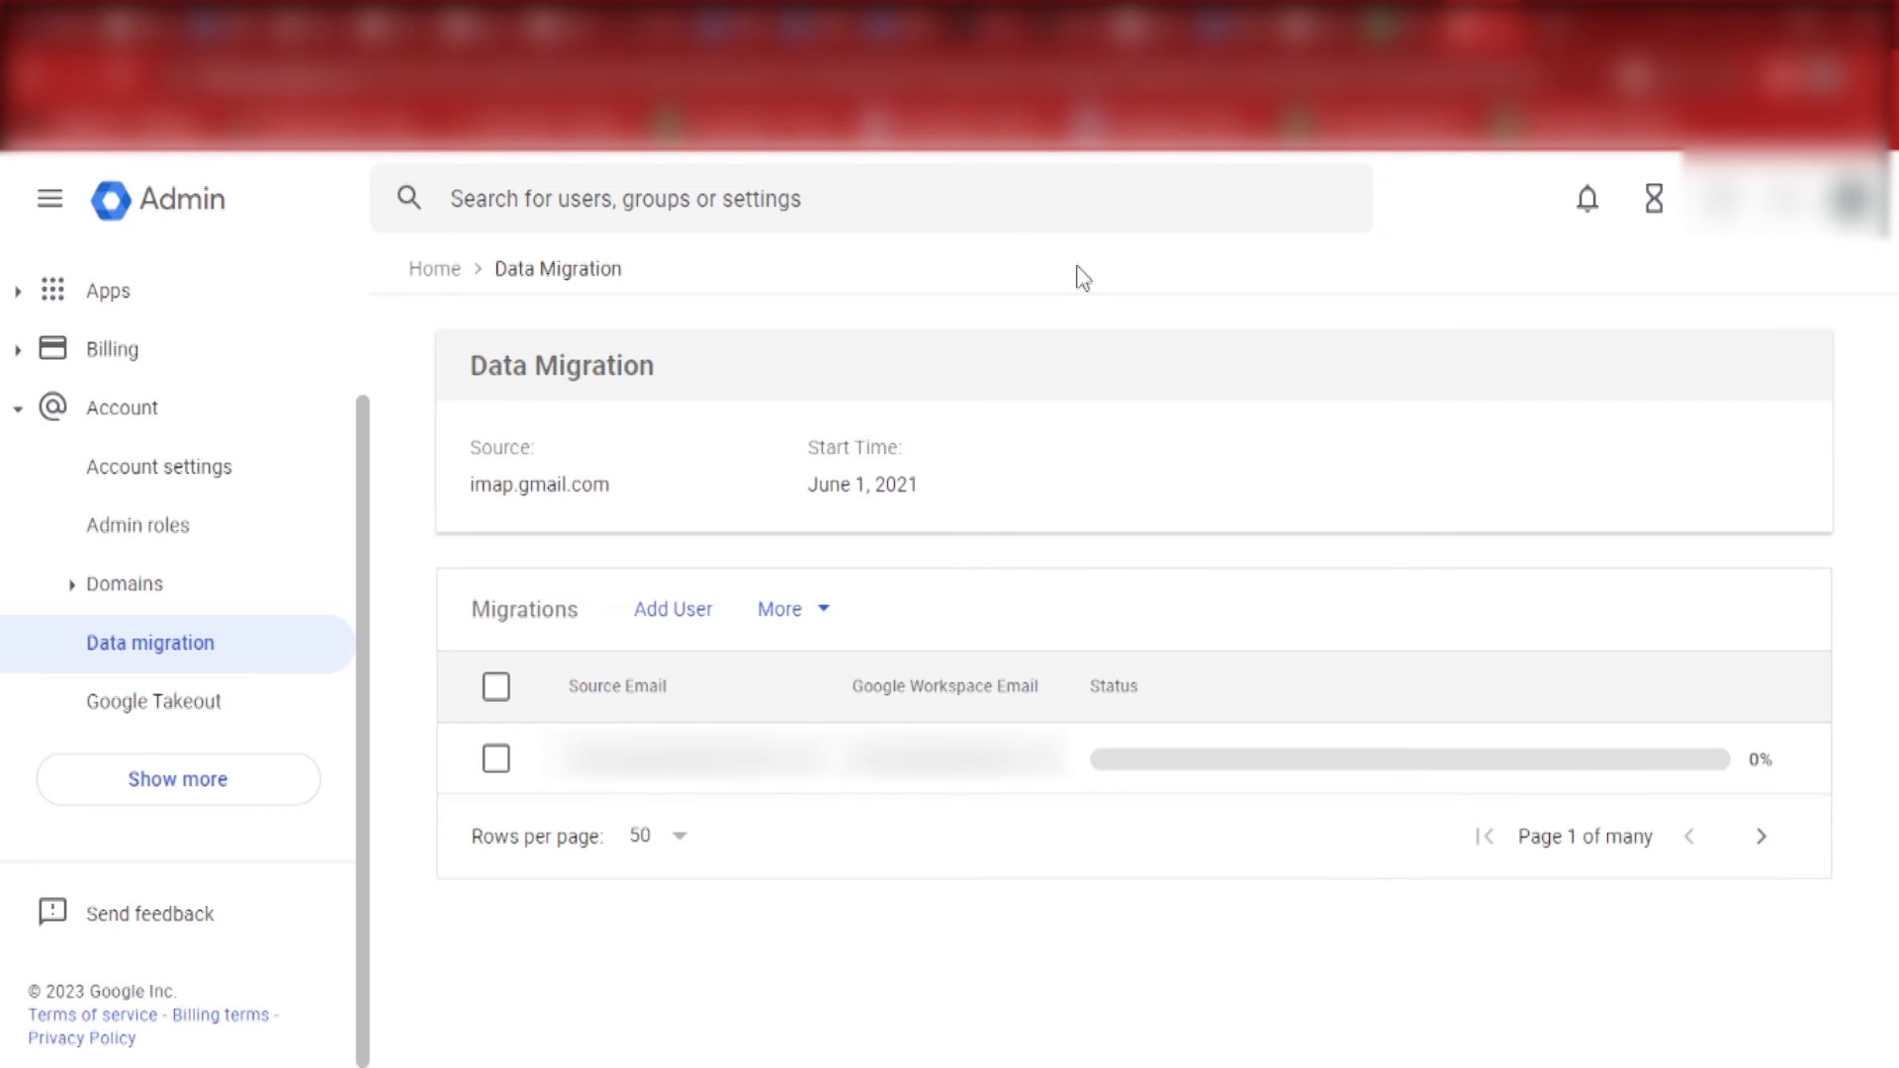
{"action": "mouse_move", "coordinate": [1409, 488]}
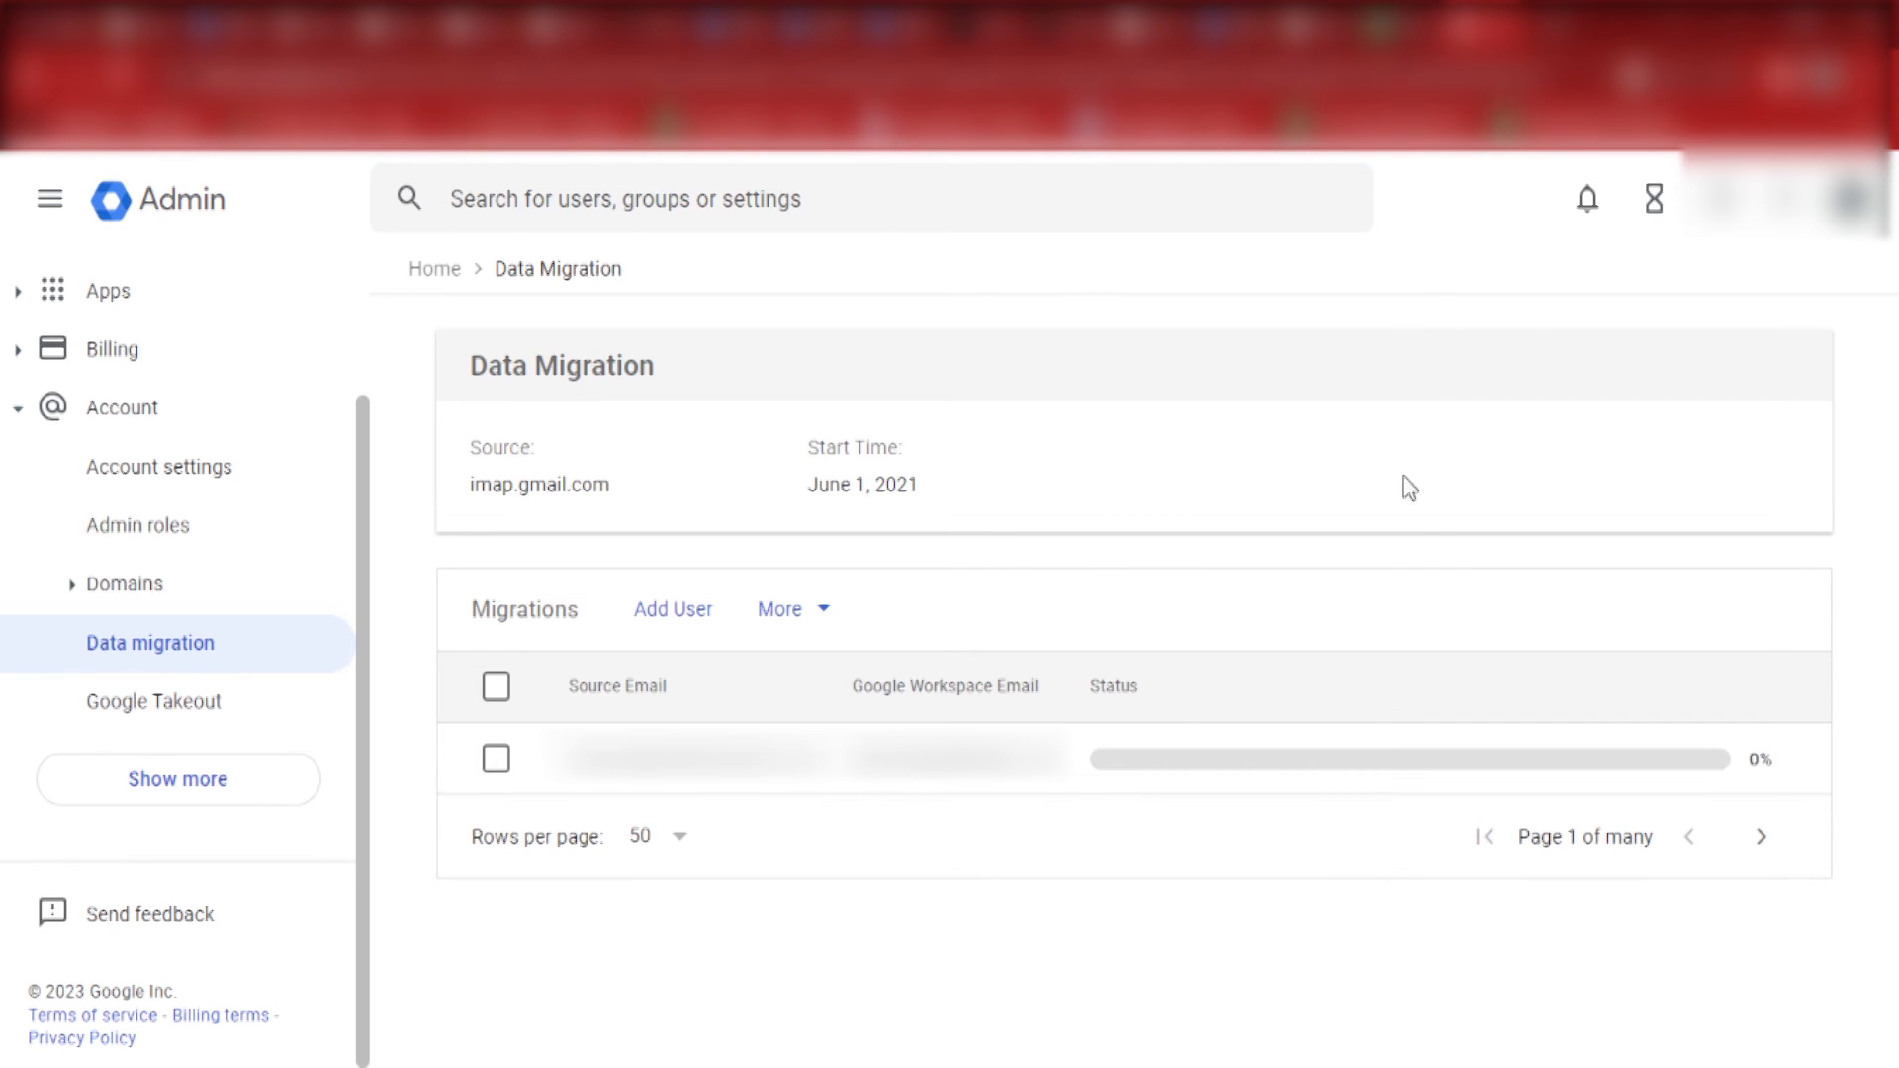
{"action": "mouse_move", "coordinate": [1117, 691]}
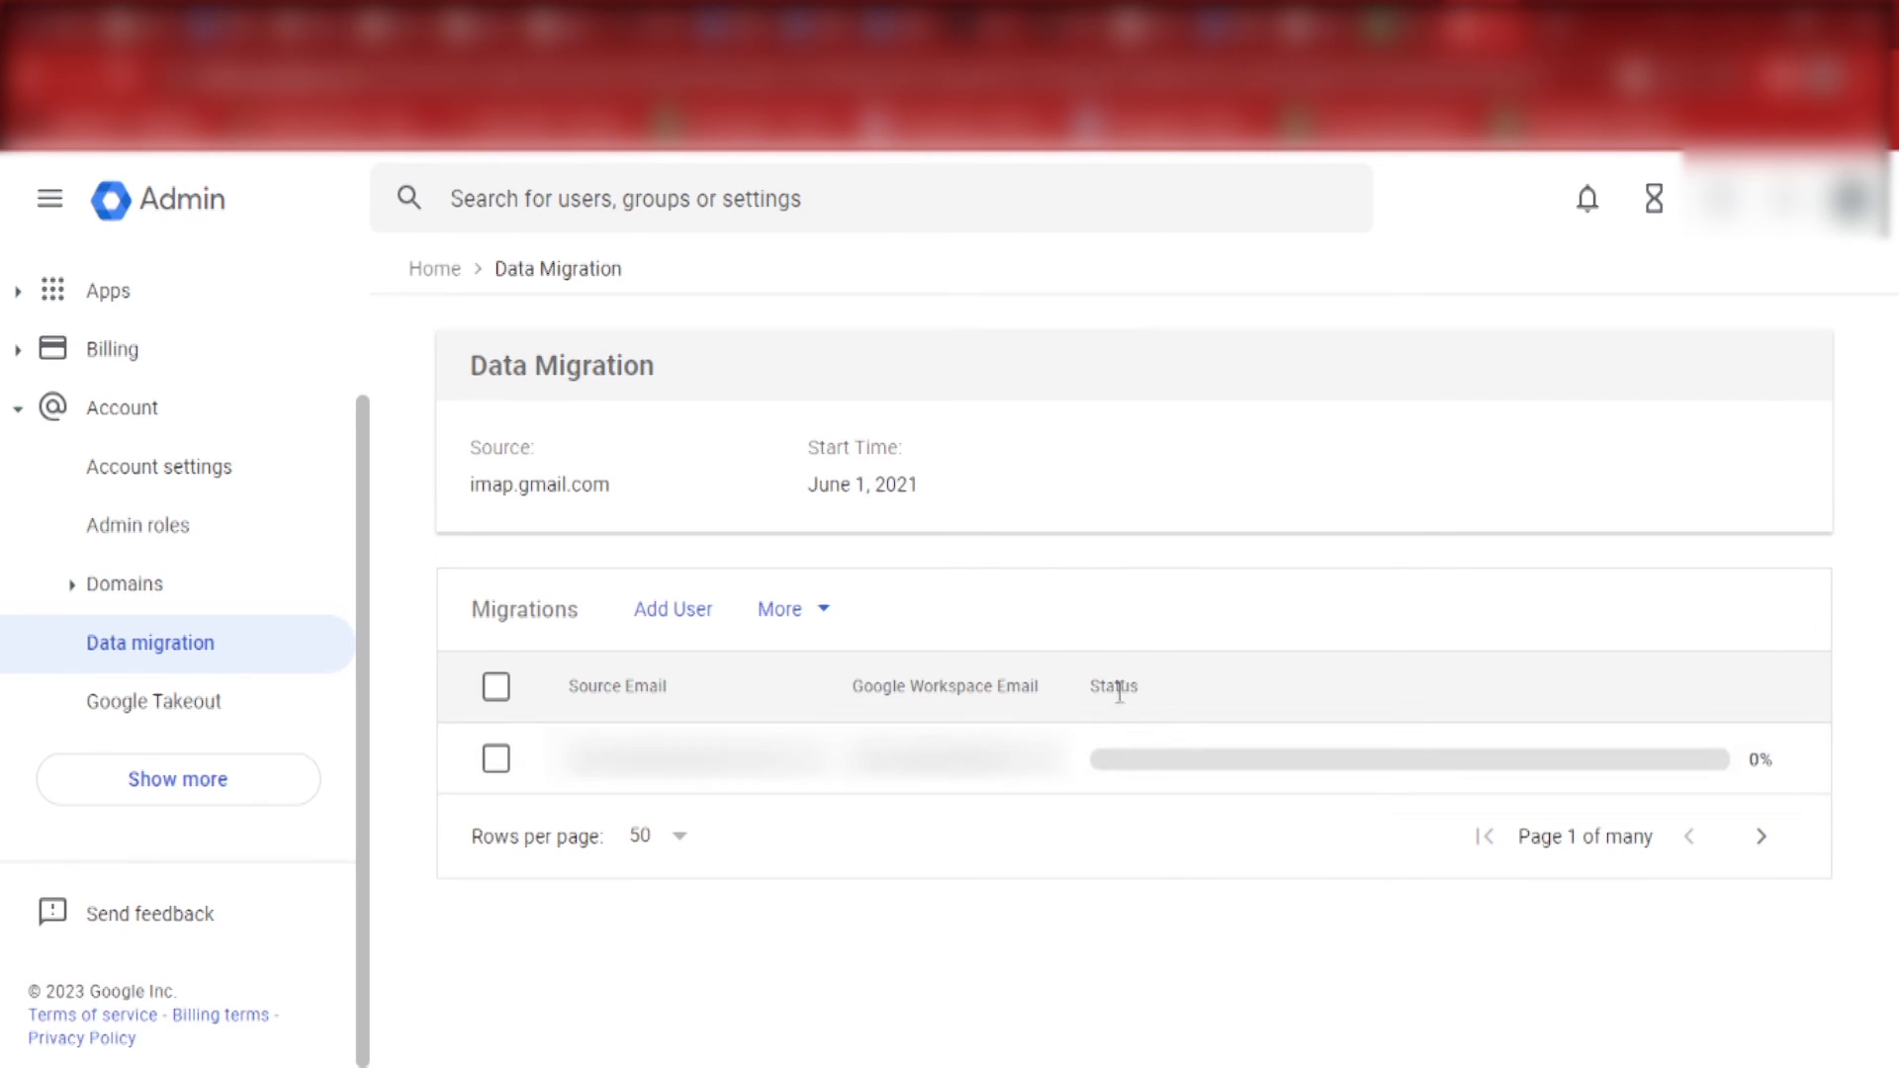
{"action": "mouse_move", "coordinate": [1725, 777]}
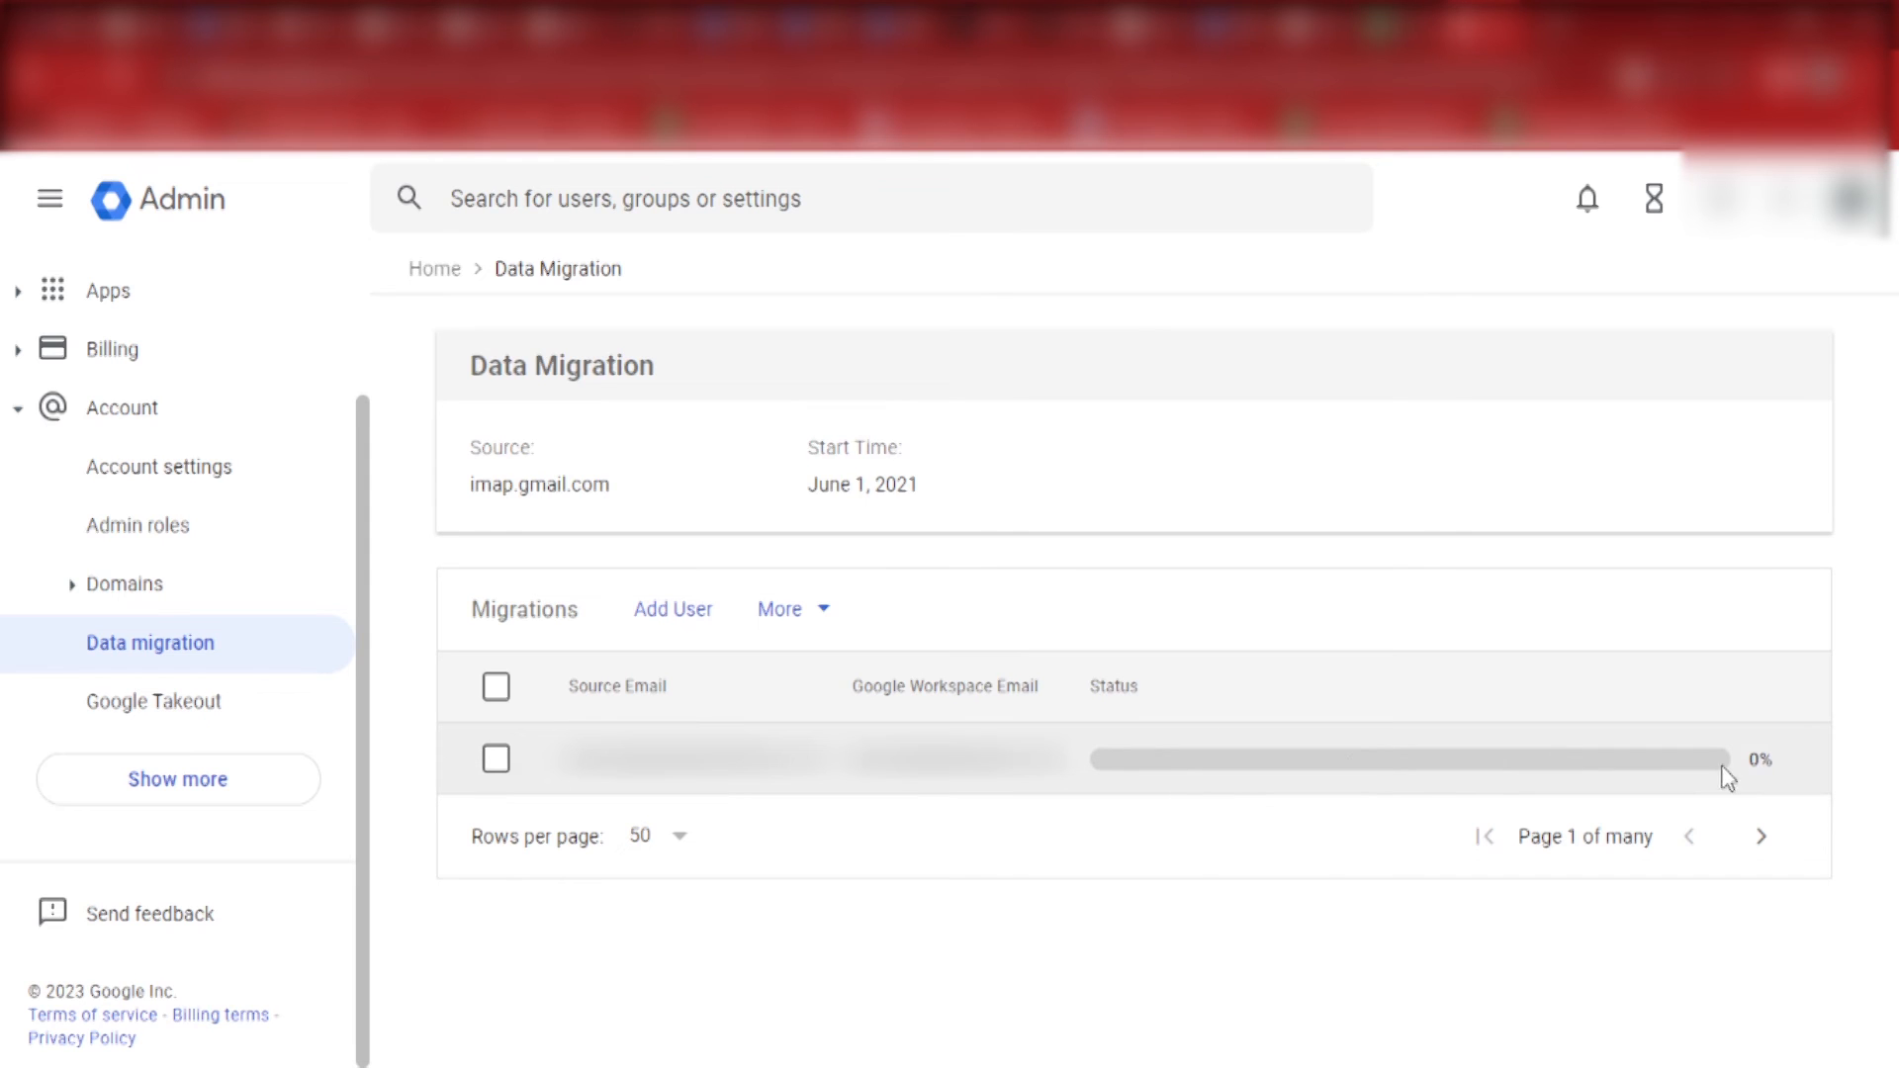
{"action": "mouse_move", "coordinate": [1826, 783]}
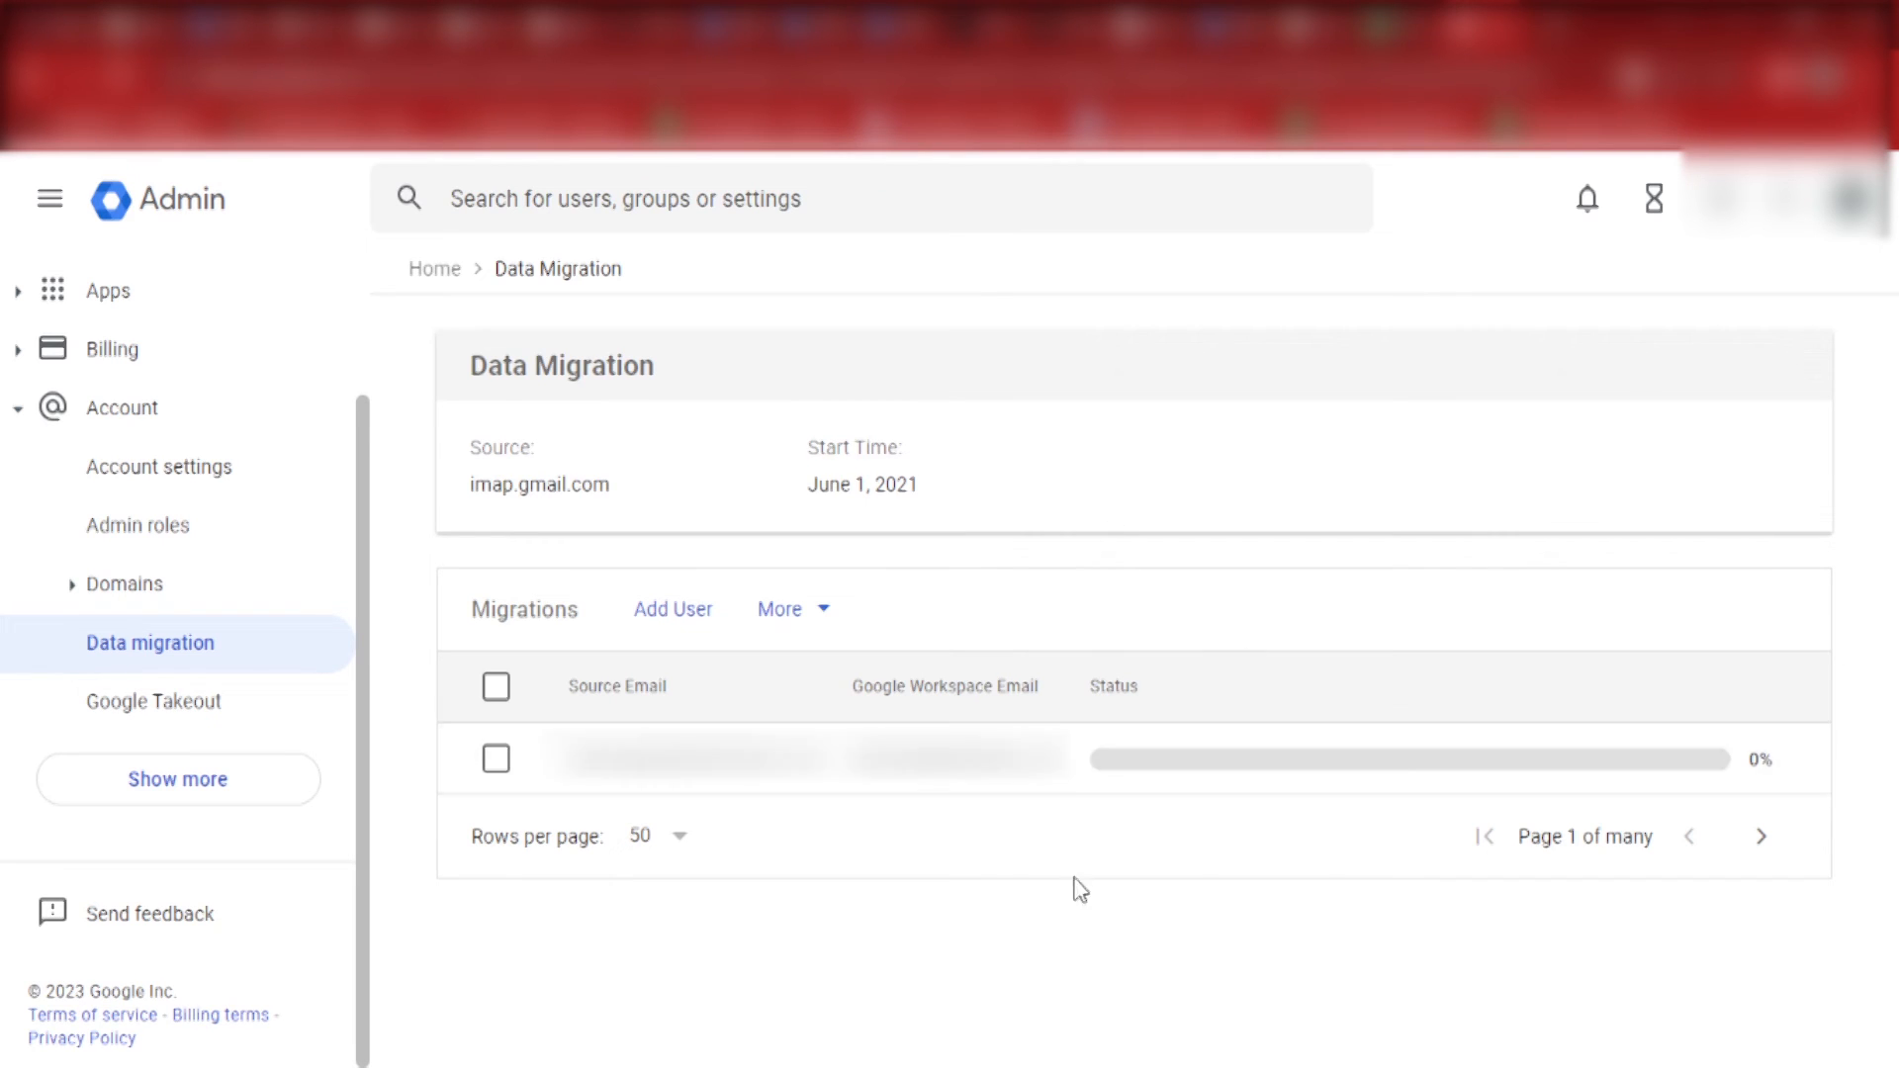
{"action": "mouse_move", "coordinate": [1129, 592]}
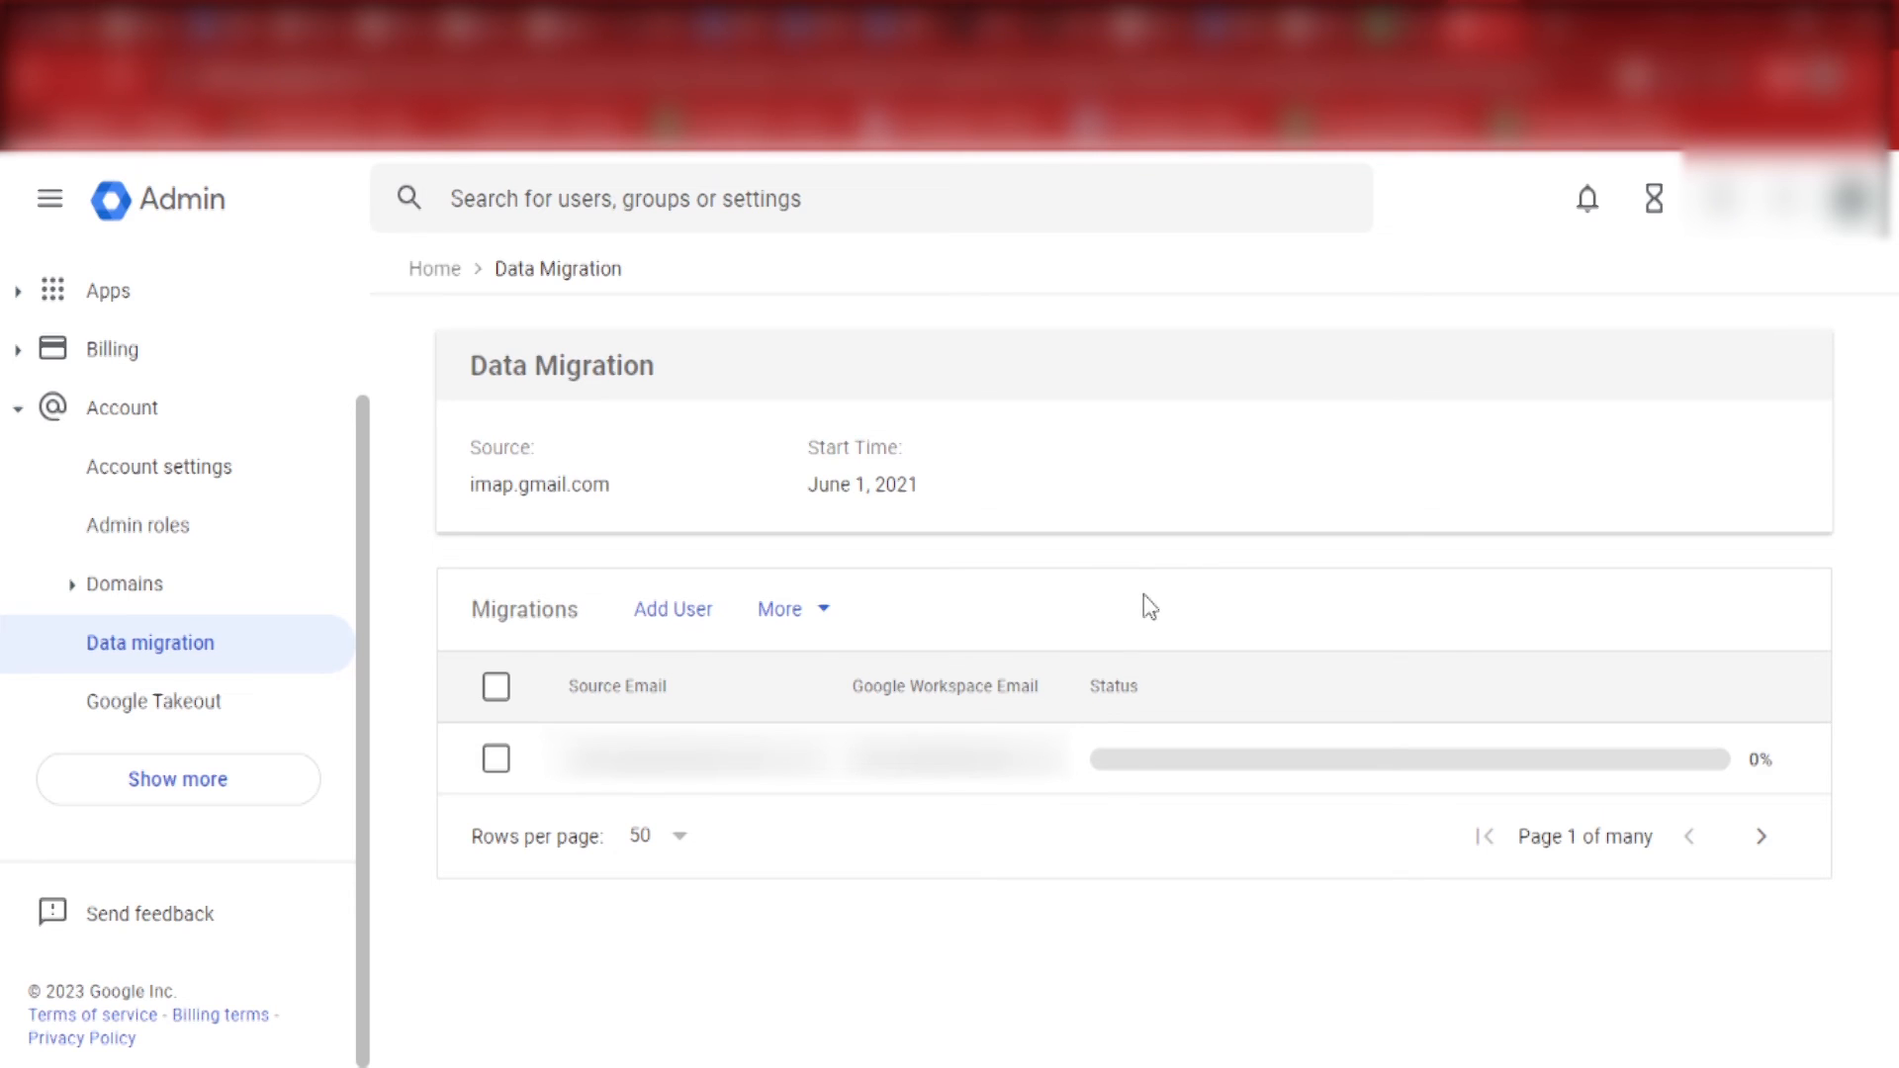
{"action": "mouse_move", "coordinate": [1150, 878]}
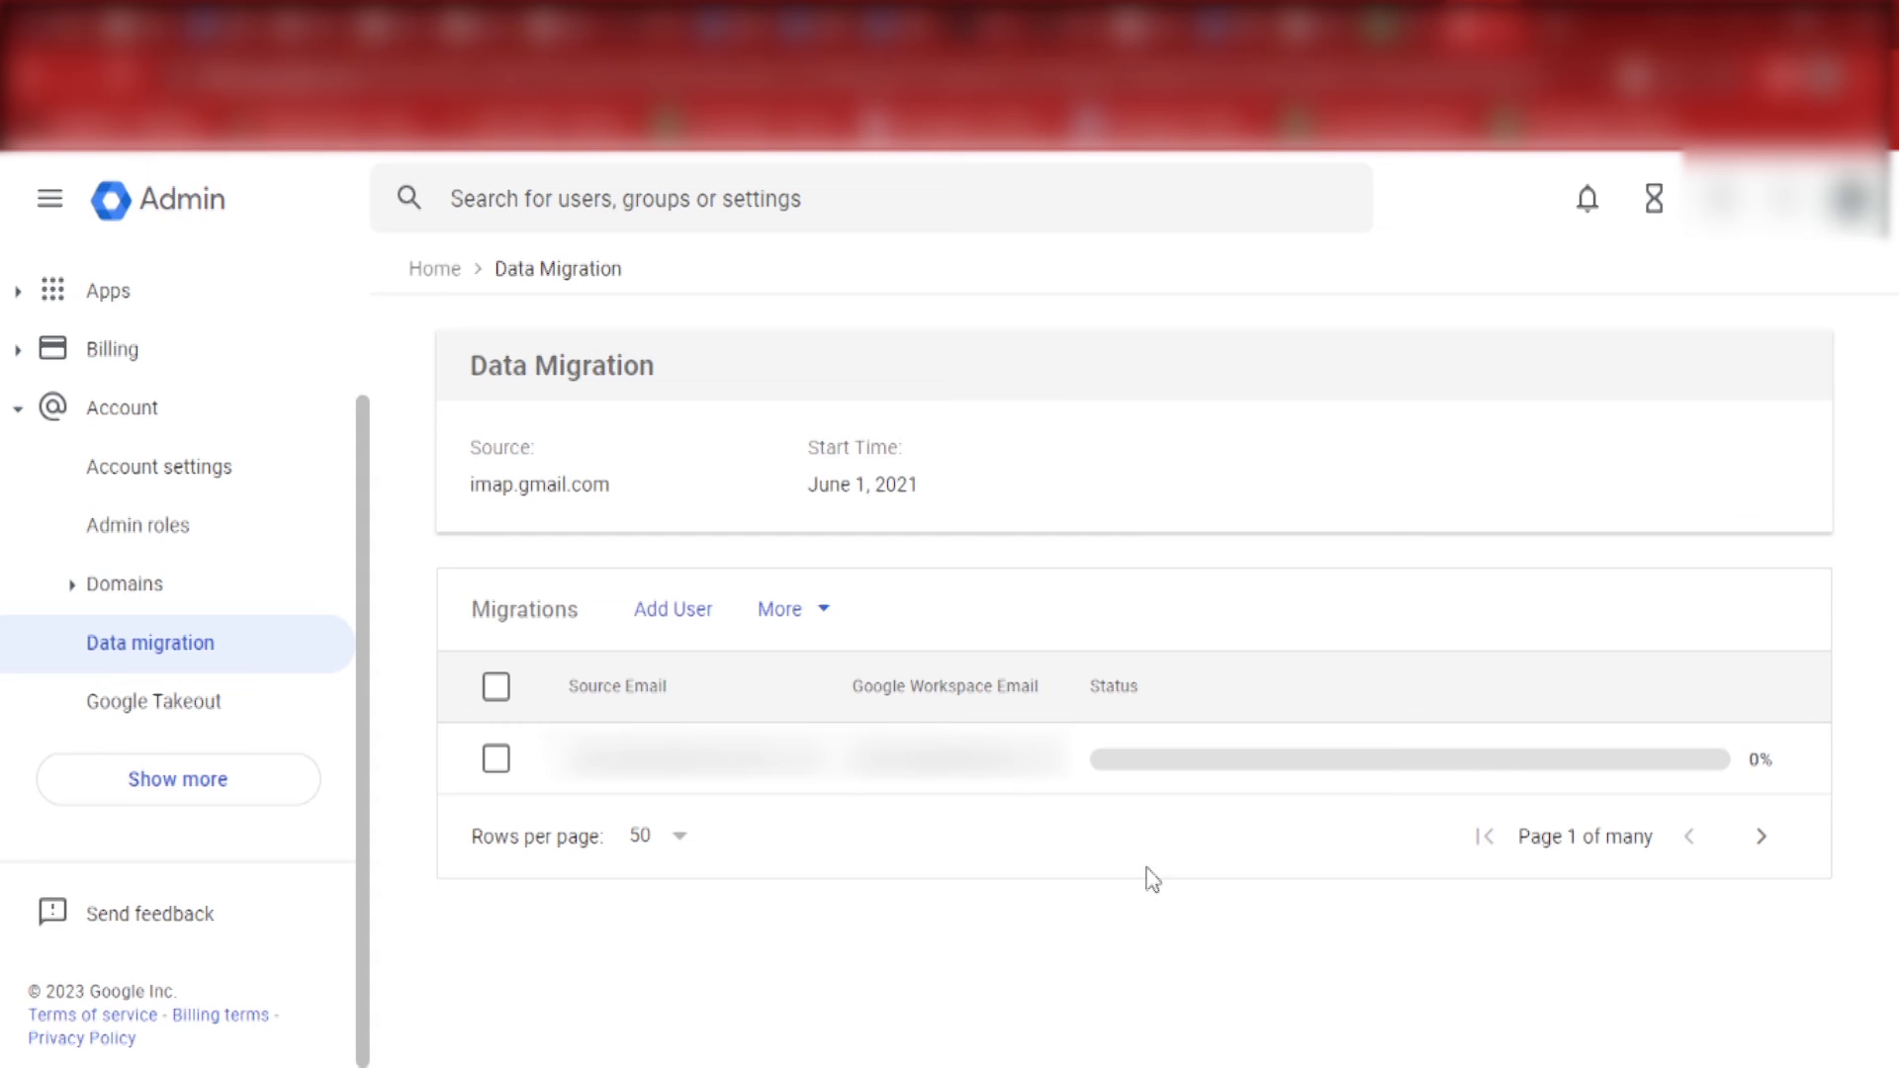
{"action": "mouse_move", "coordinate": [1142, 837]}
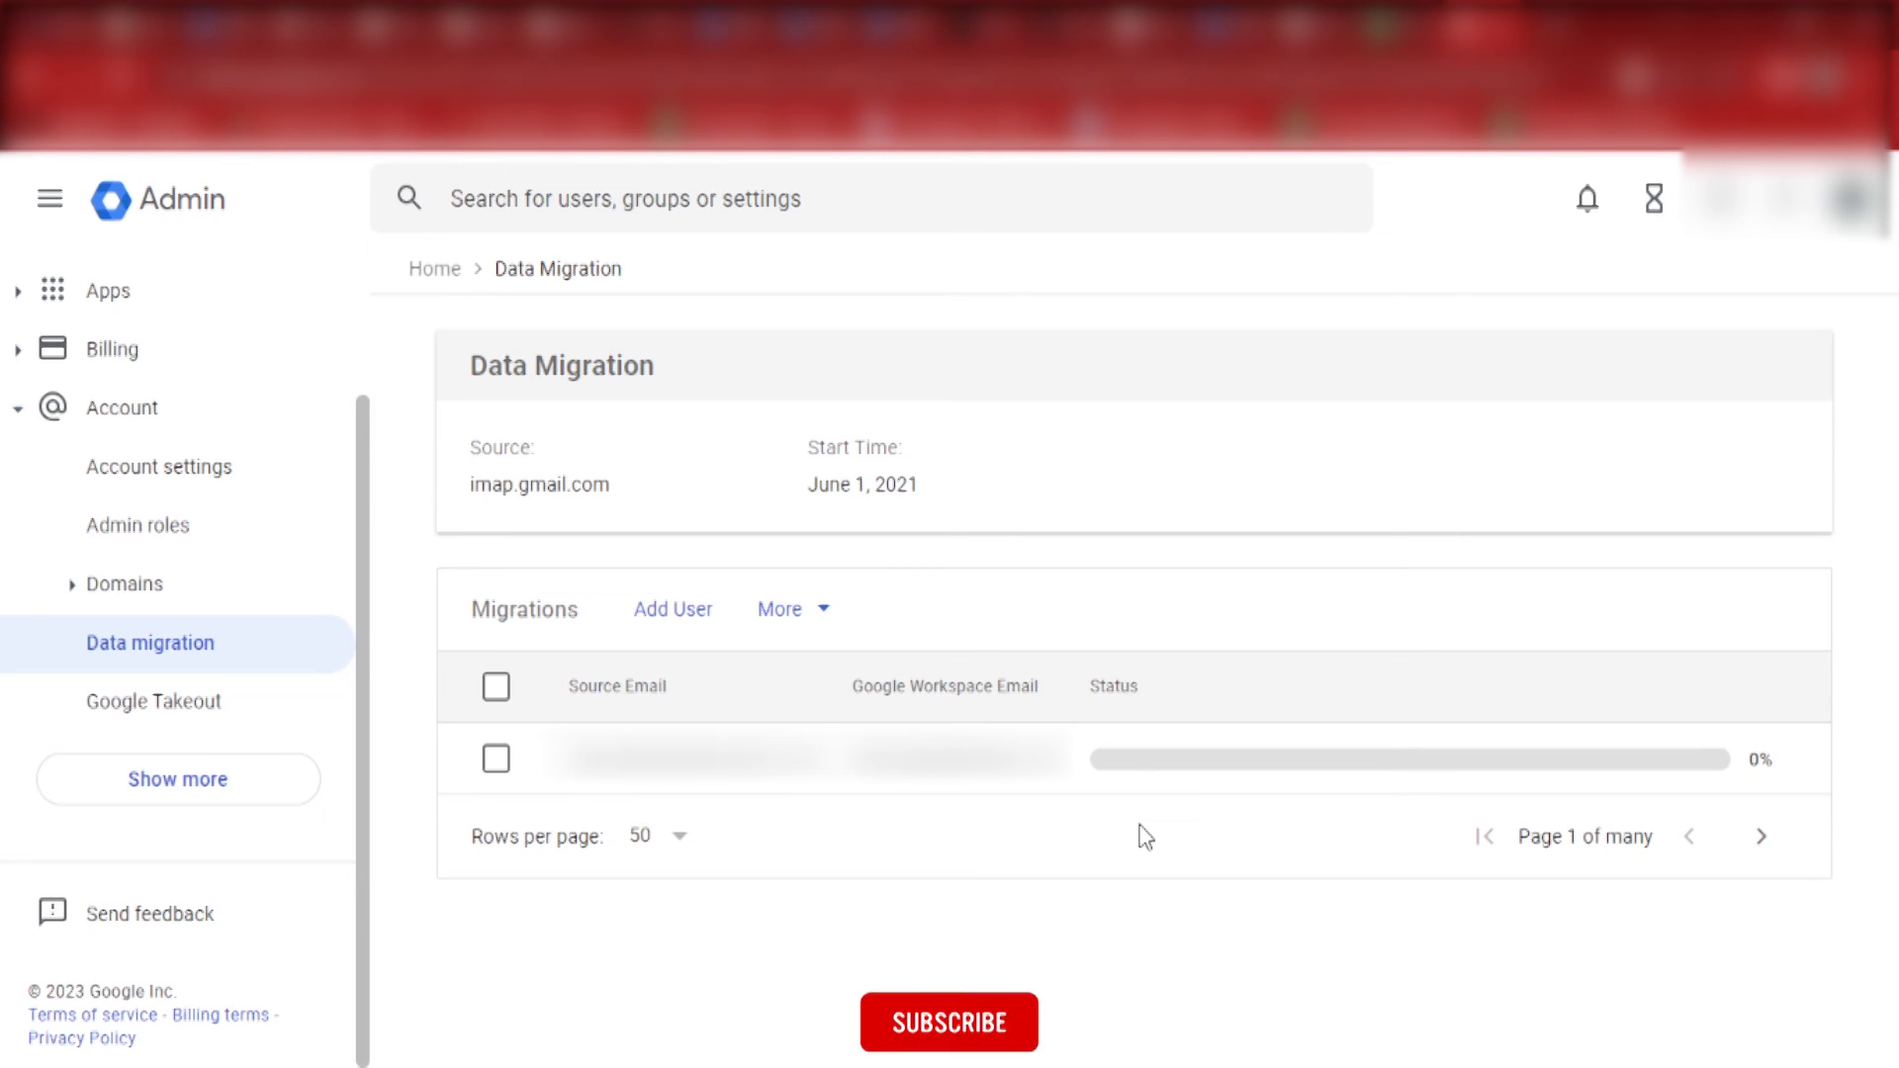
Monitor the Data Migration page while the single-mailbox migration holds at 0%
{"action": "left_click", "coordinate": [948, 1021]}
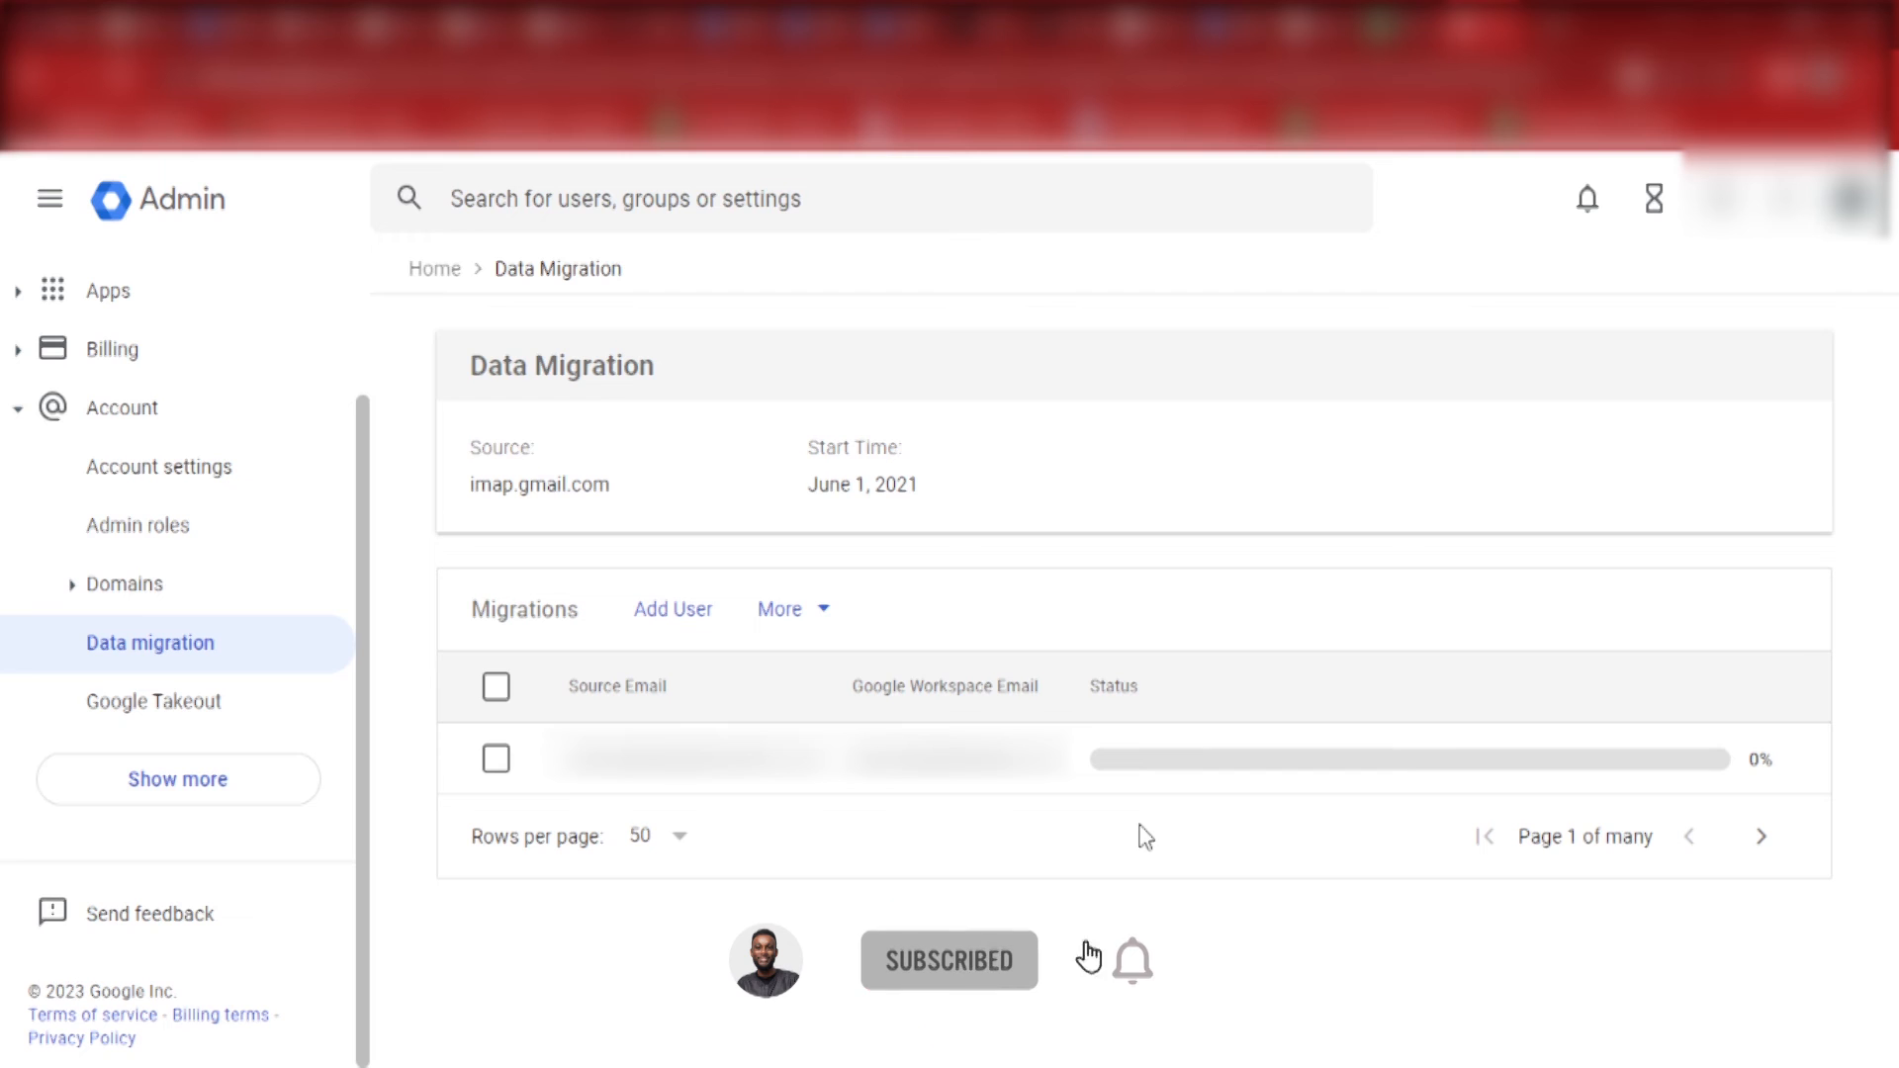
{"action": "left_click", "coordinate": [1133, 960]}
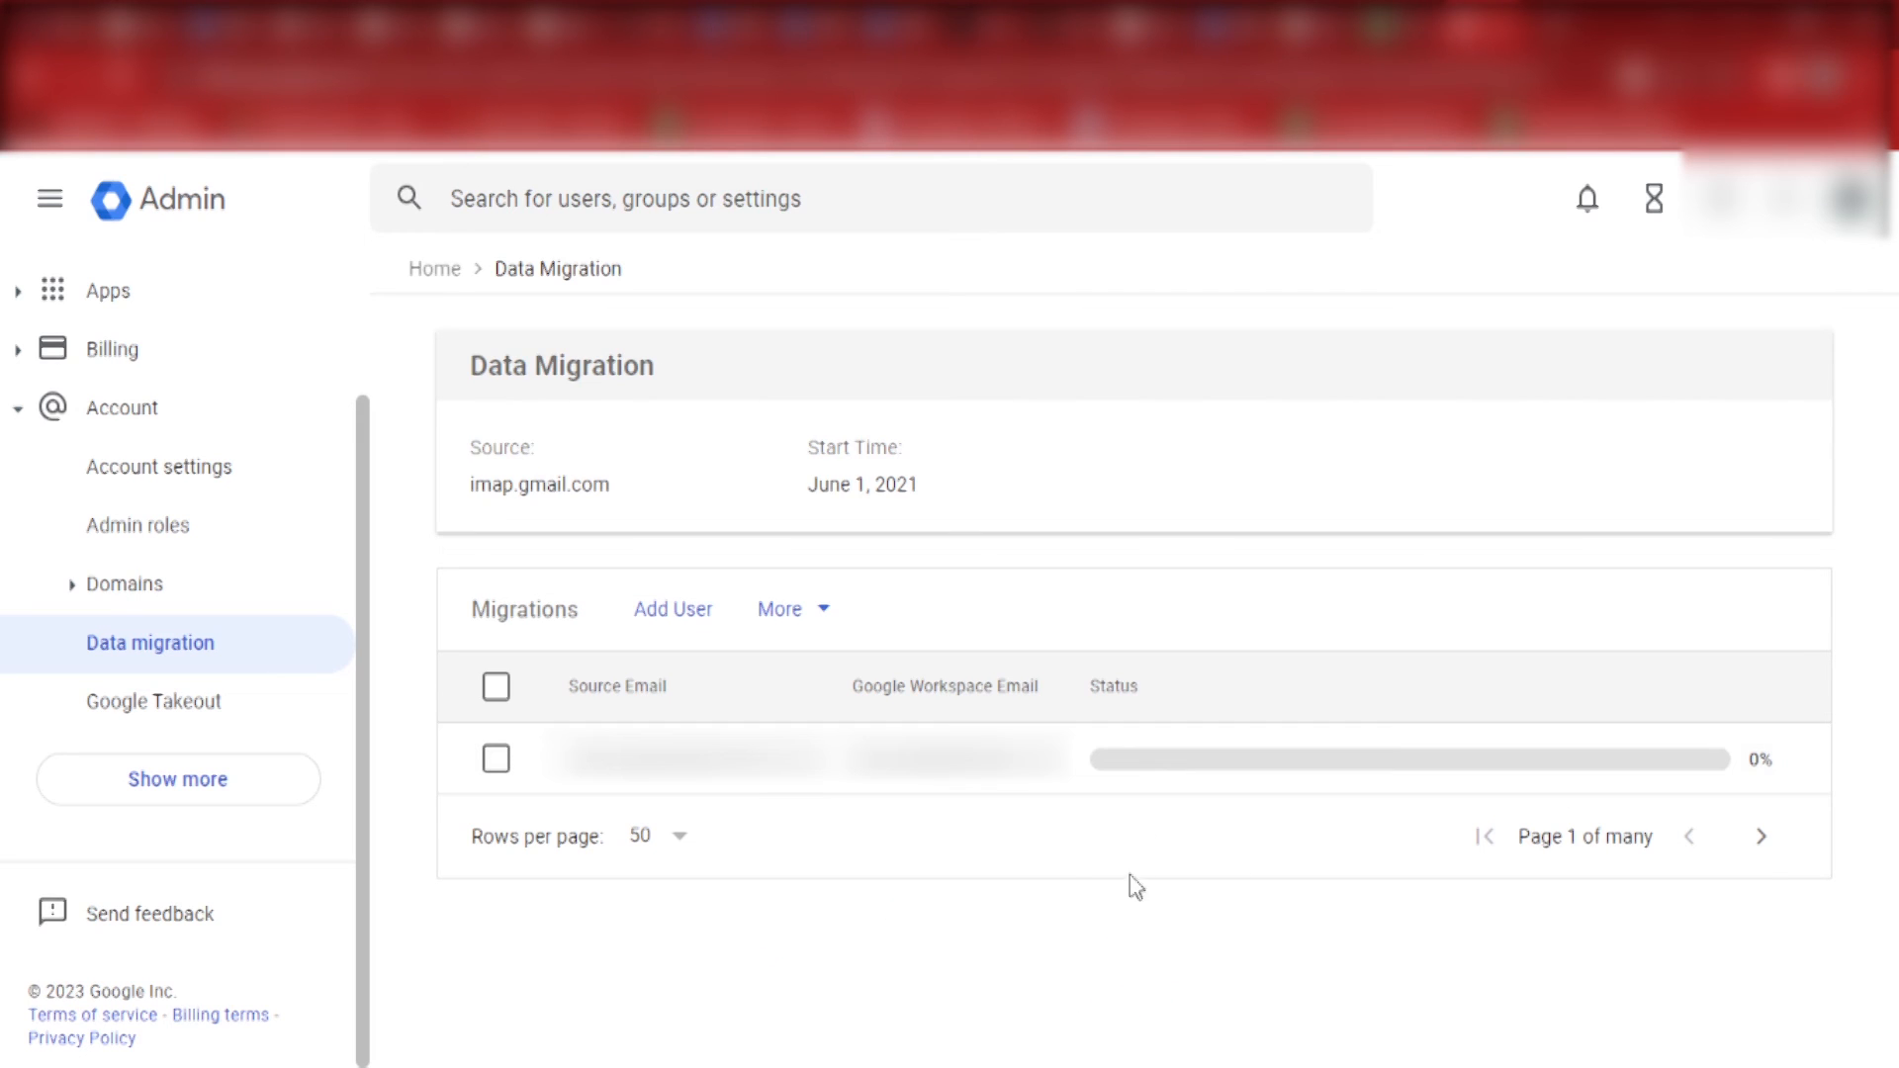
{"action": "mouse_move", "coordinate": [1052, 831]}
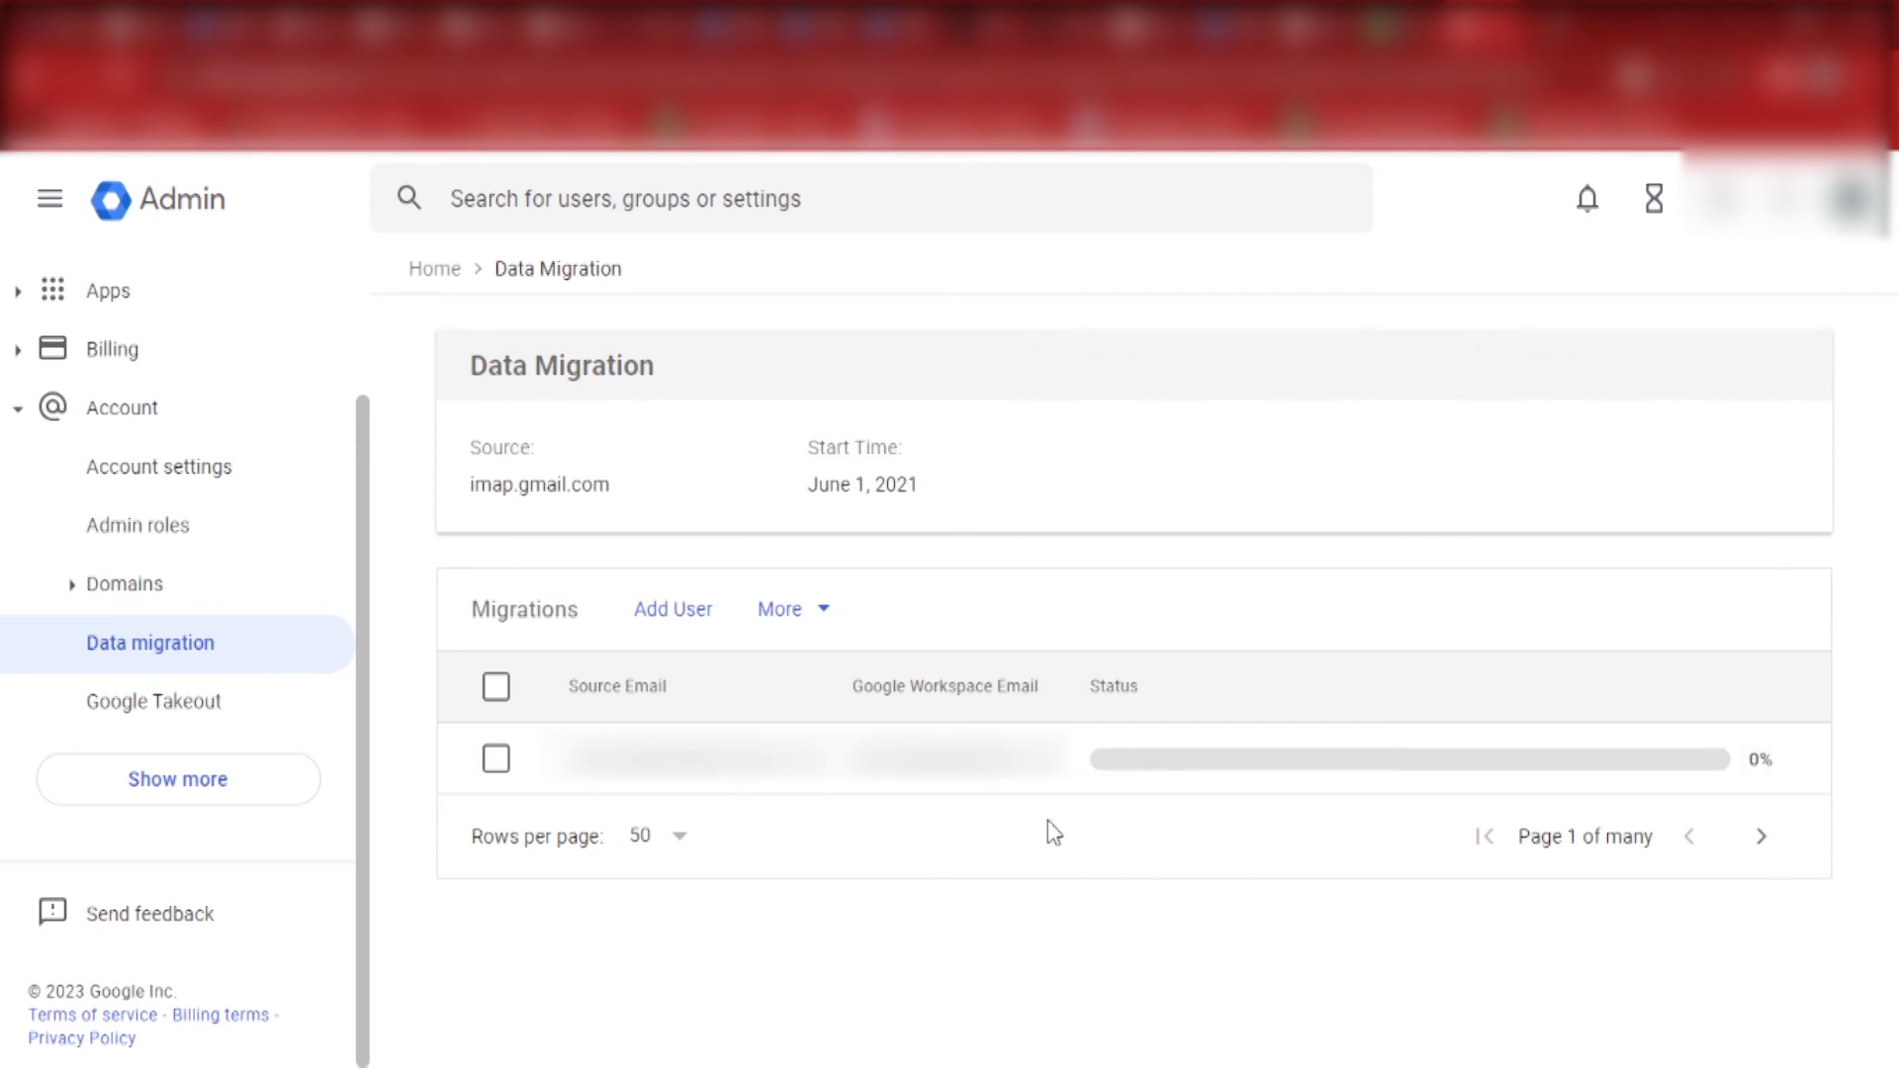
{"action": "mouse_move", "coordinate": [1364, 994]}
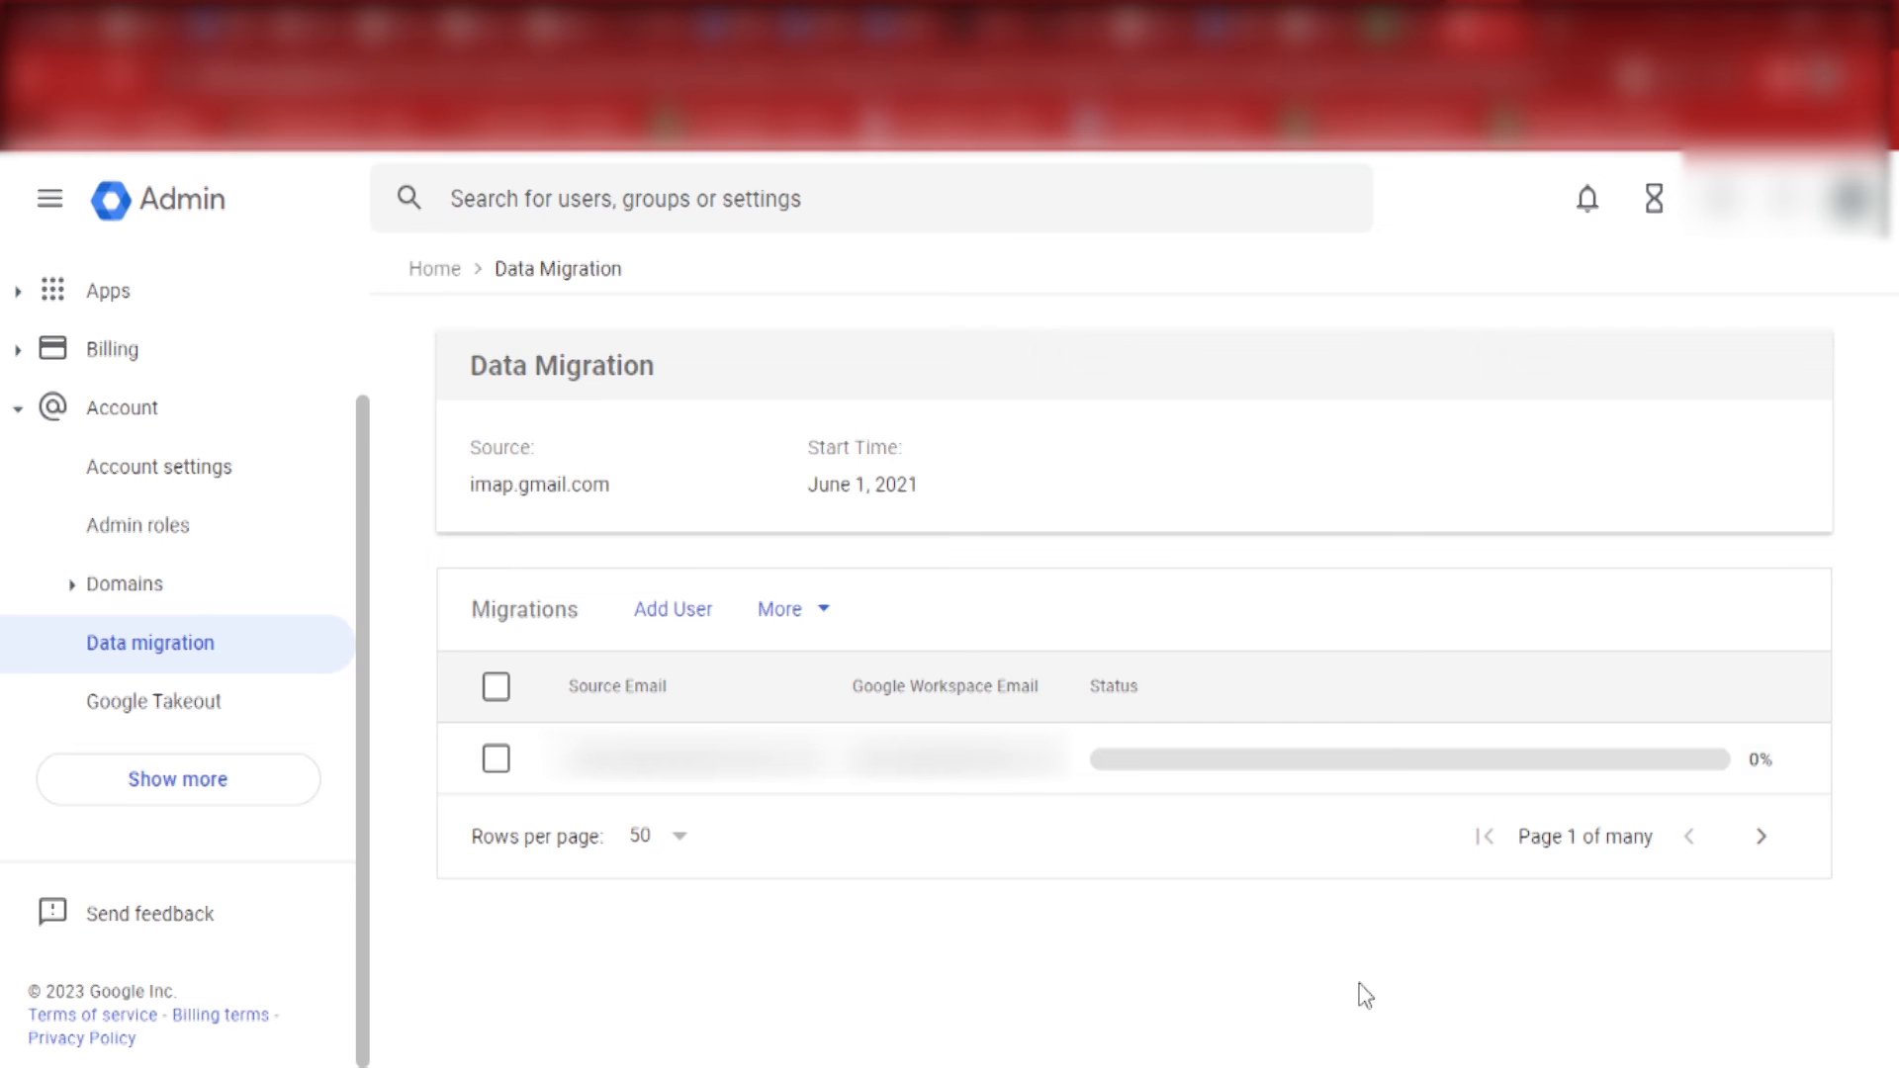
{"action": "mouse_move", "coordinate": [1156, 871]}
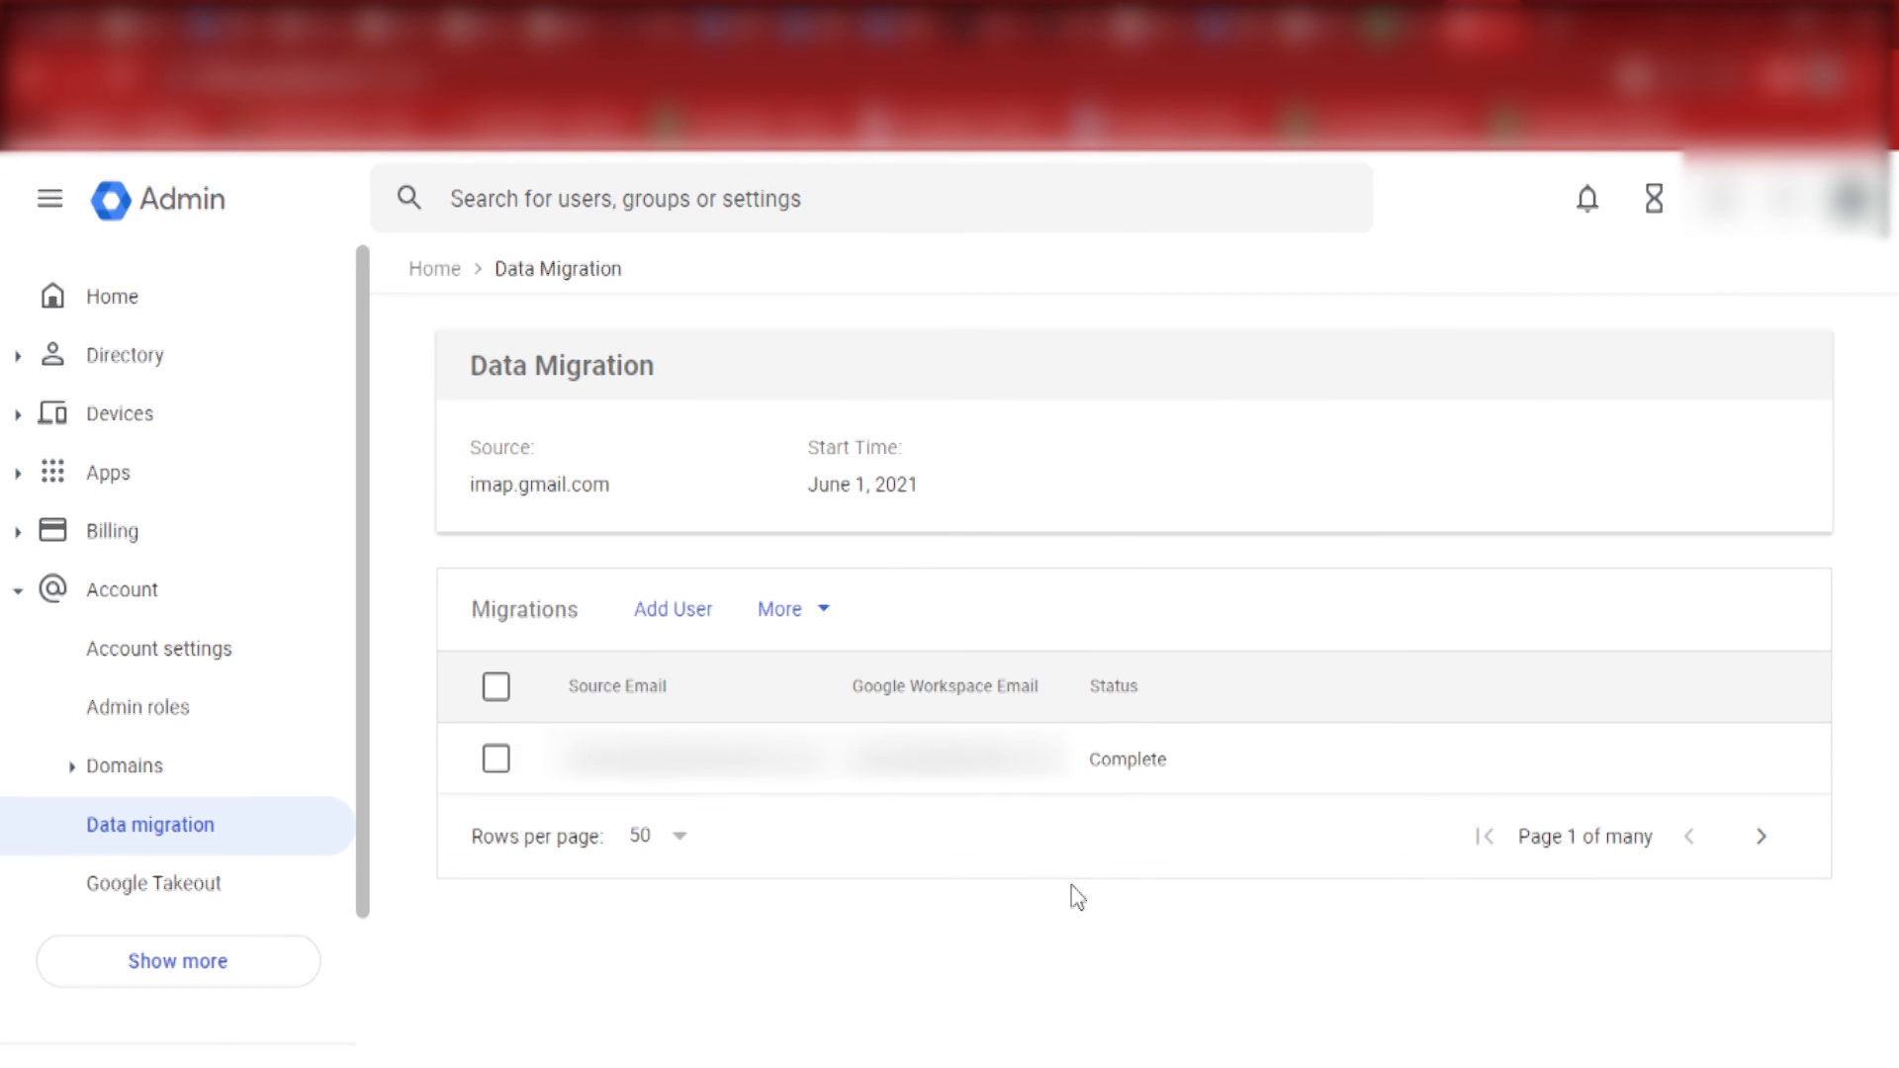
{"action": "mouse_move", "coordinate": [1354, 621]}
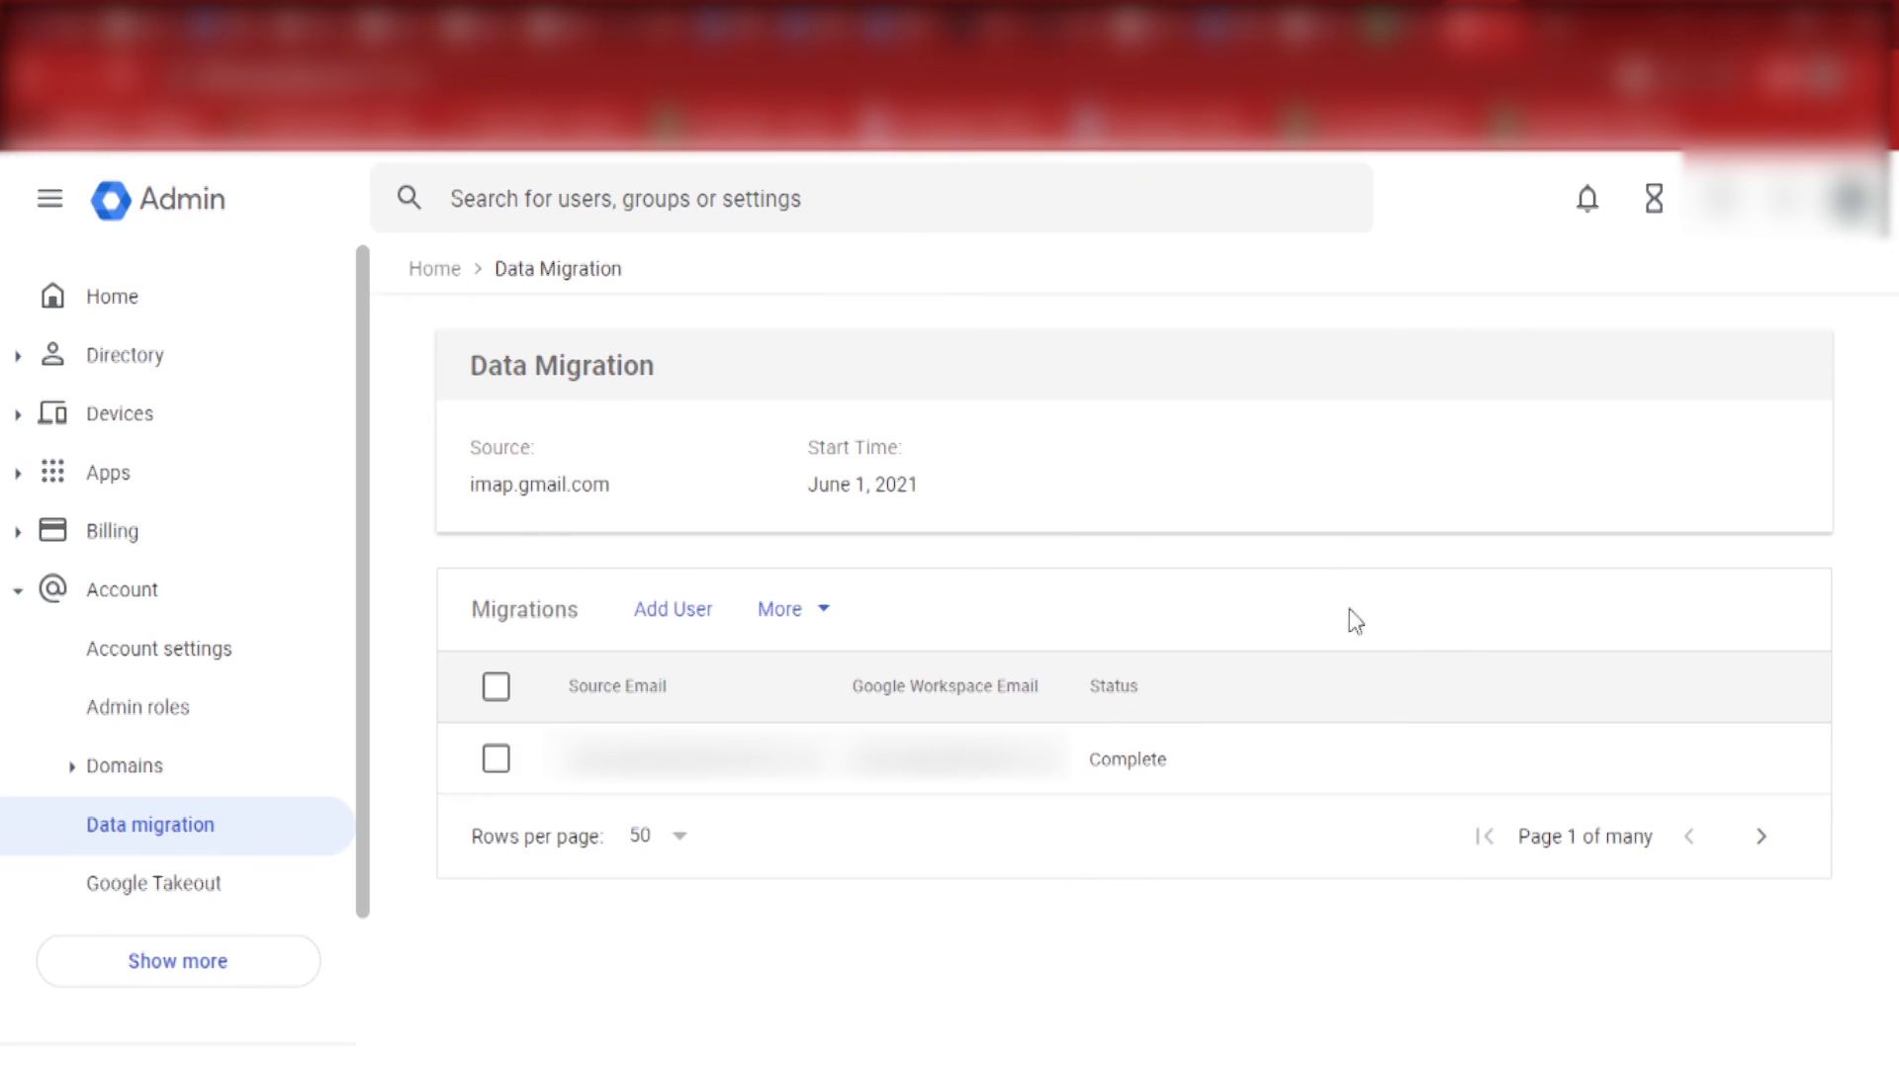
{"action": "mouse_move", "coordinate": [1295, 822]}
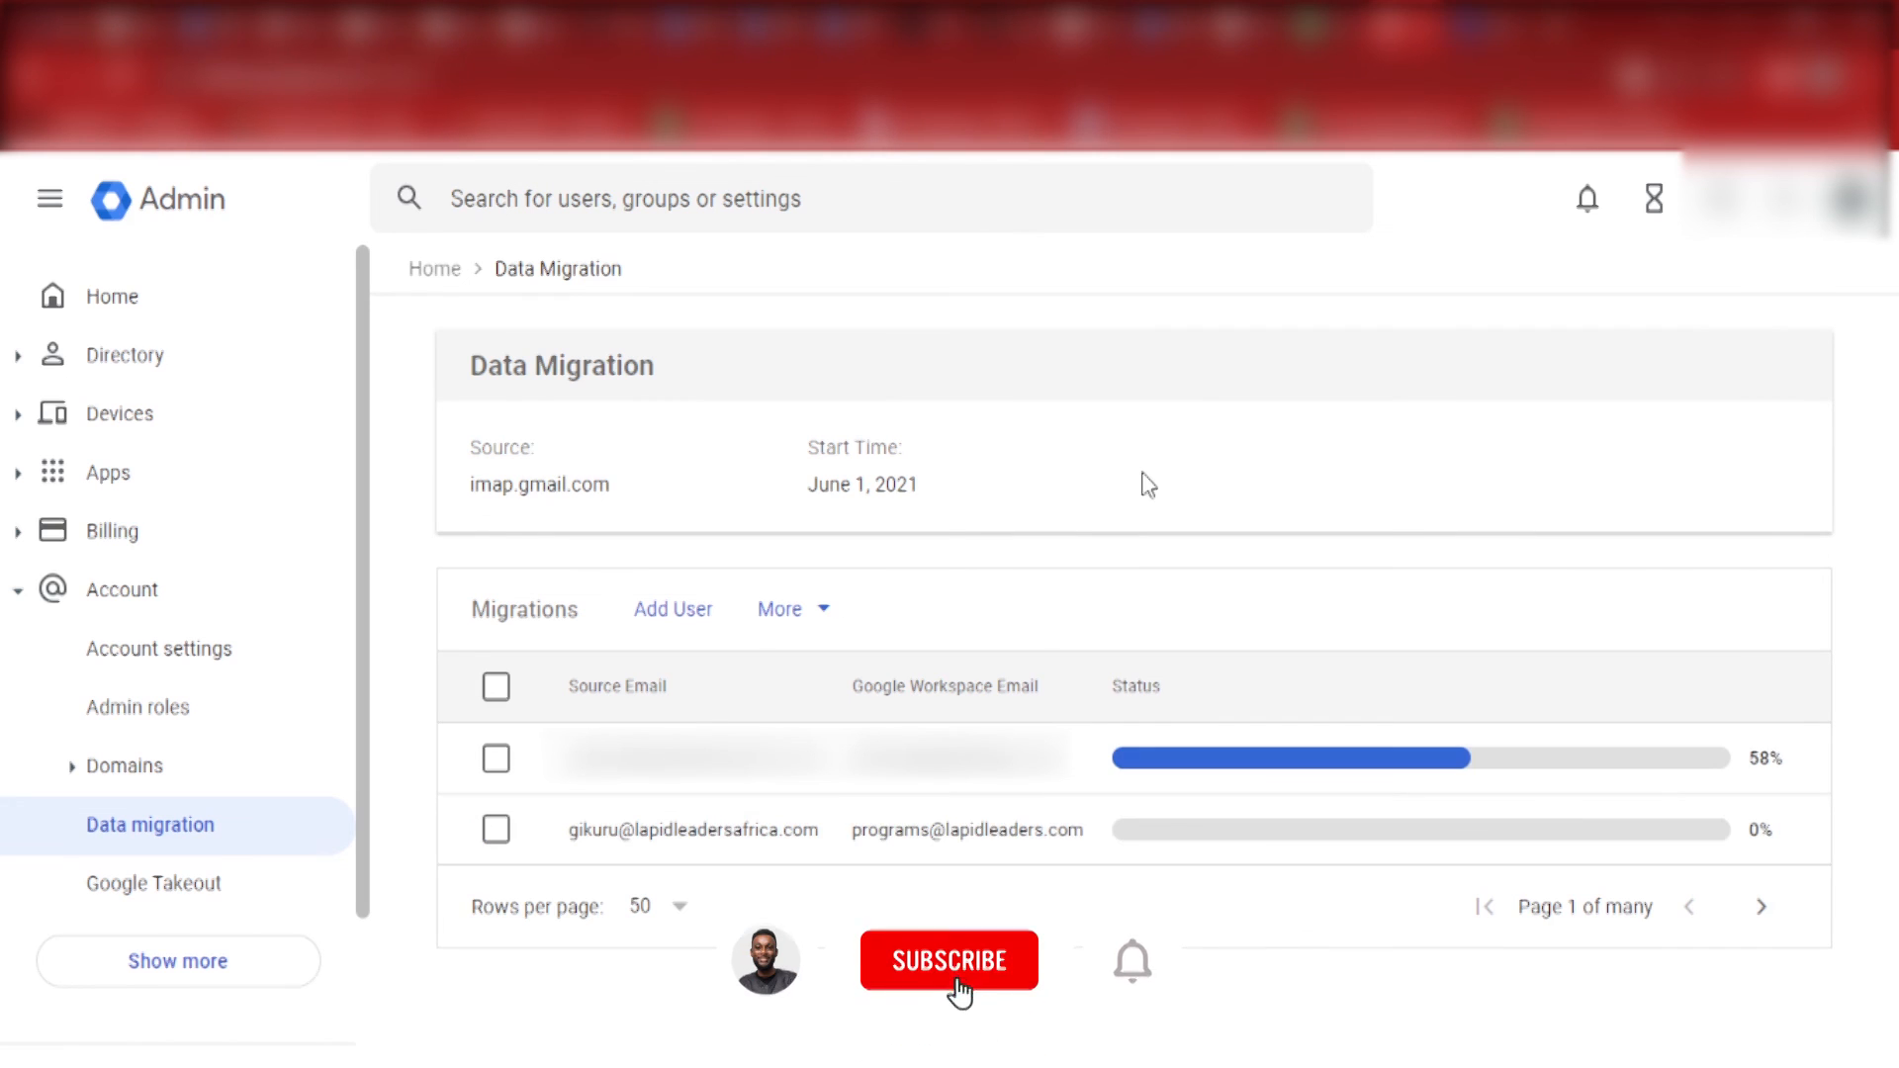
Inspect the Migrations table: a new migration at 0% and the first at 58%
{"action": "left_click", "coordinate": [948, 961]}
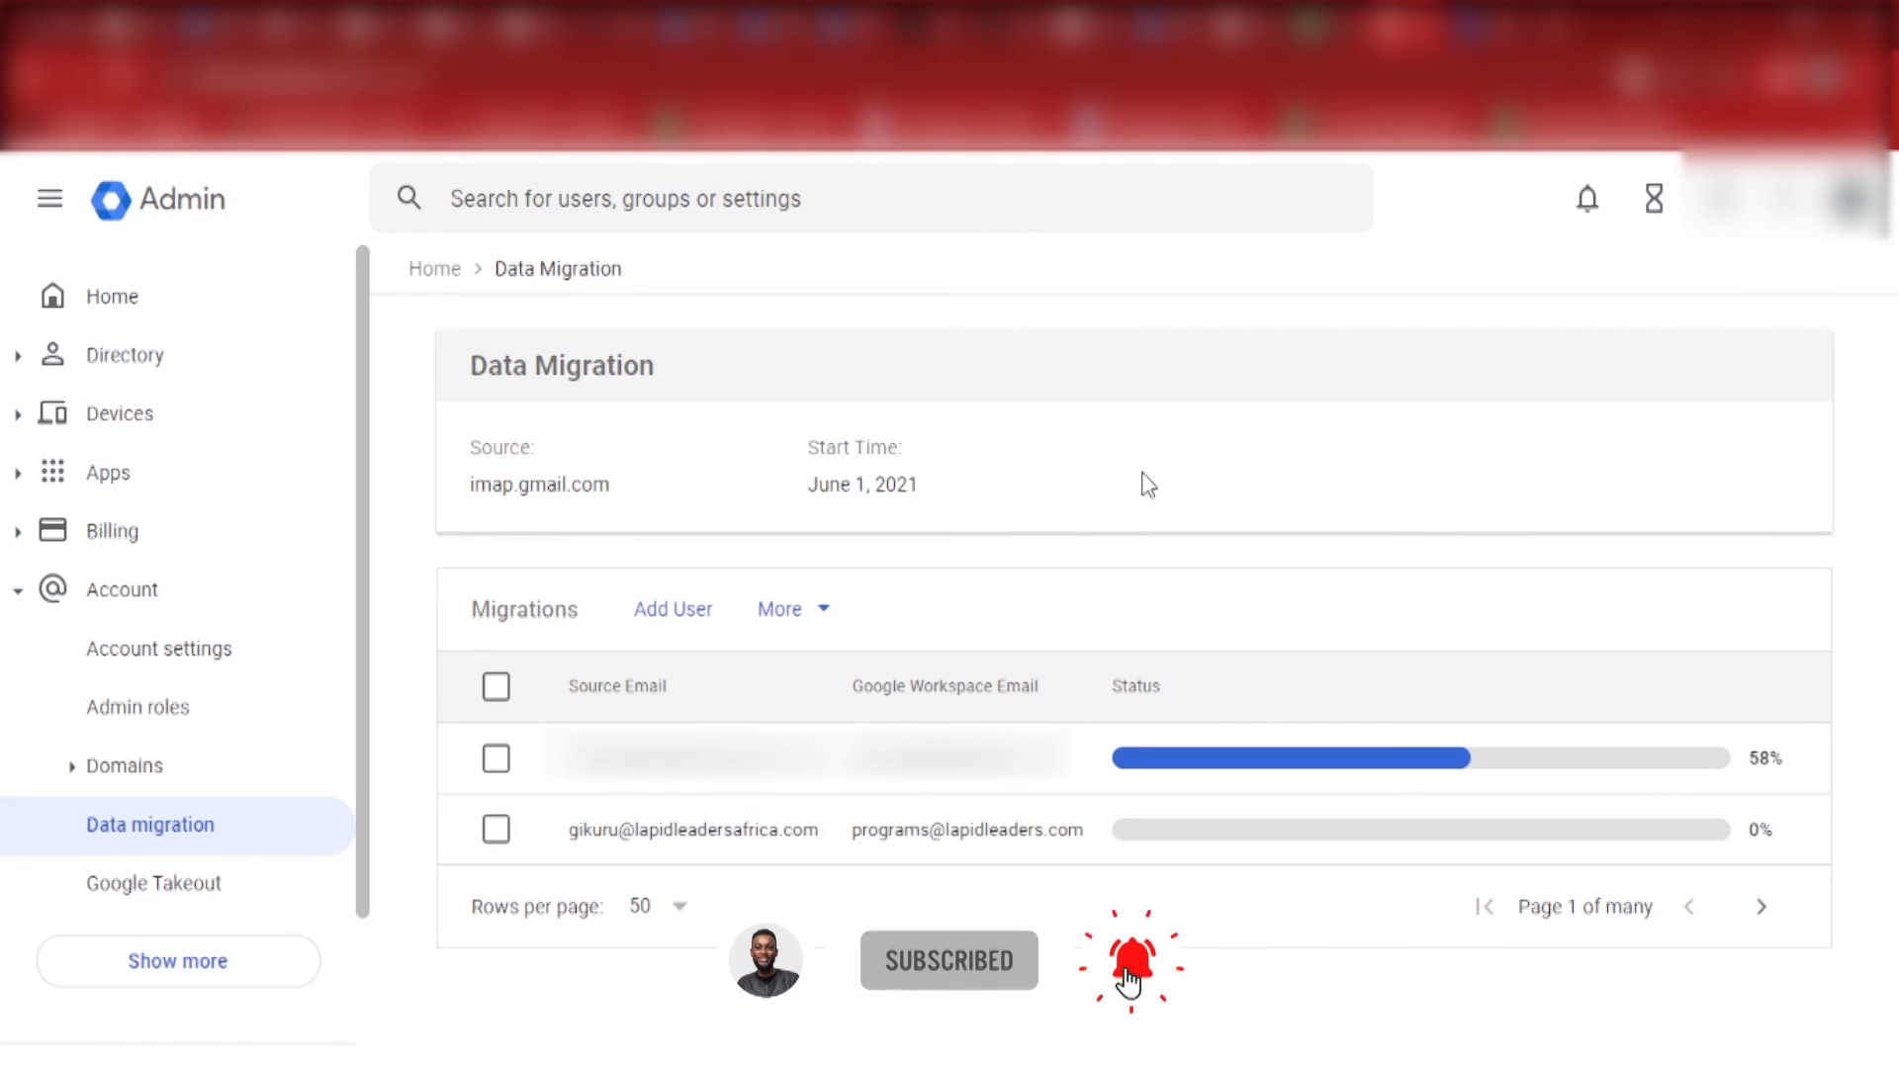